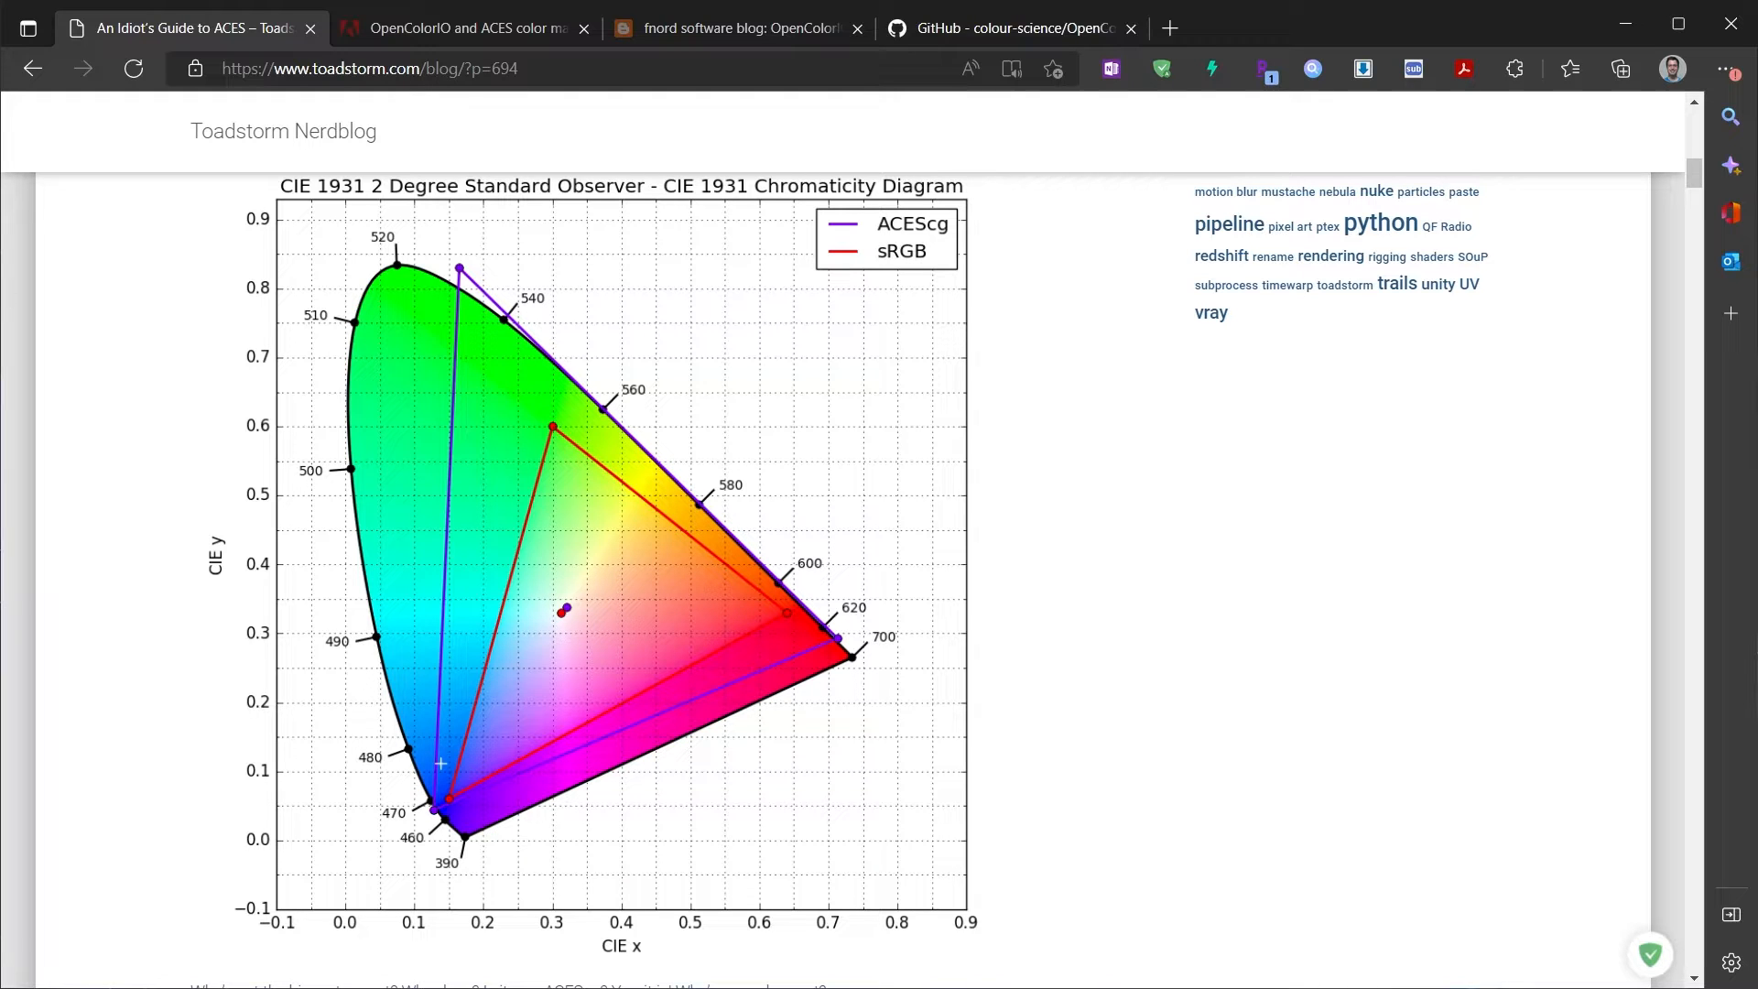
{"action": "mouse_move", "coordinate": [664, 572]}
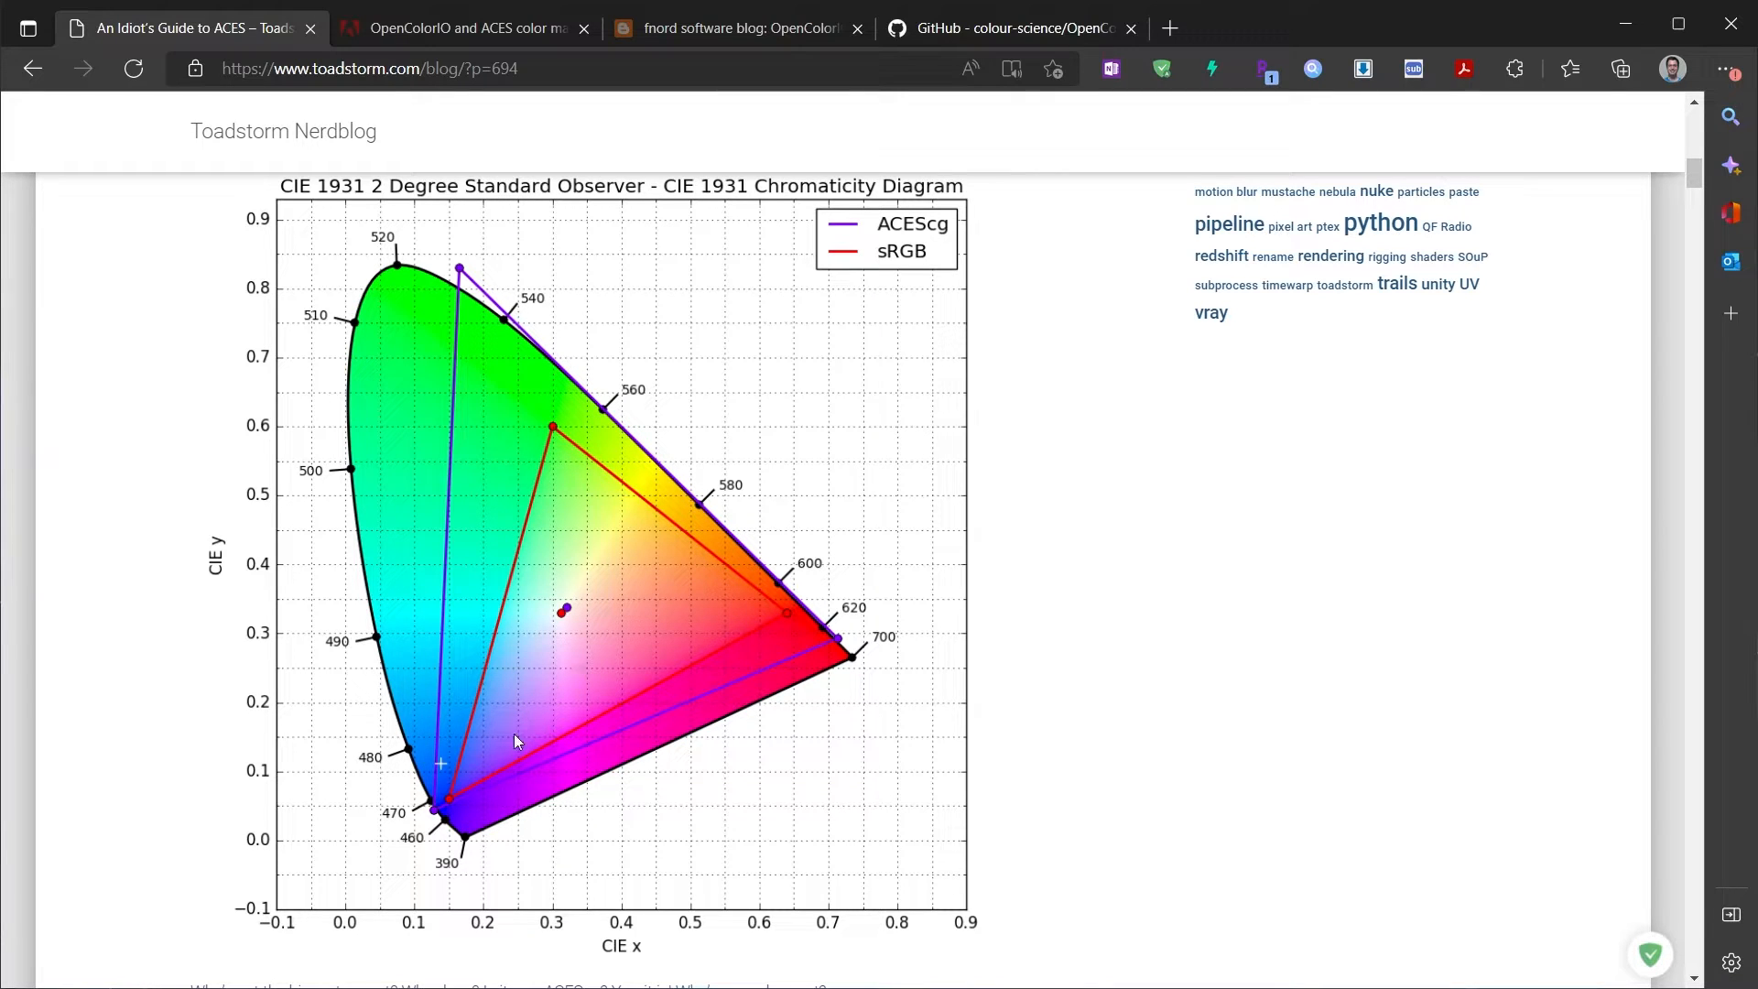
{"action": "mouse_move", "coordinate": [594, 541]}
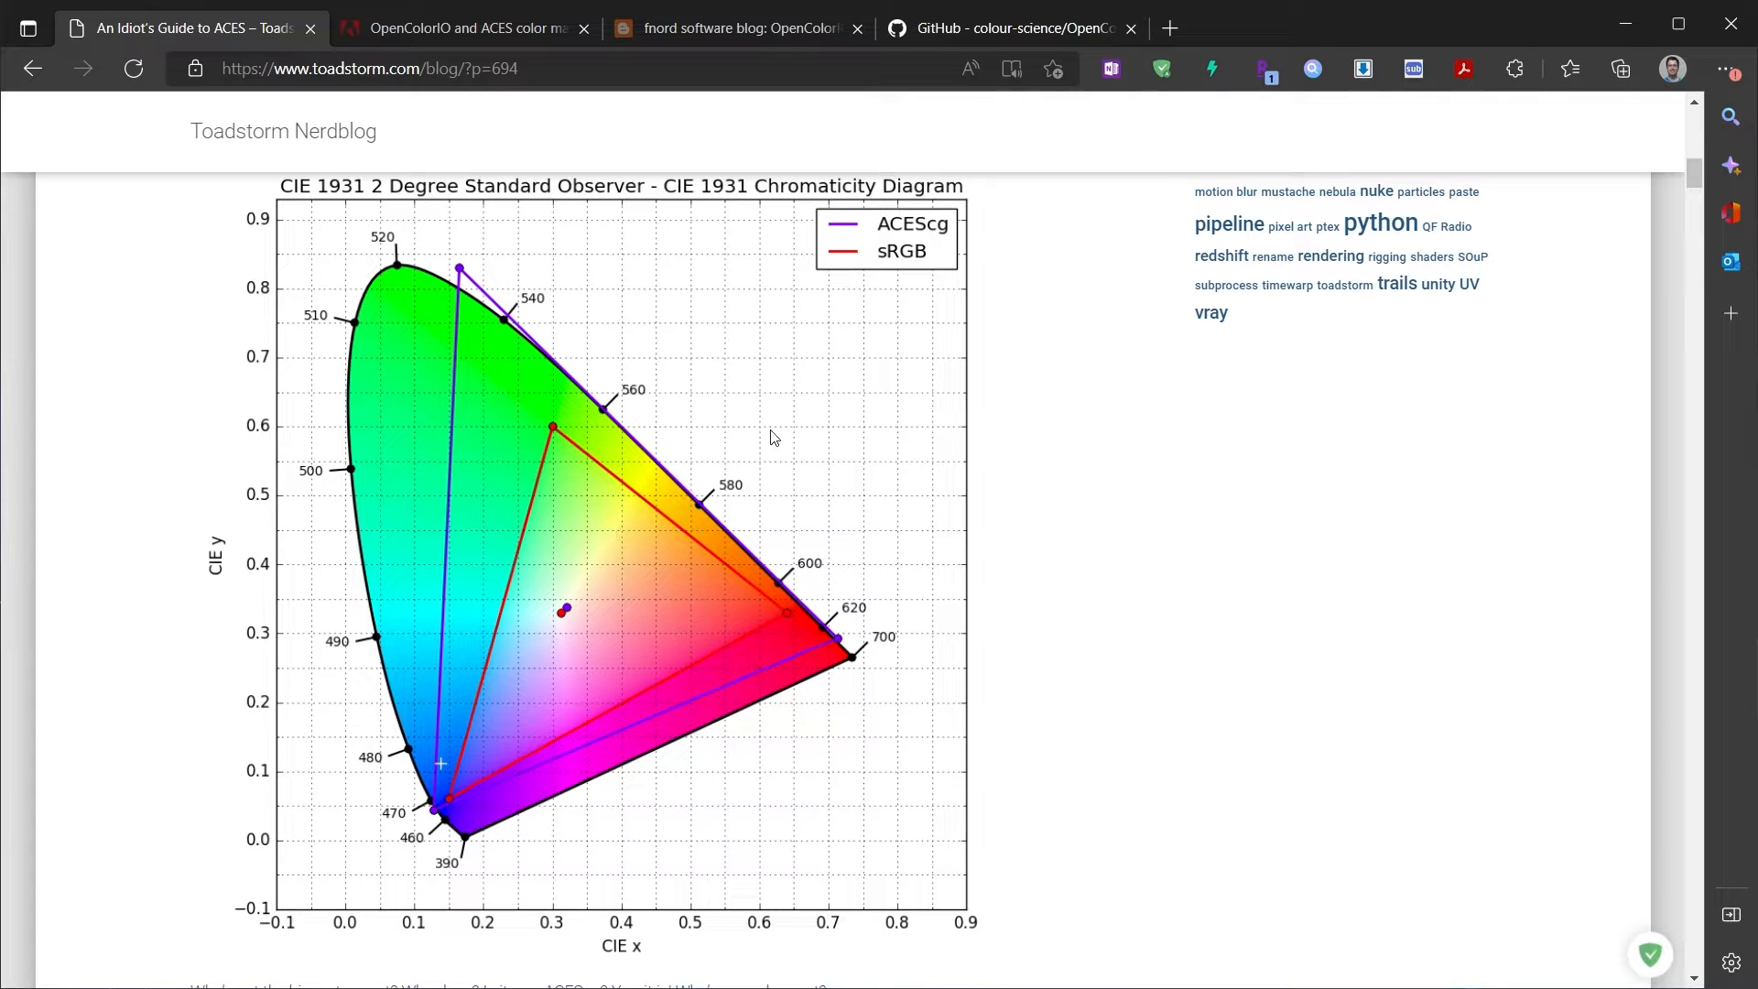
{"action": "mouse_move", "coordinate": [441, 681]}
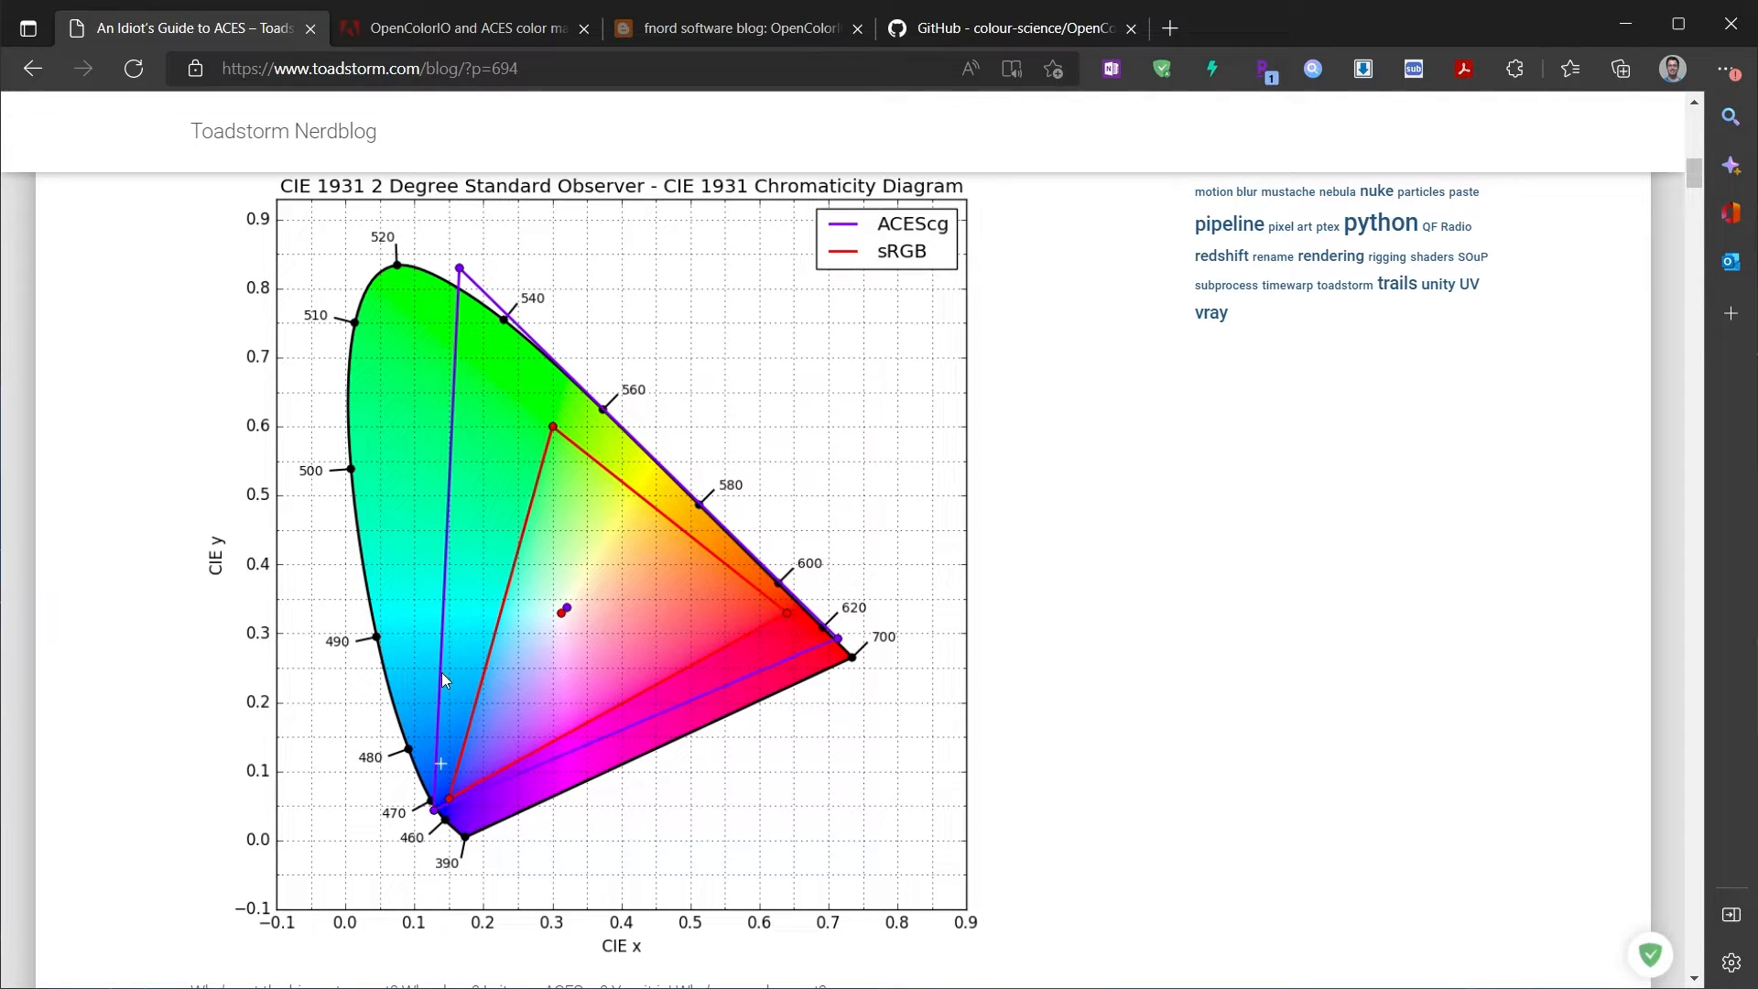
{"action": "mouse_move", "coordinate": [710, 523]}
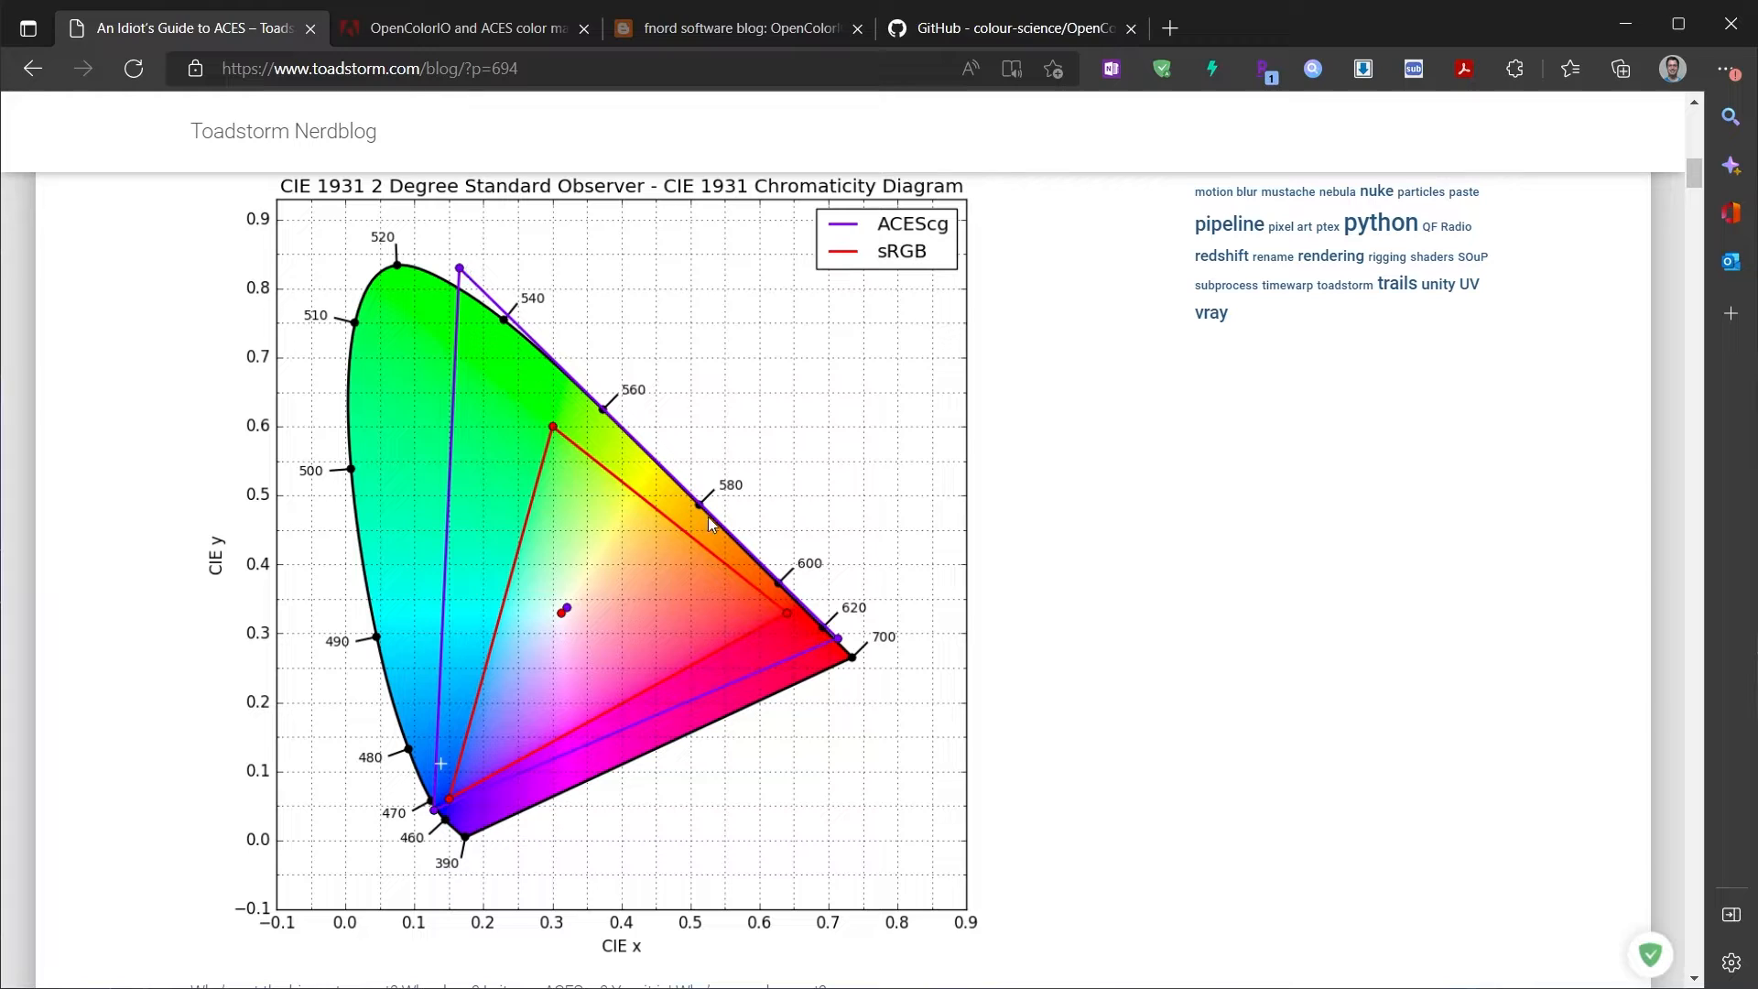
{"action": "mouse_move", "coordinate": [445, 476]}
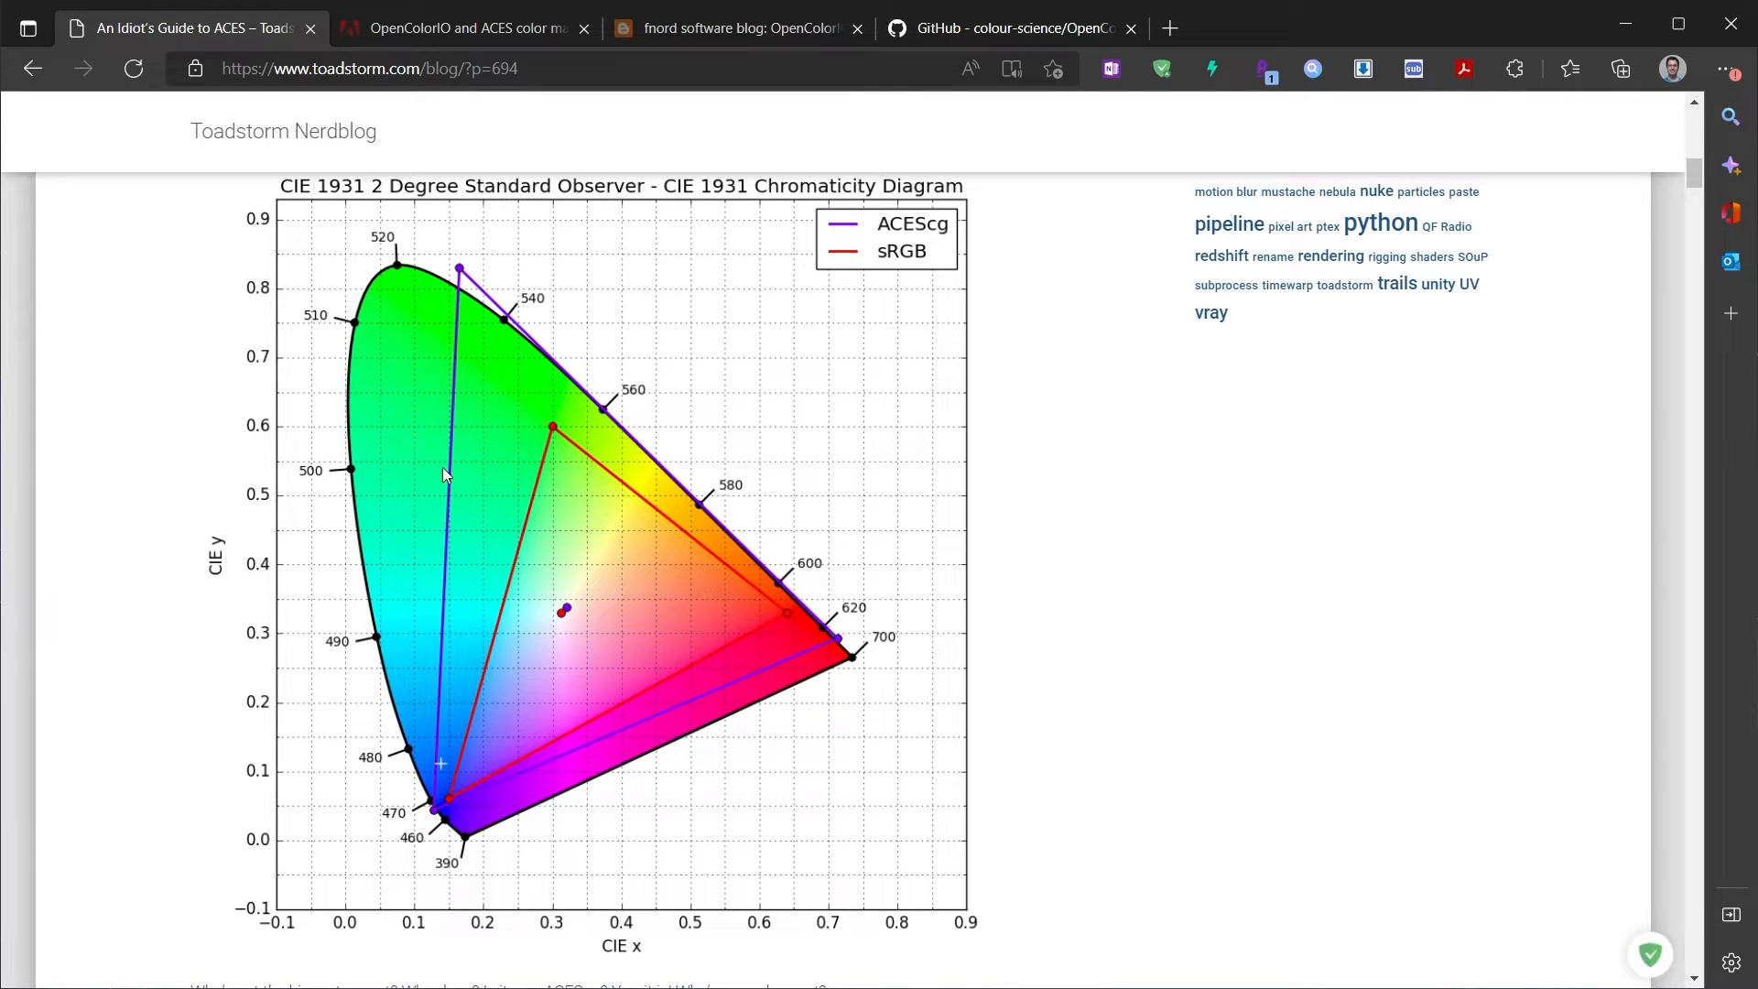
{"action": "mouse_move", "coordinate": [557, 559]}
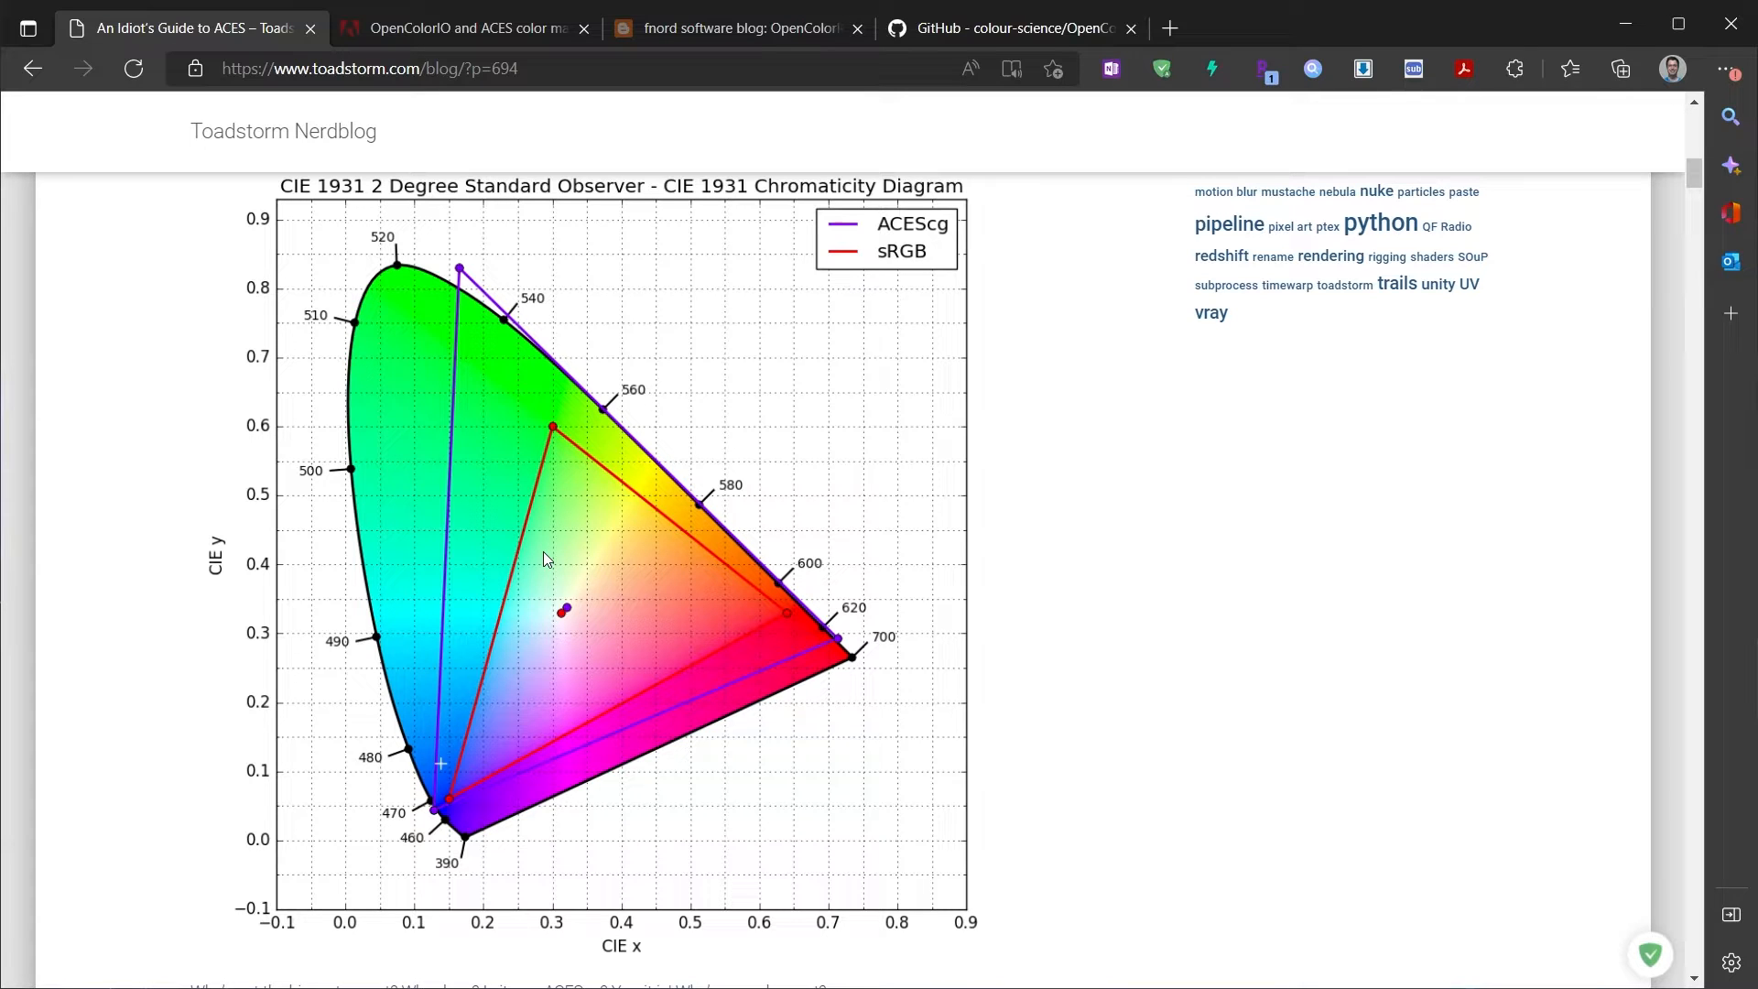
{"action": "mouse_move", "coordinate": [406, 289]}
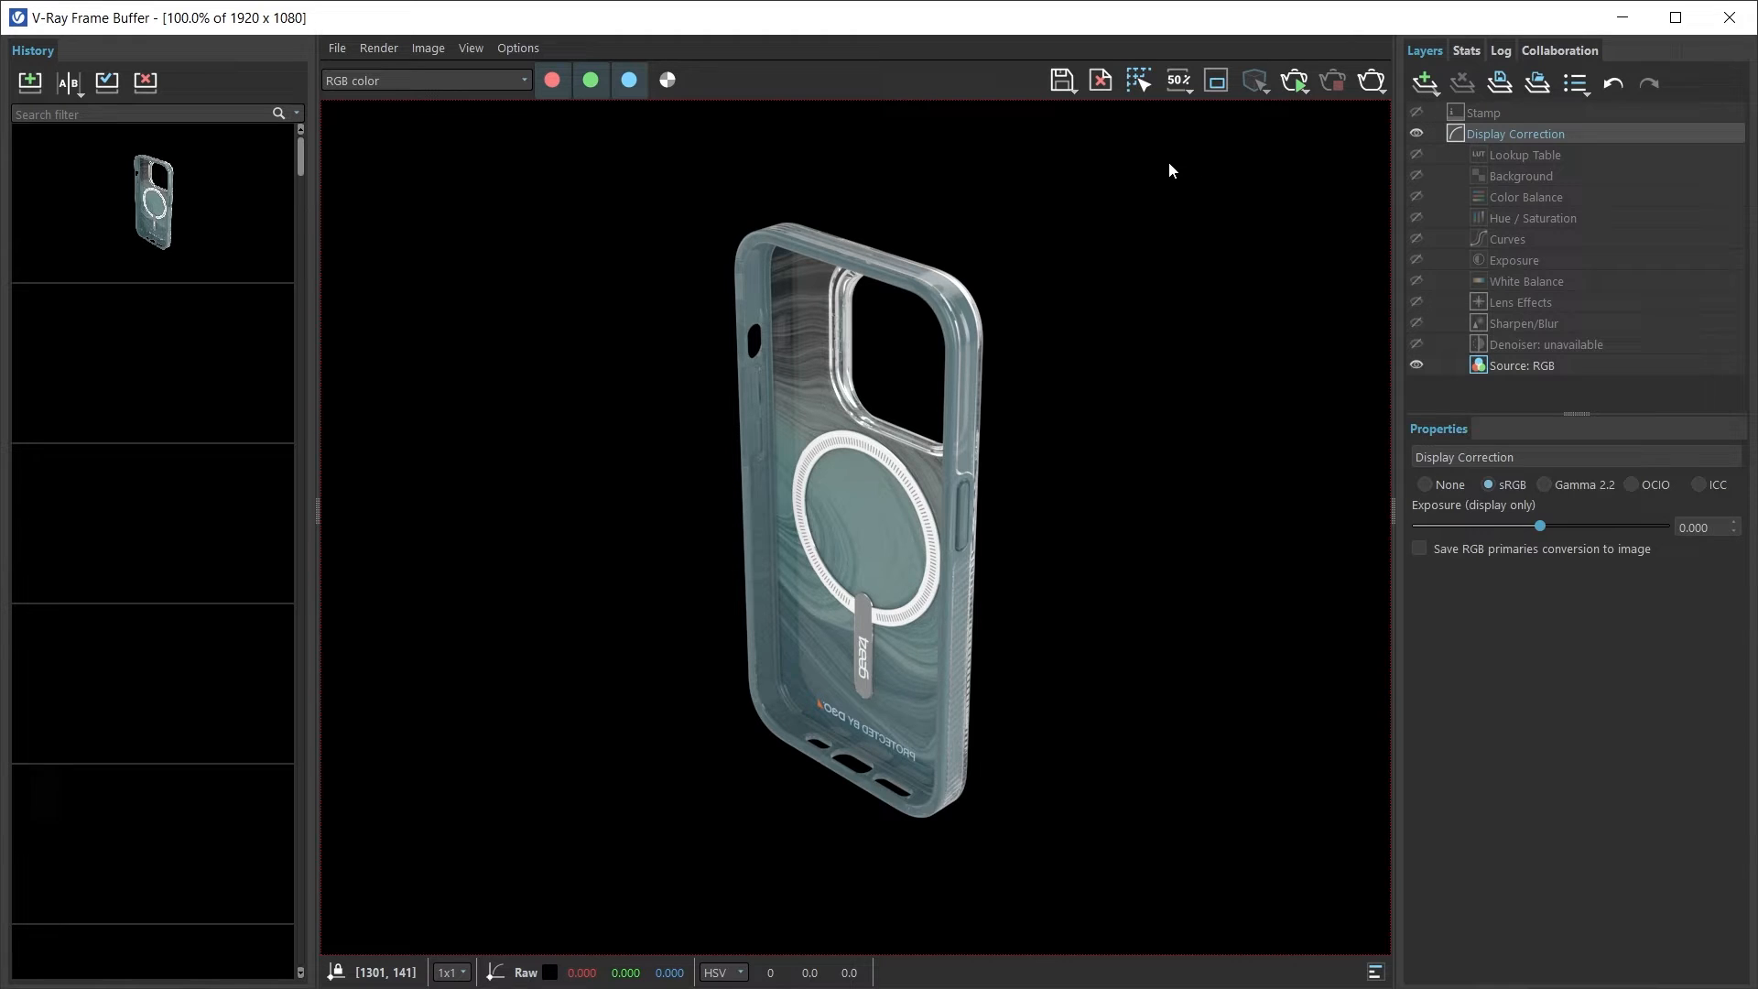
{"action": "mouse_move", "coordinate": [1097, 385]}
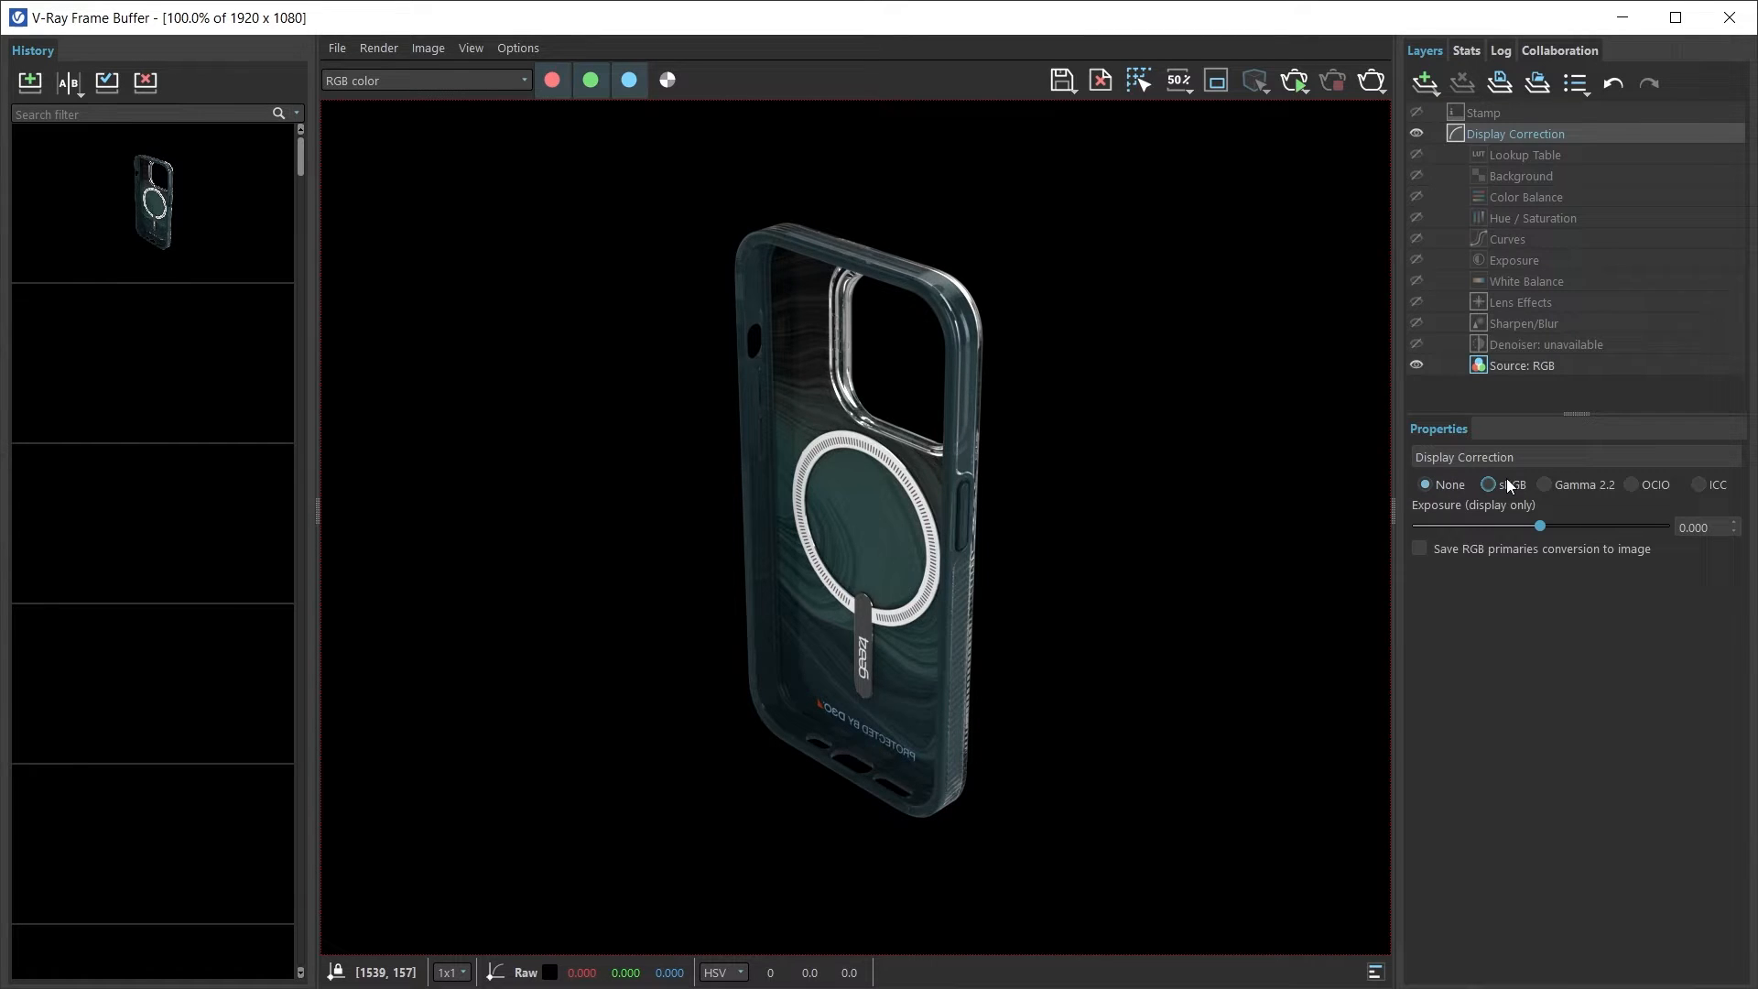
Step: Compare sRGB and Gamma 2.2 display correction, then switch V-Ray Frame Buffer to OCIO with config.ocio
{"action": "left_click", "coordinate": [1488, 484]}
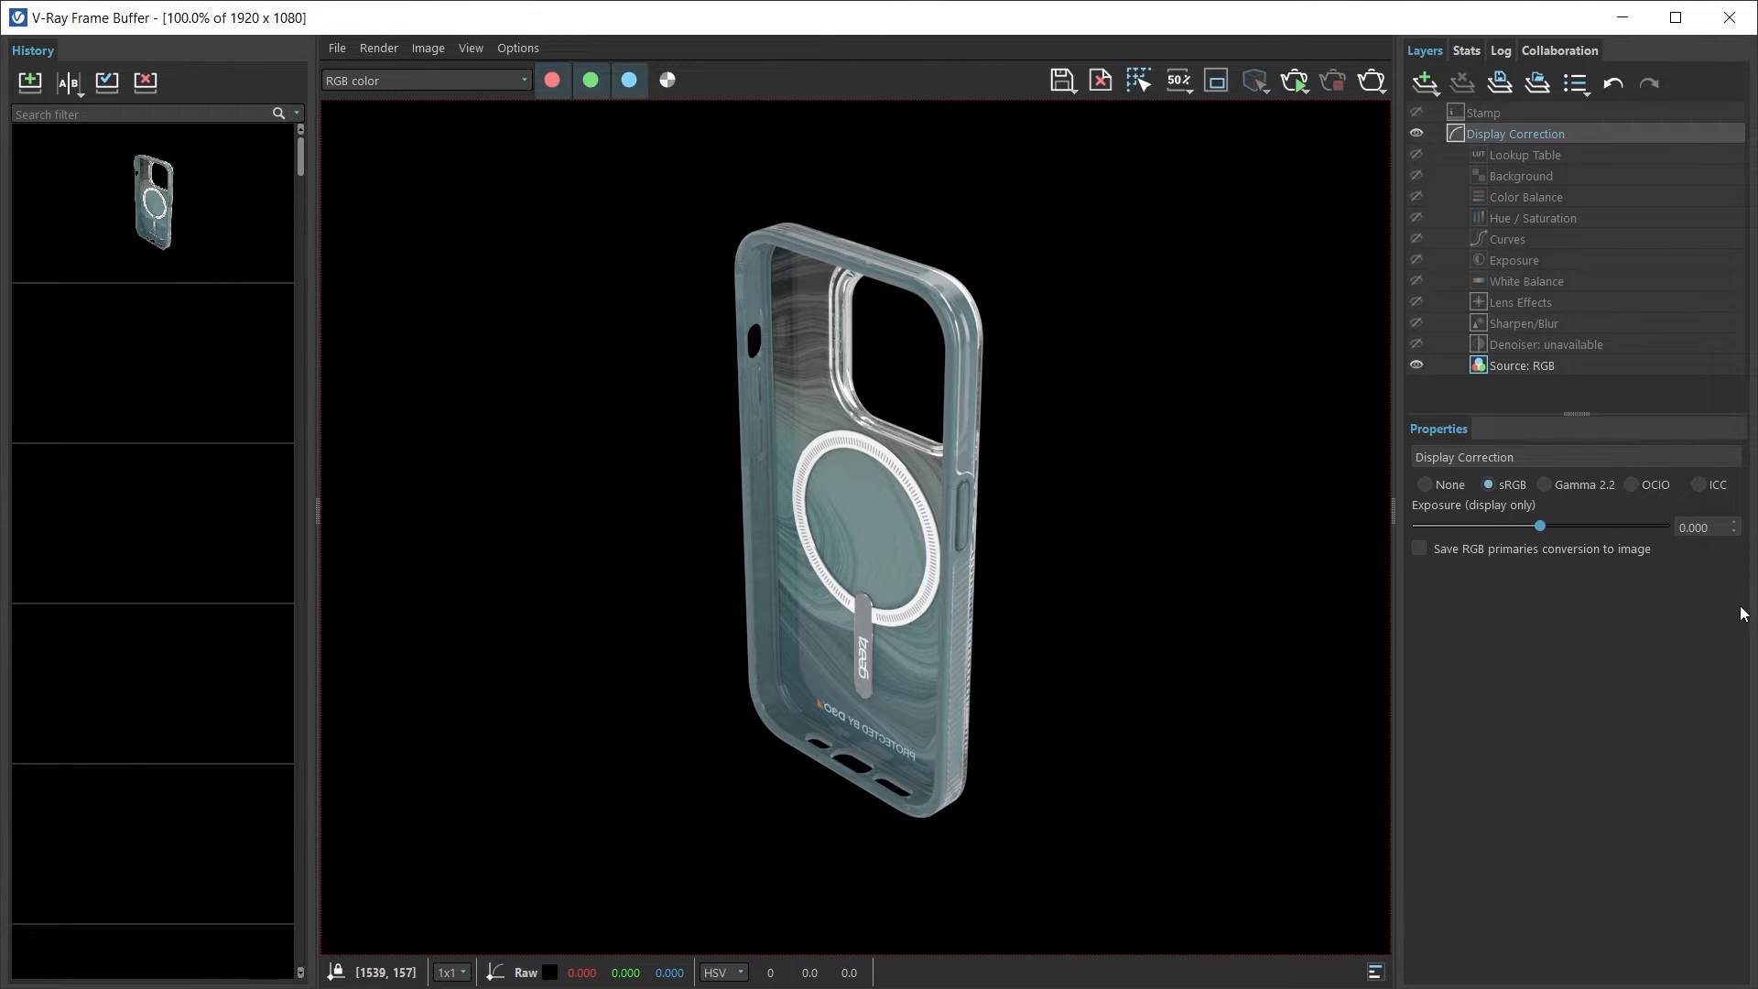
{"action": "left_click", "coordinate": [1547, 483]}
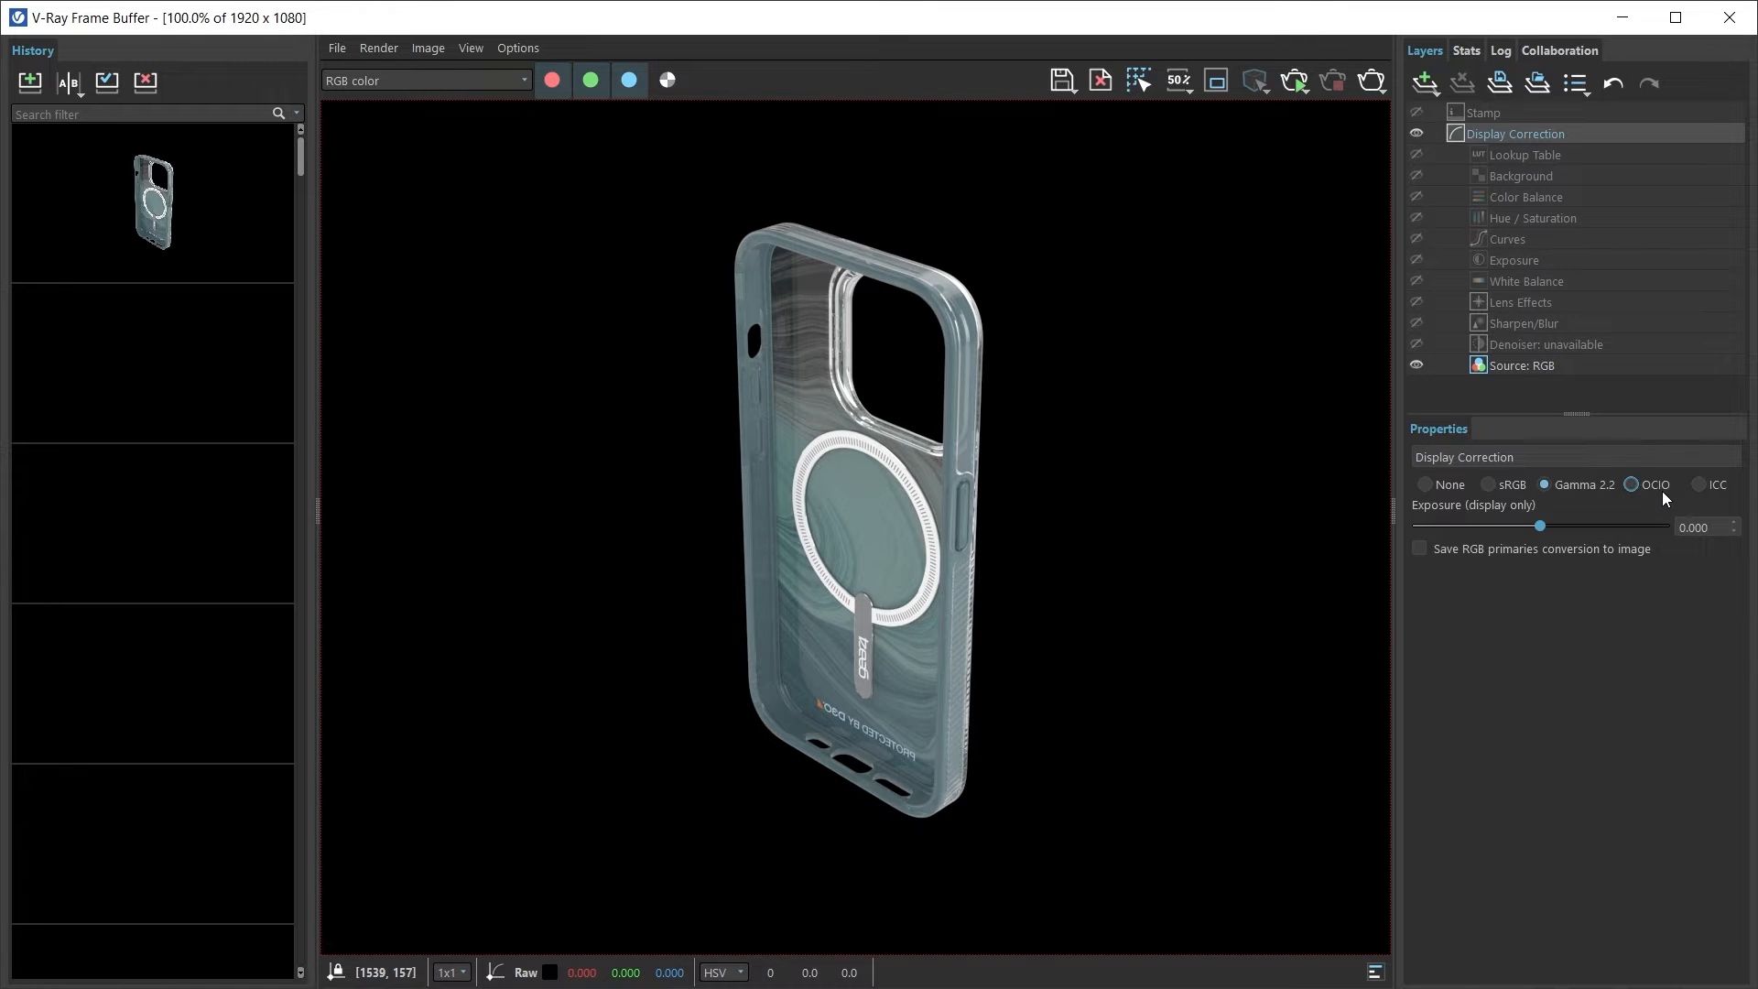
{"action": "mouse_move", "coordinate": [1644, 498]}
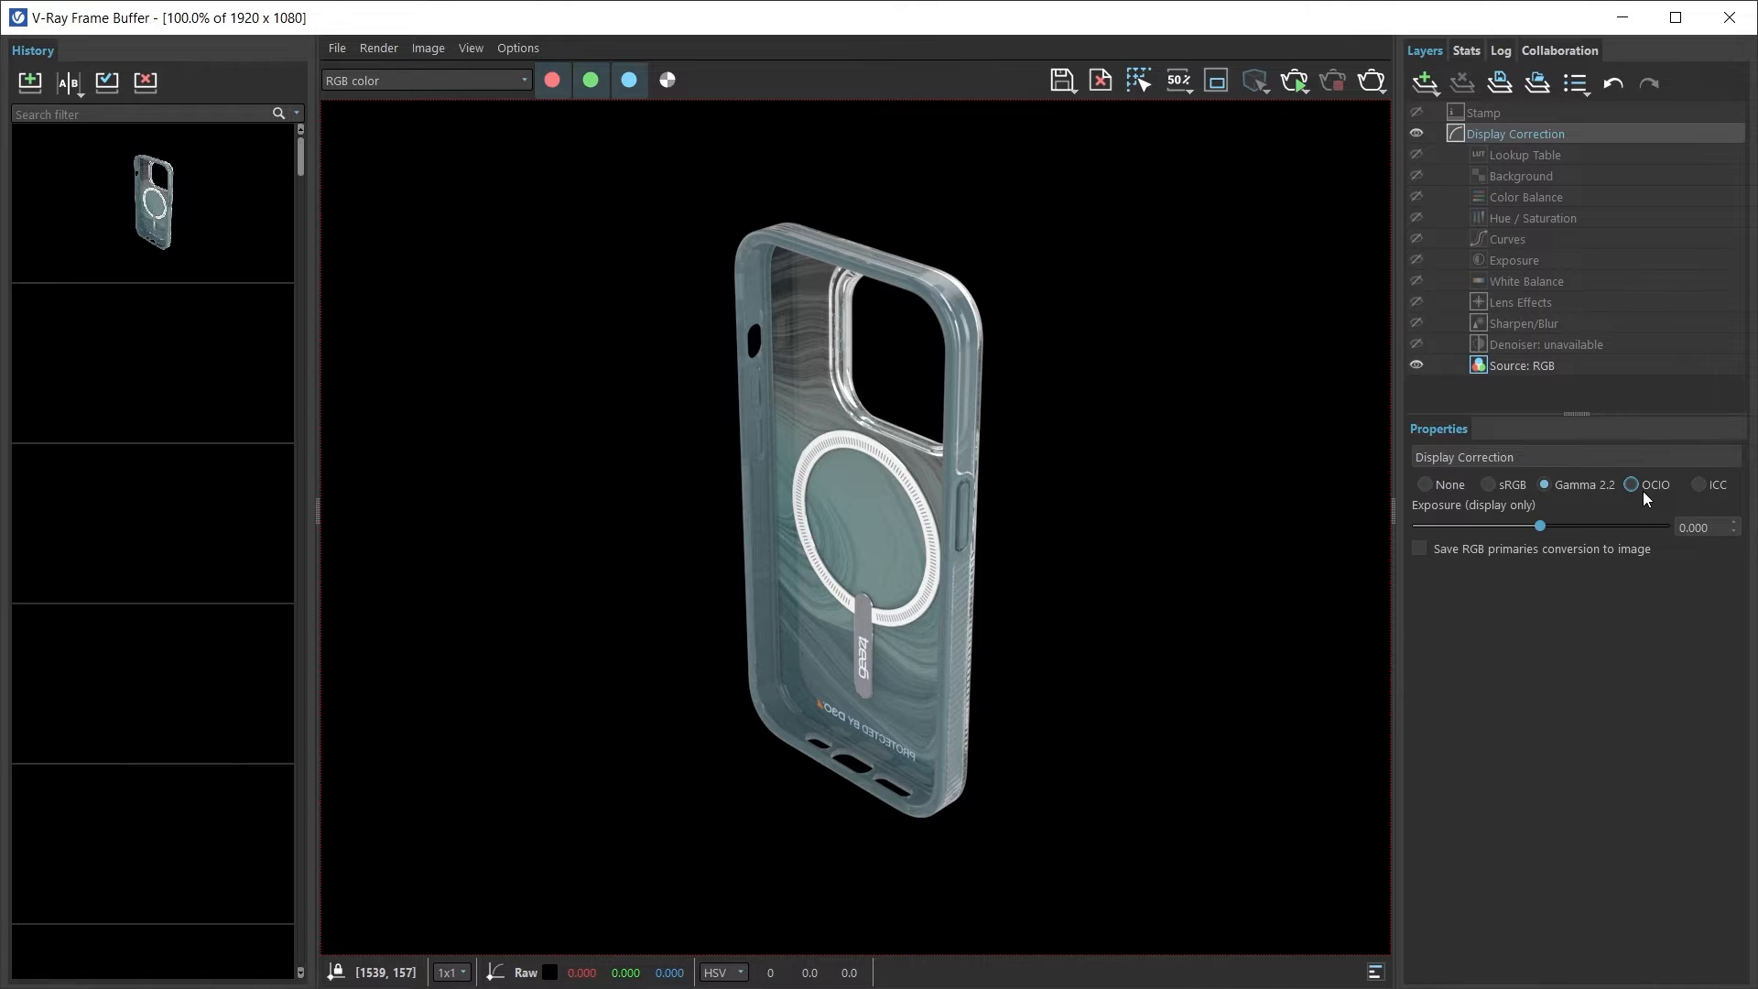
{"action": "left_click", "coordinate": [1632, 484]}
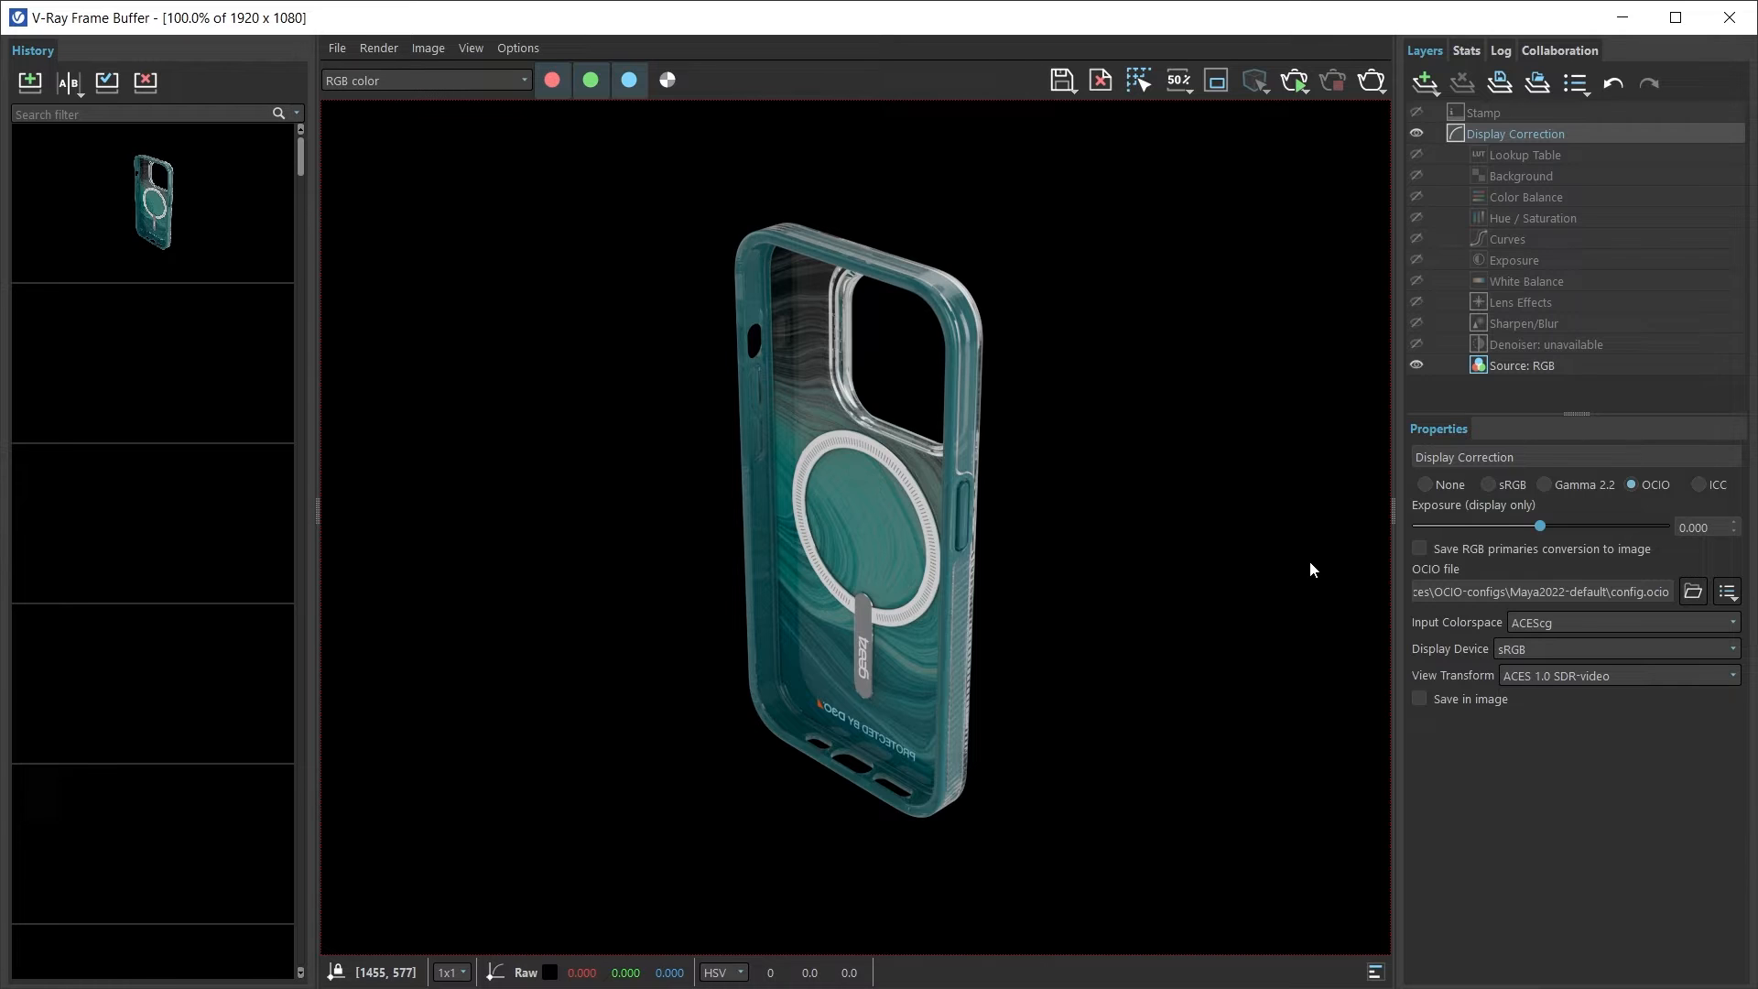
{"action": "double_click", "coordinate": [1626, 590]}
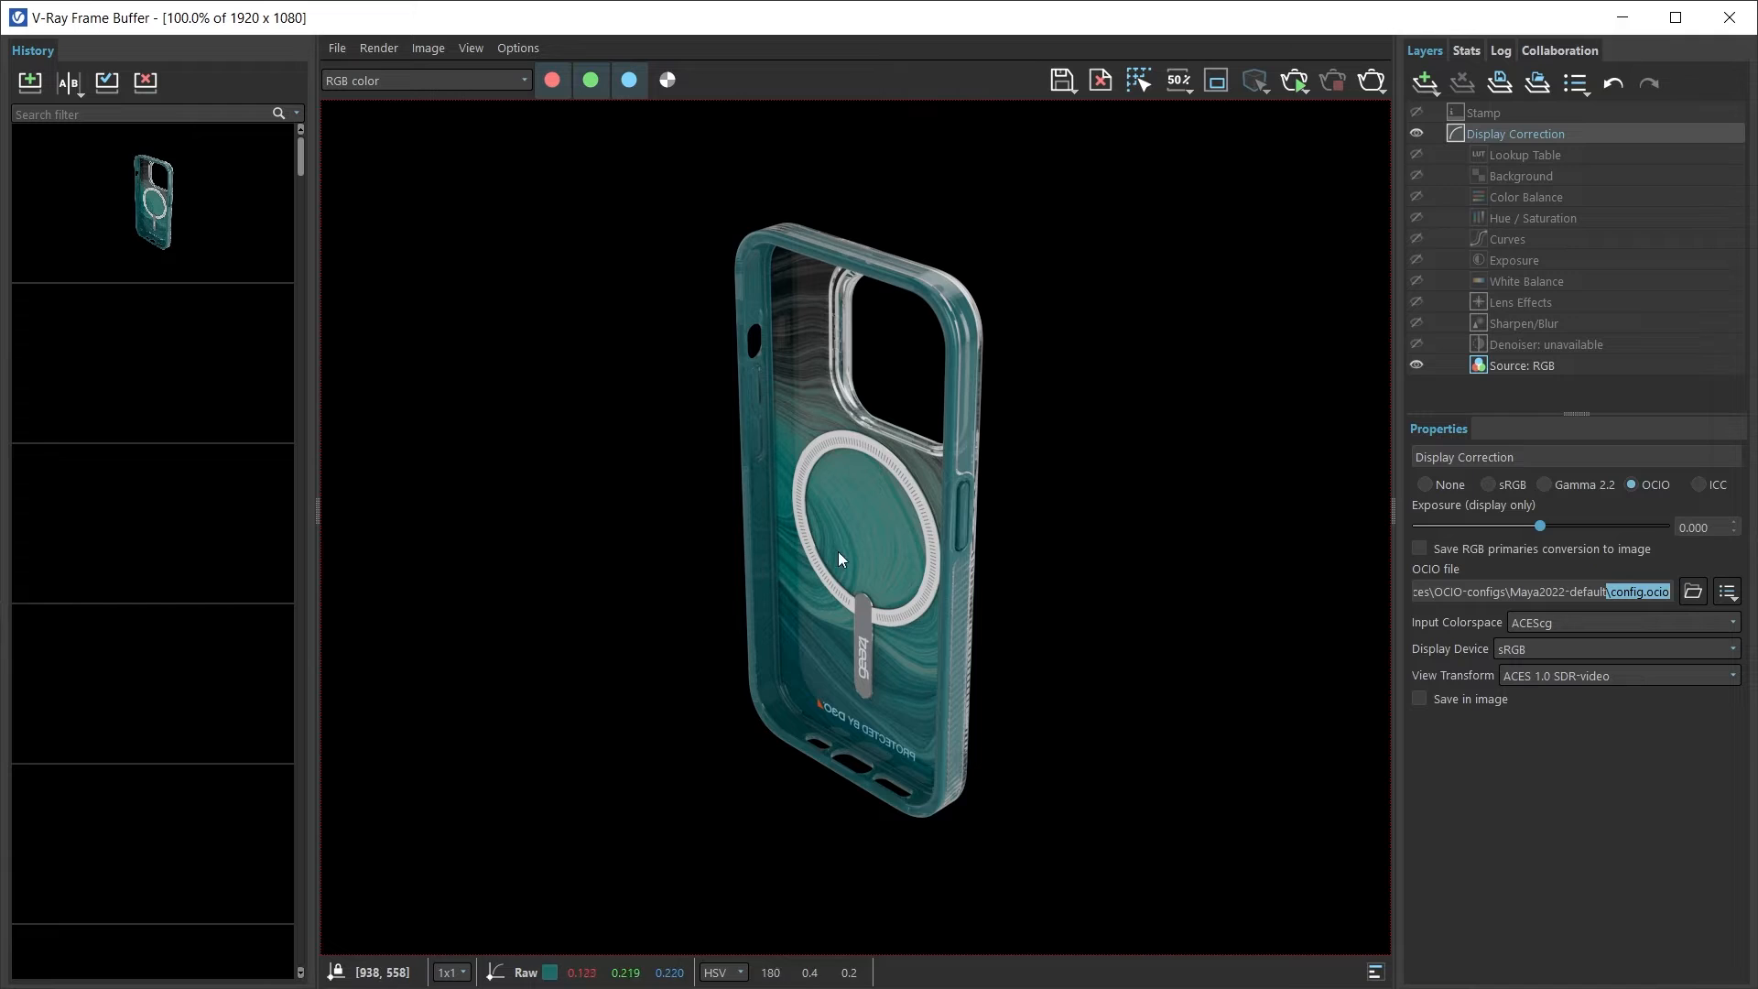
{"action": "mouse_move", "coordinate": [960, 741]}
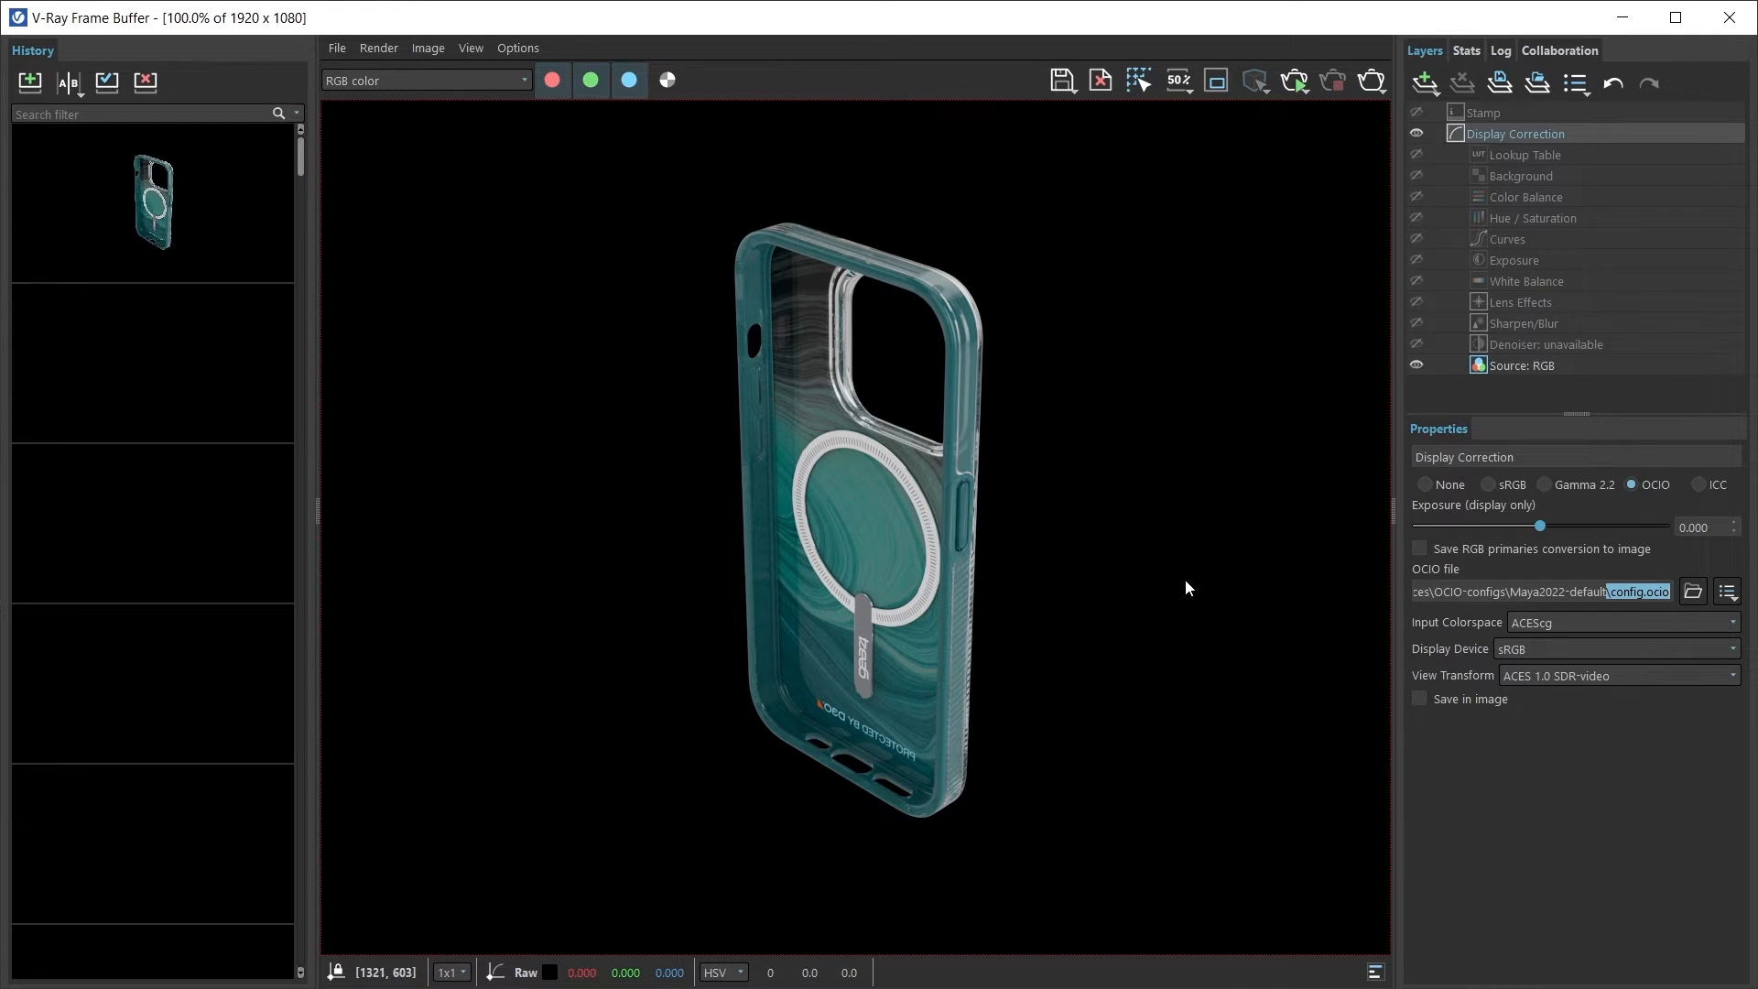
{"action": "mouse_move", "coordinate": [1189, 619]}
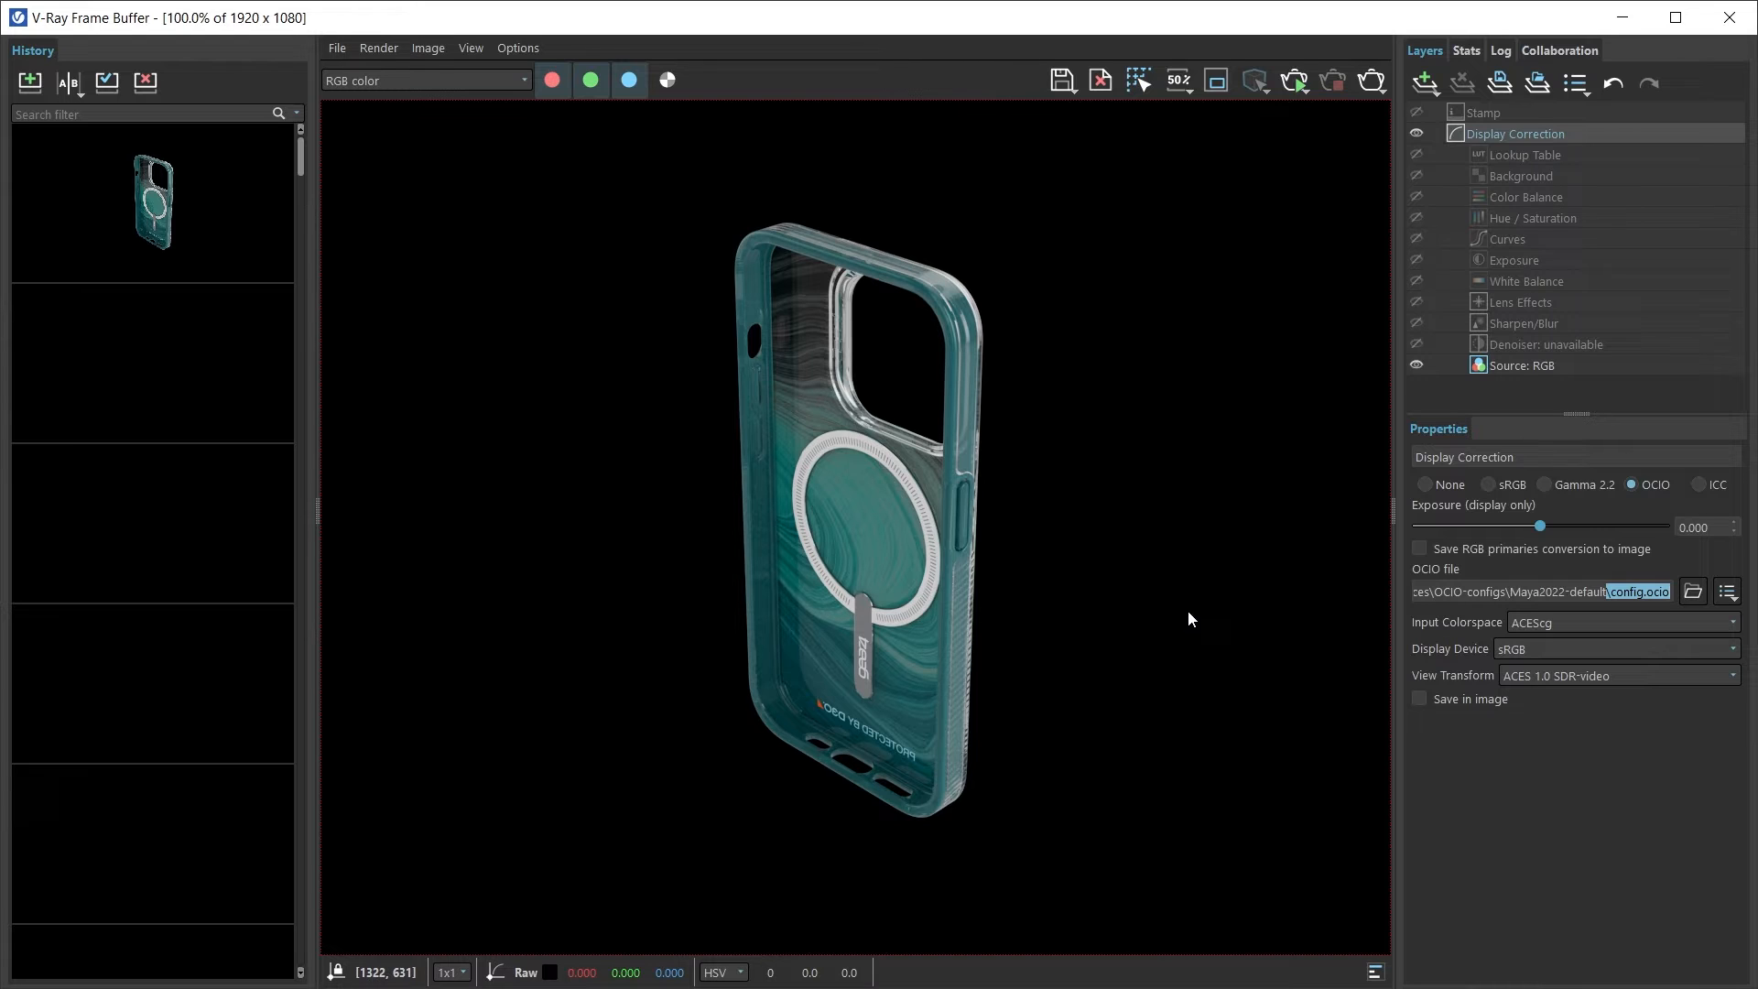
{"action": "mouse_move", "coordinate": [1115, 600]}
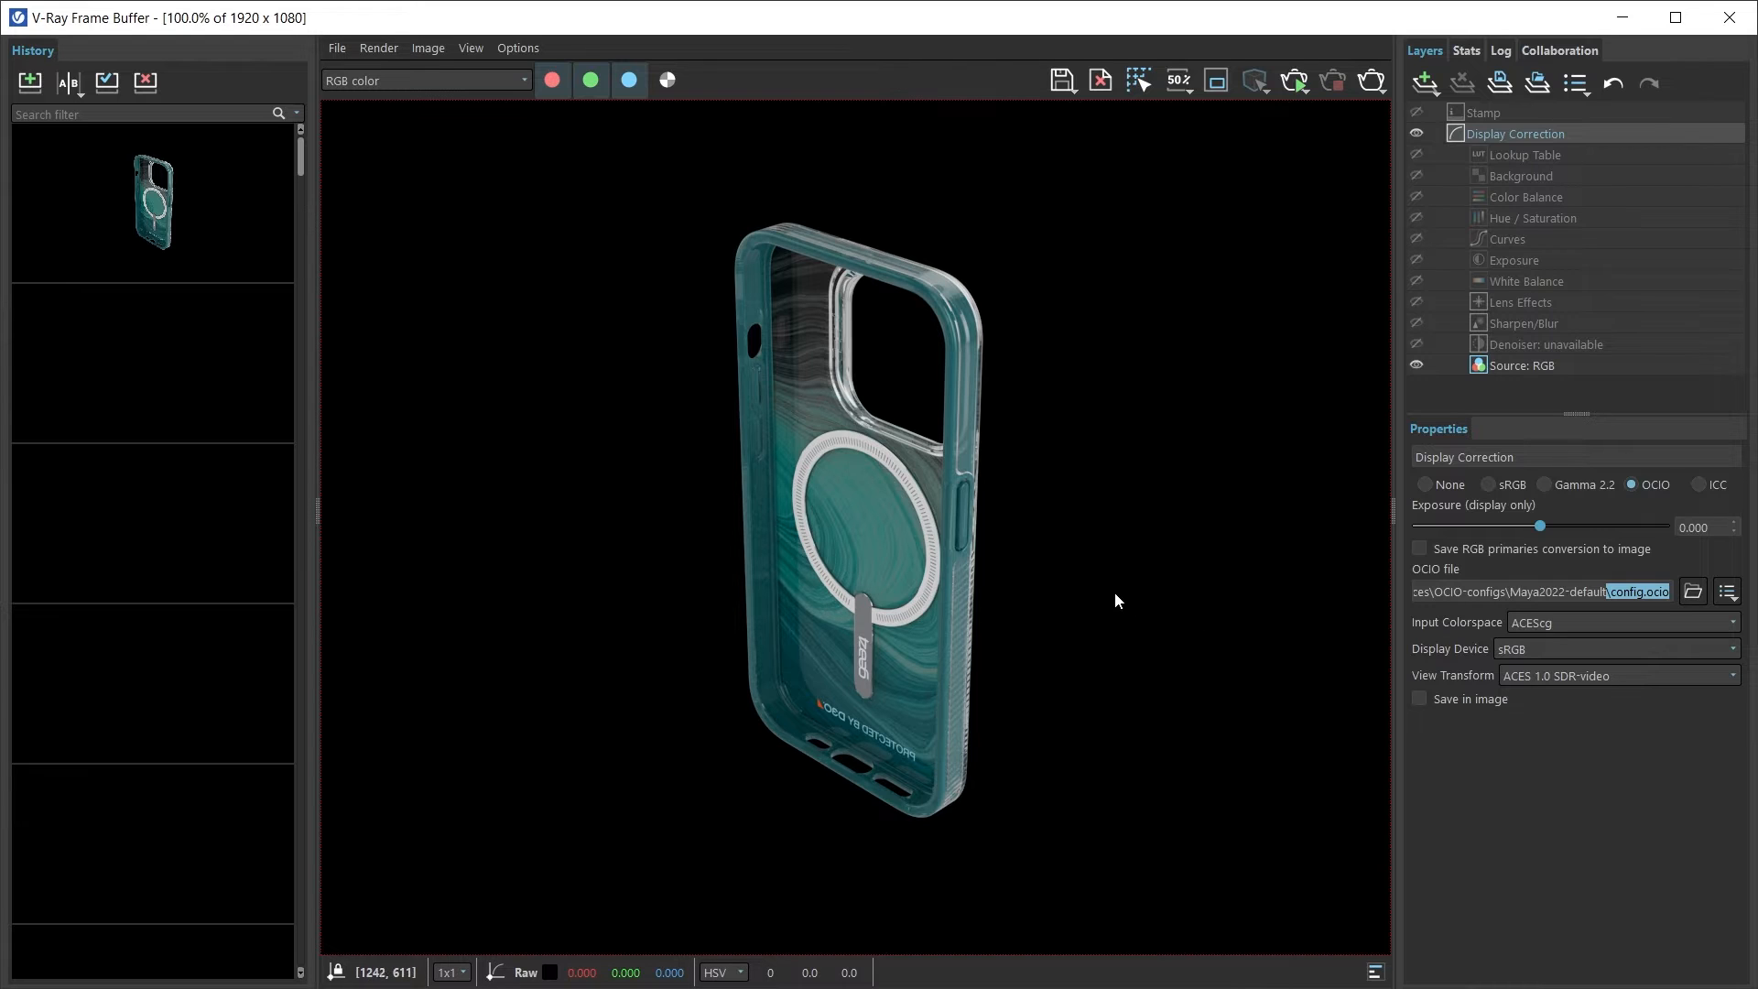
{"action": "left_click", "coordinate": [1488, 484]}
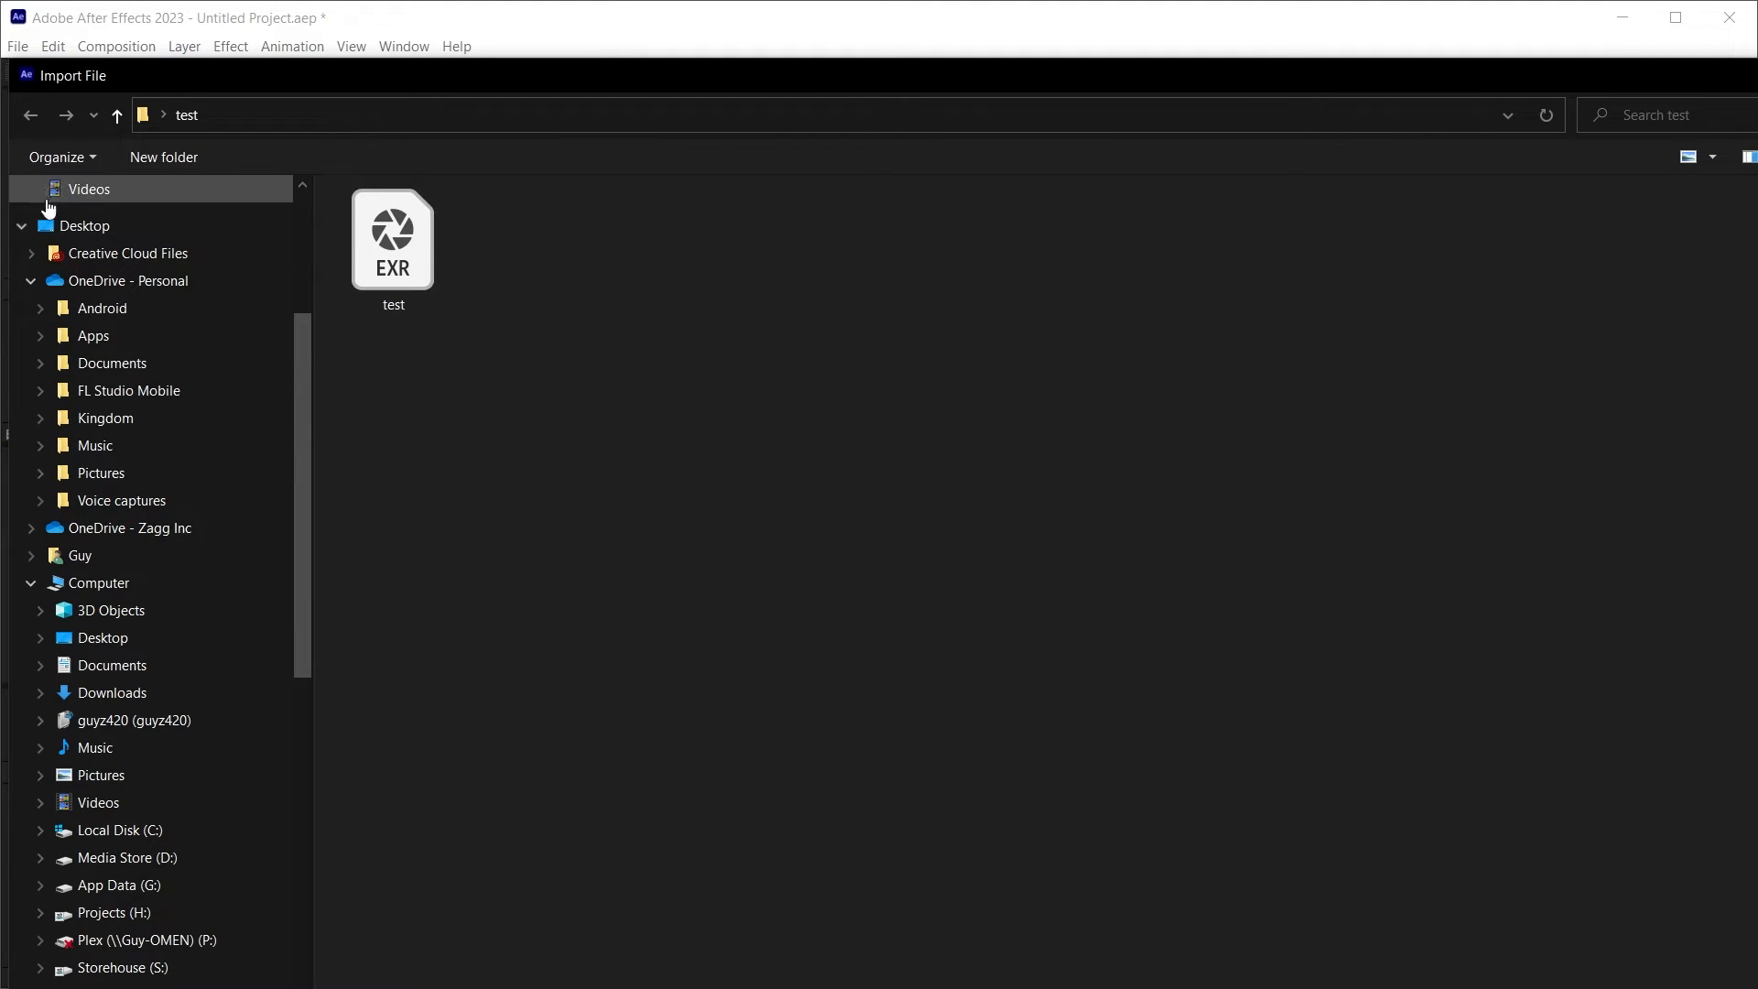
Step: Import test.exr as a composition, open the test assemble comp and inspect the footage
{"action": "double_click", "coordinate": [392, 239]}
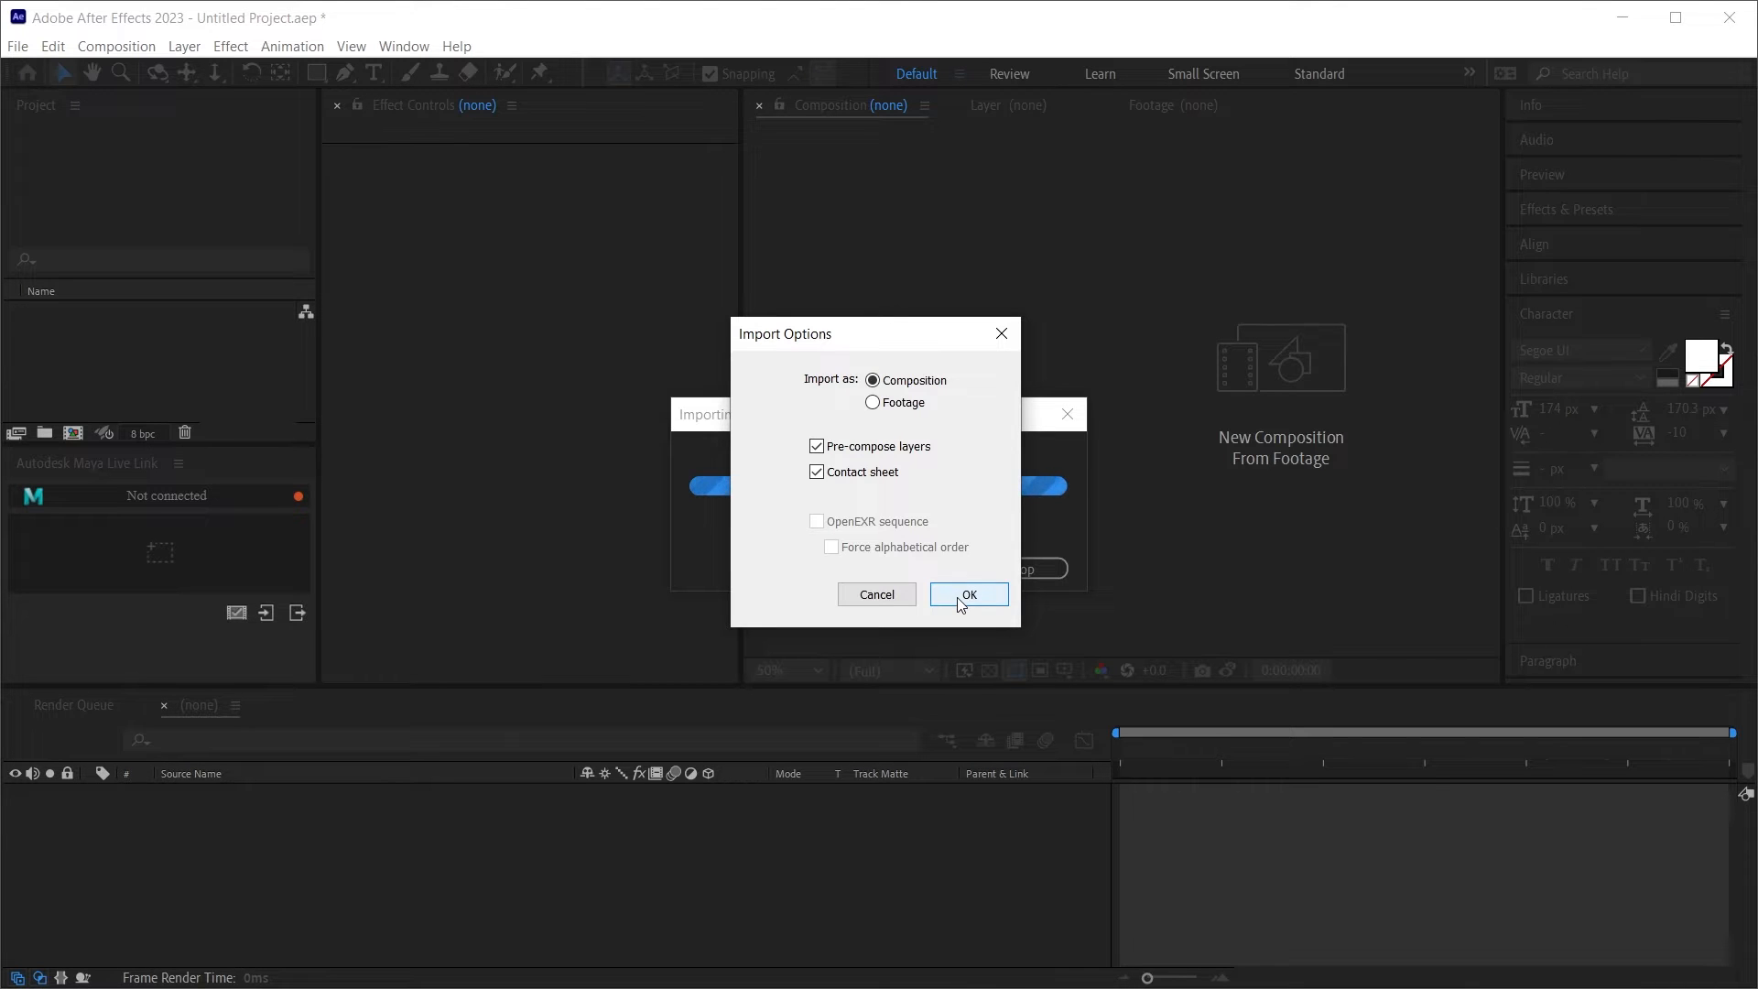
{"action": "left_click", "coordinate": [967, 594]}
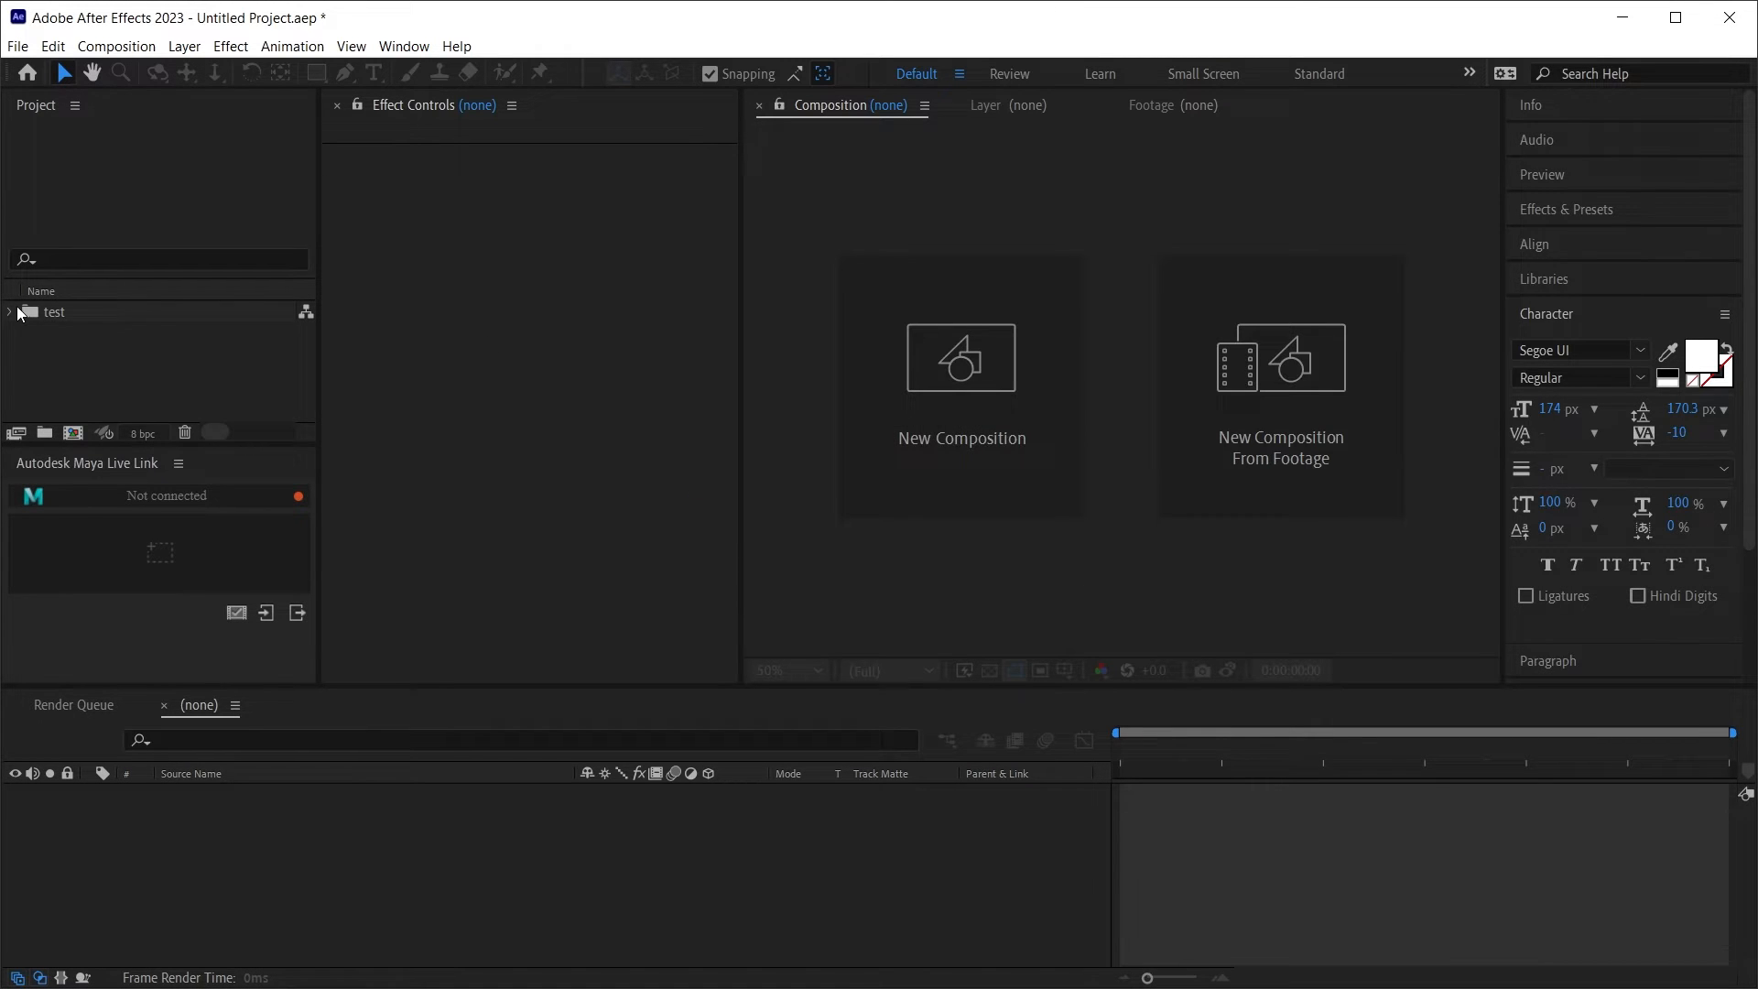
{"action": "left_click", "coordinate": [9, 311]}
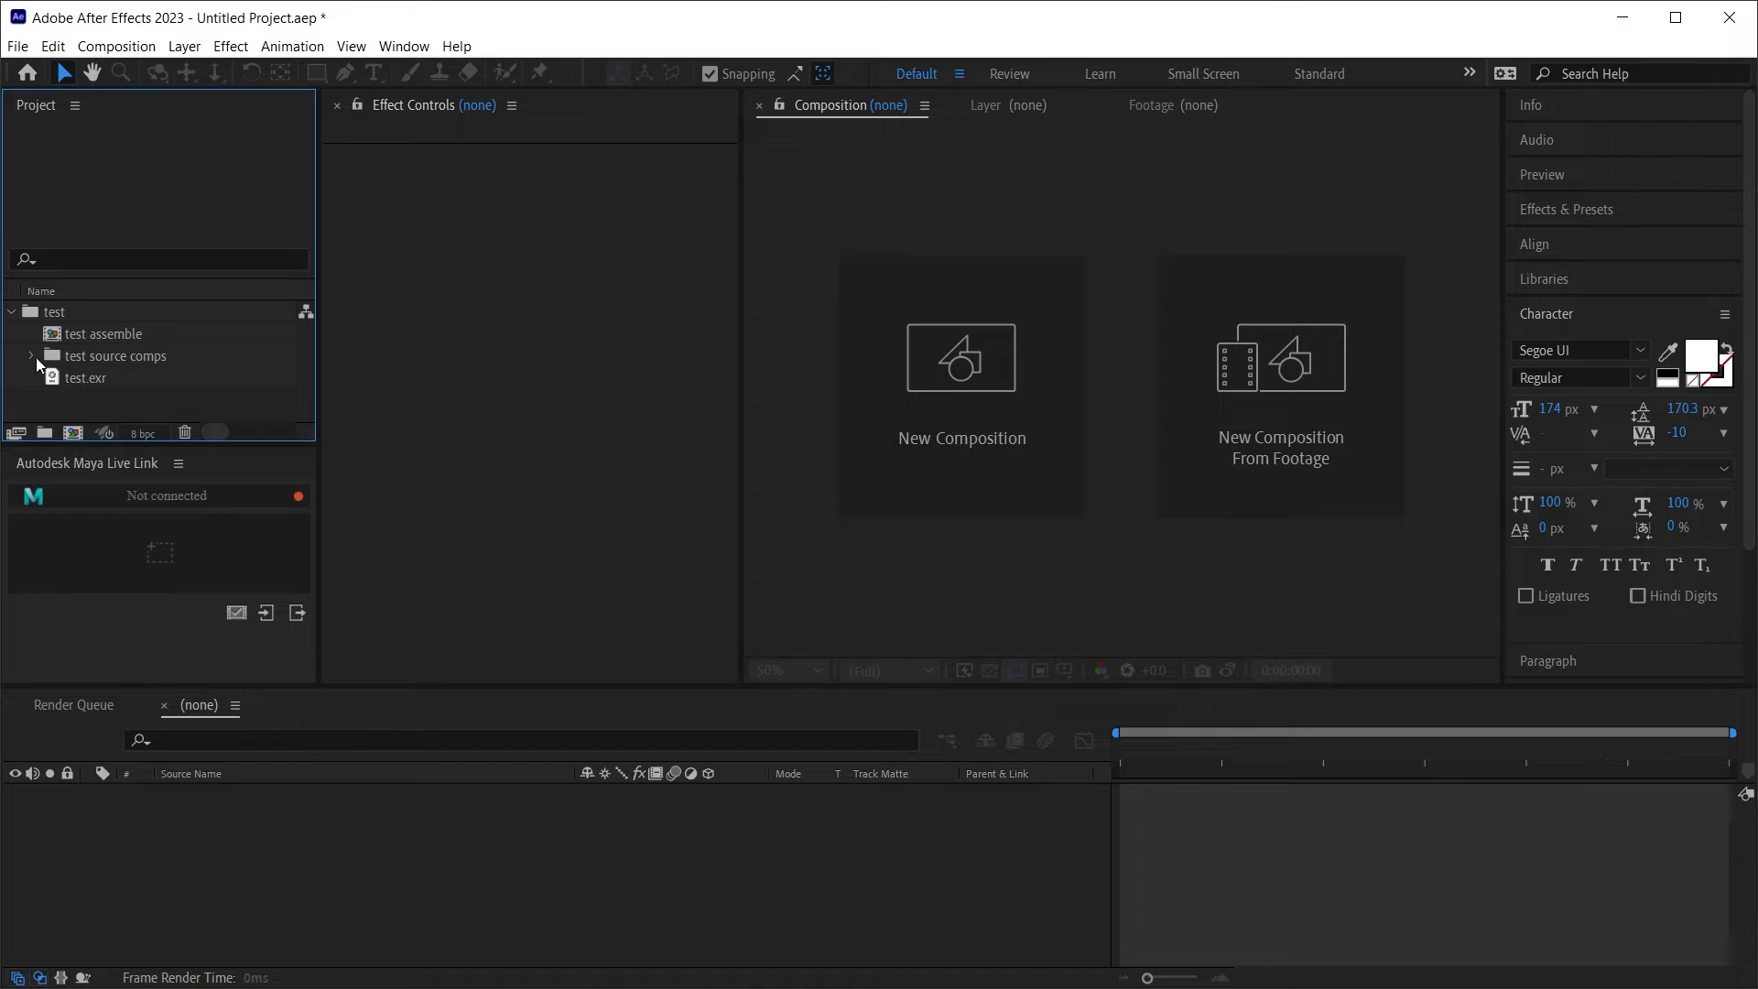
{"action": "double_click", "coordinate": [104, 334]}
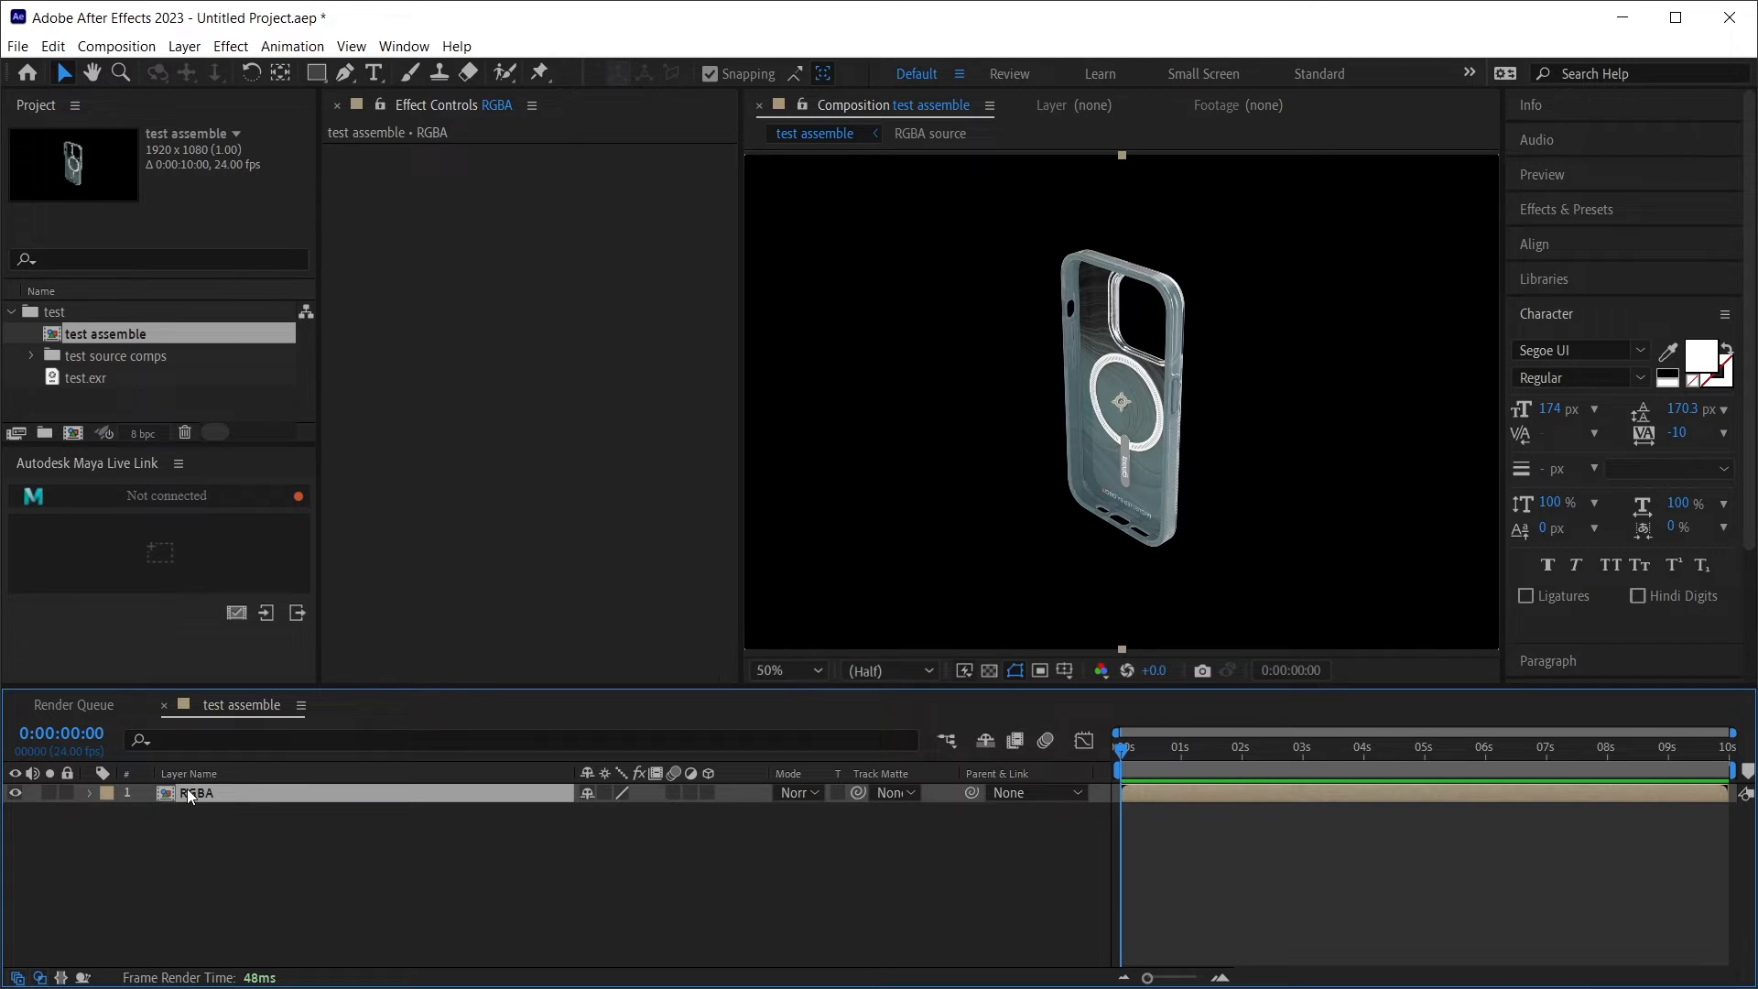
{"action": "left_click", "coordinate": [88, 378]}
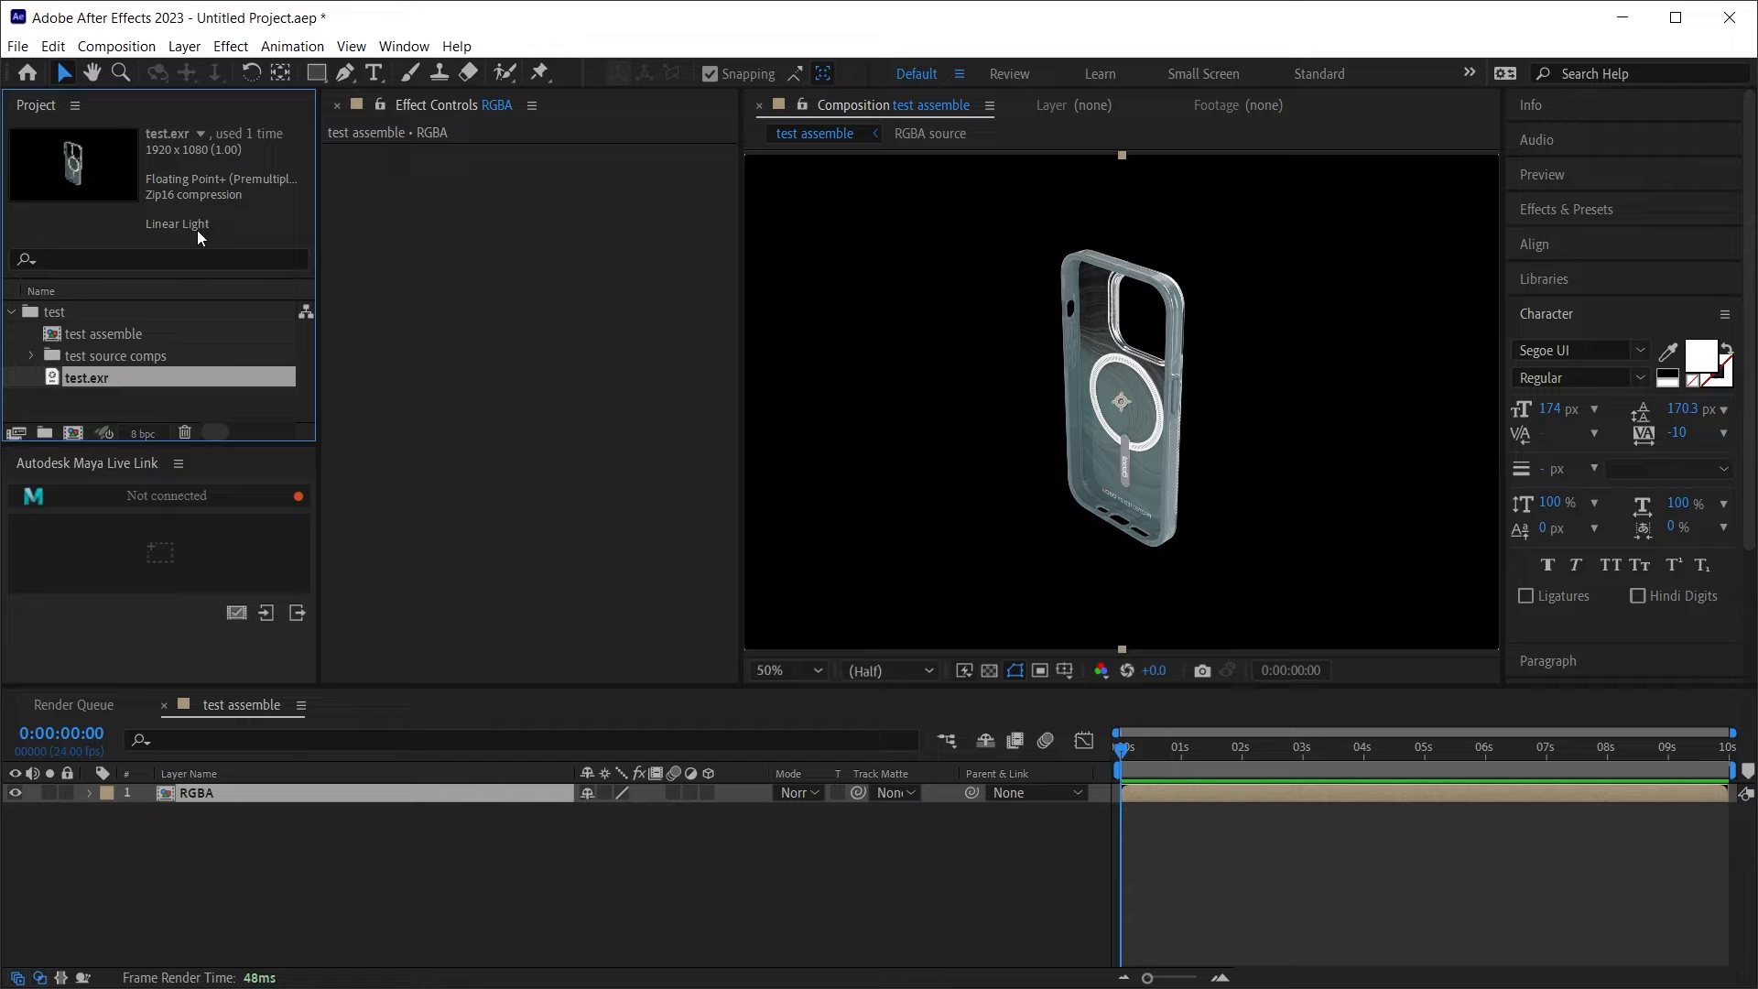
{"action": "left_click", "coordinate": [779, 670]}
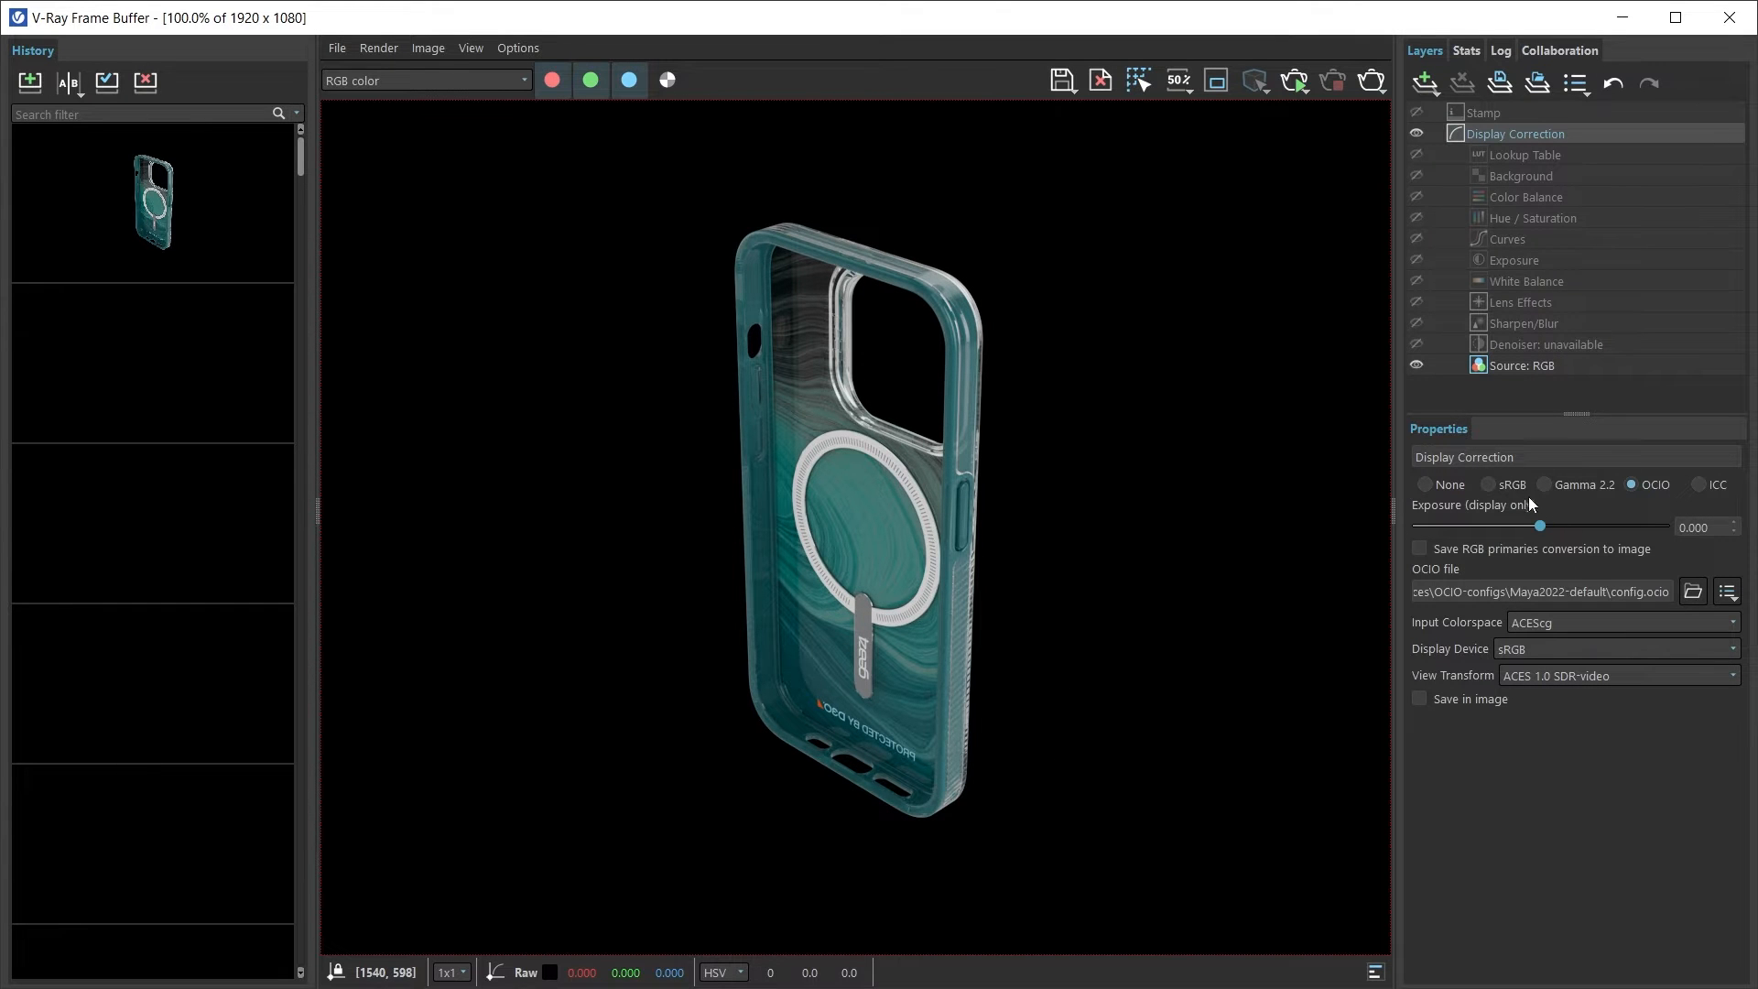
{"action": "left_click", "coordinate": [1488, 483]}
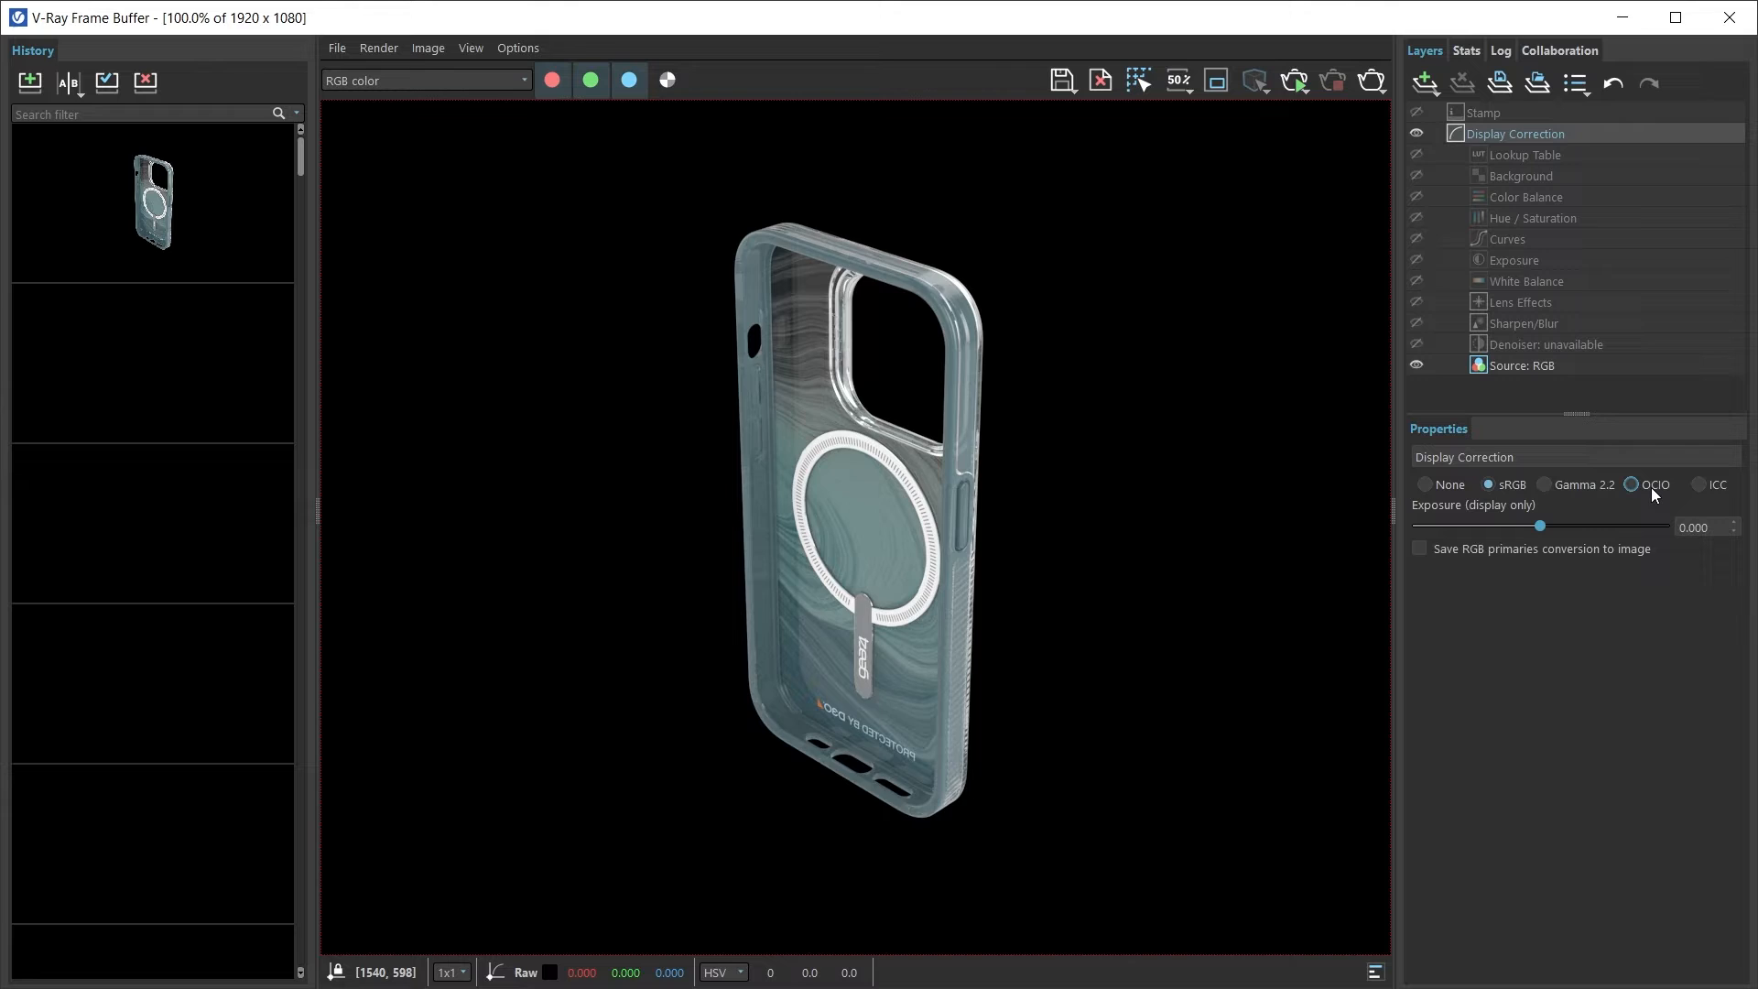
{"action": "left_click", "coordinate": [1632, 483]}
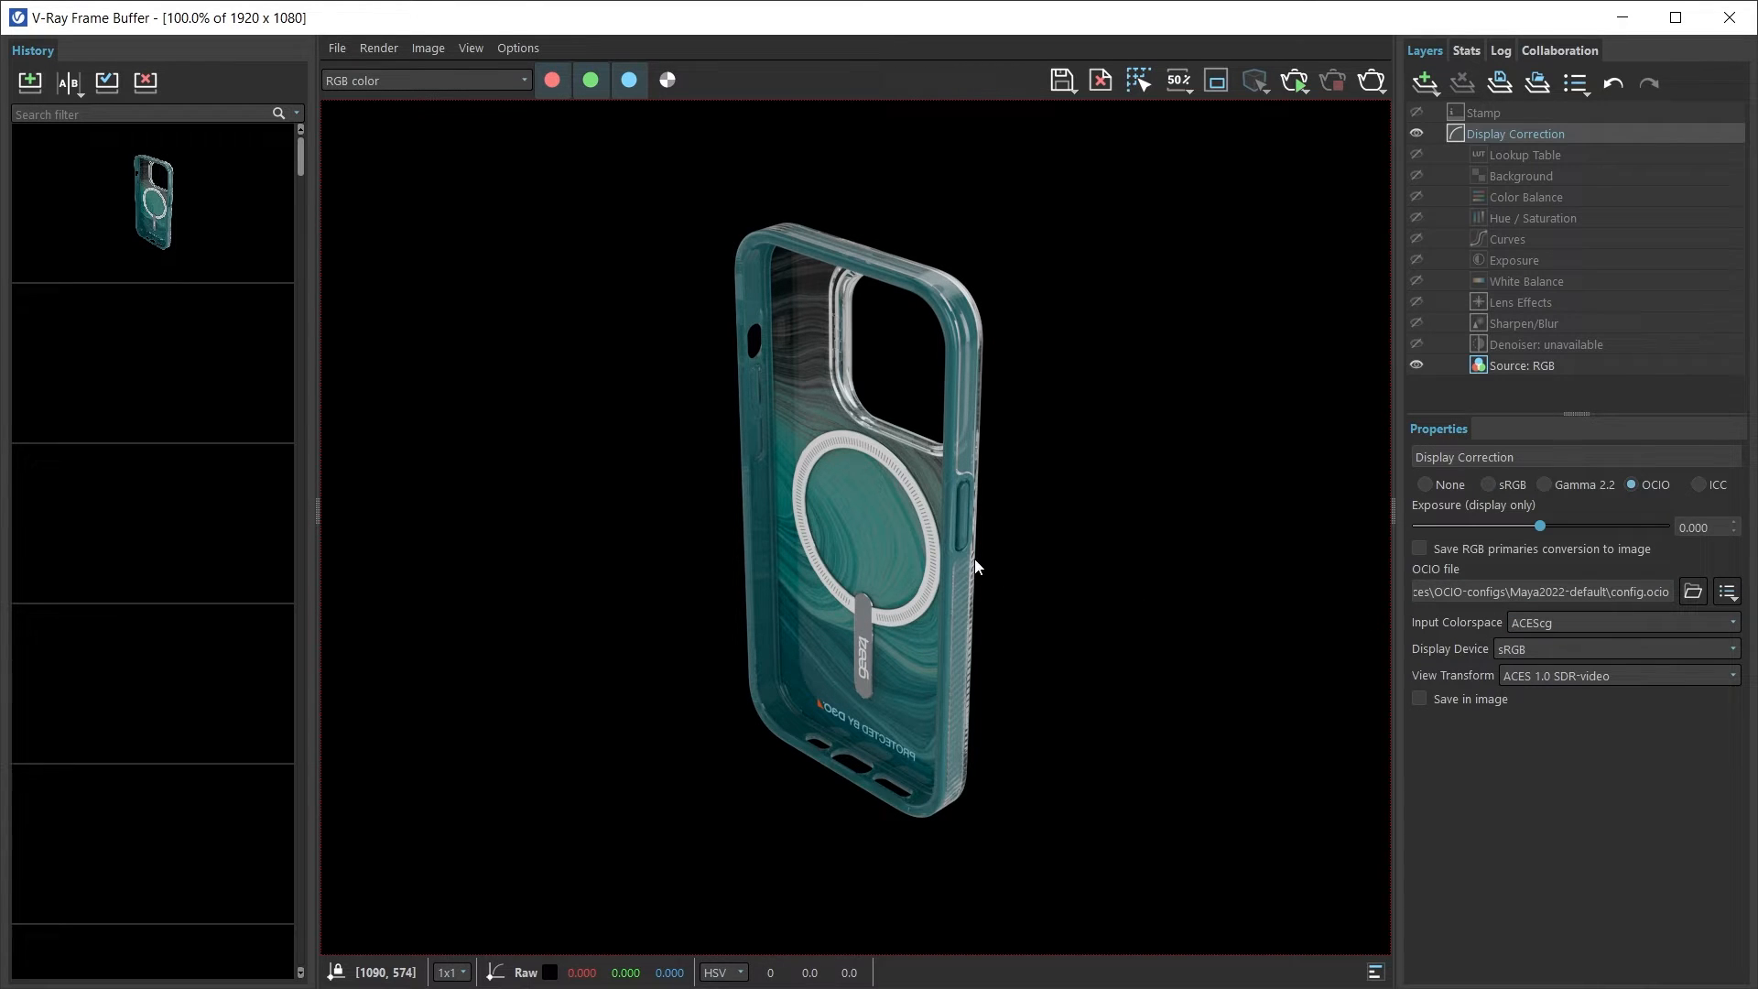
{"action": "left_click", "coordinate": [1542, 591]}
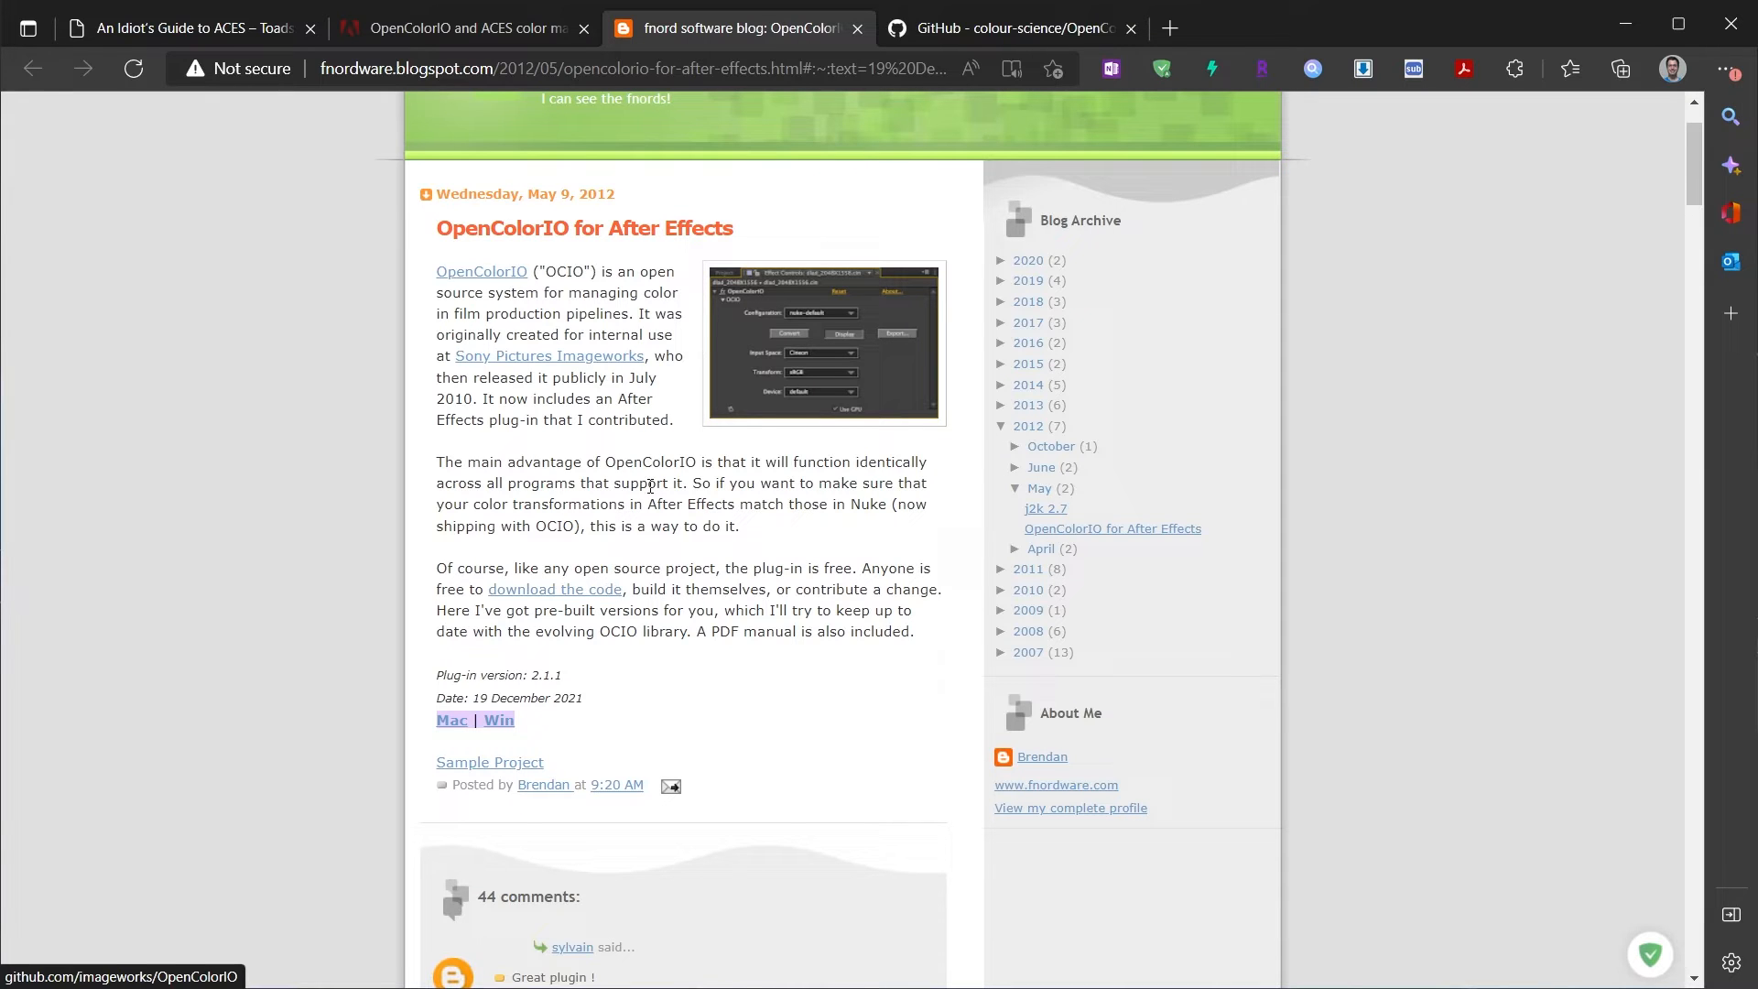
{"action": "left_click", "coordinate": [1005, 29]}
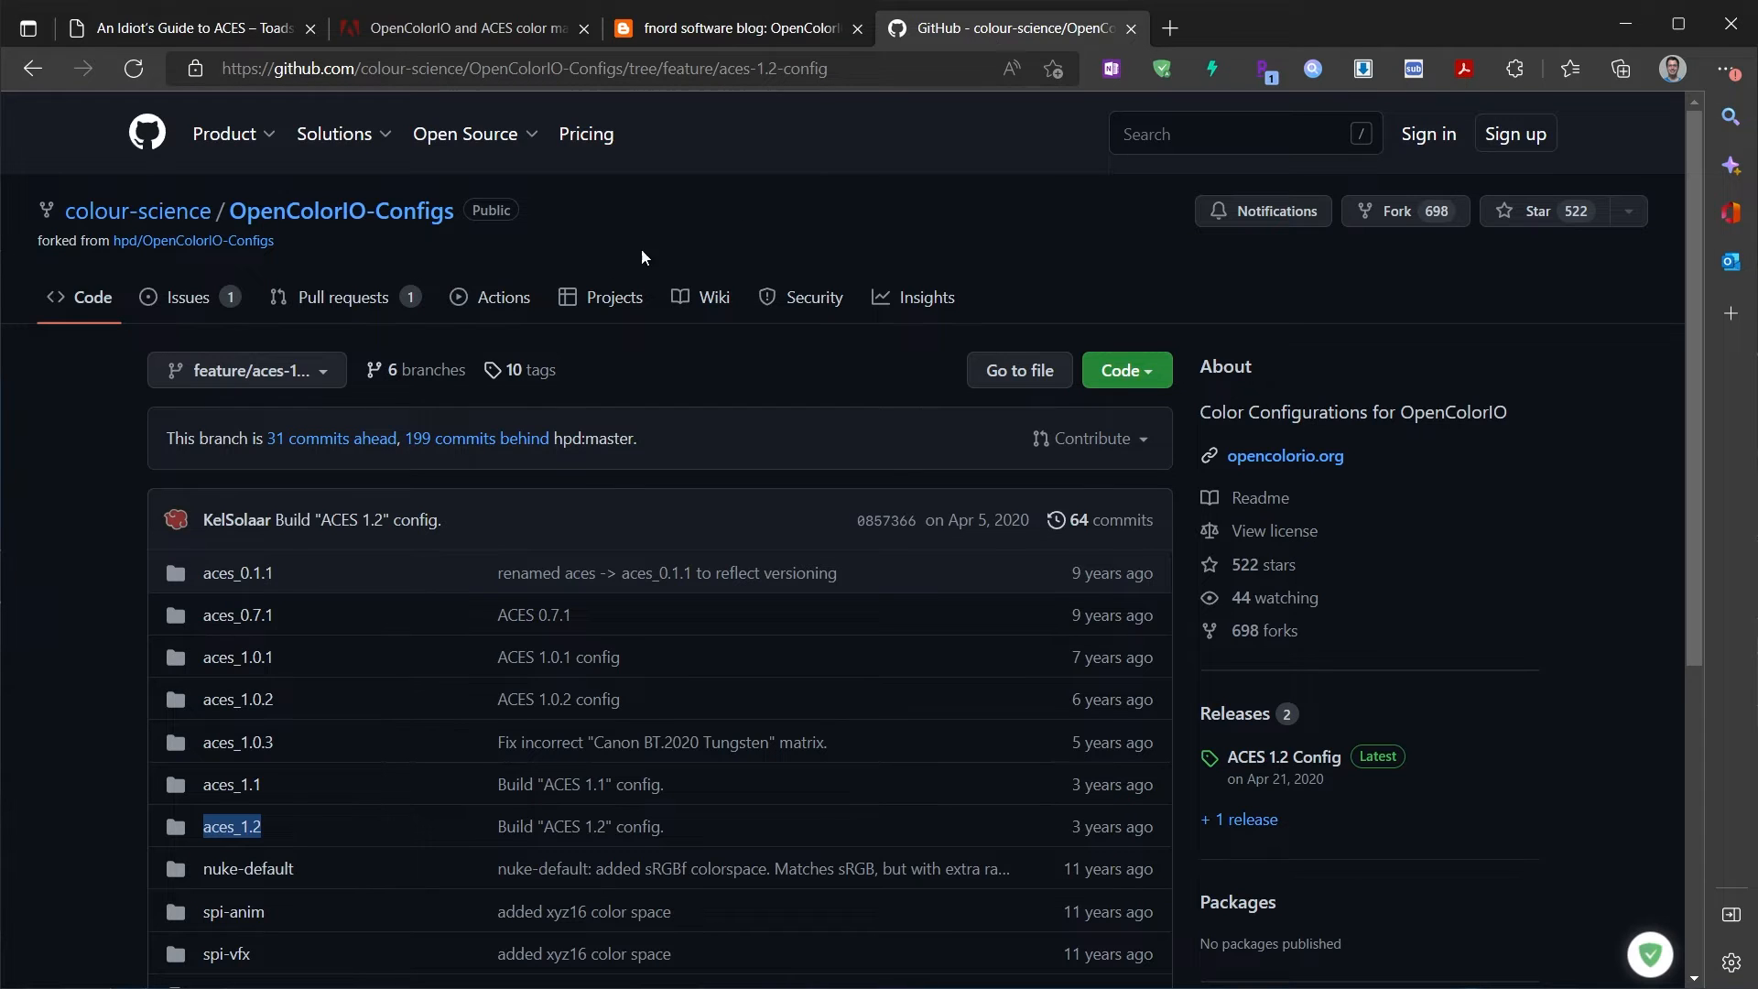
{"action": "mouse_move", "coordinate": [306, 832]}
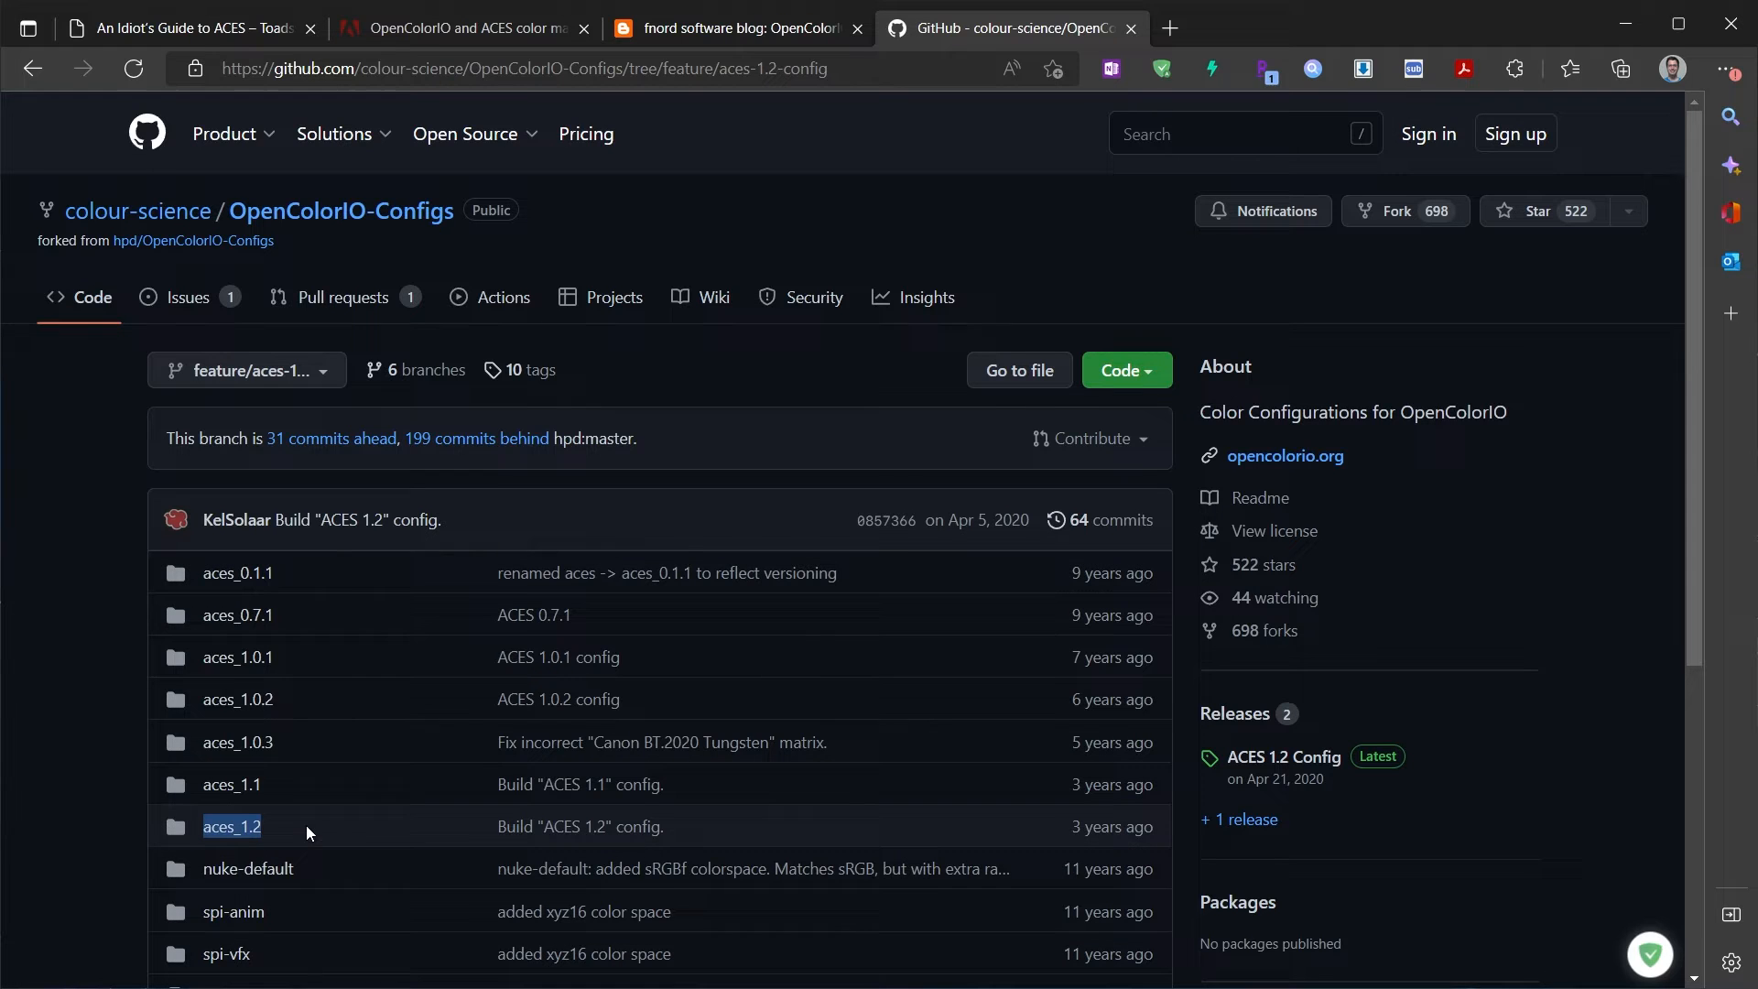
{"action": "left_click", "coordinate": [736, 28]}
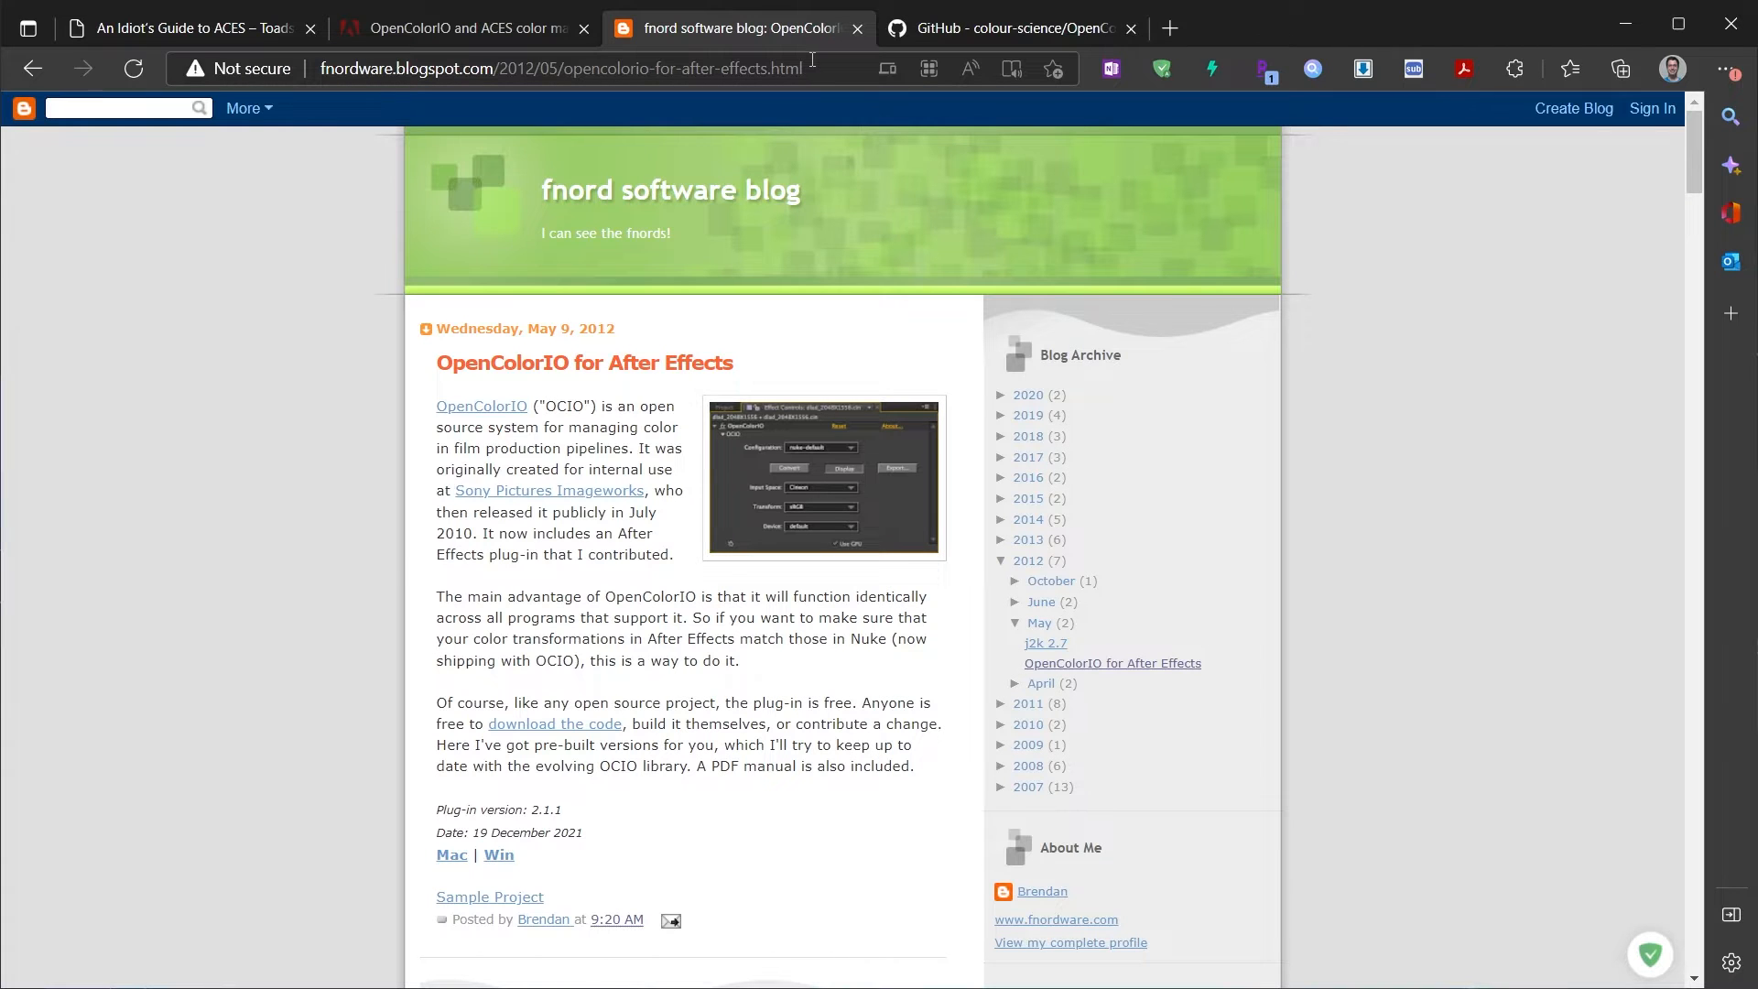
{"action": "left_click", "coordinate": [558, 68]}
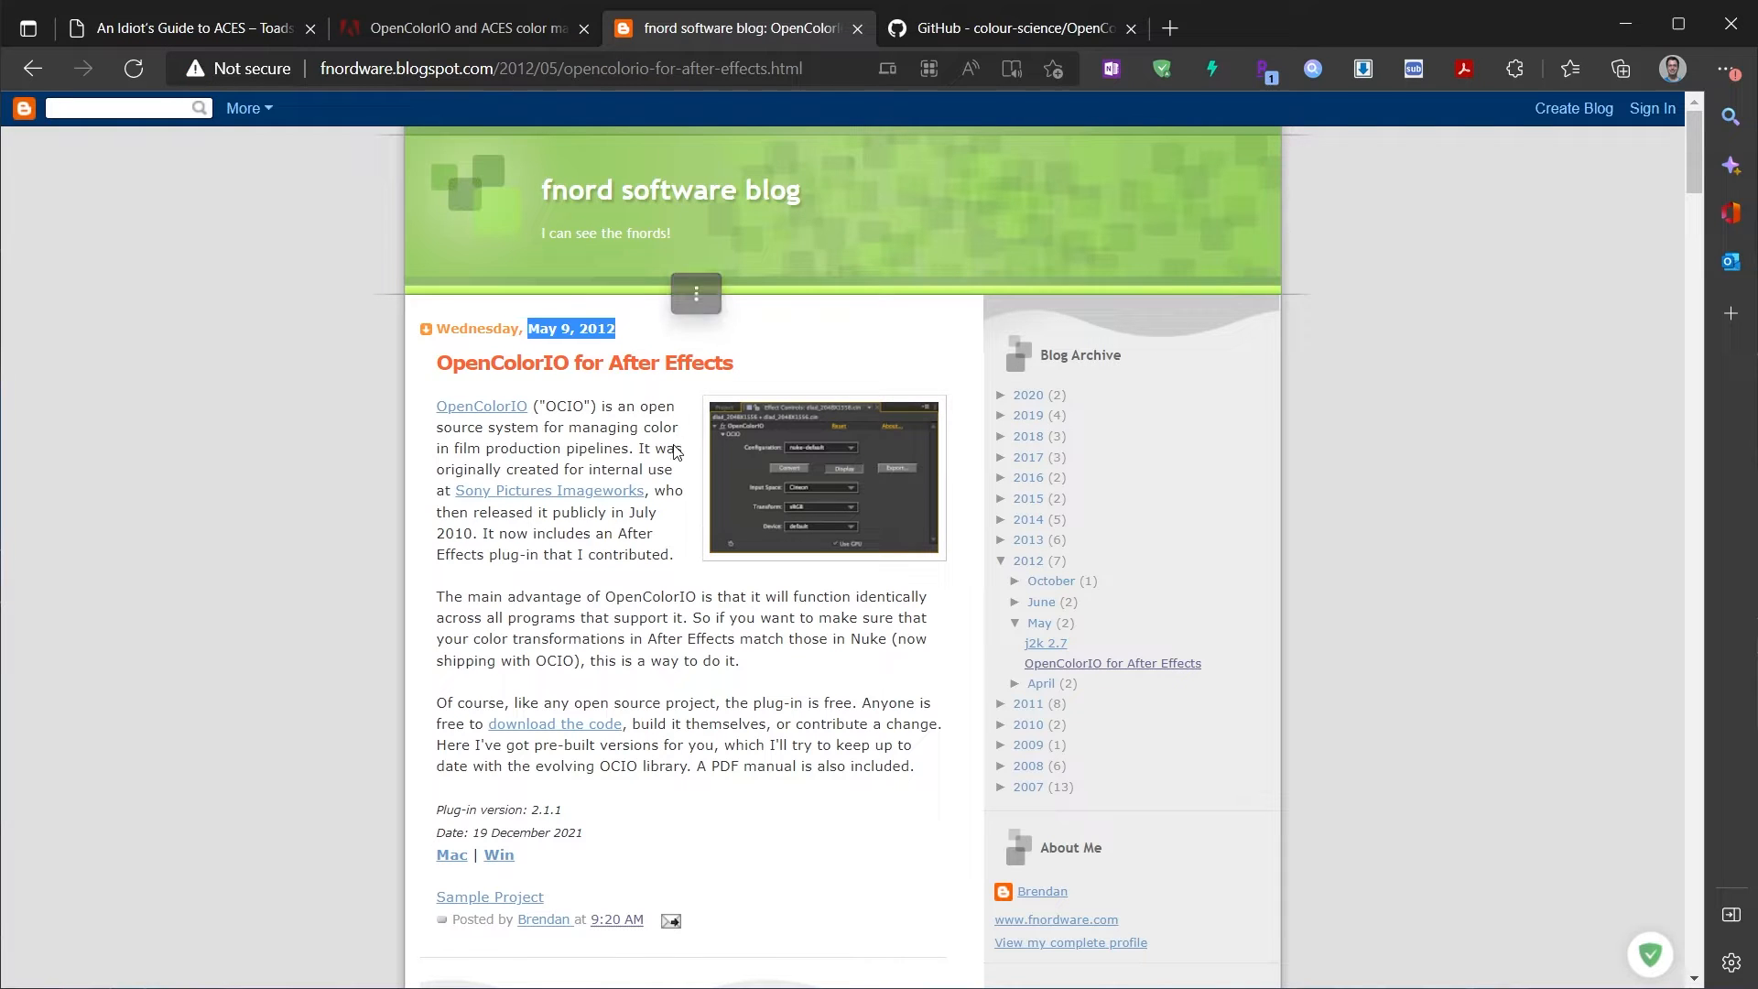
{"action": "mouse_move", "coordinate": [574, 618]}
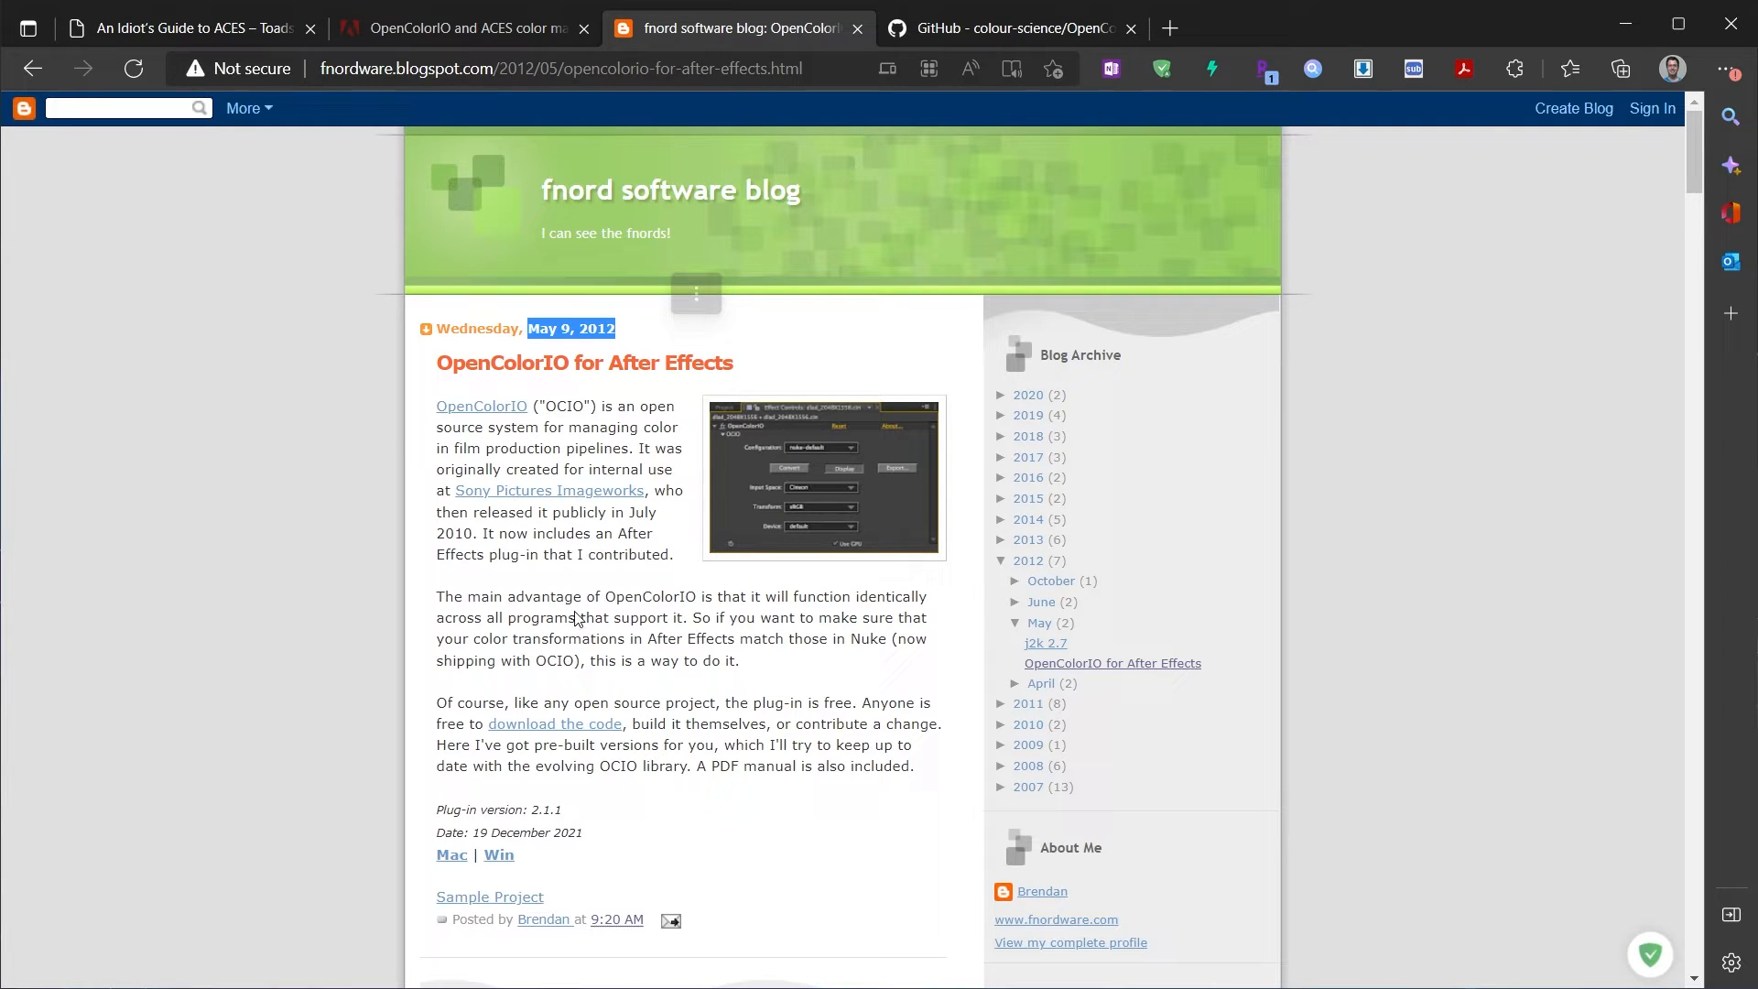
{"action": "left_click_drag", "start_coordinate": [436, 809], "coordinate": [582, 832]}
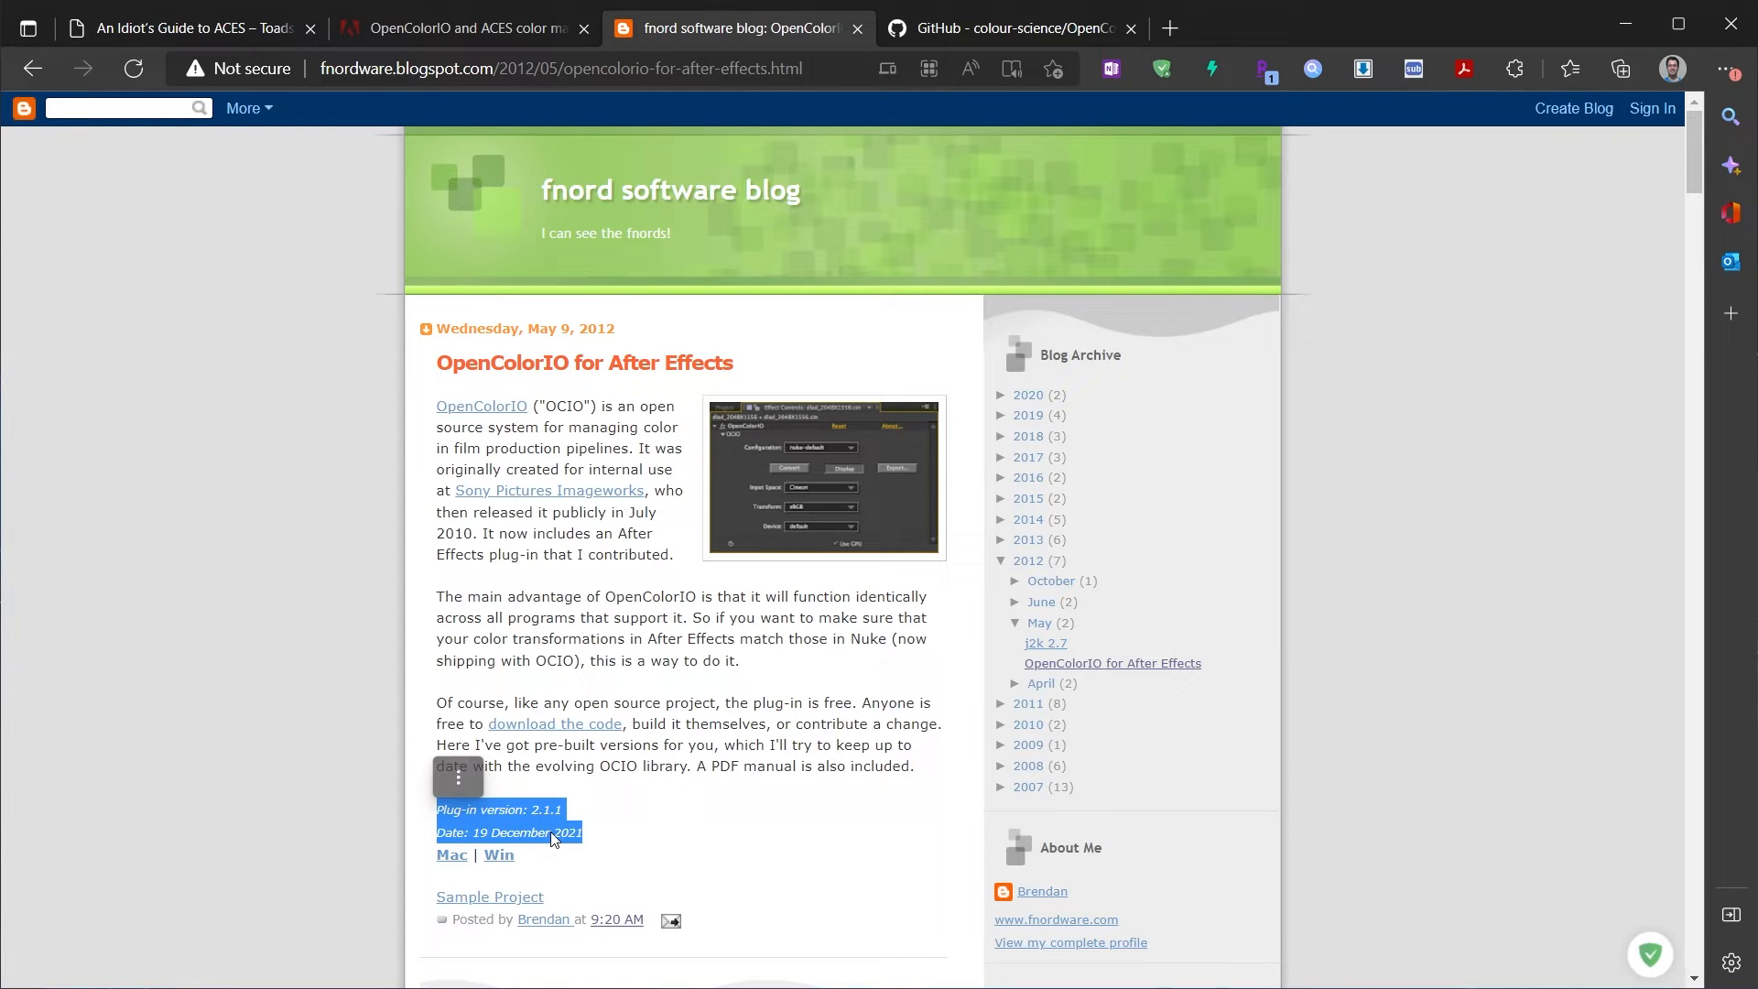
{"action": "mouse_move", "coordinate": [544, 867]}
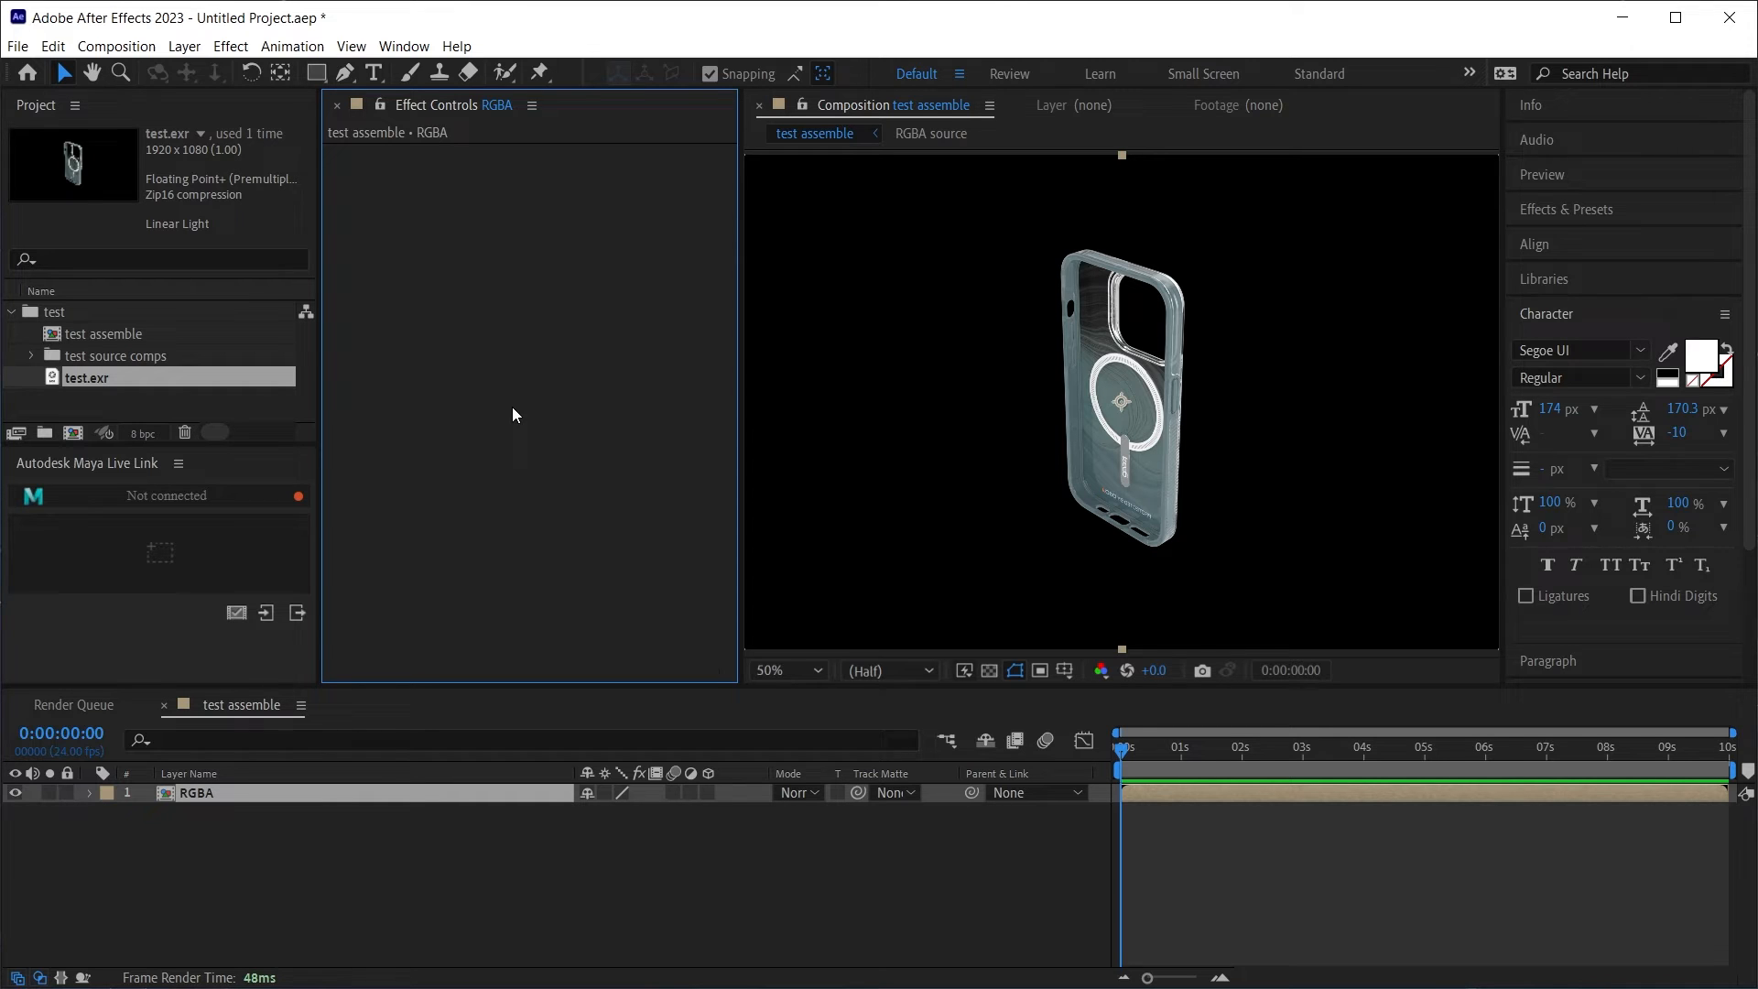
Step: Apply the Utility > OpenColorIO effect to the RGBA layer
{"action": "type", "text": "op"}
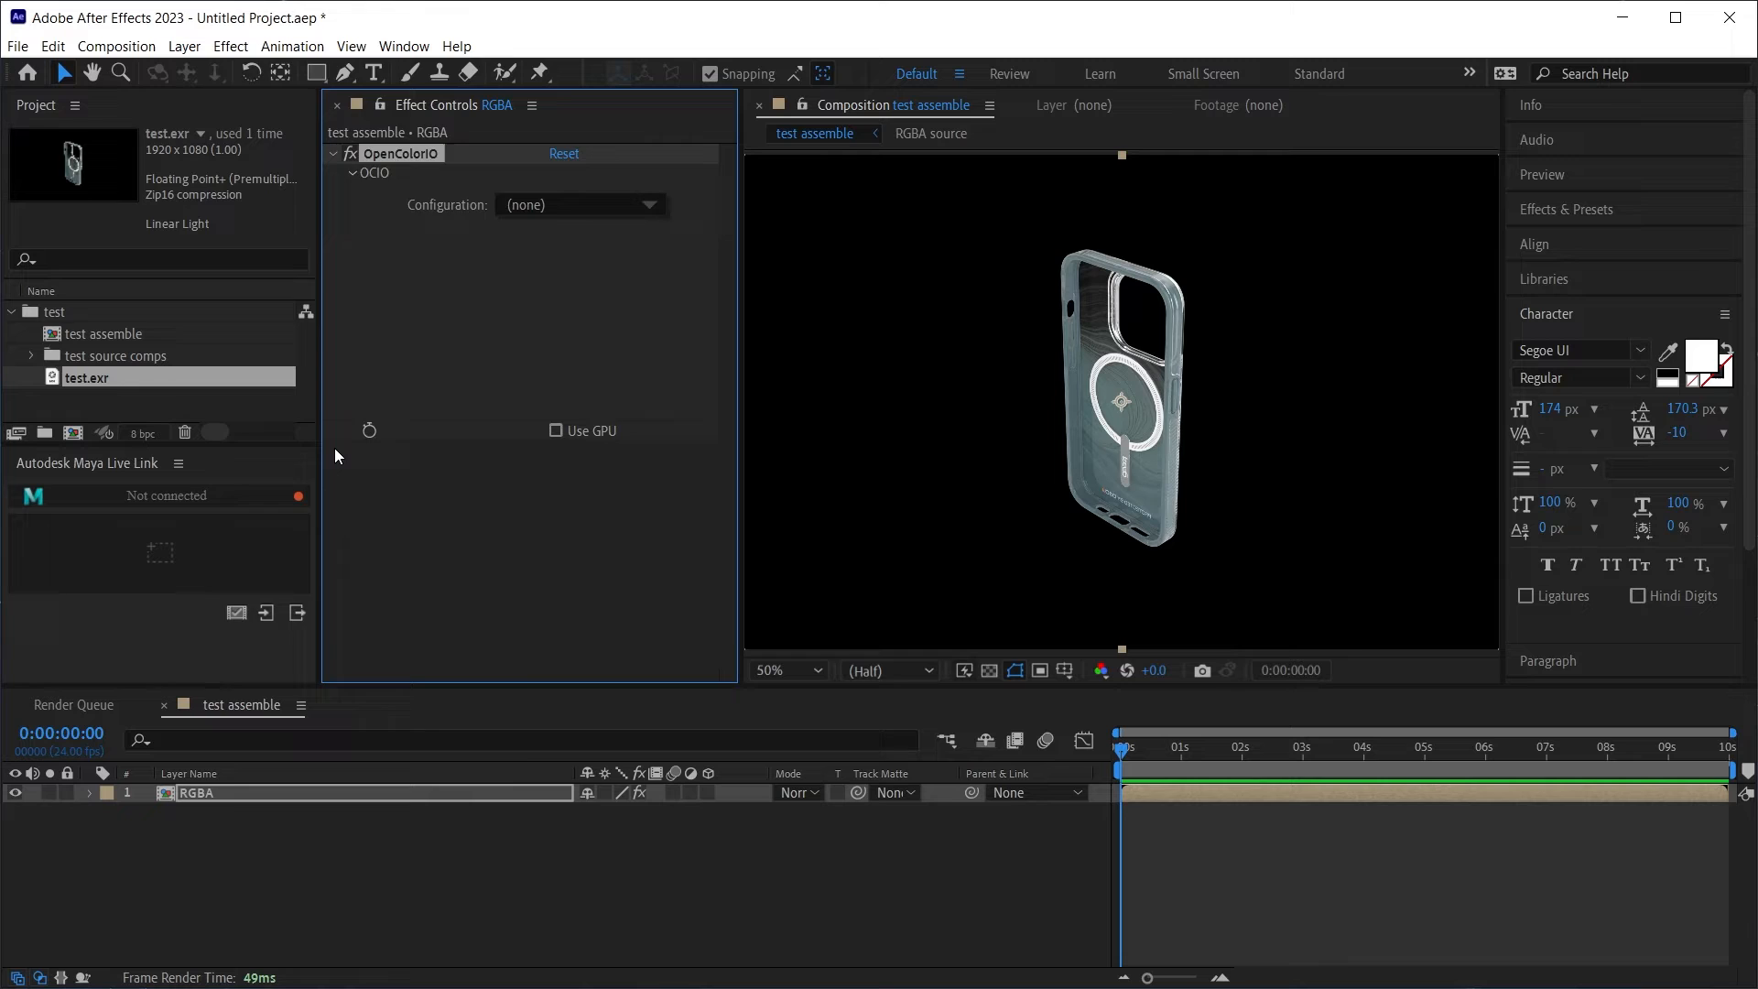
{"action": "left_click", "coordinate": [230, 46]}
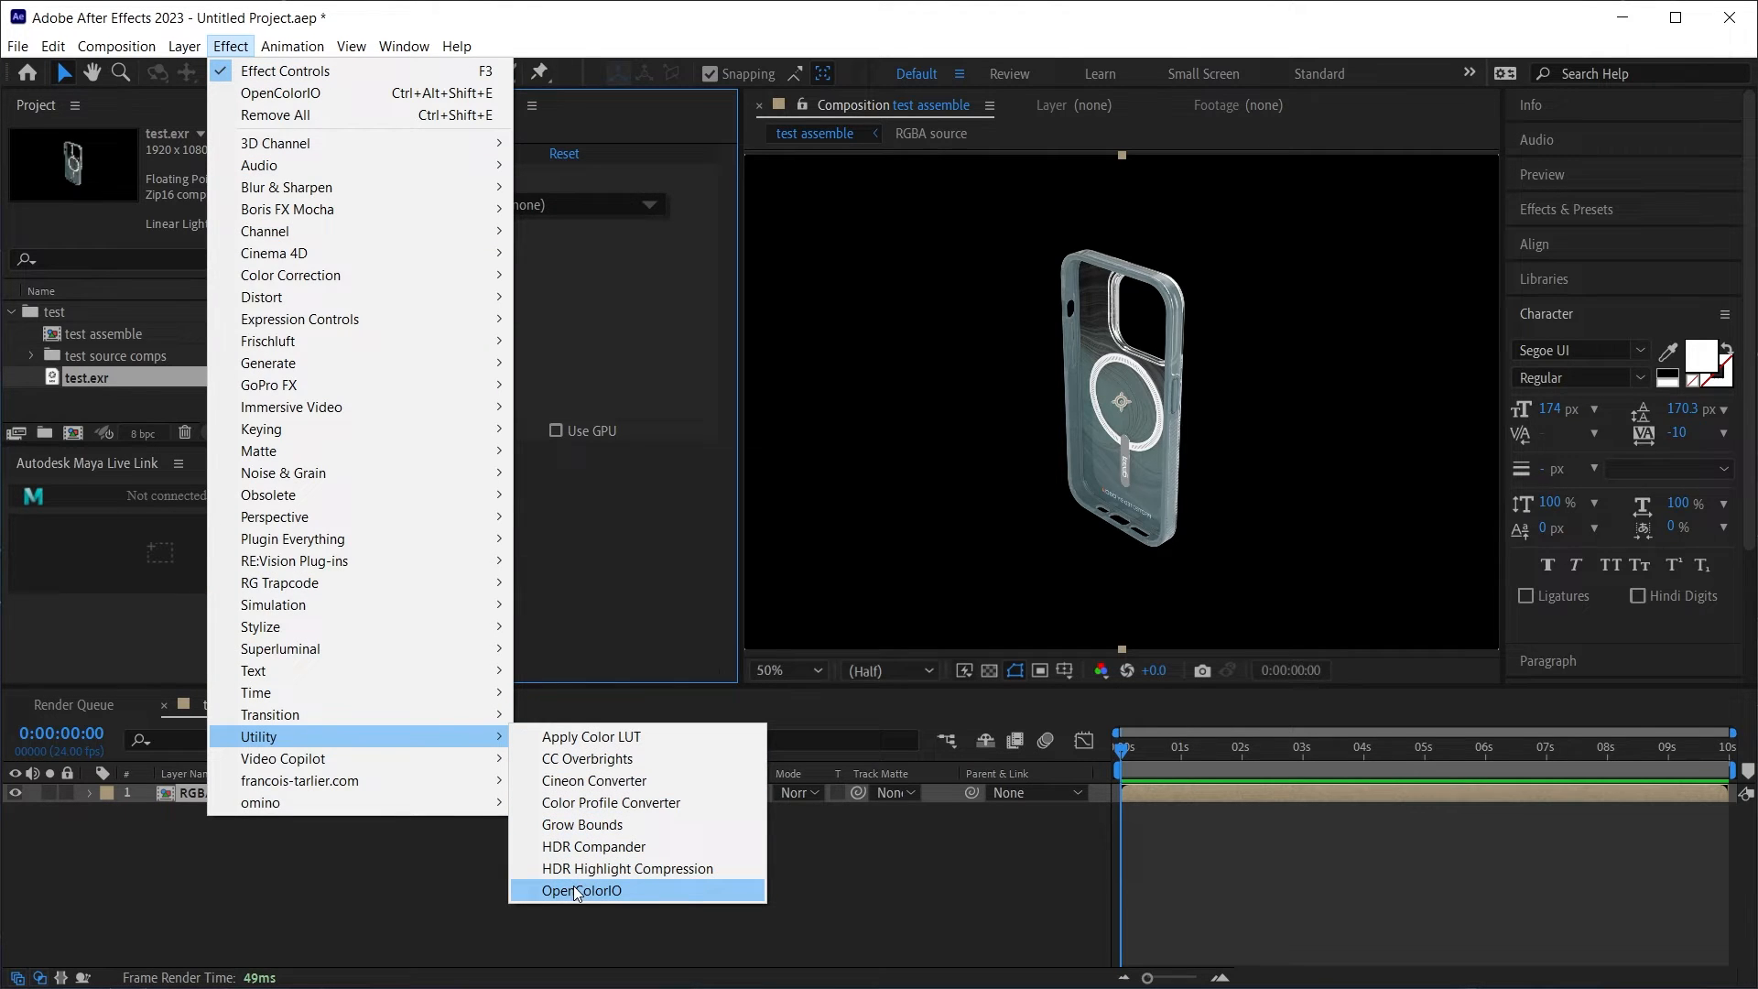
{"action": "left_click", "coordinate": [581, 889]}
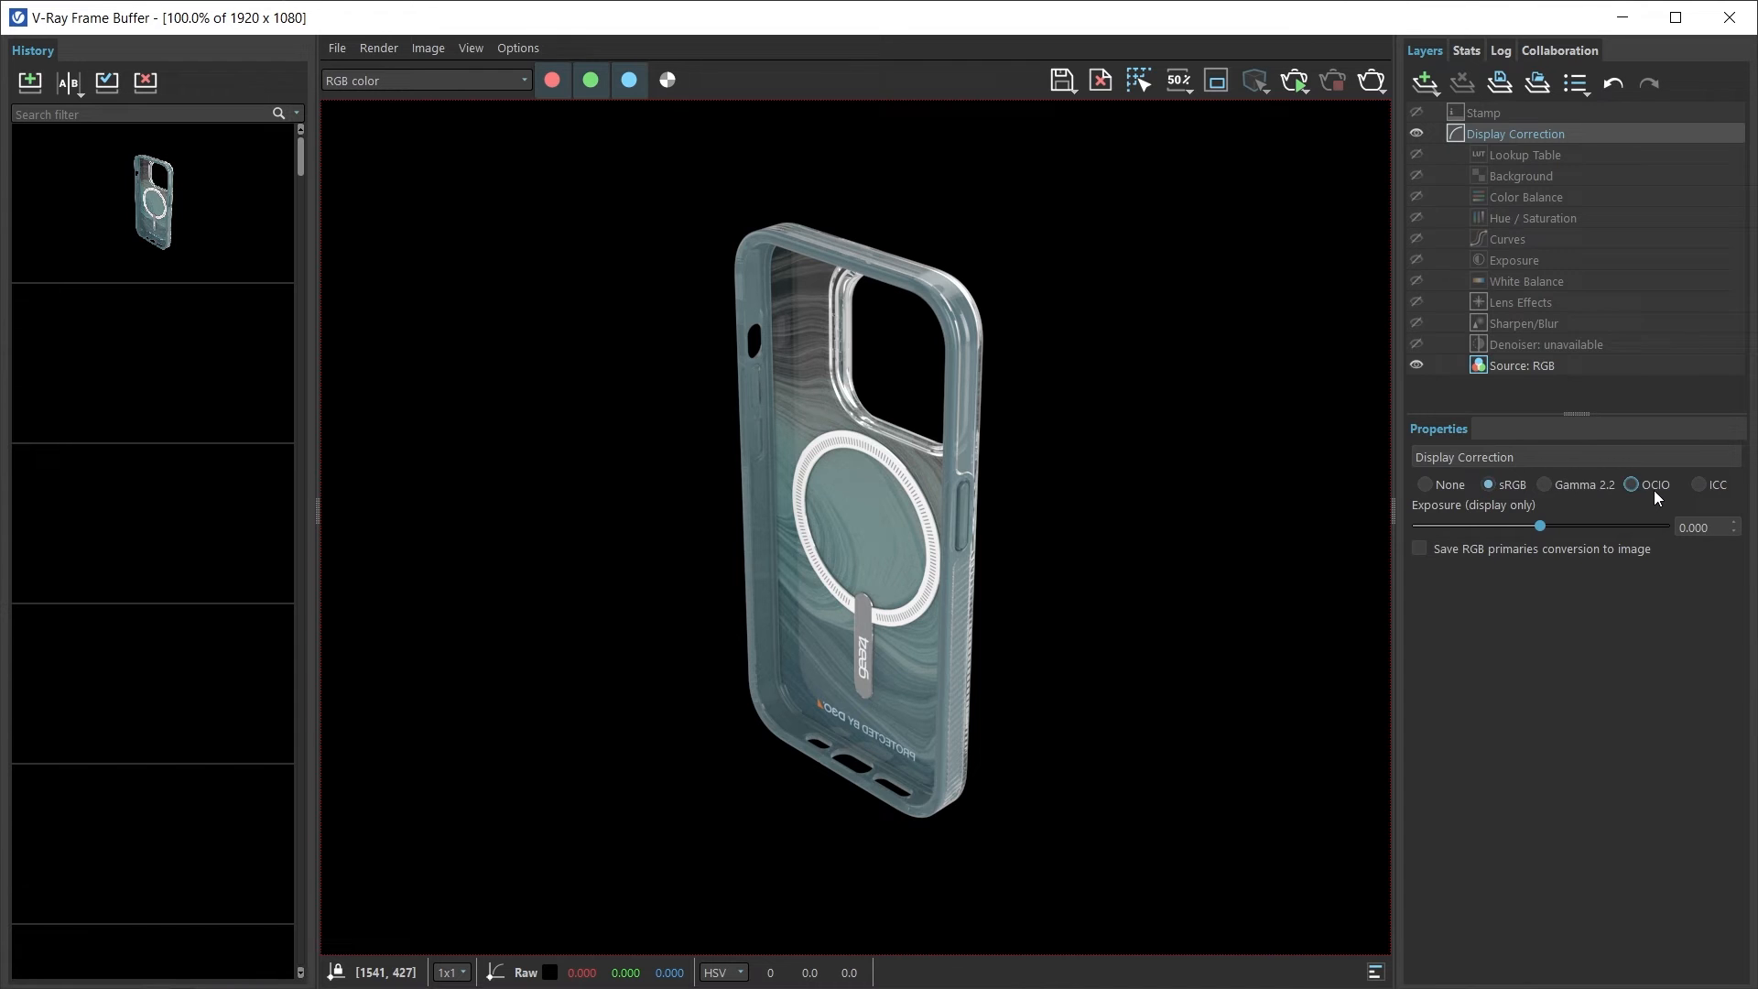
{"action": "left_click", "coordinate": [1633, 483]}
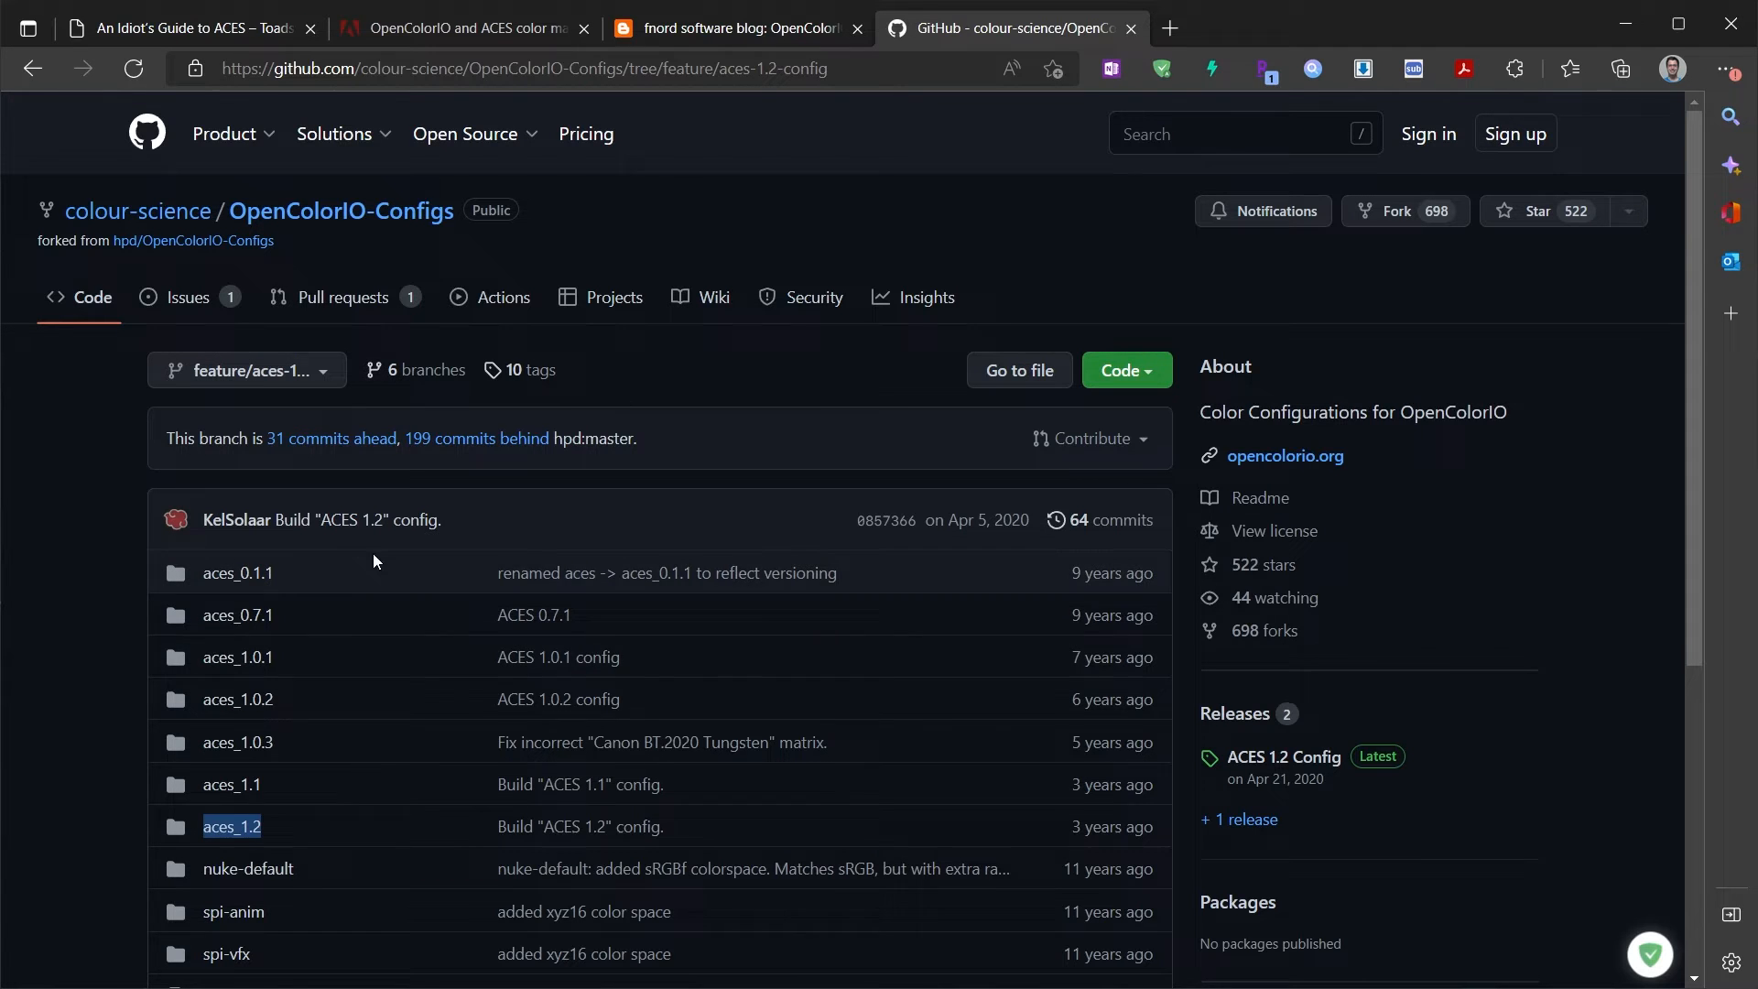
Step: Download the OpenColorIO-Configs ACES 1.2 branch as a ZIP from GitHub's Code menu
{"action": "scroll", "scroll_direction": "down", "scroll_amount": 3}
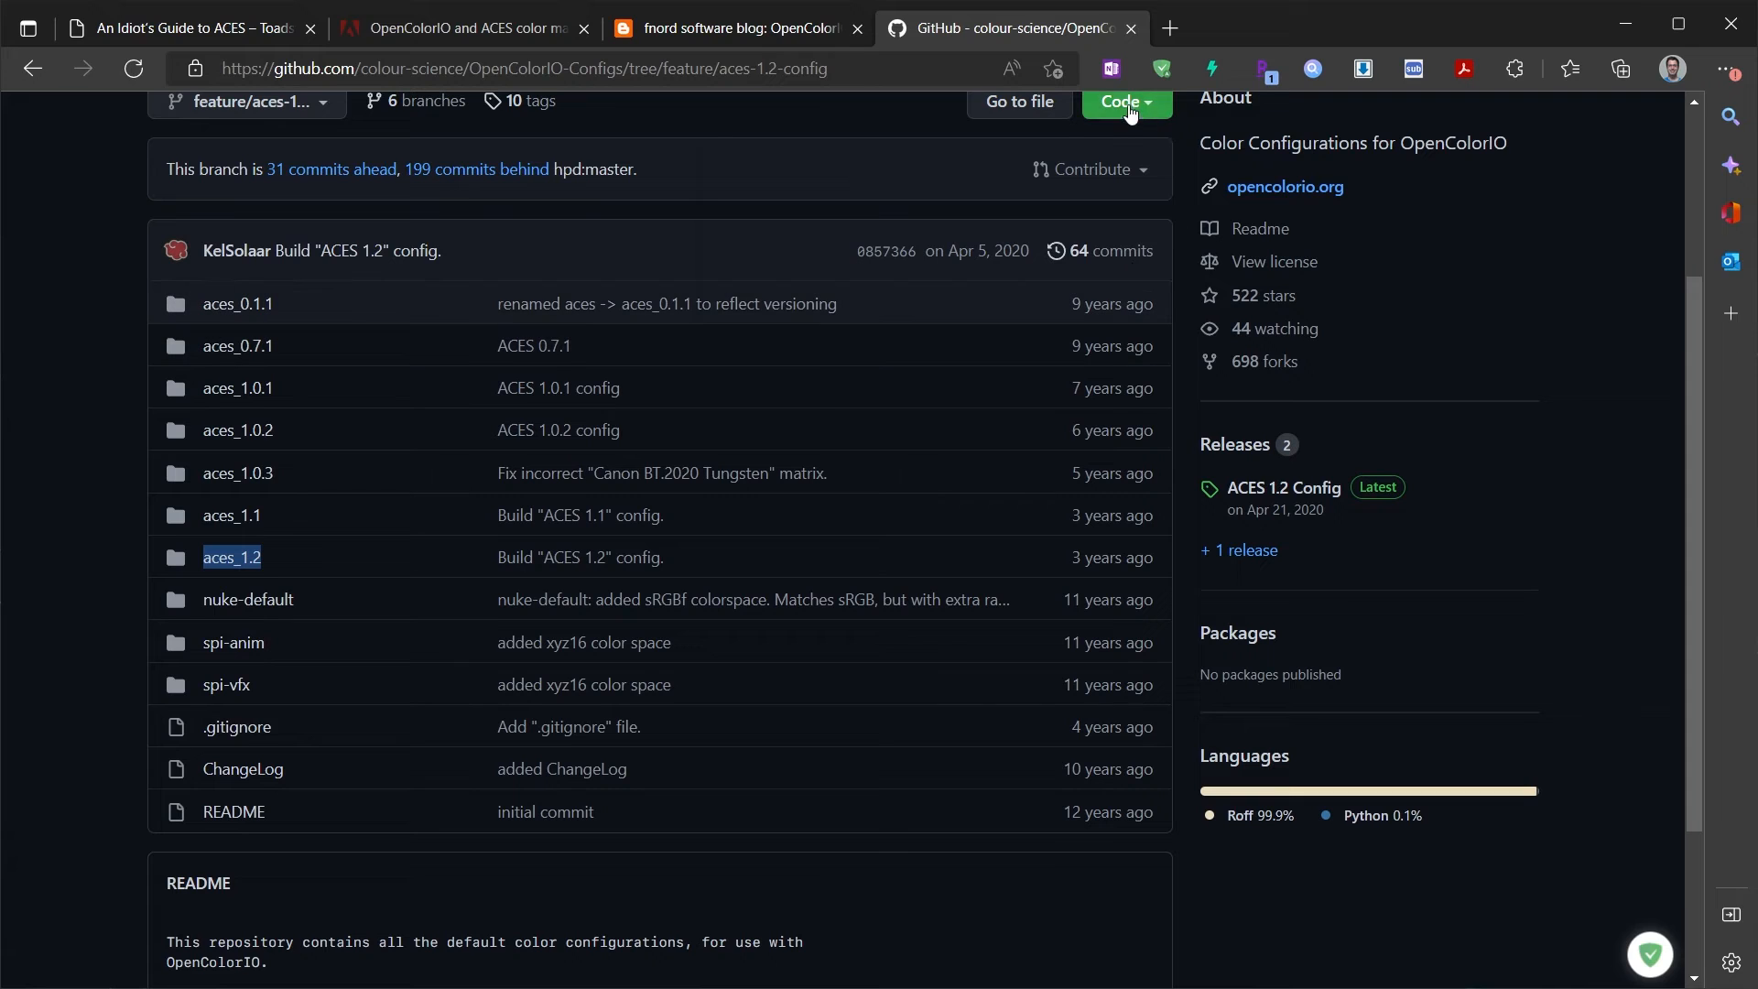
{"action": "left_click", "coordinate": [1124, 101]}
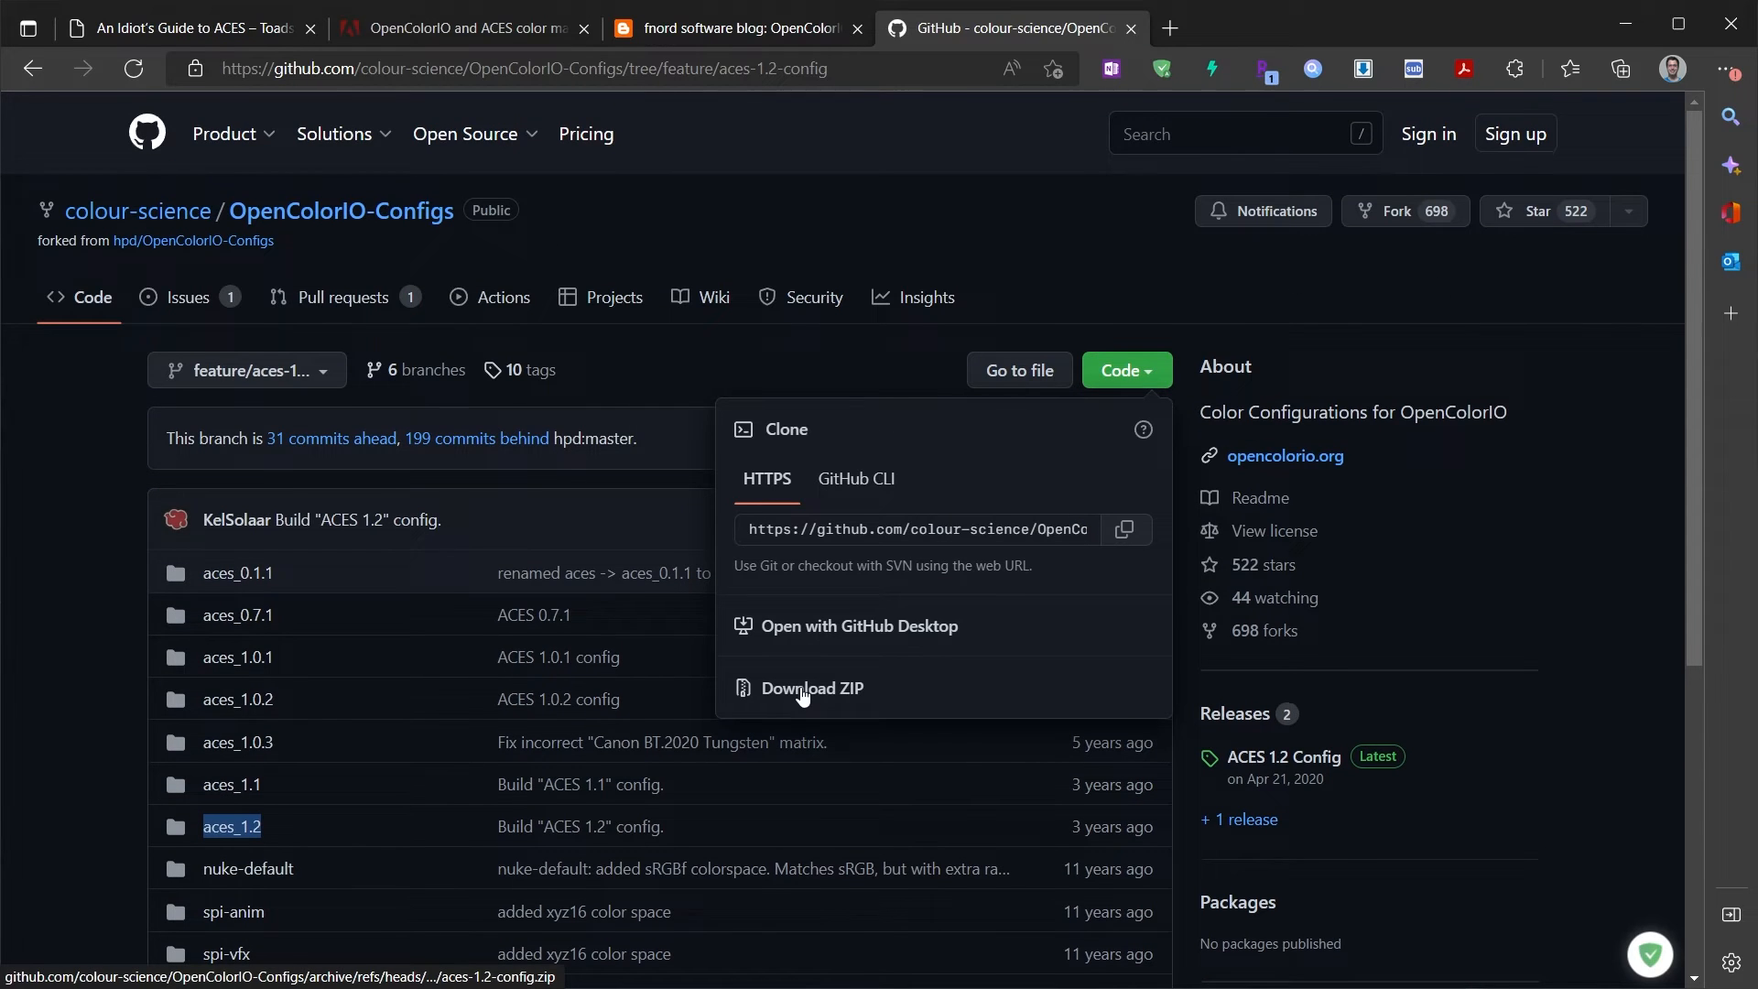
{"action": "scroll", "scroll_direction": "down", "scroll_amount": 3}
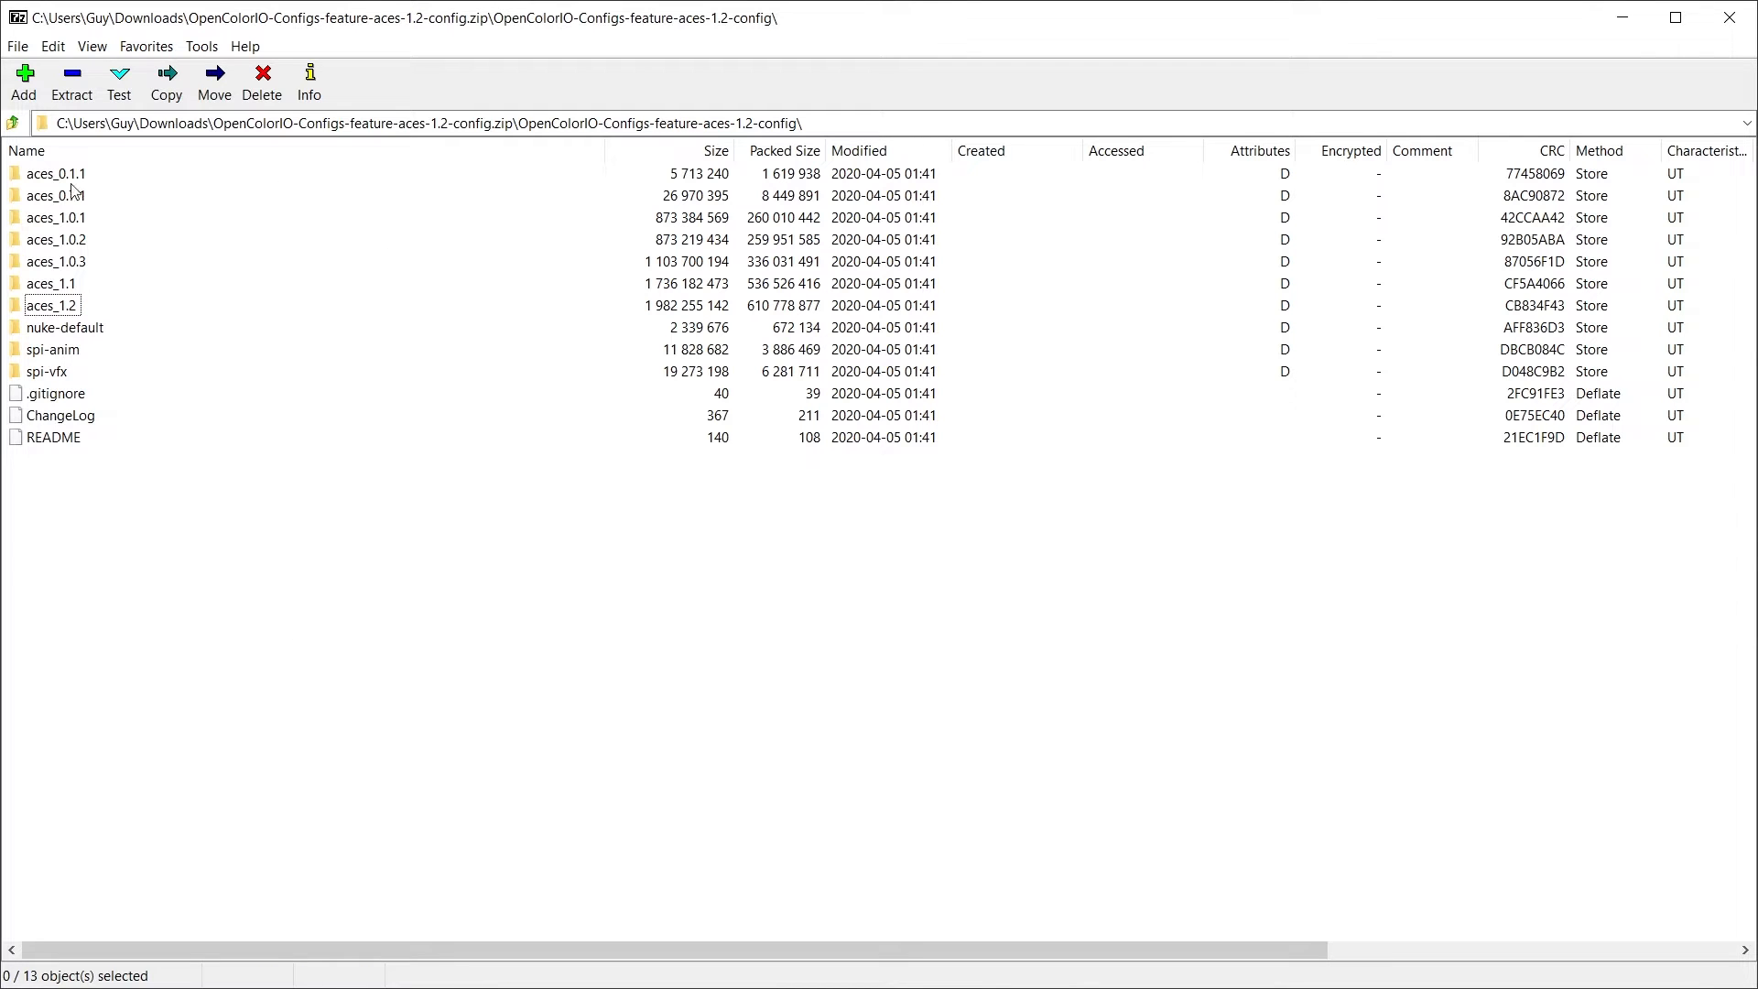
Step: Select the aces_1.2 folder in the archive for extraction to C:\ProgramData\OpenColorIO
{"action": "left_click", "coordinate": [53, 305]}
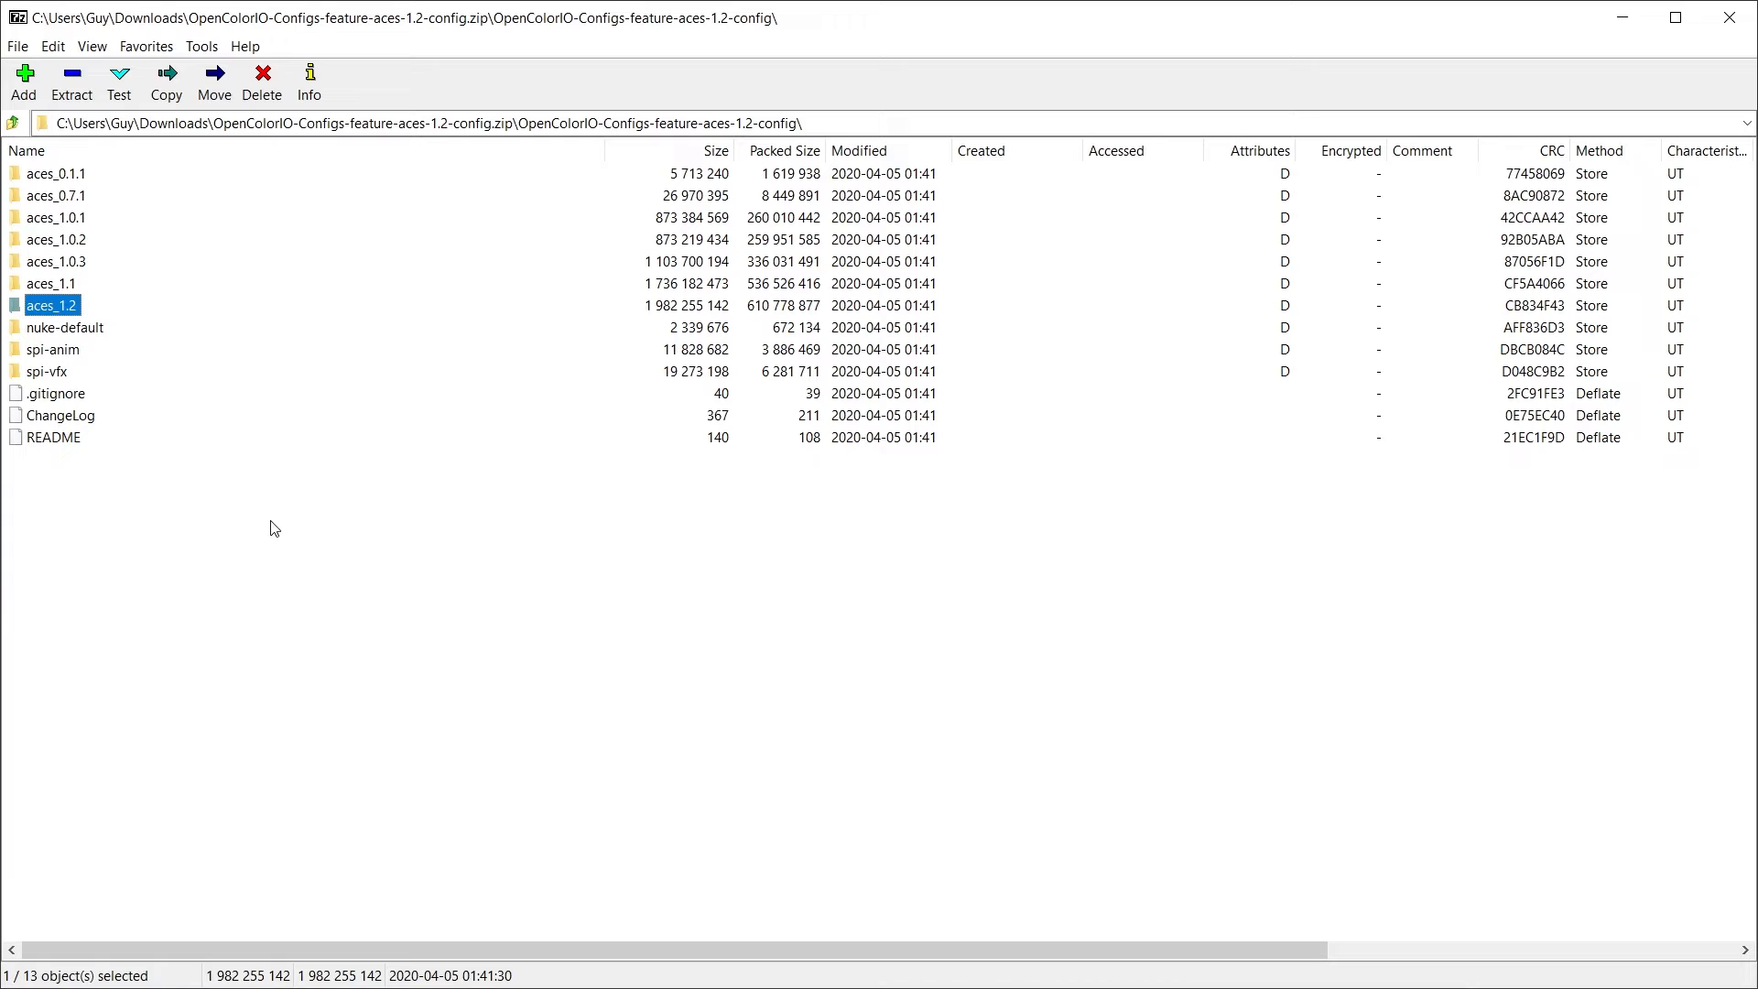
{"action": "mouse_move", "coordinate": [264, 544]}
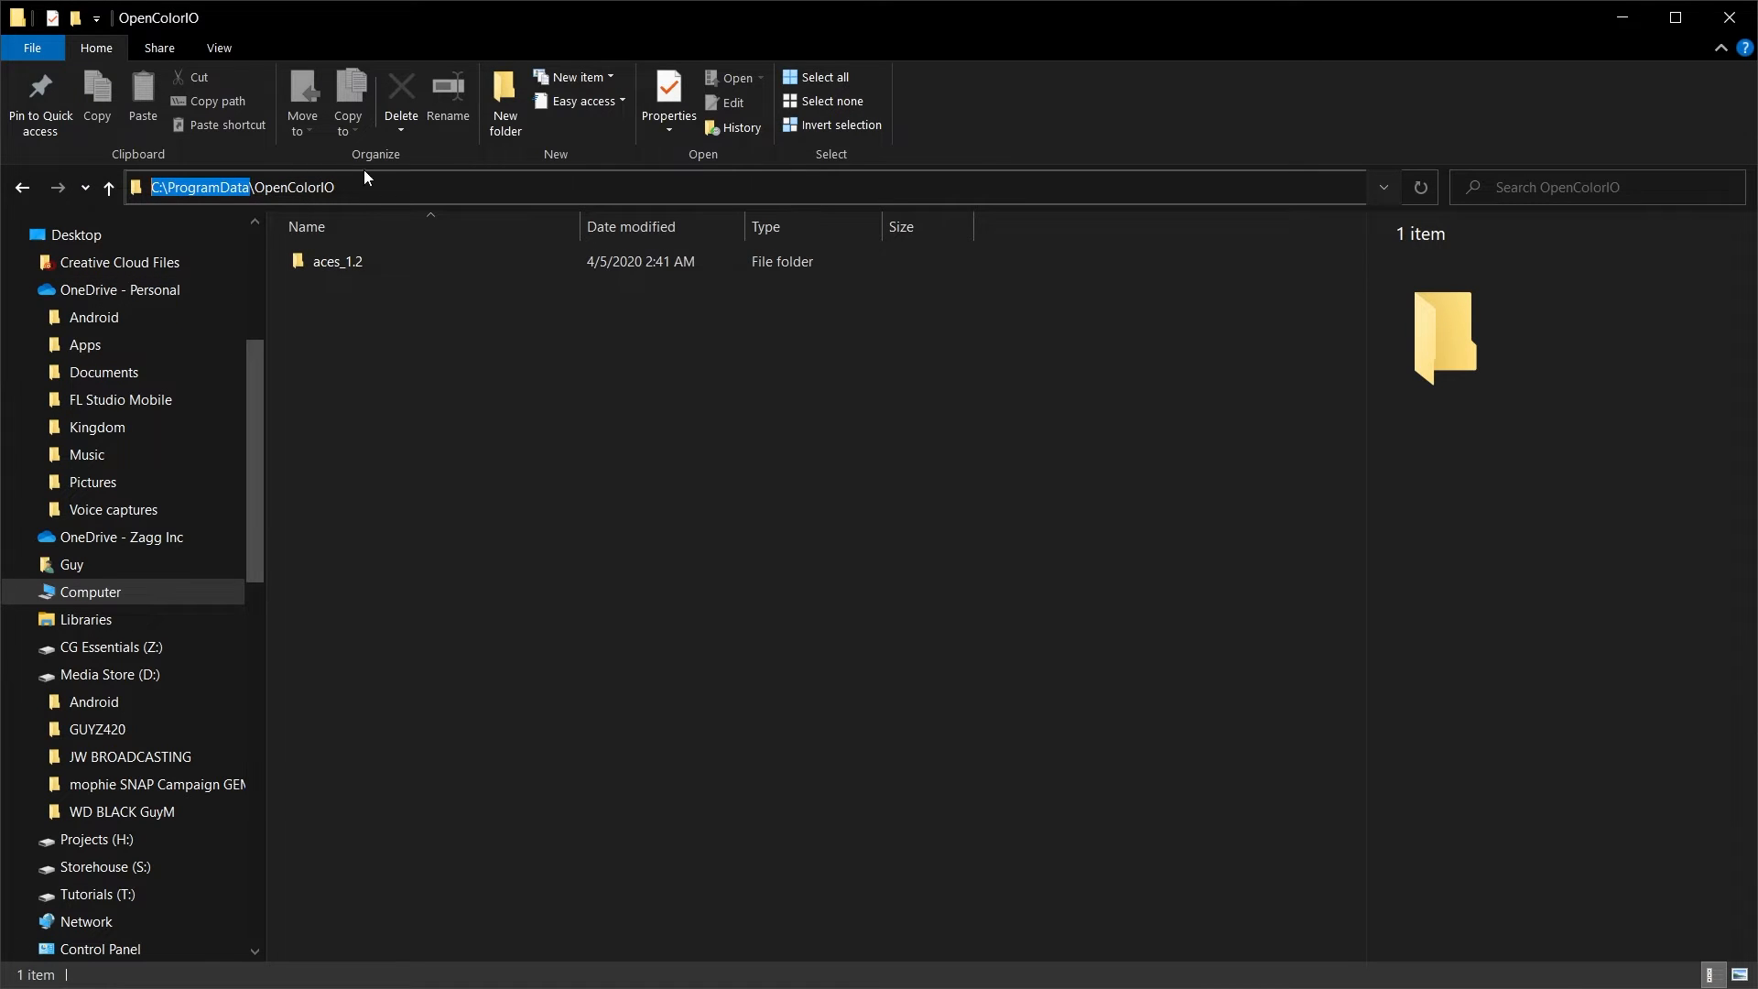
Step: Confirm the aces_1.2 folder sits in C:\ProgramData\OpenColorIO
{"action": "left_click", "coordinate": [296, 187]}
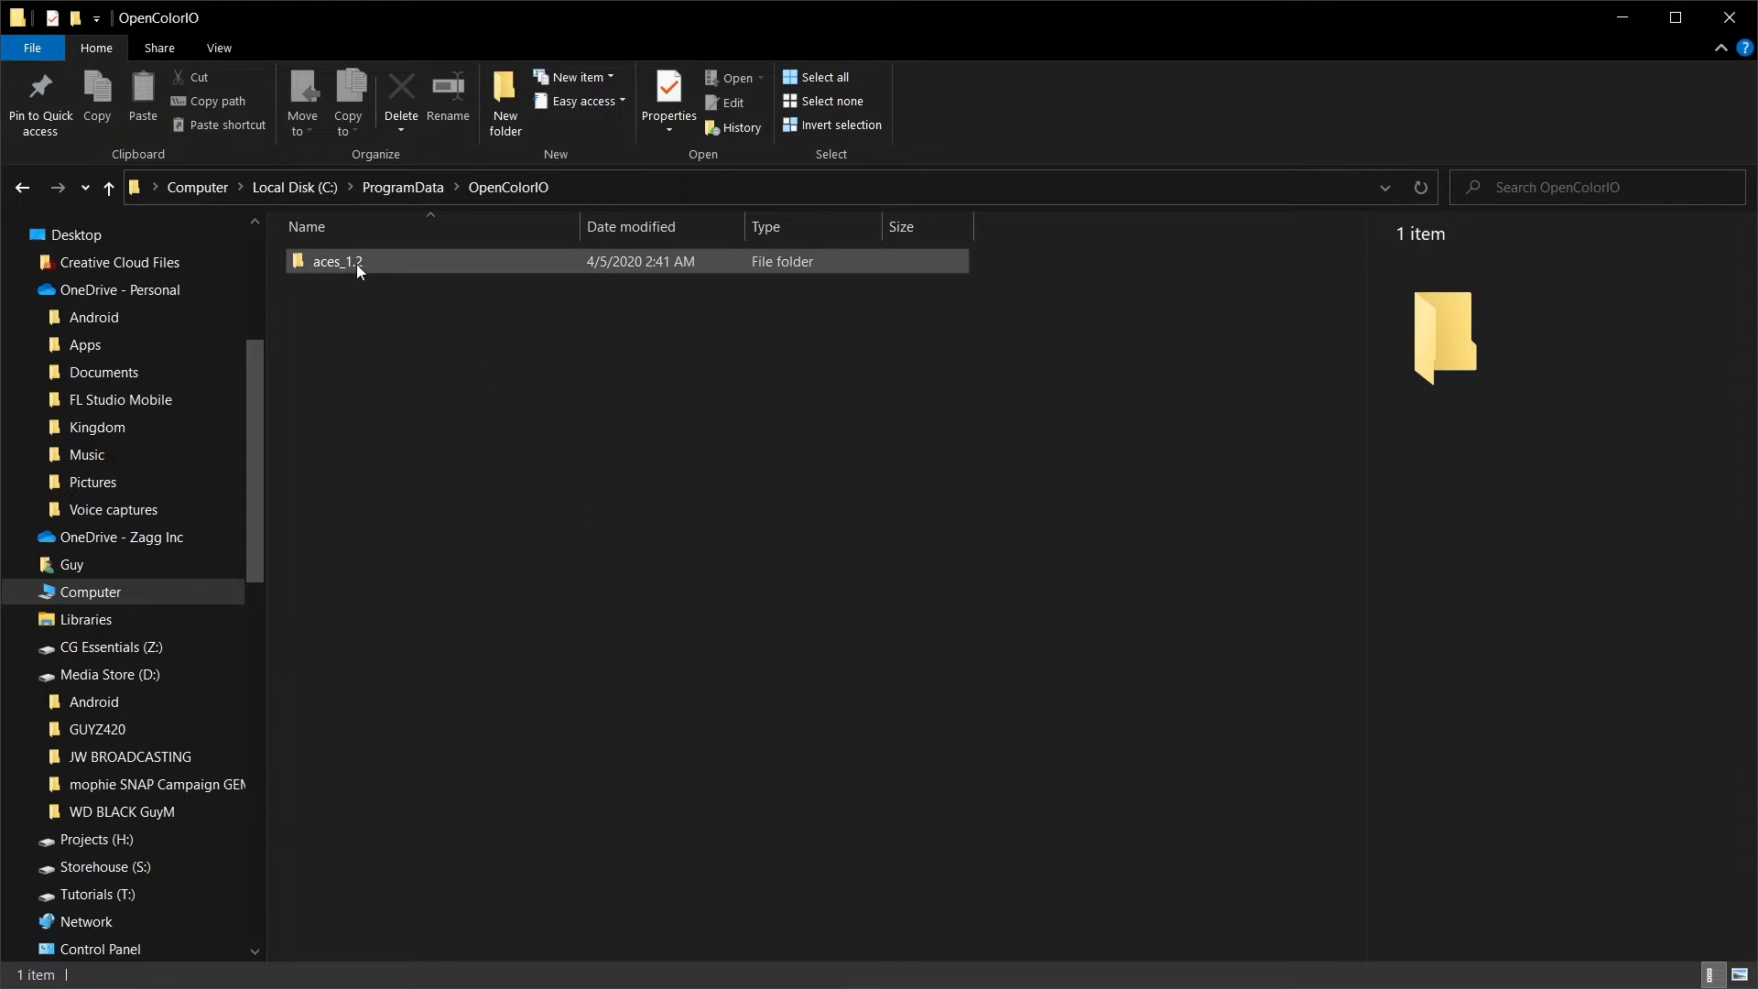
{"action": "left_click", "coordinate": [338, 261]}
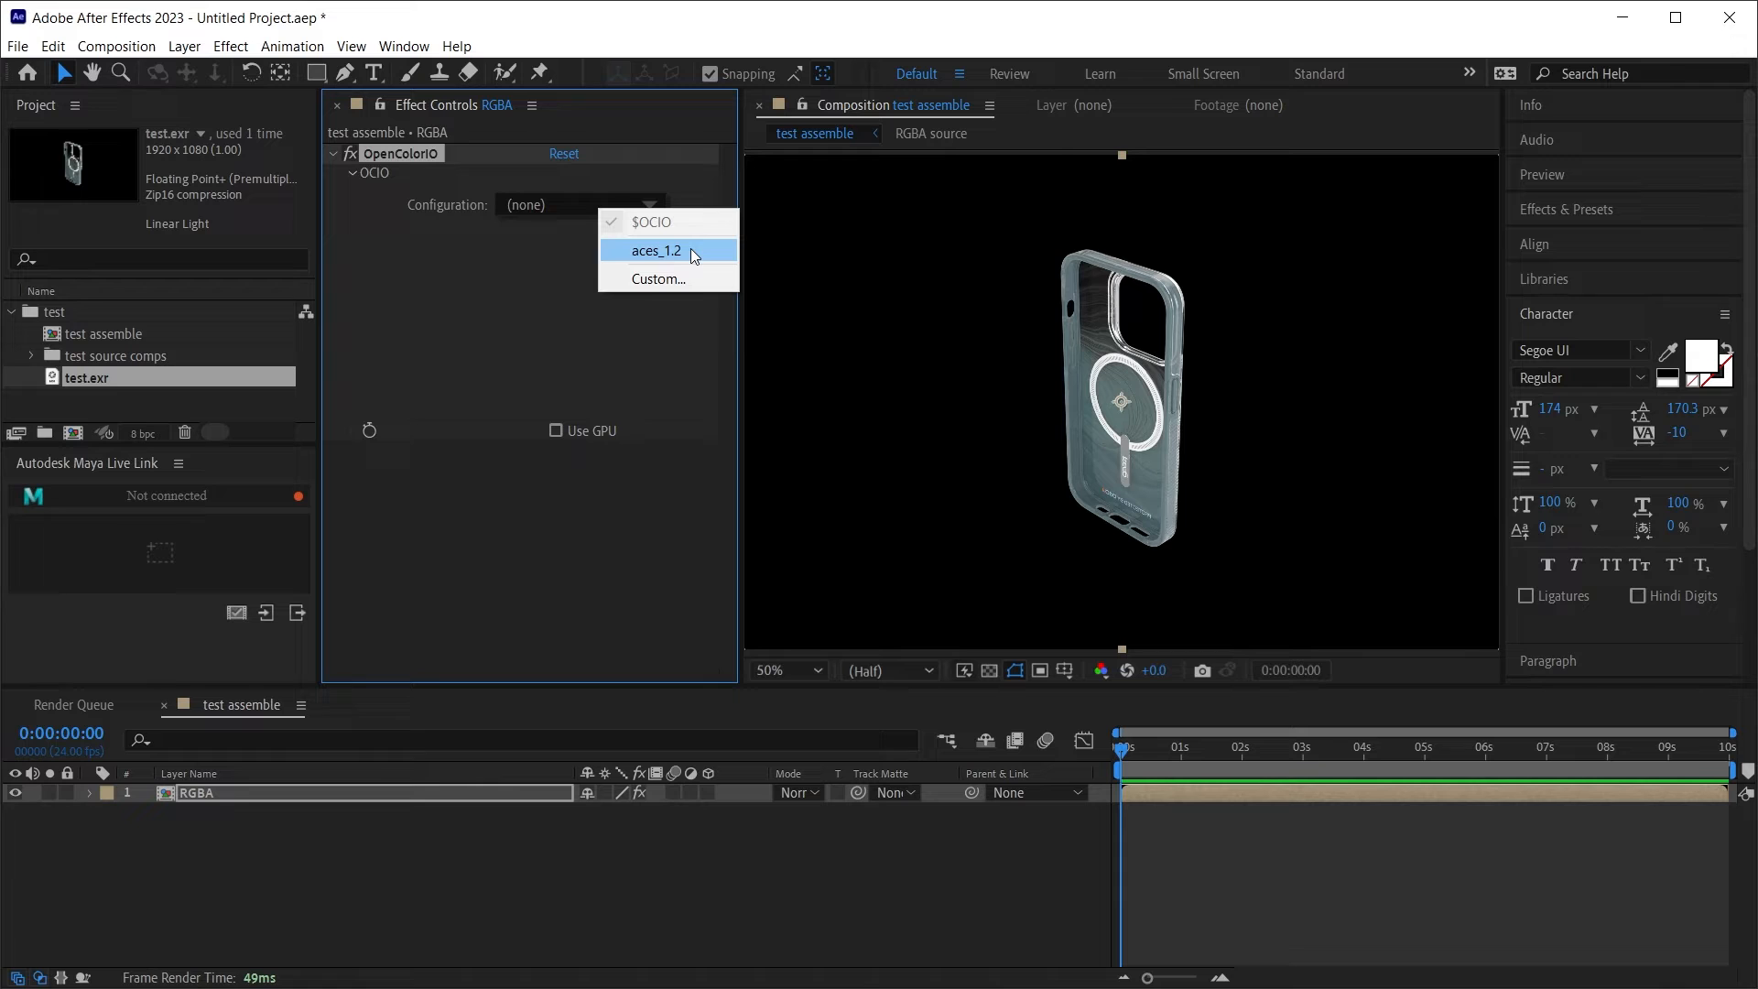
{"action": "mouse_move", "coordinate": [695, 279]}
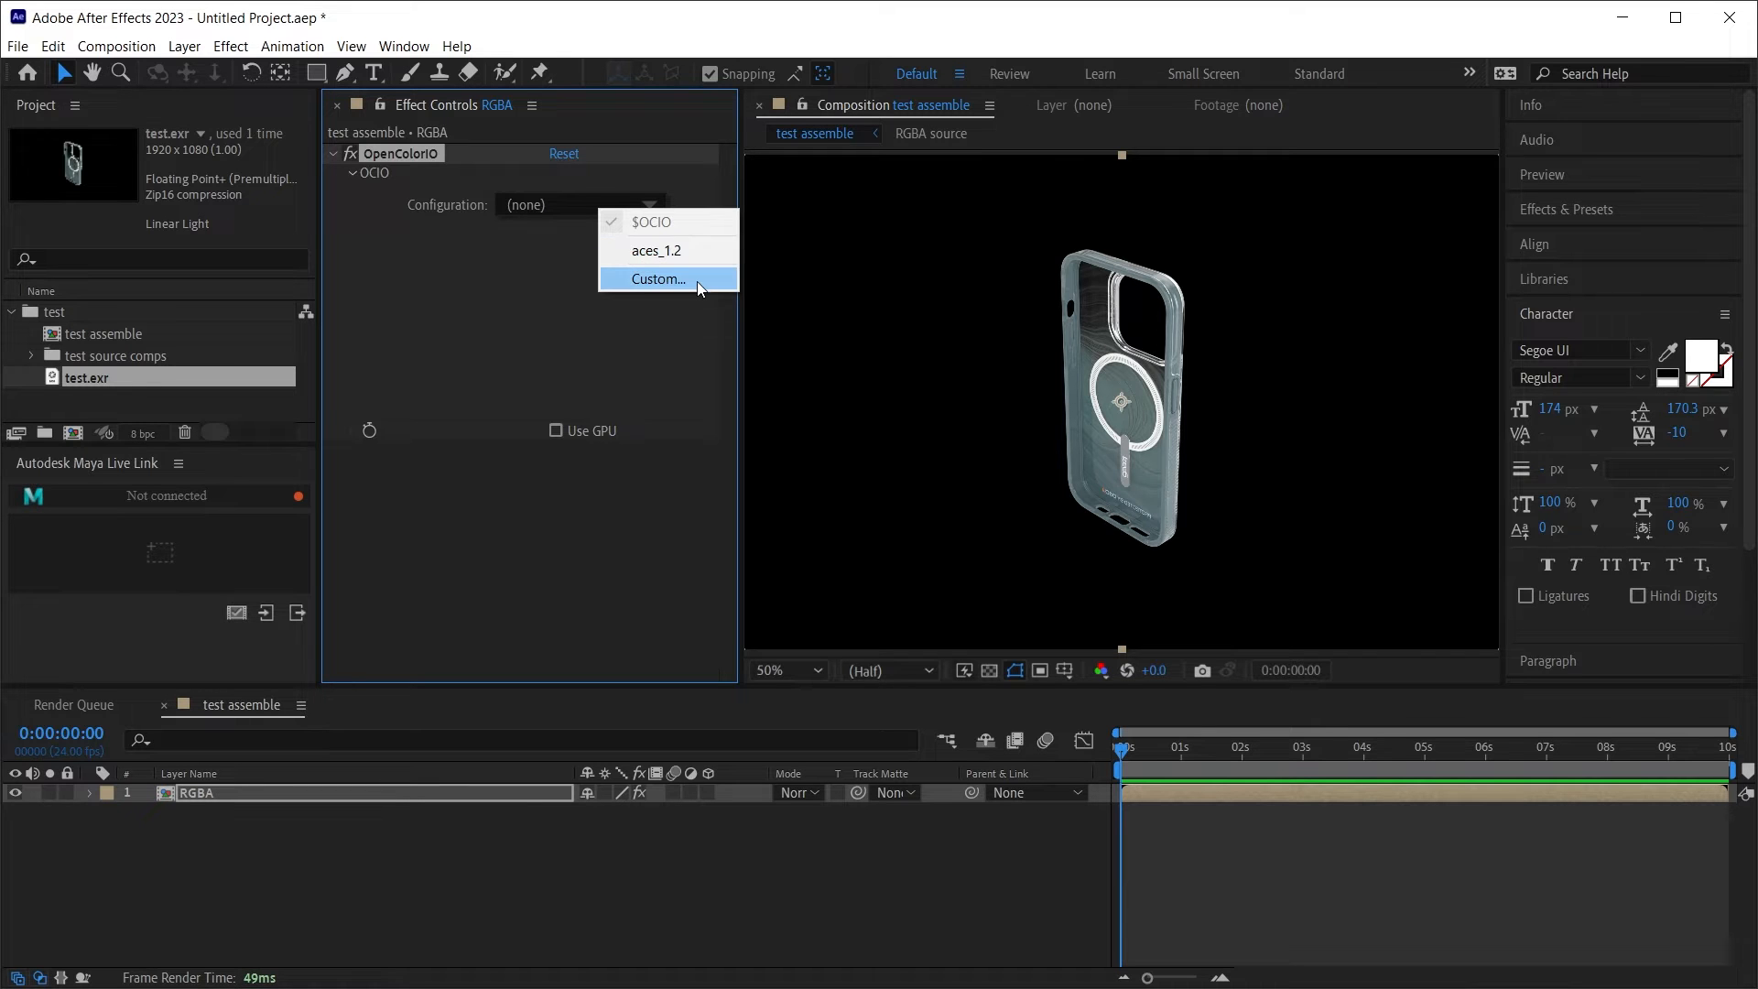
Step: Set OpenColorIO to the aces_1.2 config, ACES - ACEScg input and Output - sRGB output
{"action": "left_click", "coordinate": [659, 278]}
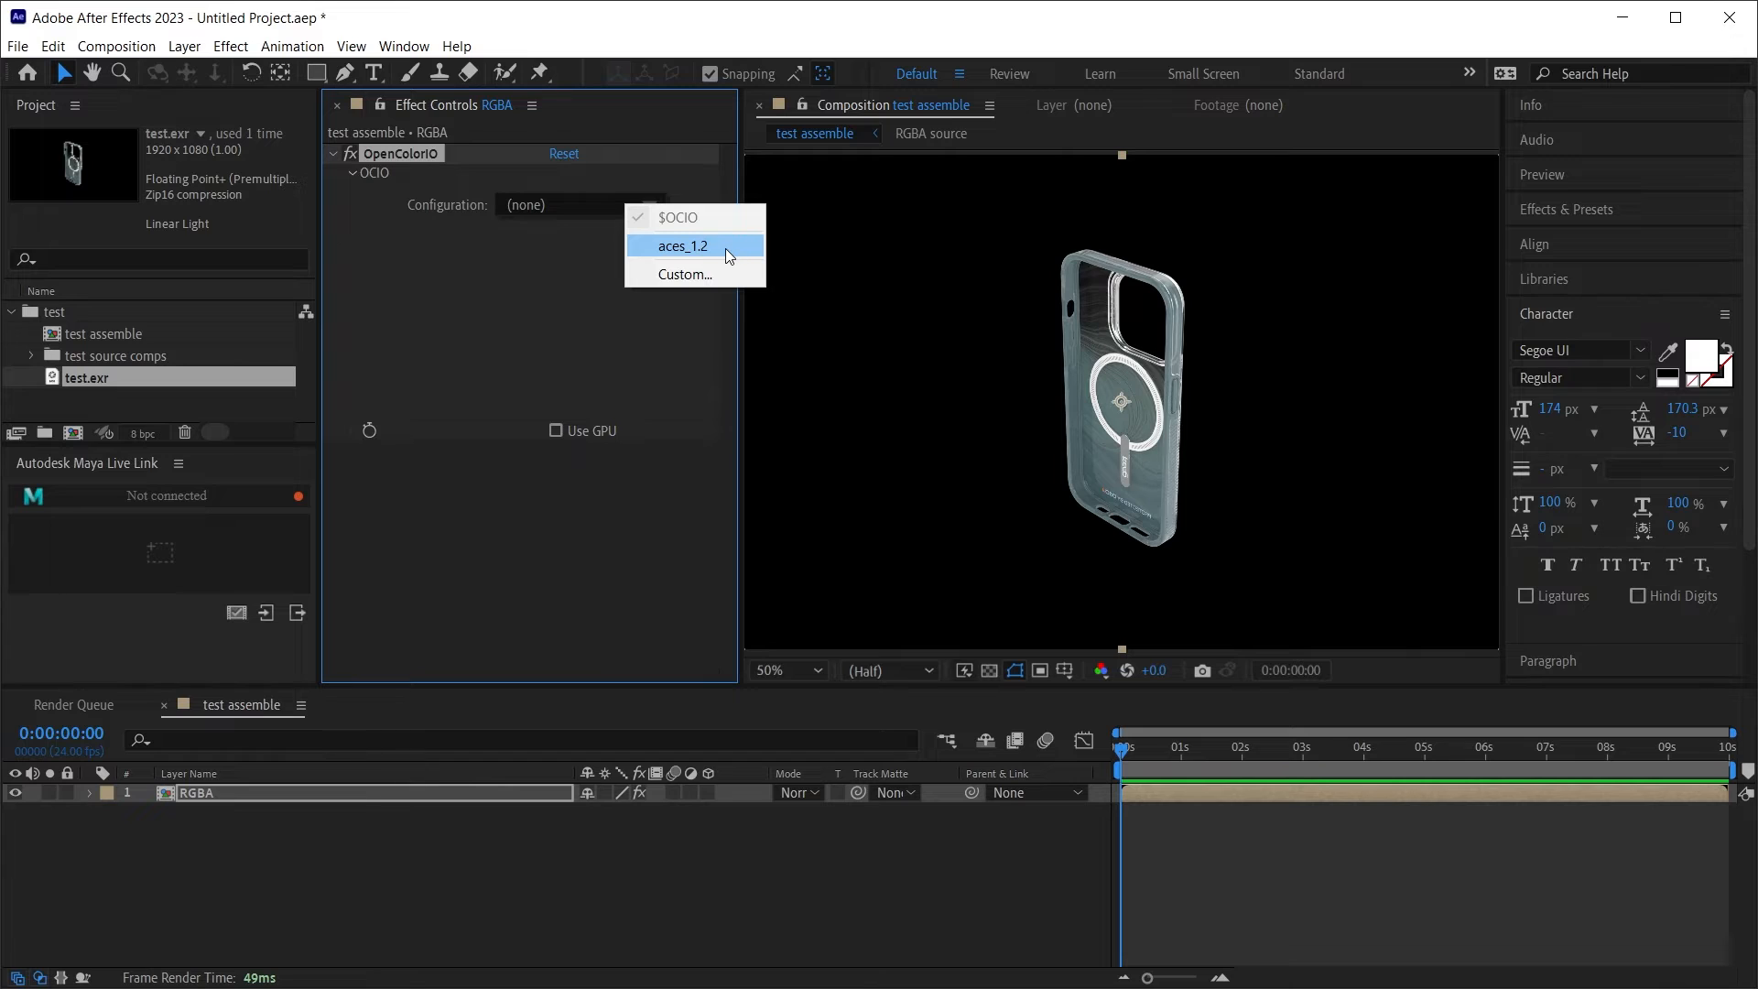
{"action": "left_click", "coordinate": [684, 246]}
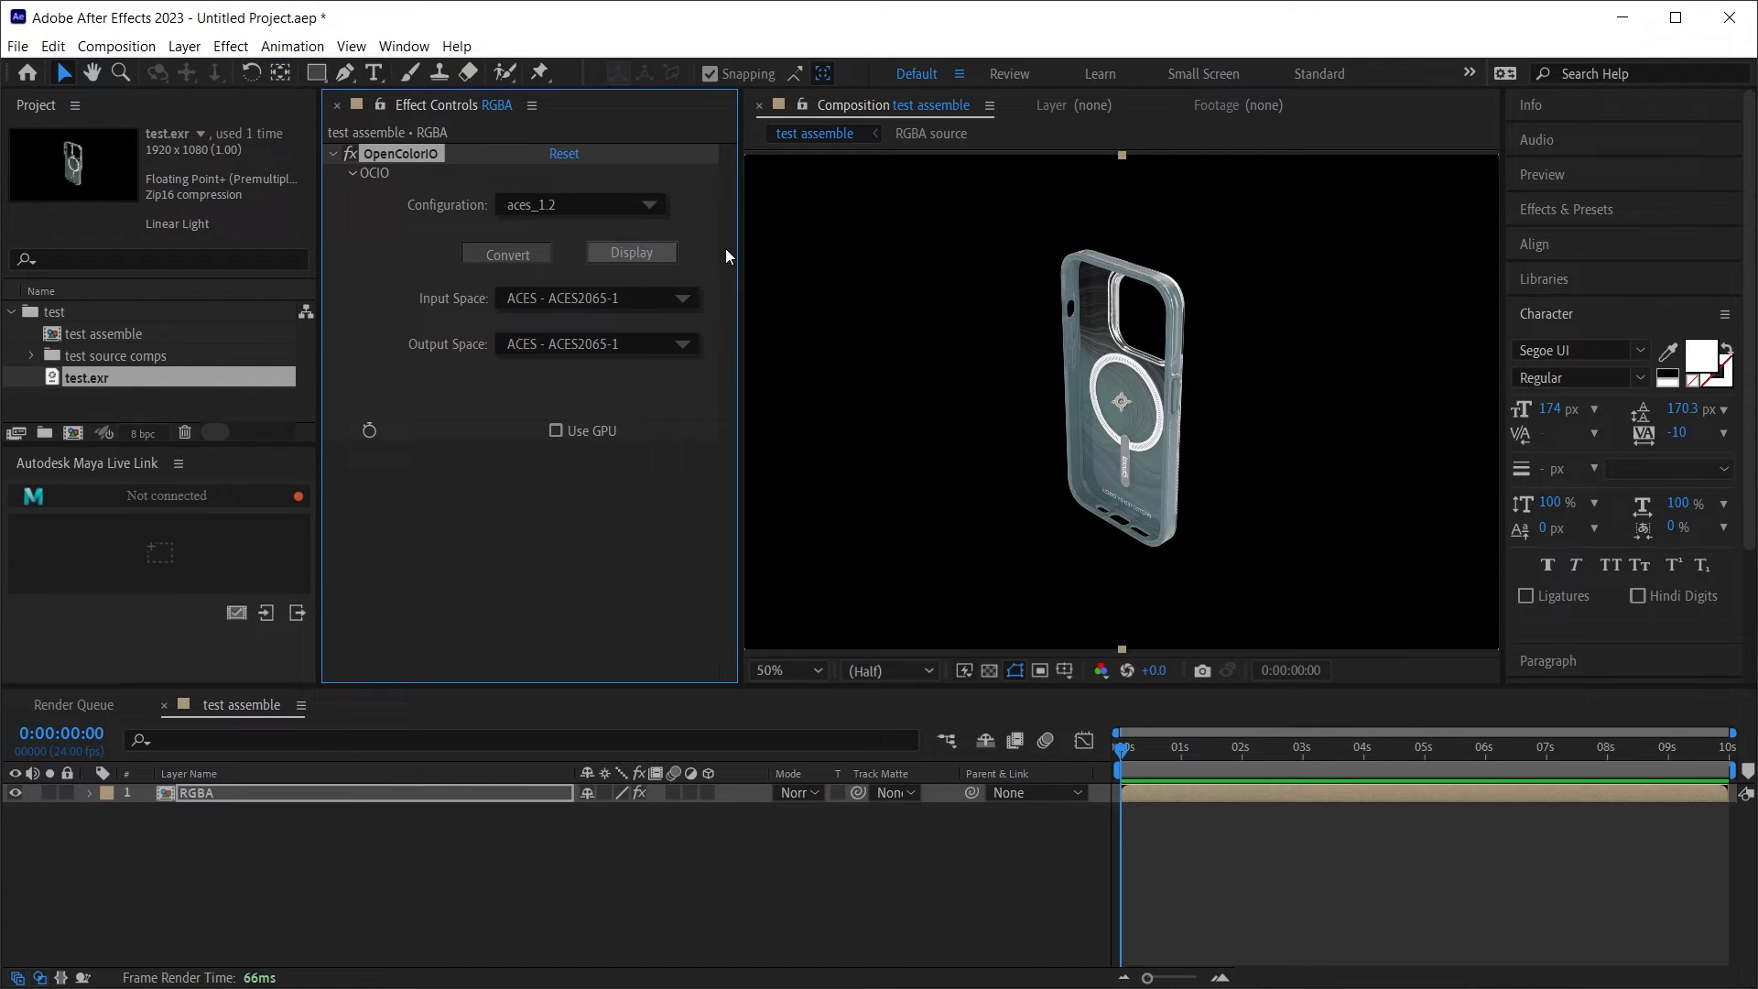
{"action": "mouse_move", "coordinate": [530, 418]}
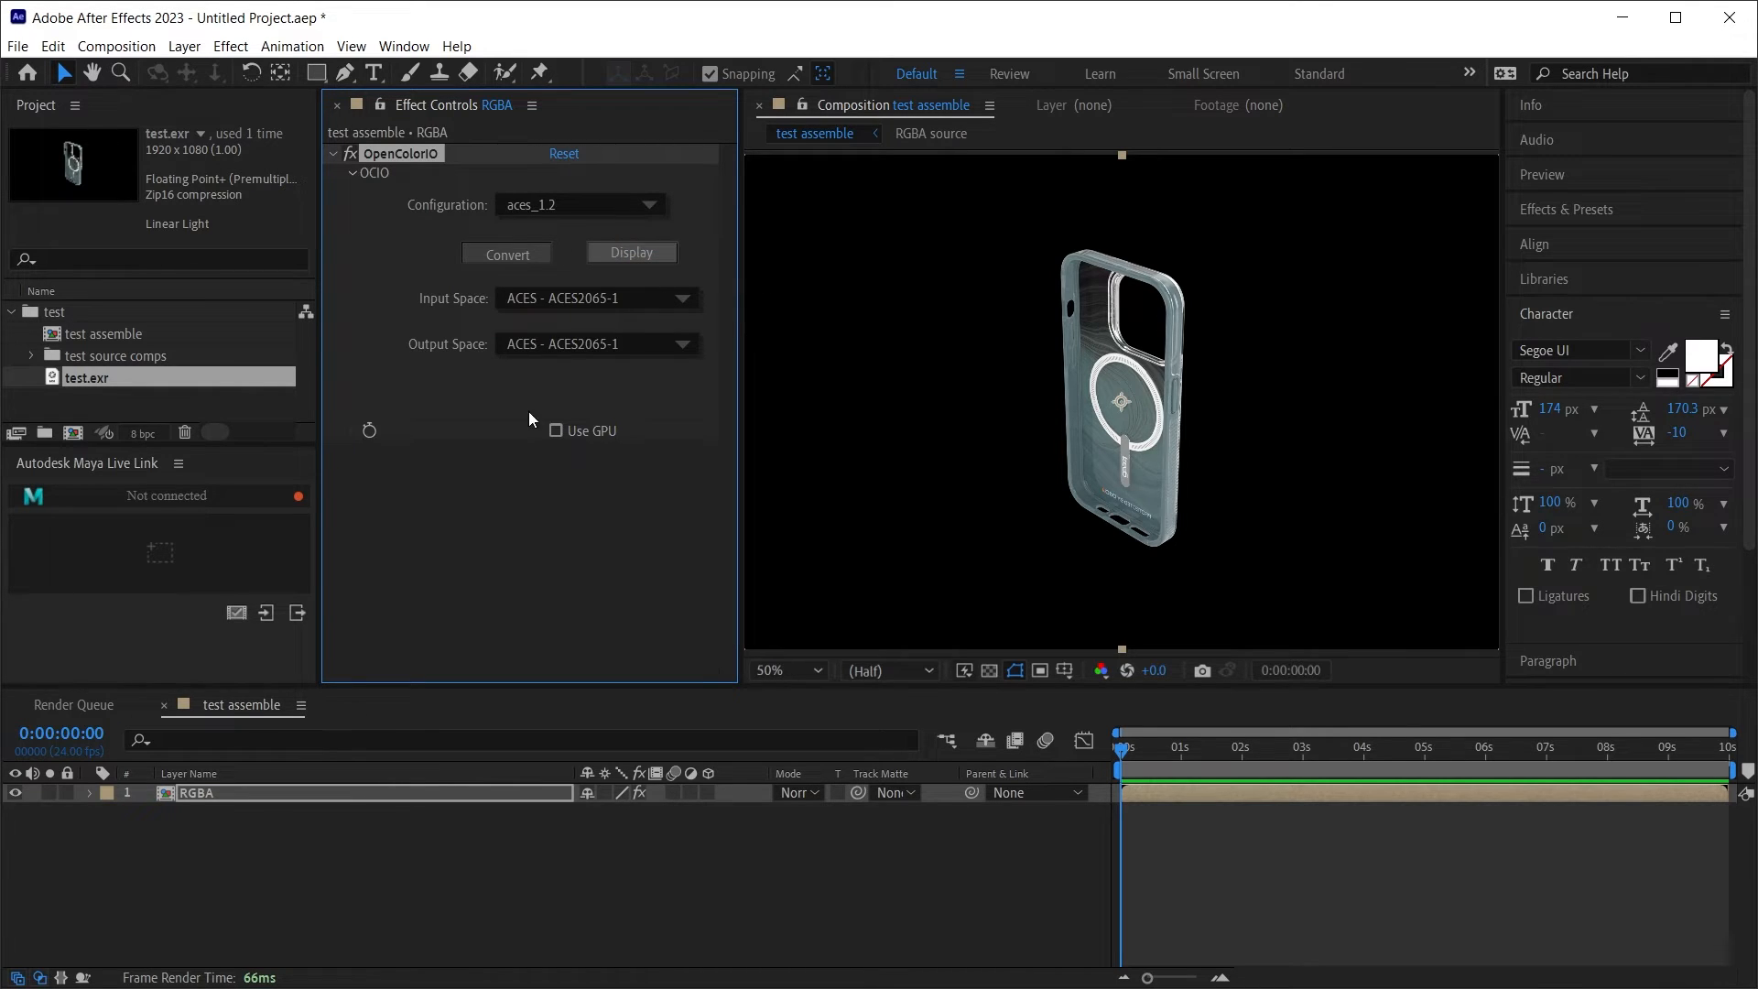
{"action": "mouse_move", "coordinate": [550, 623]}
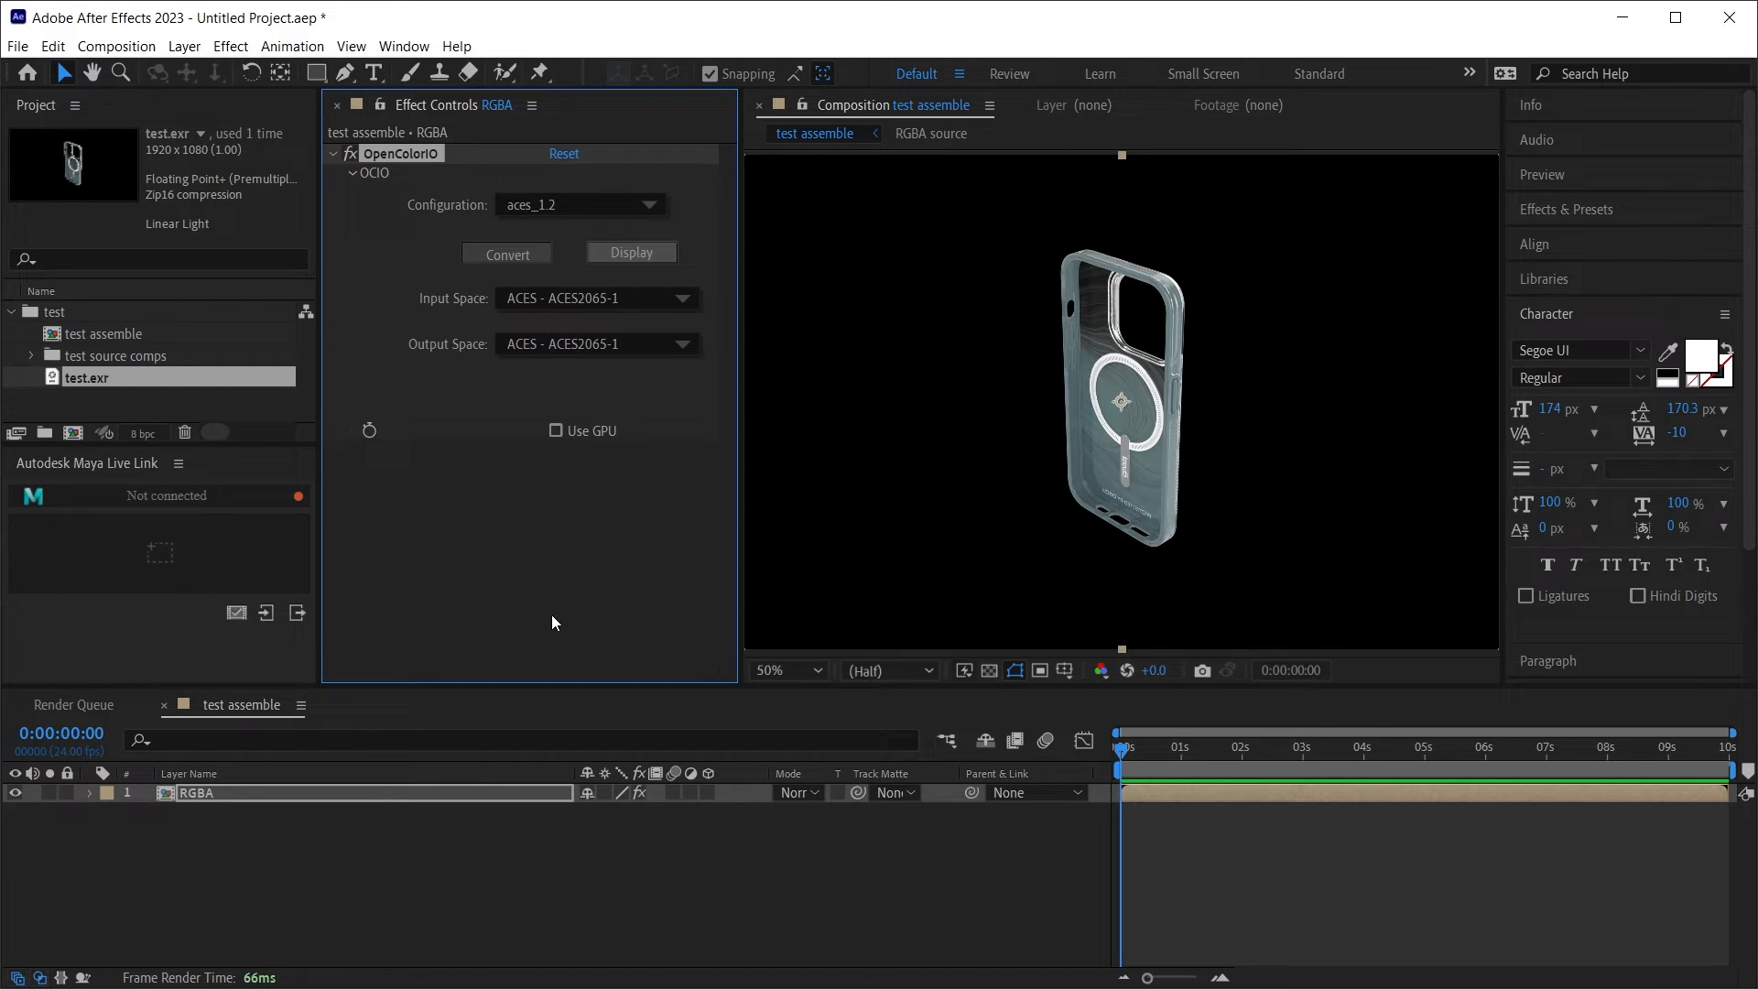
{"action": "left_click", "coordinate": [594, 298]}
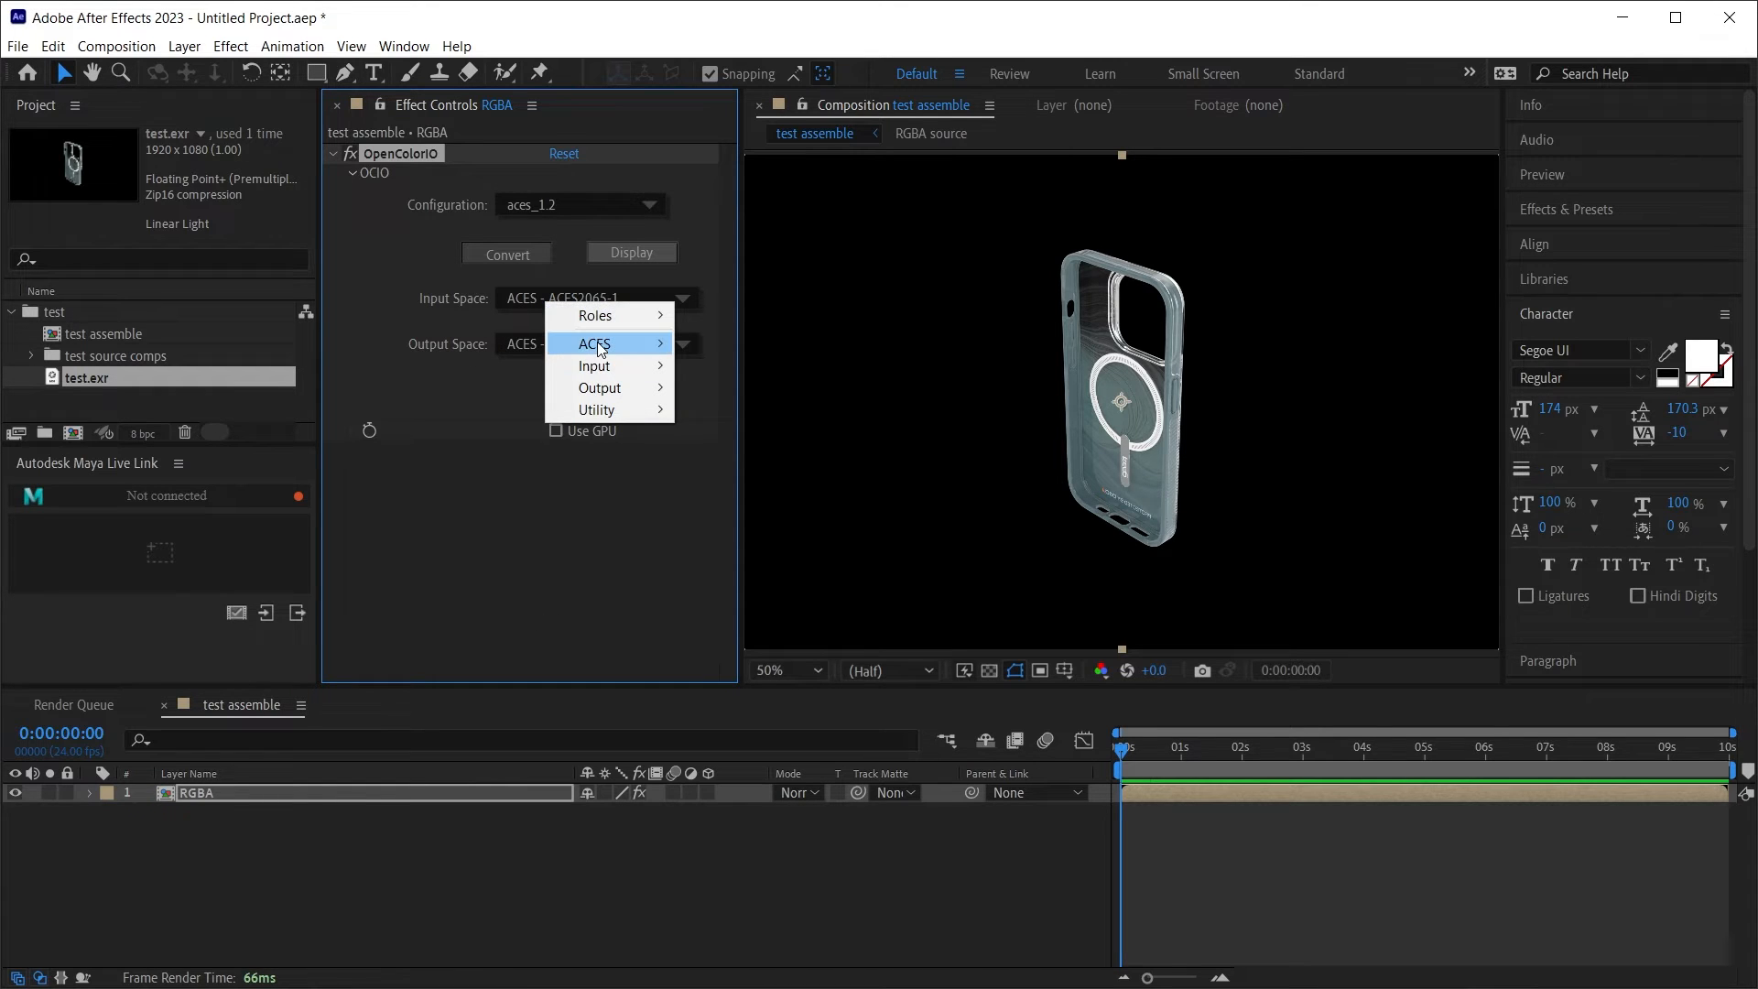
{"action": "left_click", "coordinate": [595, 343]}
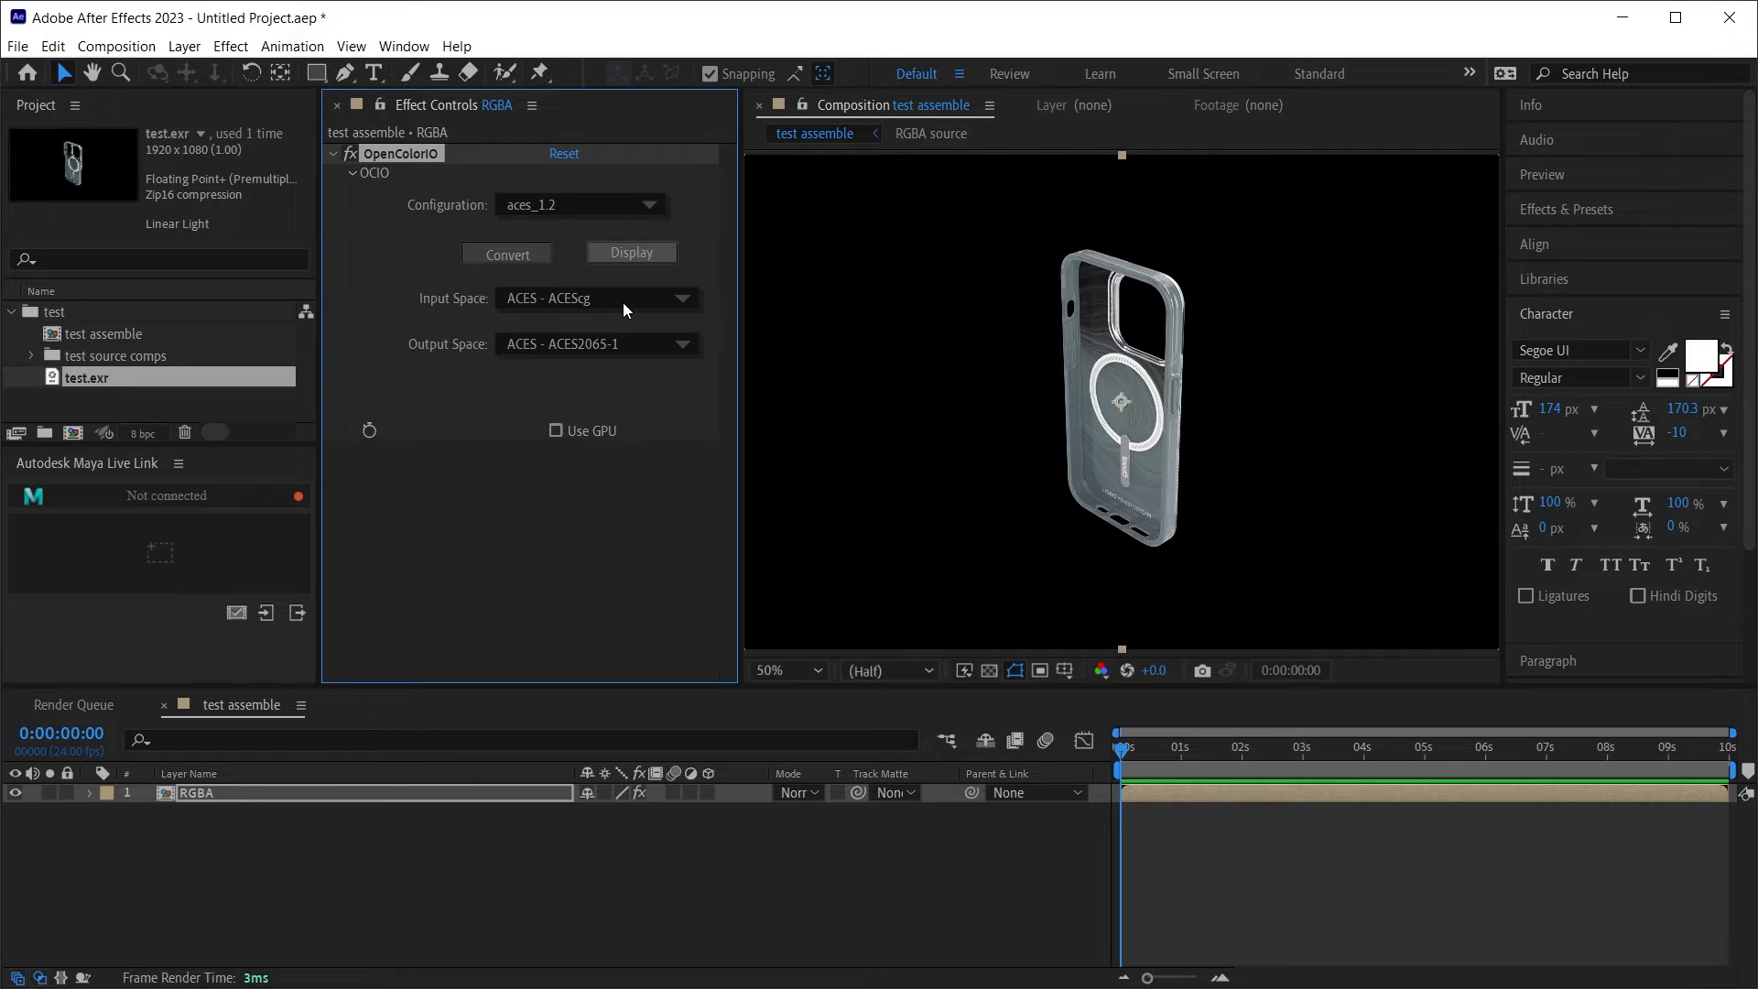
{"action": "left_click", "coordinate": [596, 345]}
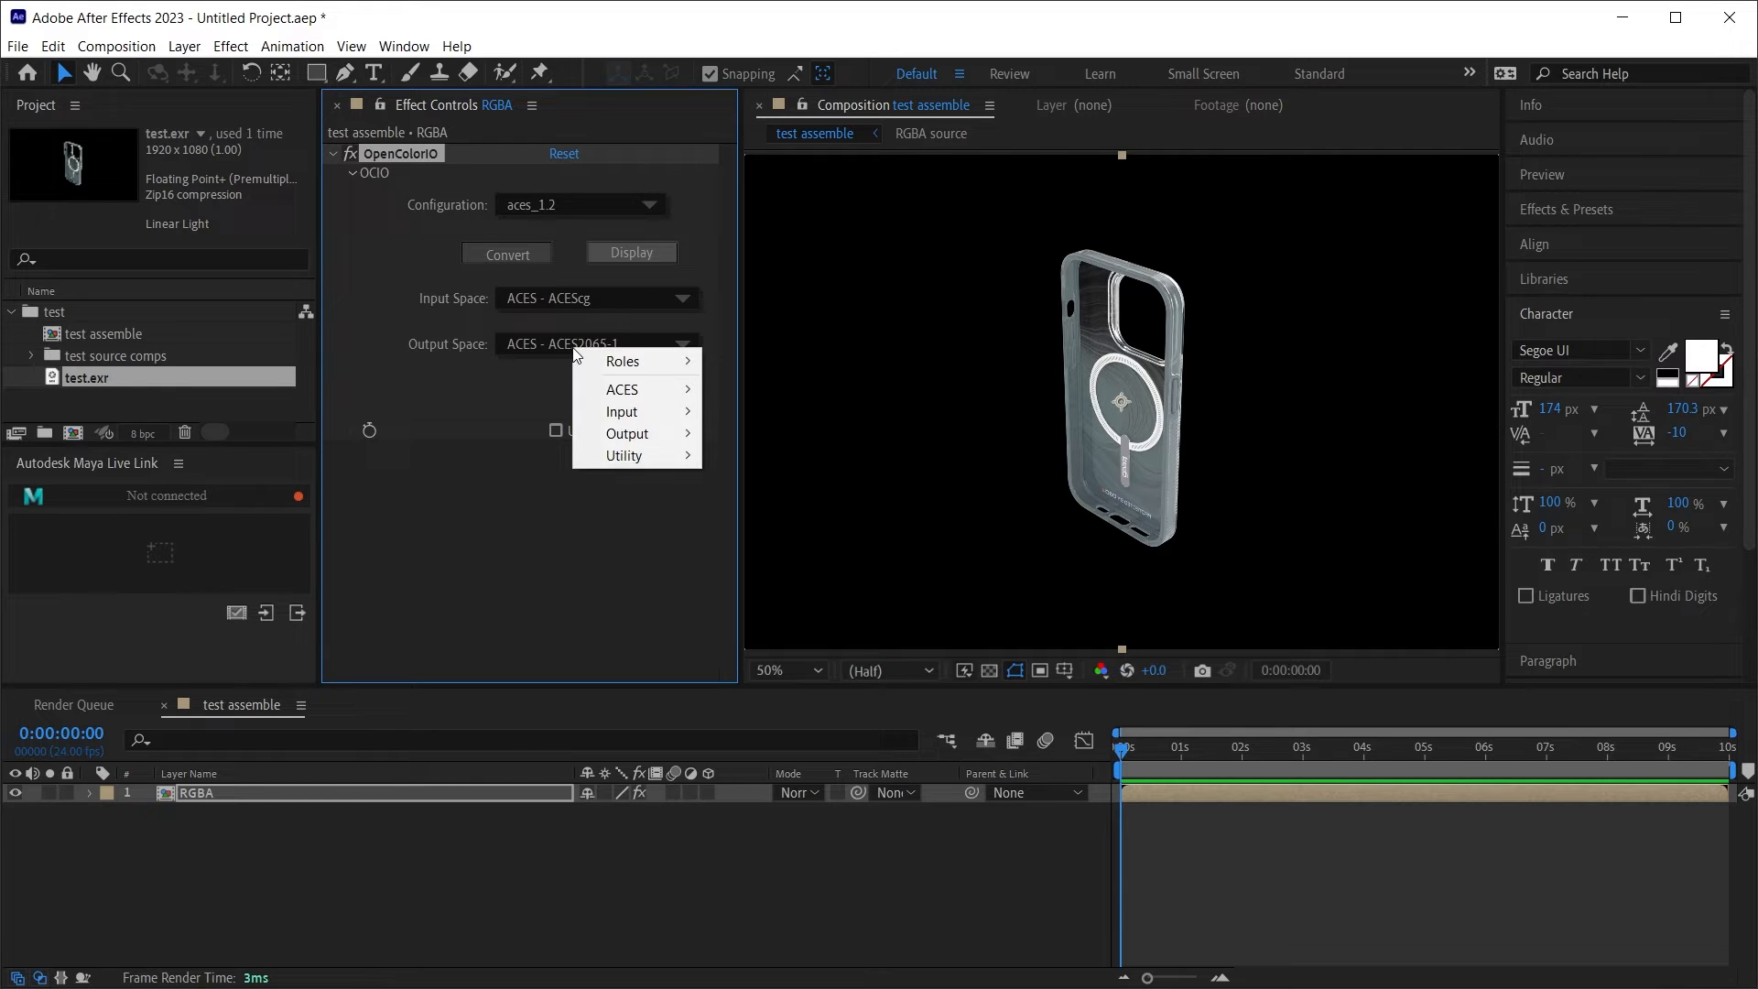
{"action": "mouse_move", "coordinate": [626, 434]}
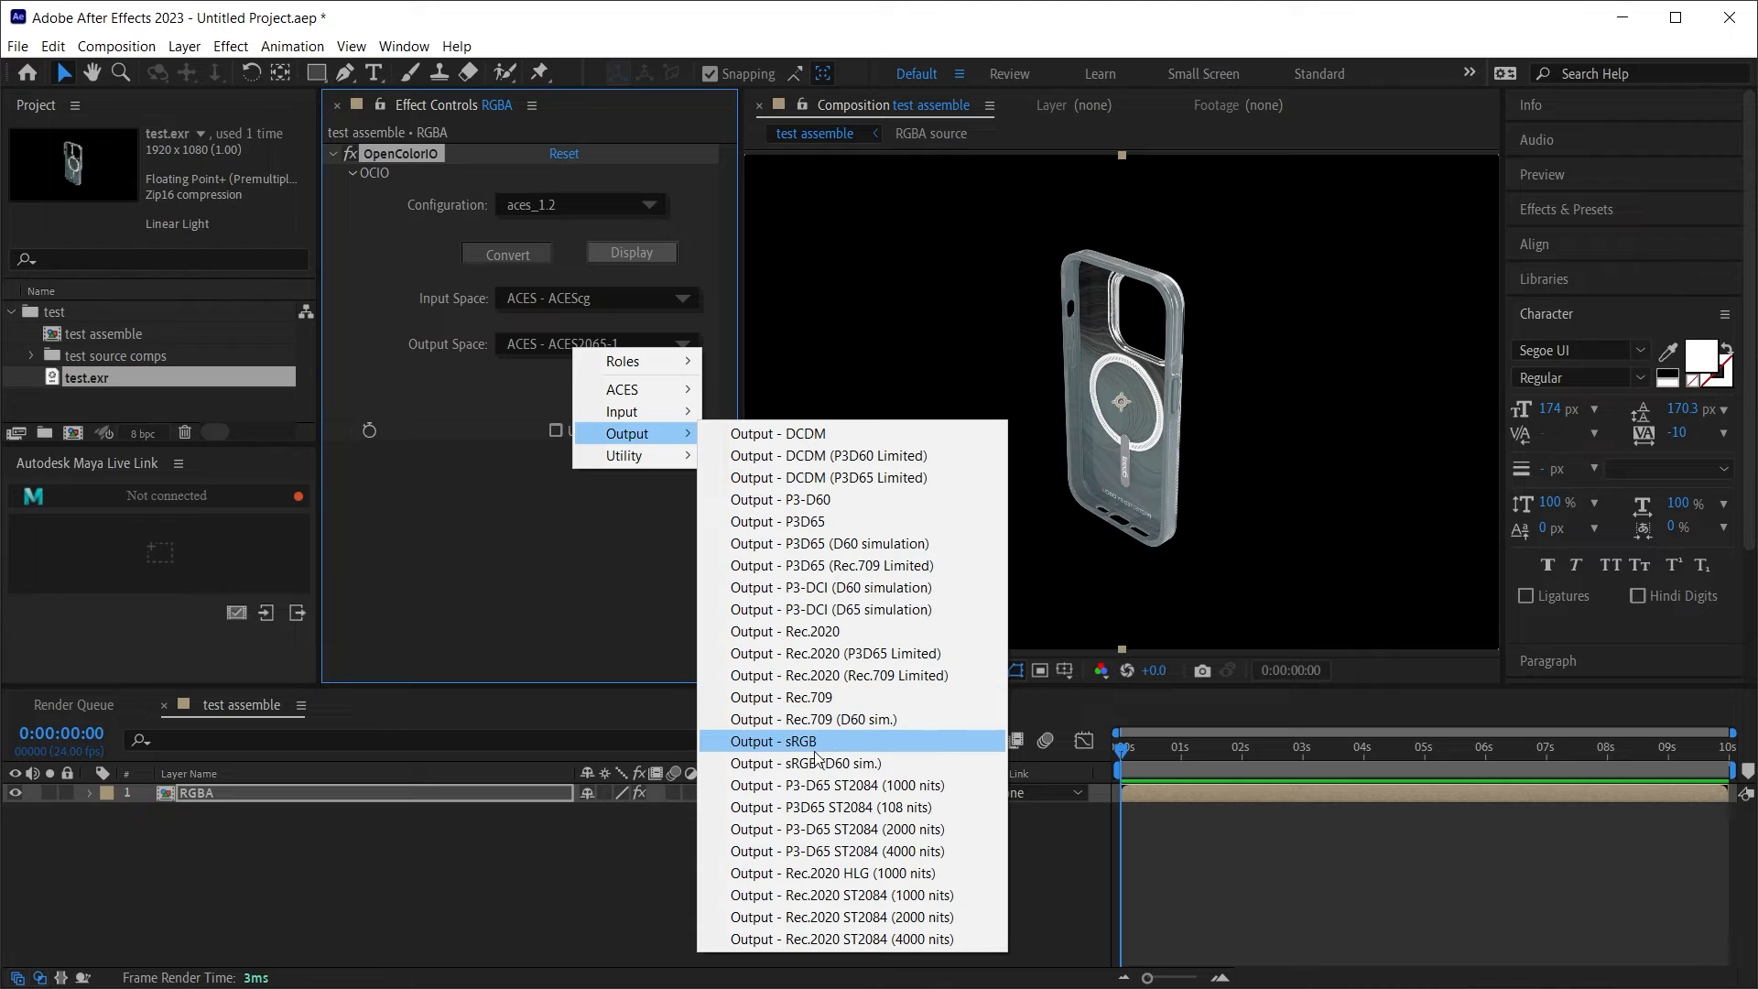
{"action": "left_click", "coordinate": [768, 740]}
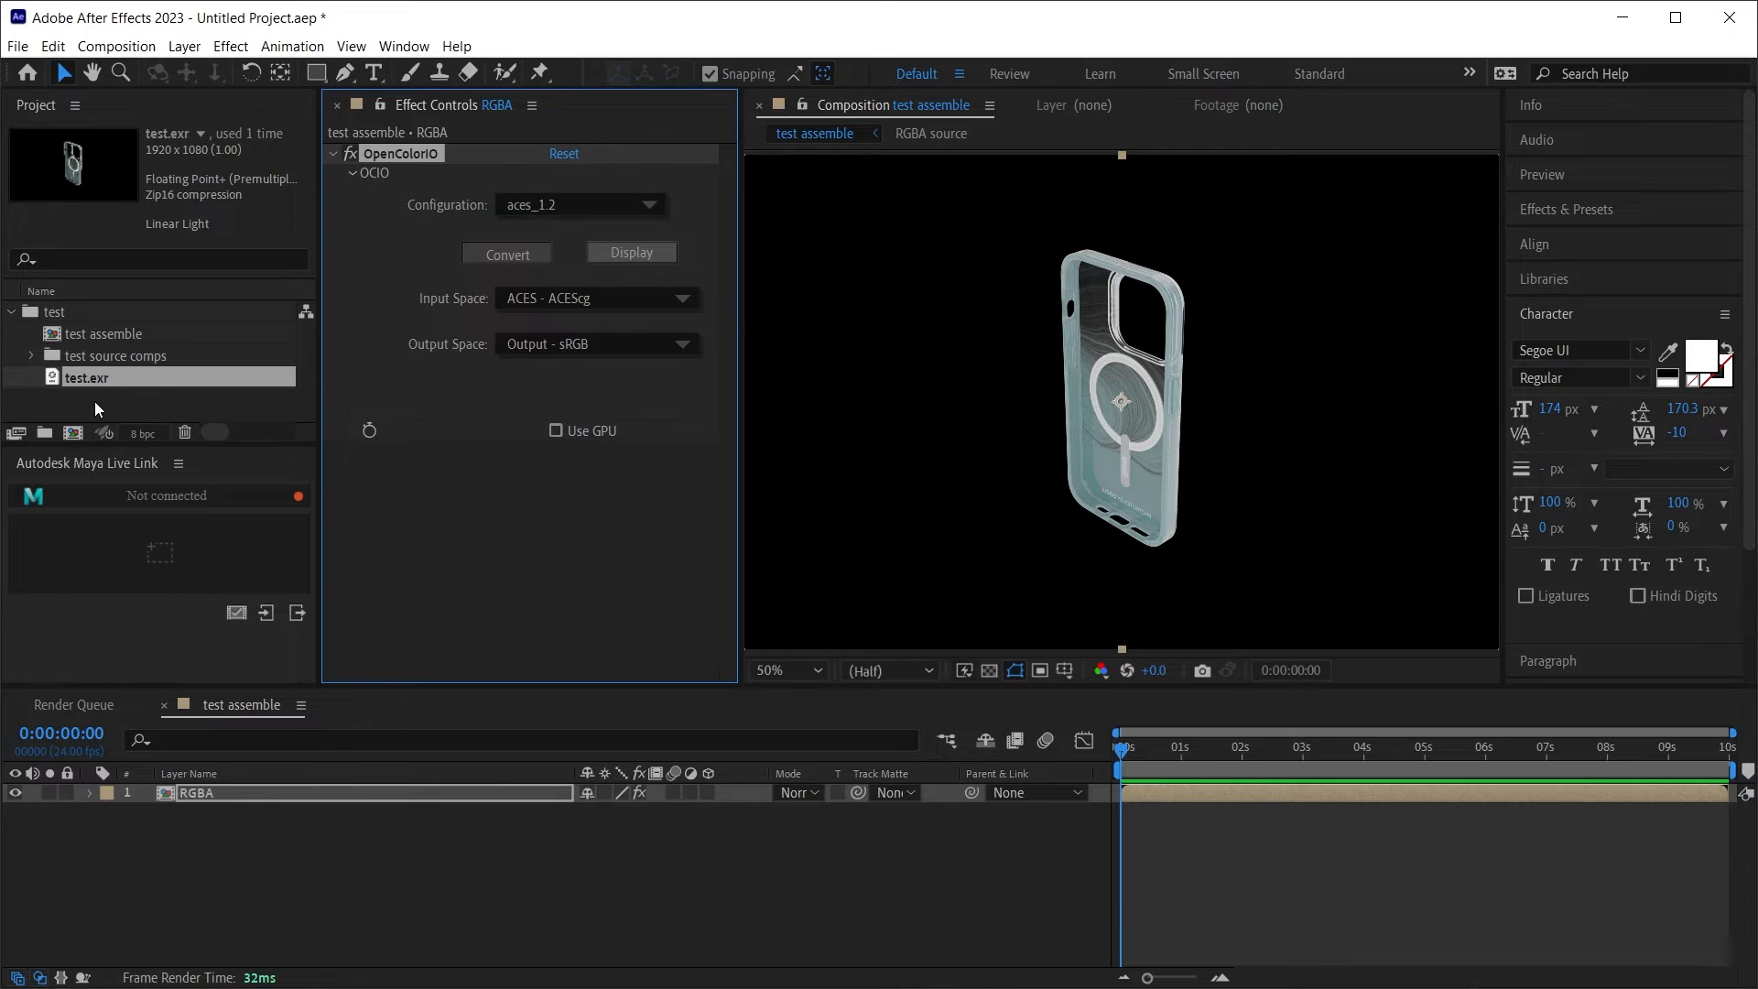
Step: Interpret test.exr as premultiplied with Preserve RGB enabled in Color Management
{"action": "right_click", "coordinate": [86, 376]}
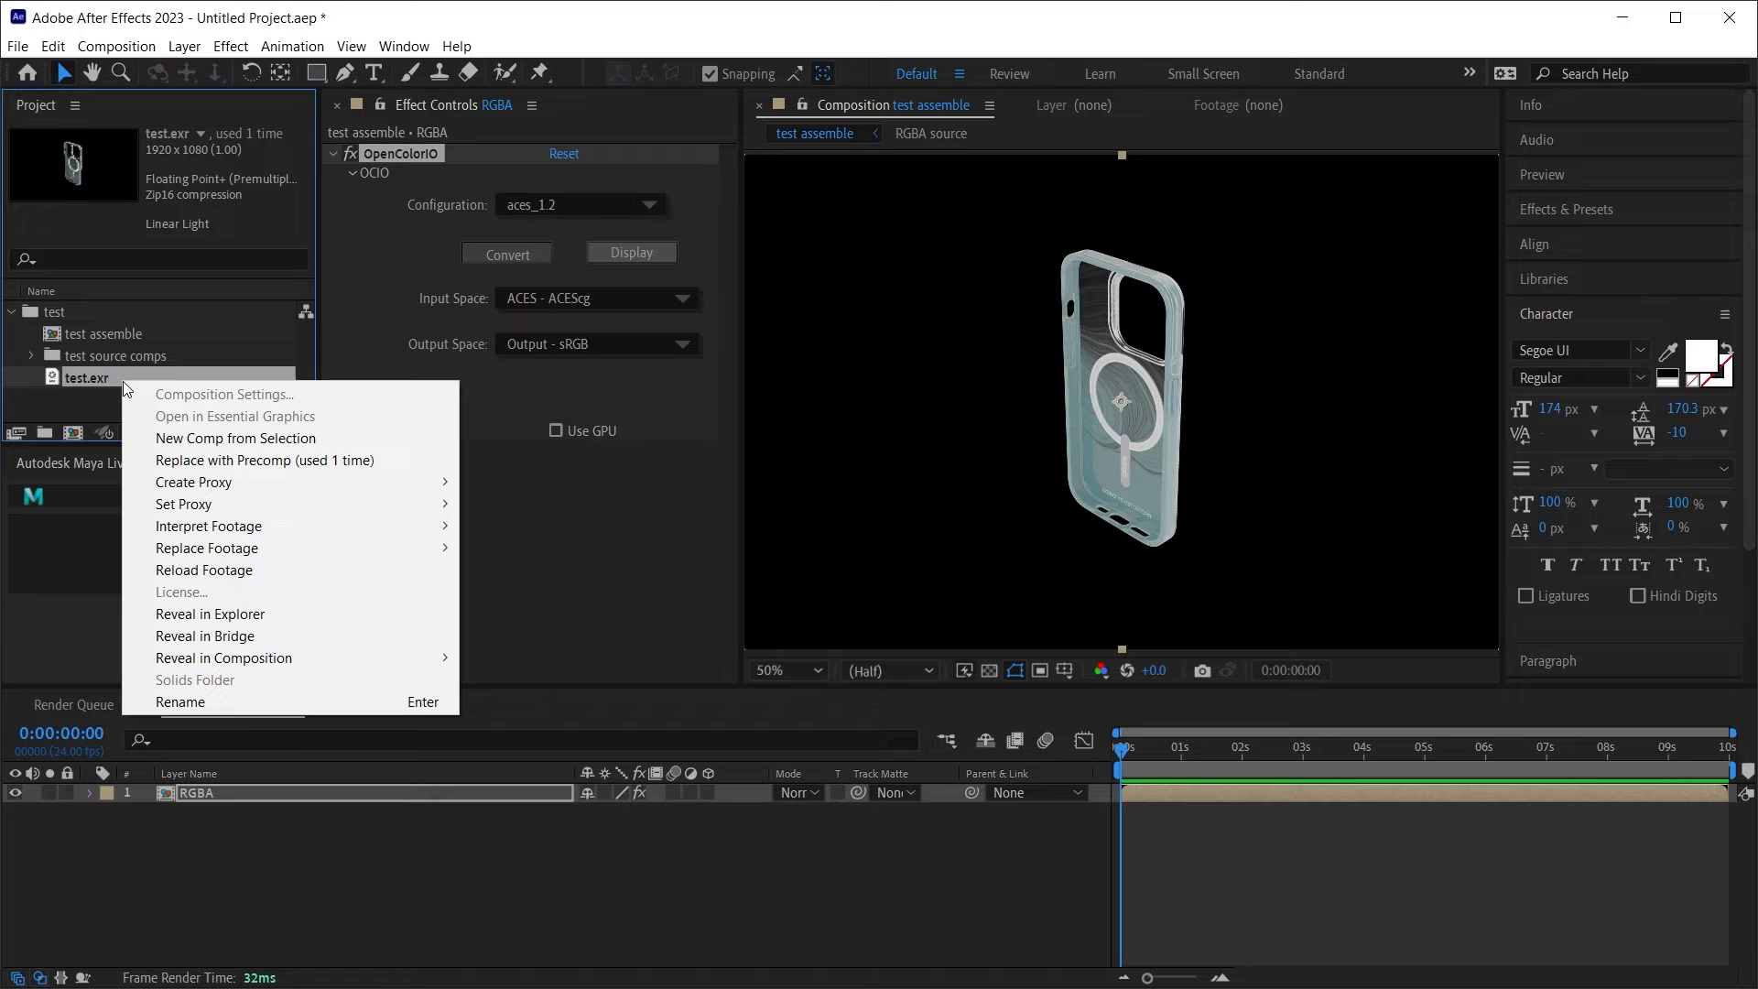
{"action": "mouse_move", "coordinate": [208, 525]}
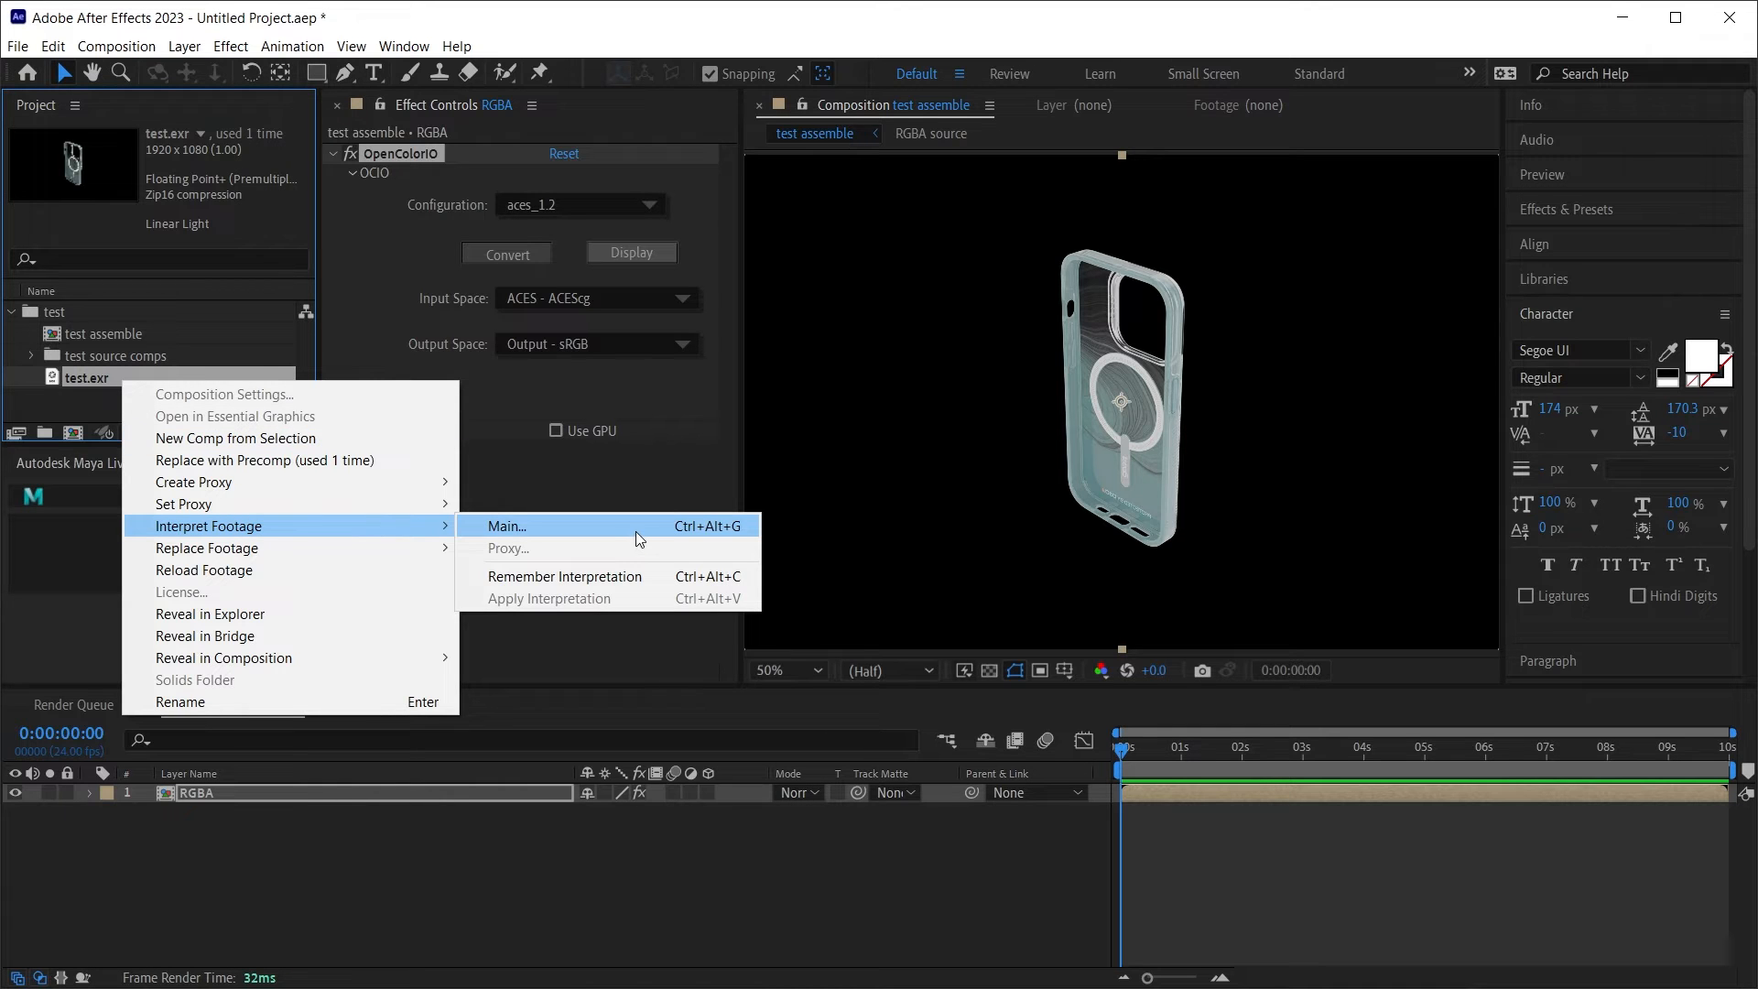
{"action": "left_click", "coordinate": [505, 526]}
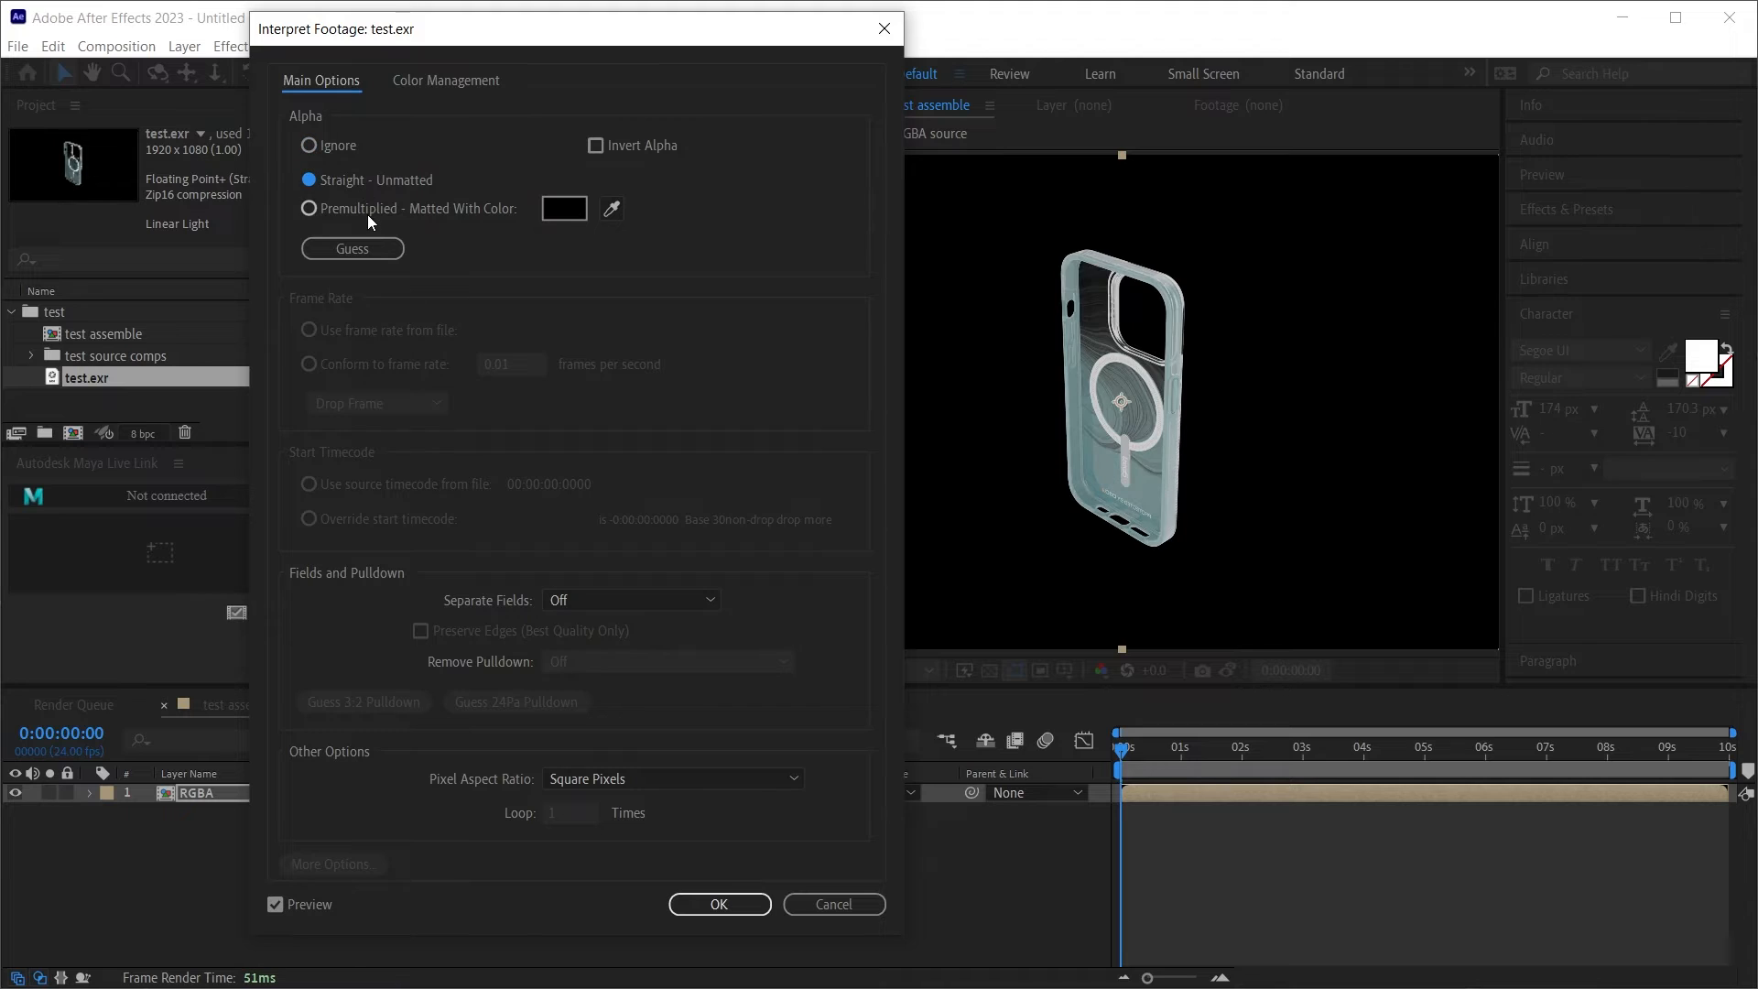
{"action": "left_click", "coordinate": [309, 209]}
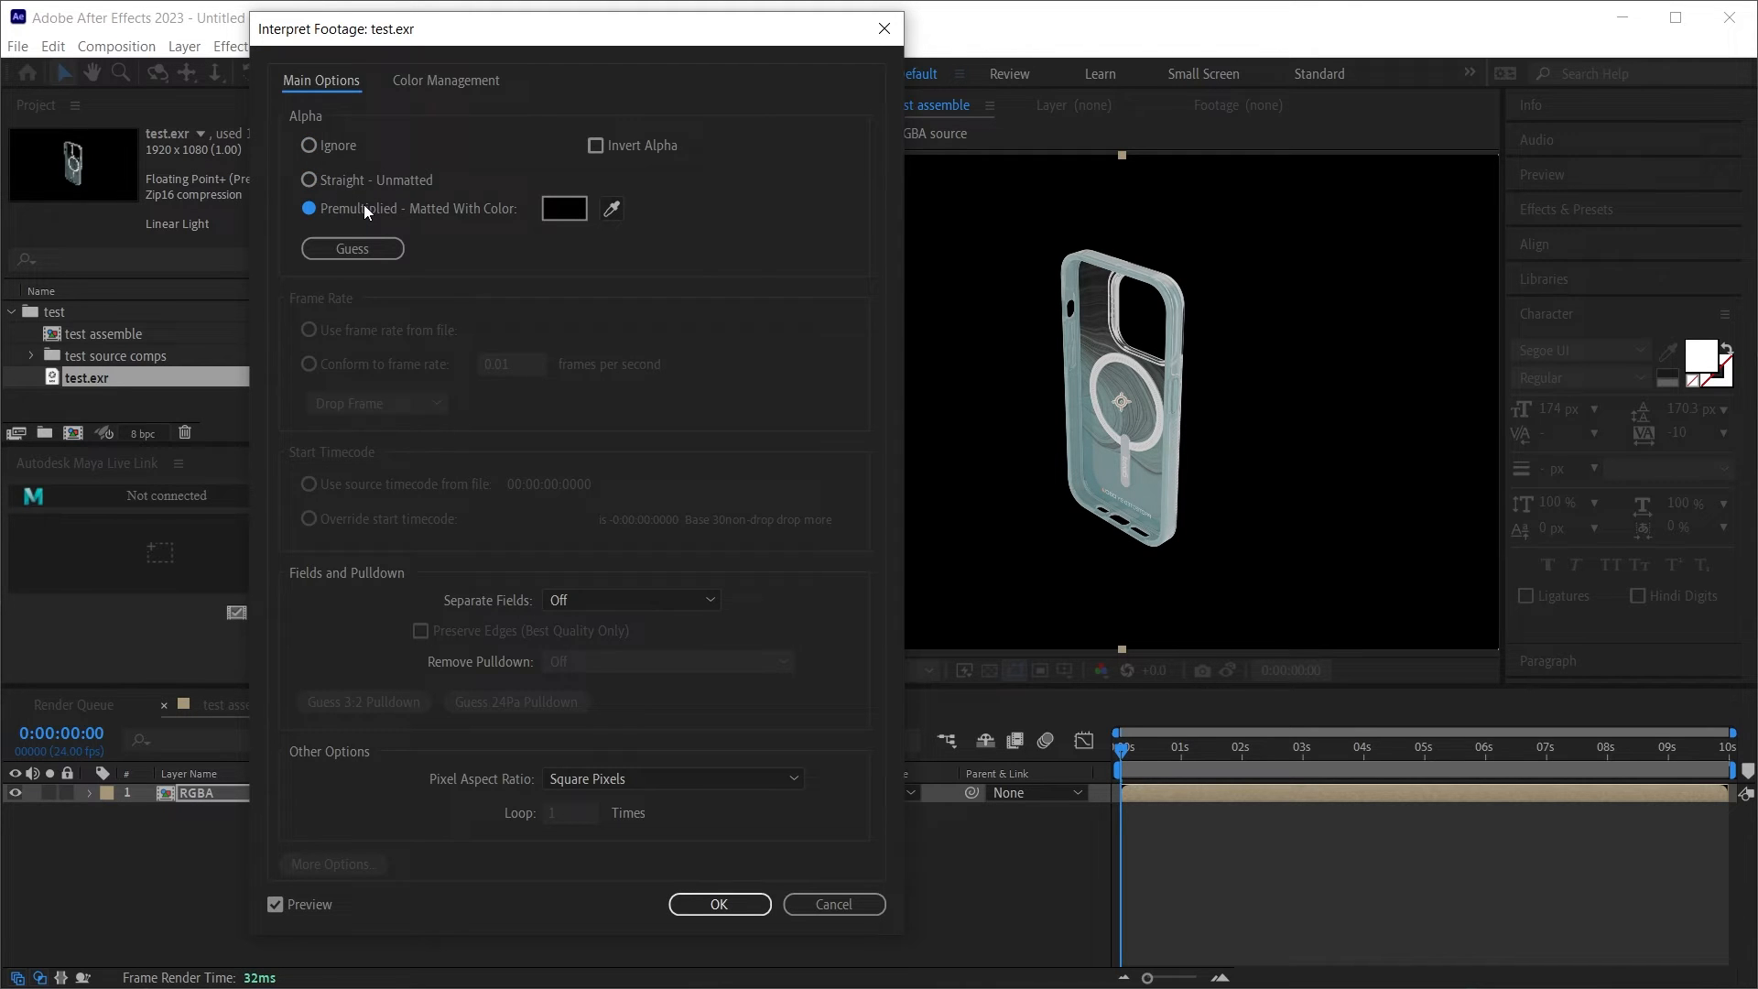
{"action": "mouse_move", "coordinate": [464, 109]}
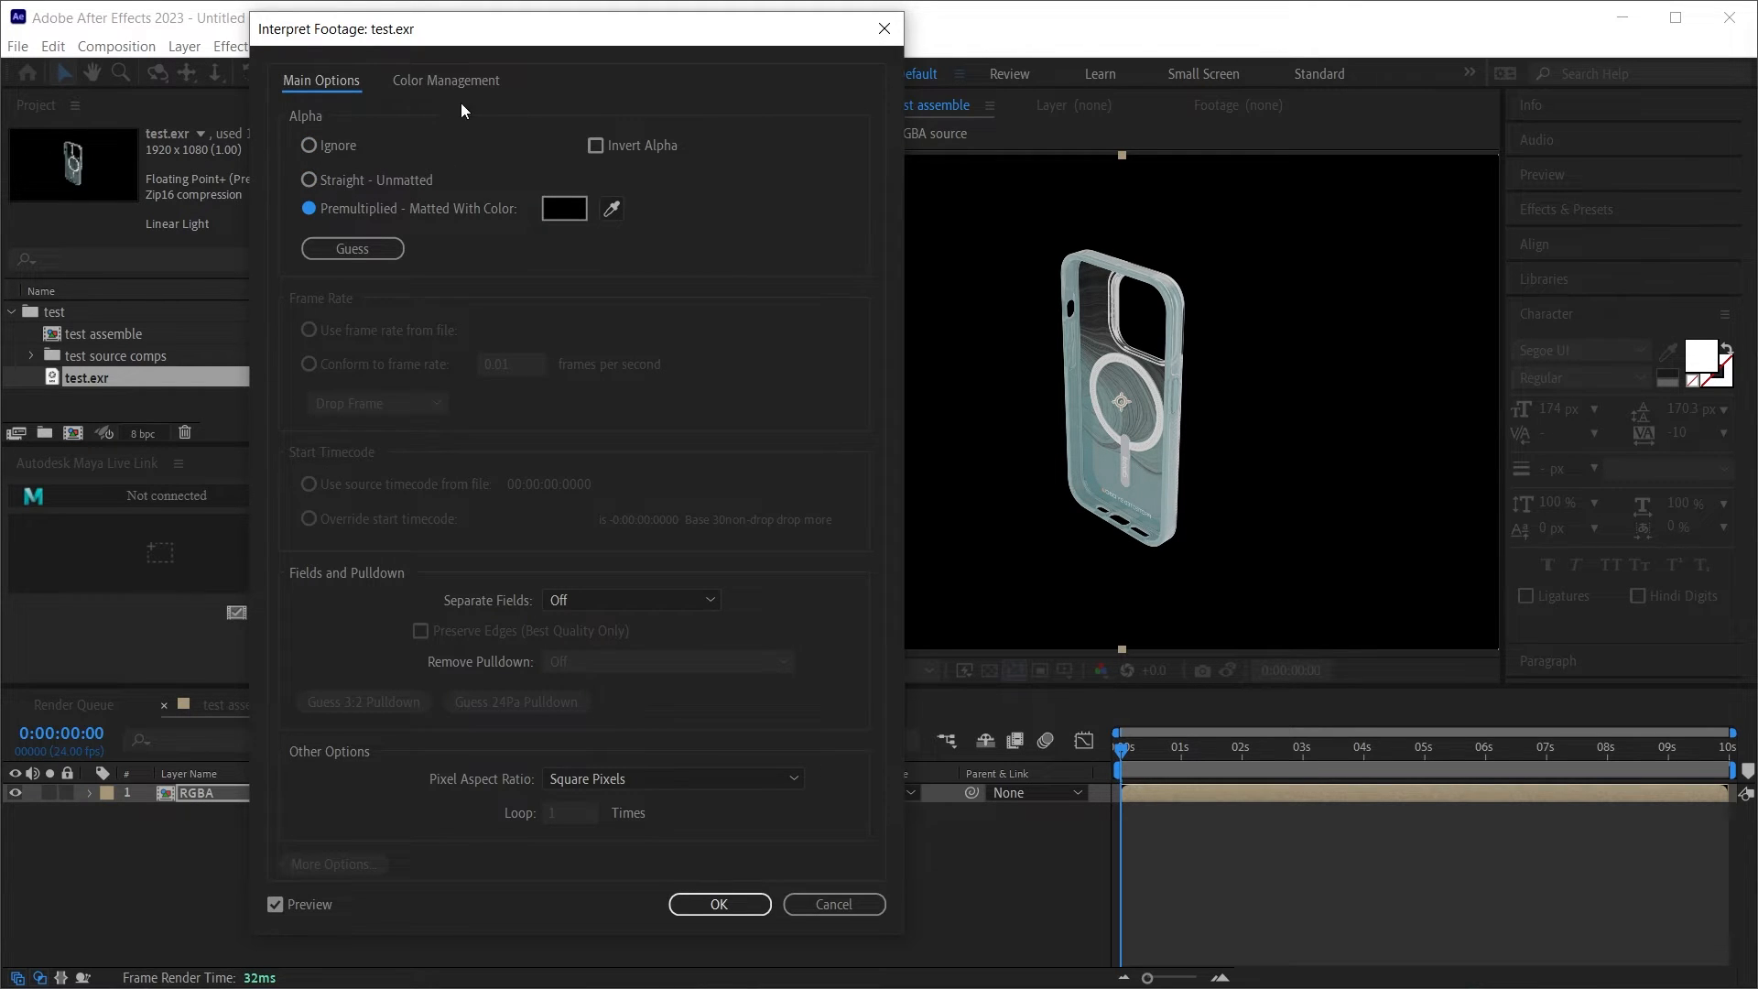
{"action": "left_click", "coordinate": [444, 79]}
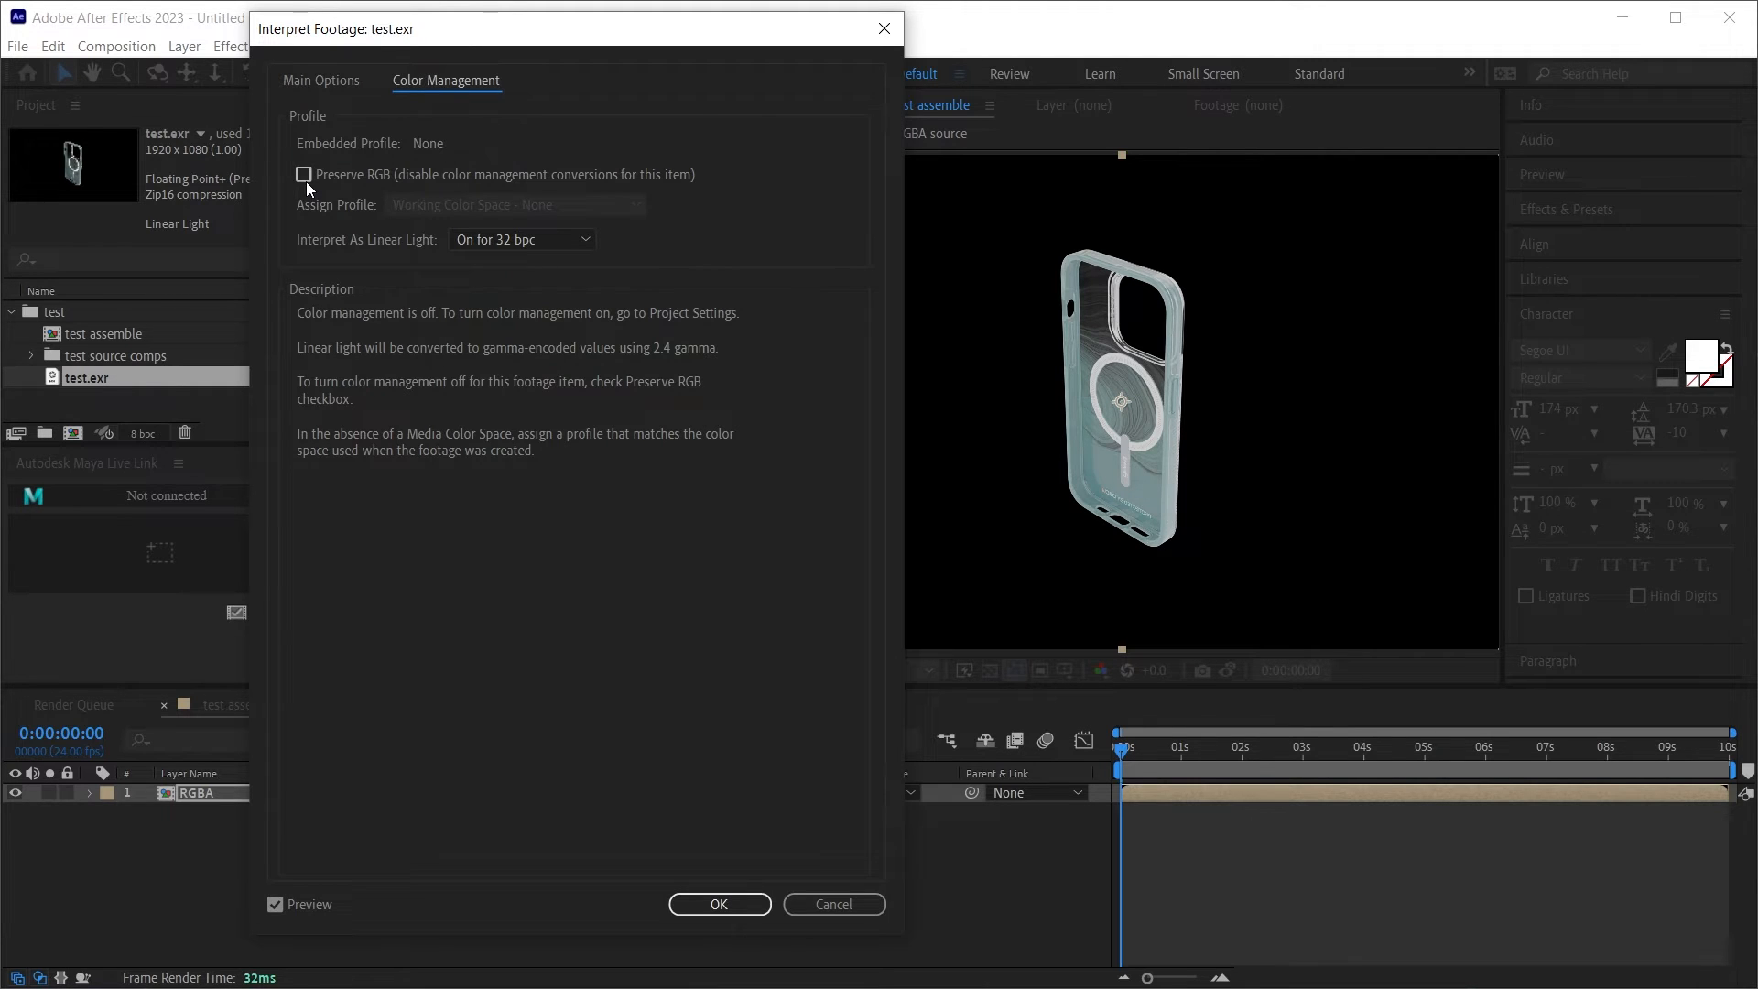
{"action": "left_click", "coordinate": [303, 175]}
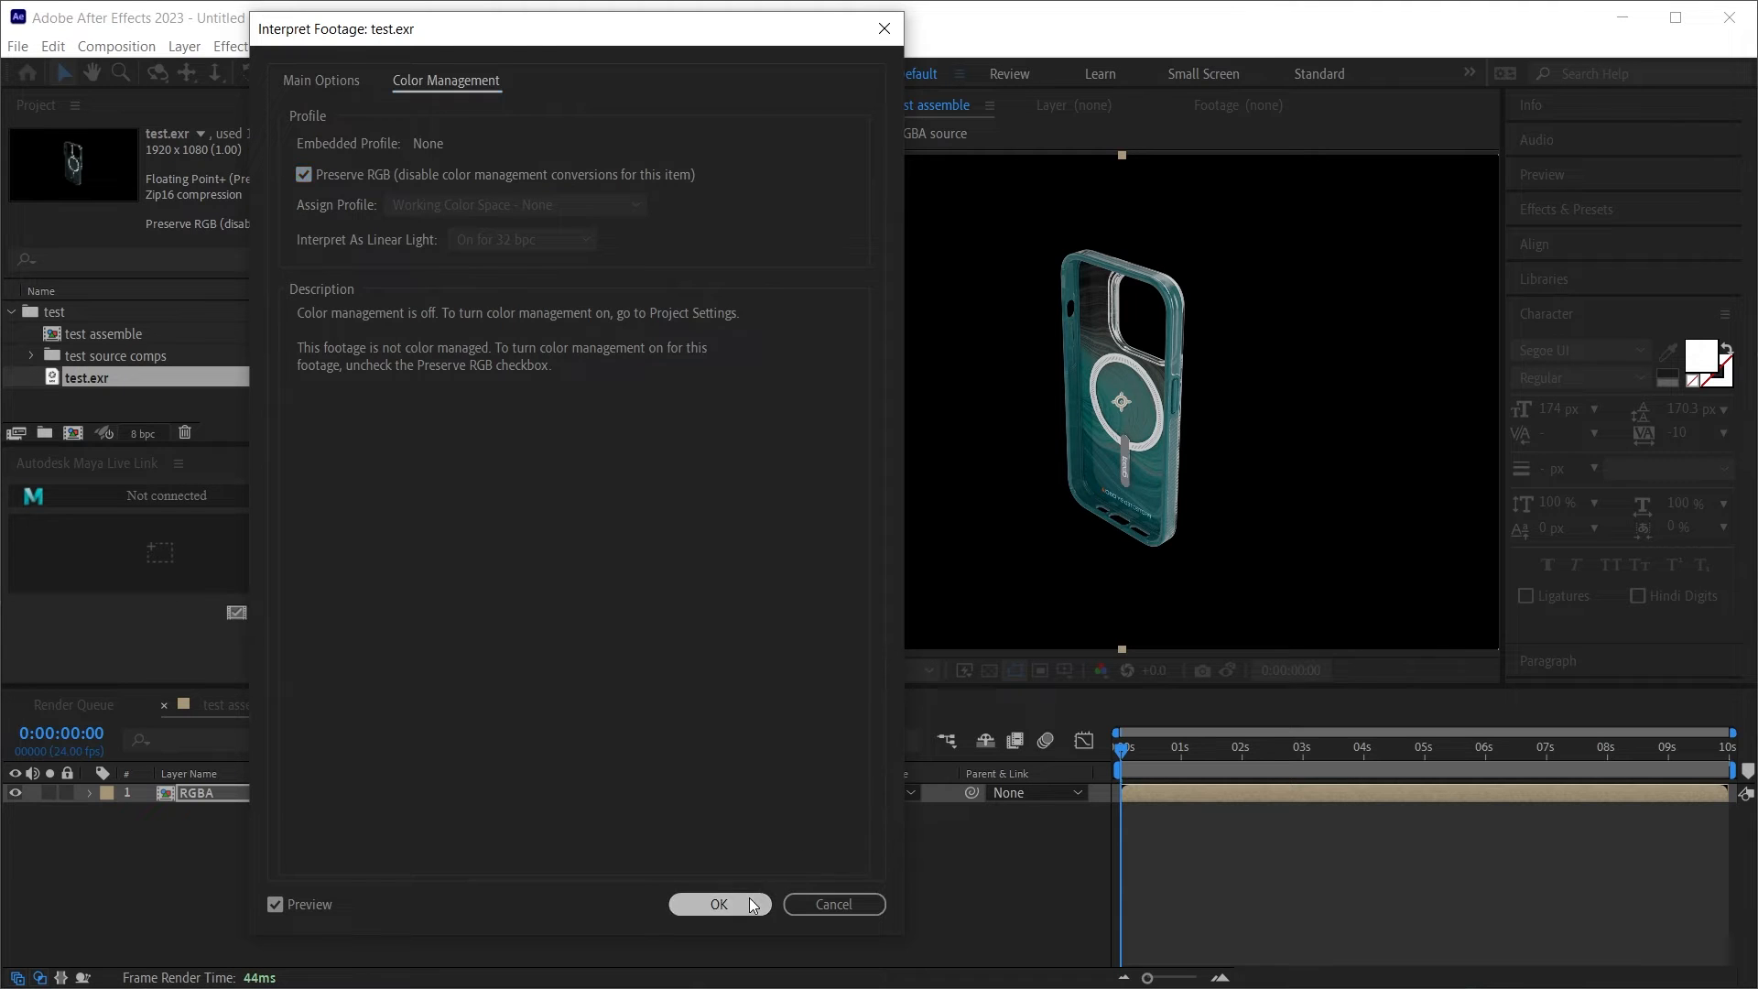
{"action": "left_click", "coordinate": [719, 903]}
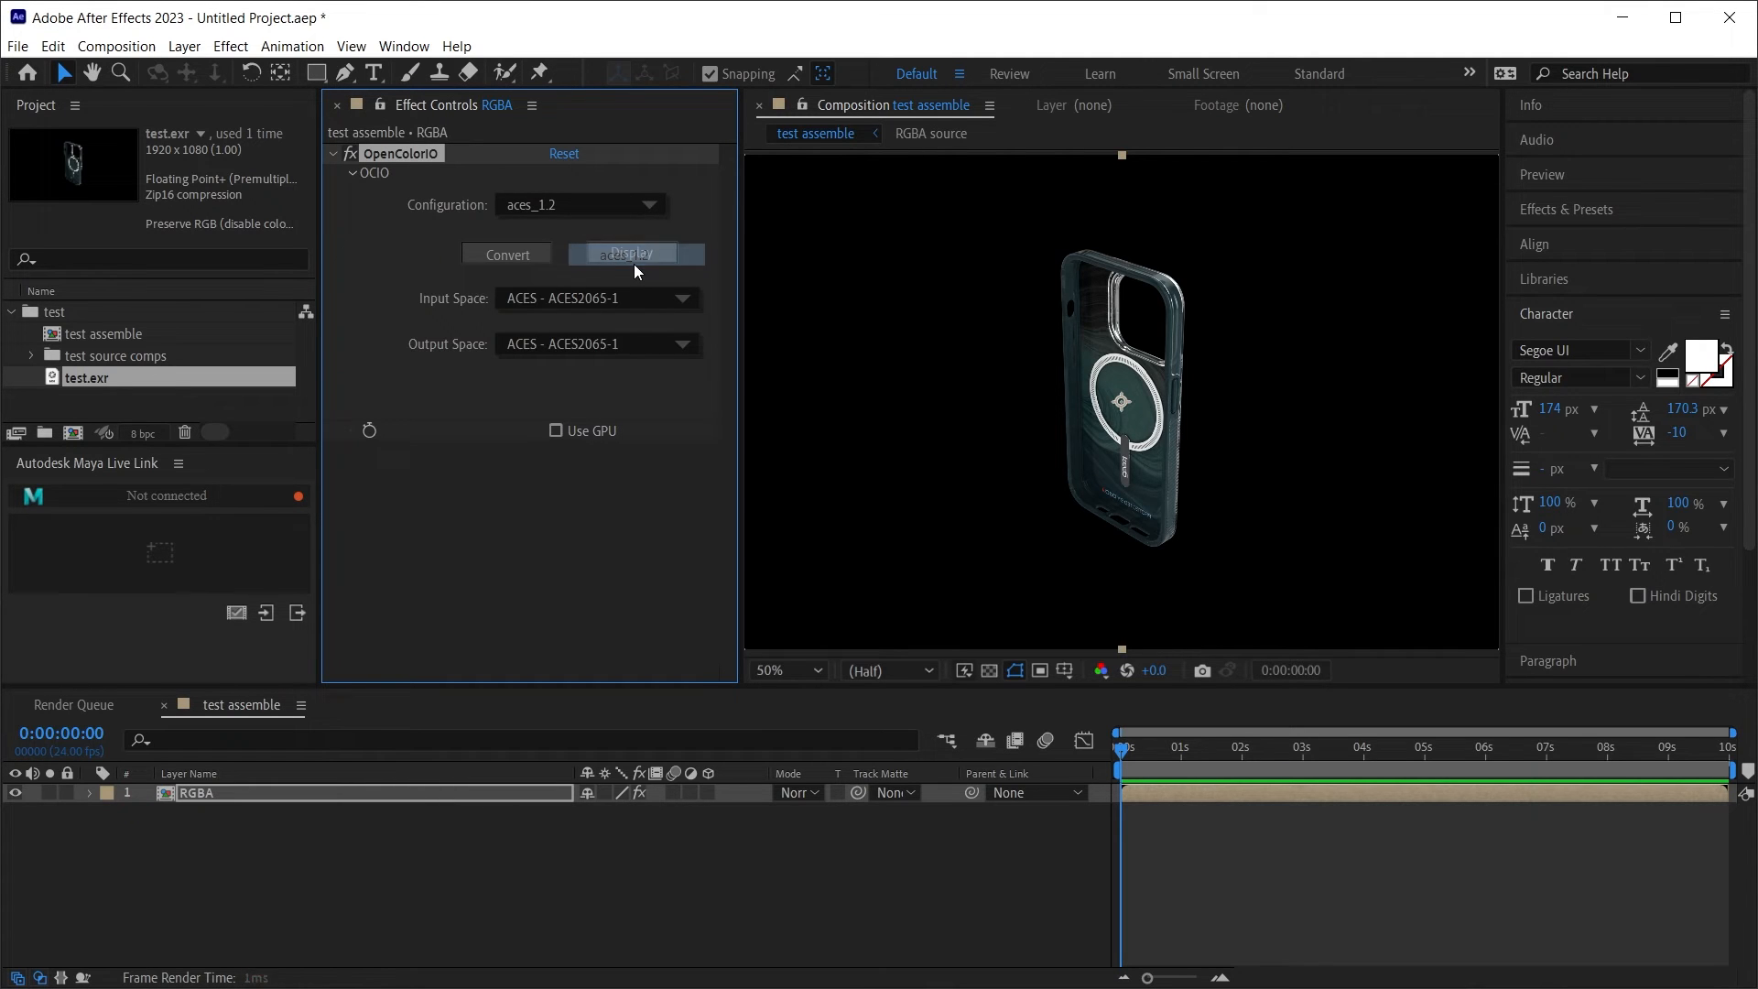
Step: Reset OpenColorIO input to ACES - ACEScg and output to Output - sRGB
{"action": "left_click", "coordinate": [594, 299]}
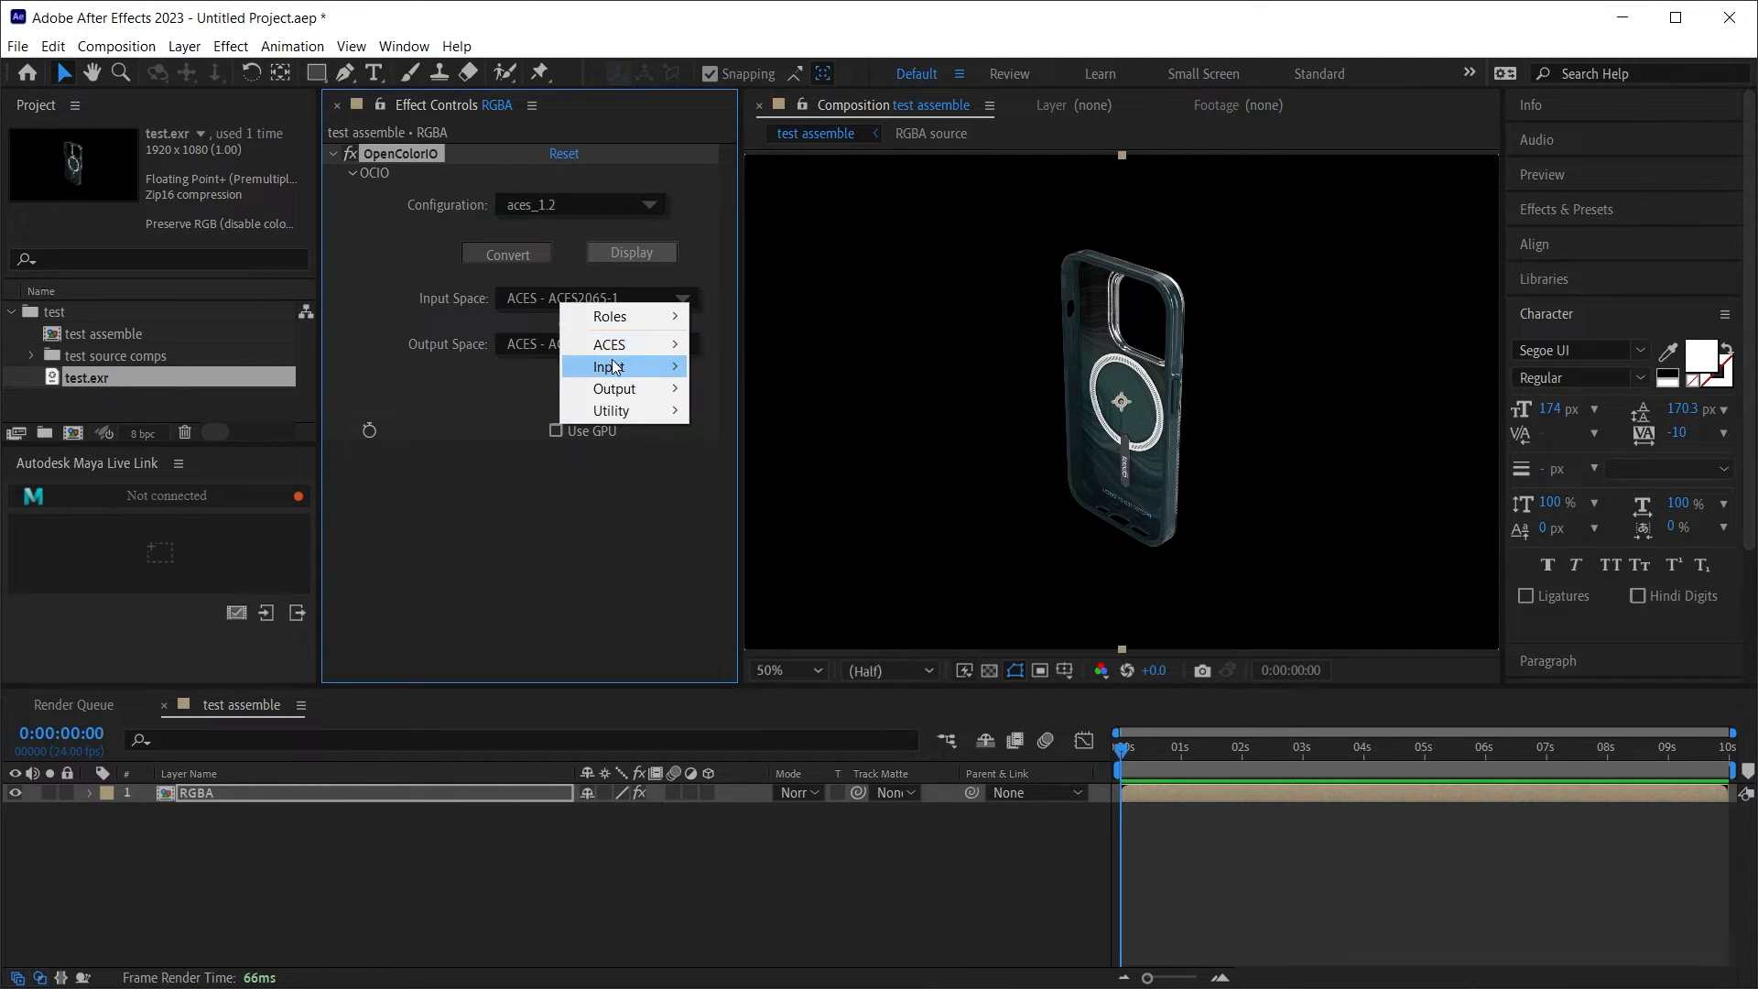
{"action": "left_click", "coordinate": [784, 431]}
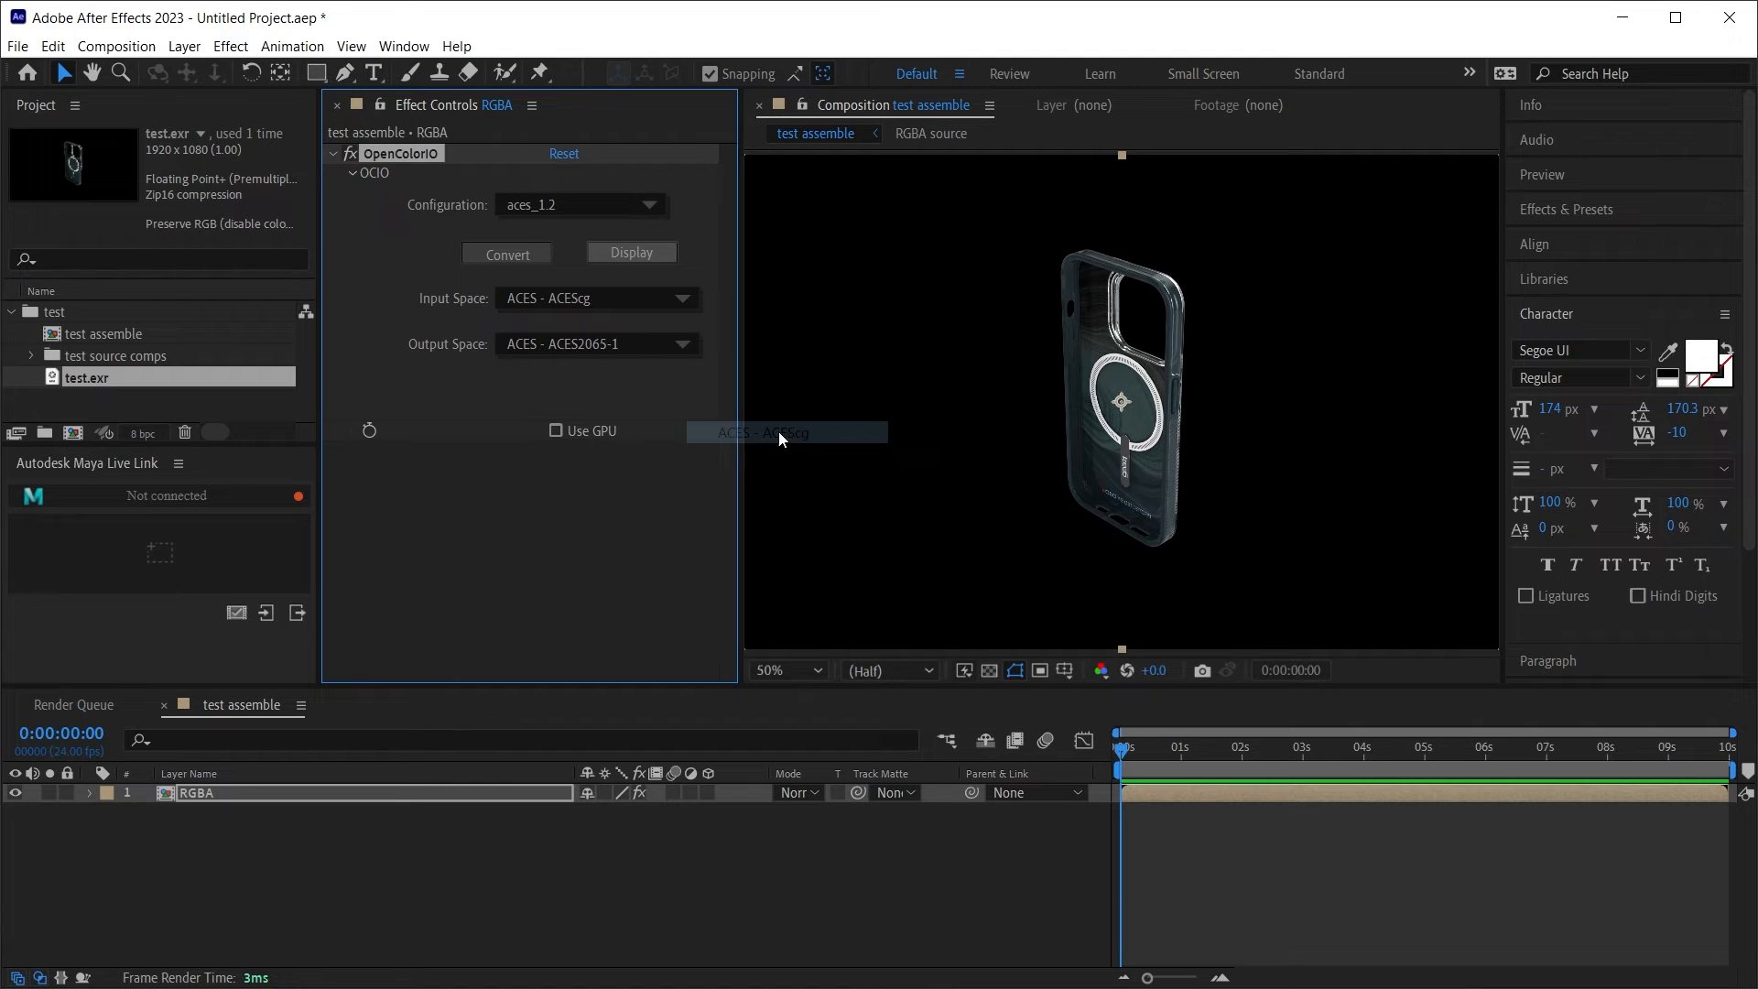
{"action": "left_click", "coordinate": [598, 344]}
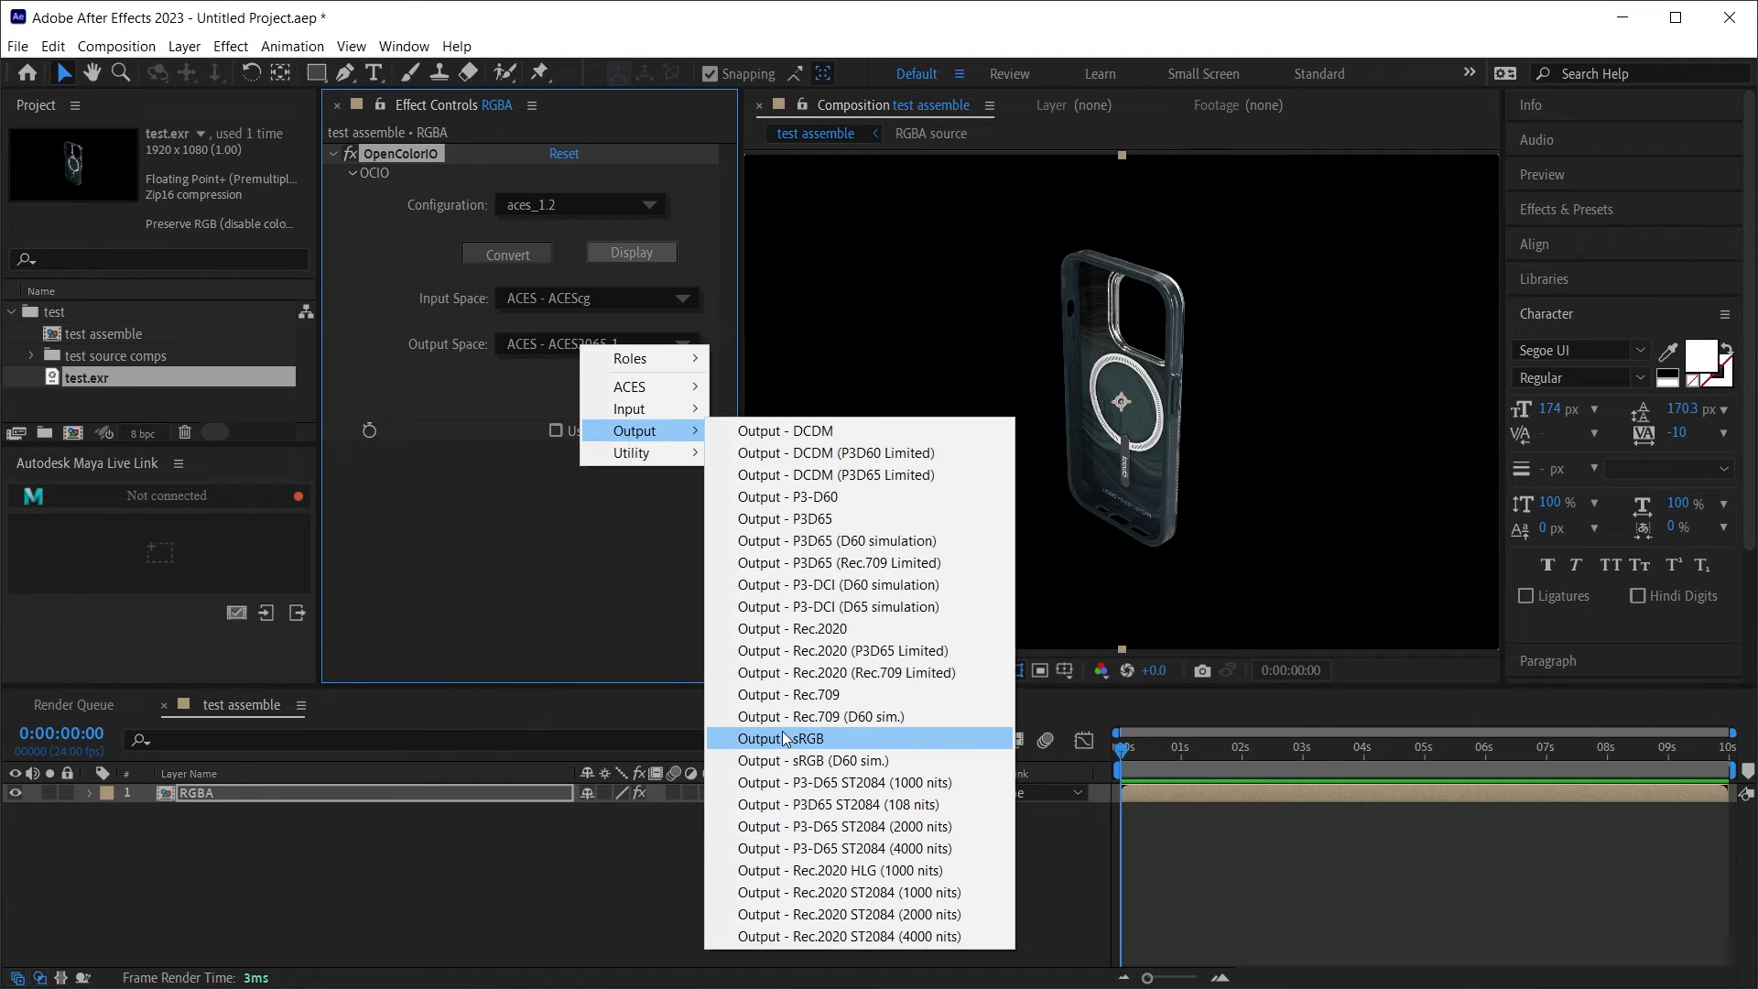
{"action": "left_click", "coordinate": [780, 738]}
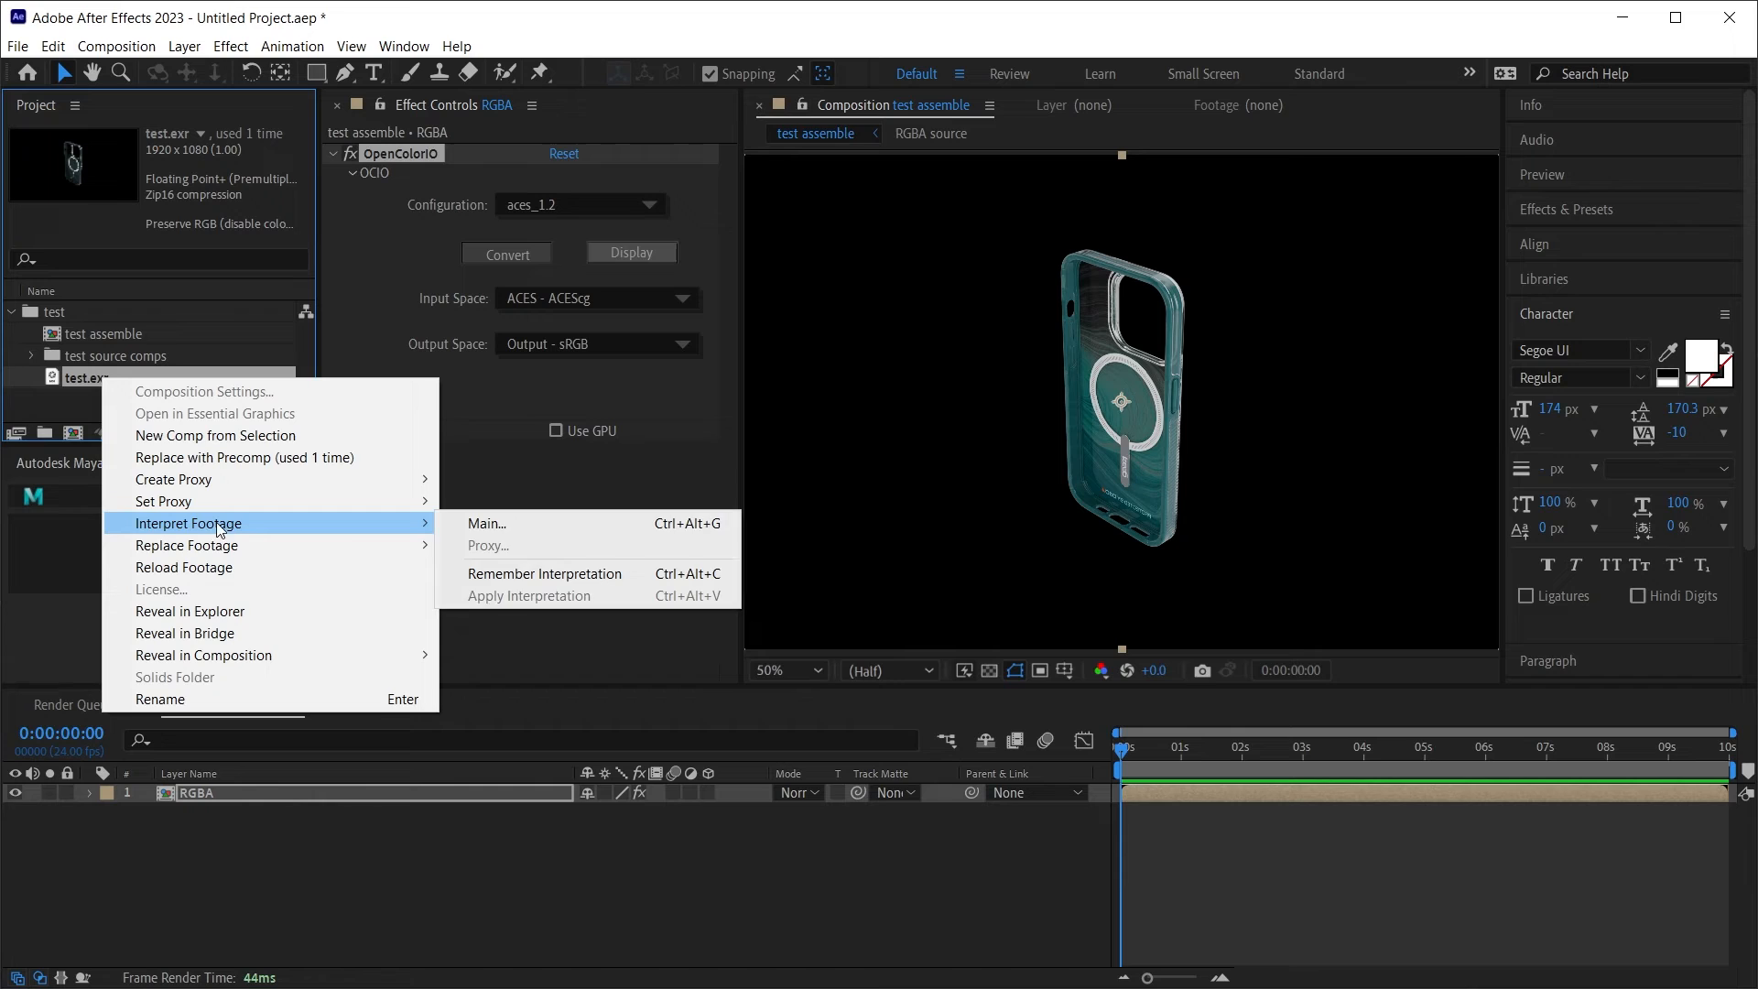
Step: Verify test.exr's Interpret Footage color management still preserves RGB
{"action": "left_click", "coordinate": [485, 523]}
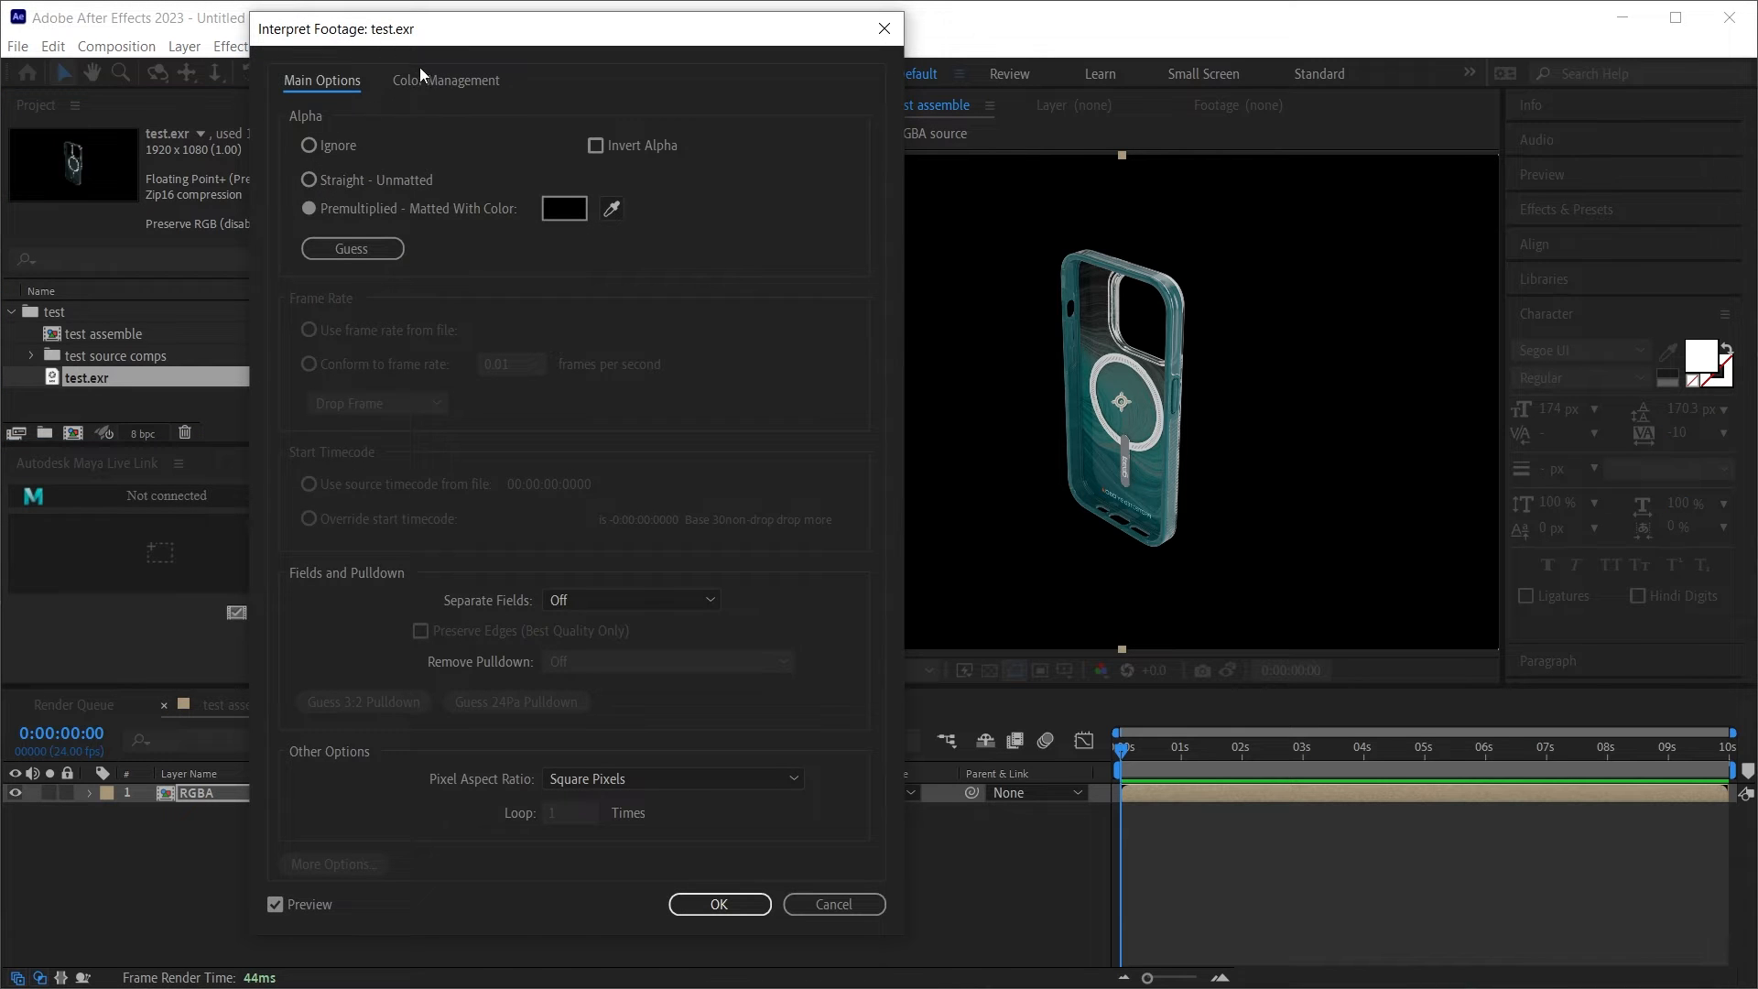
{"action": "left_click", "coordinate": [445, 80]}
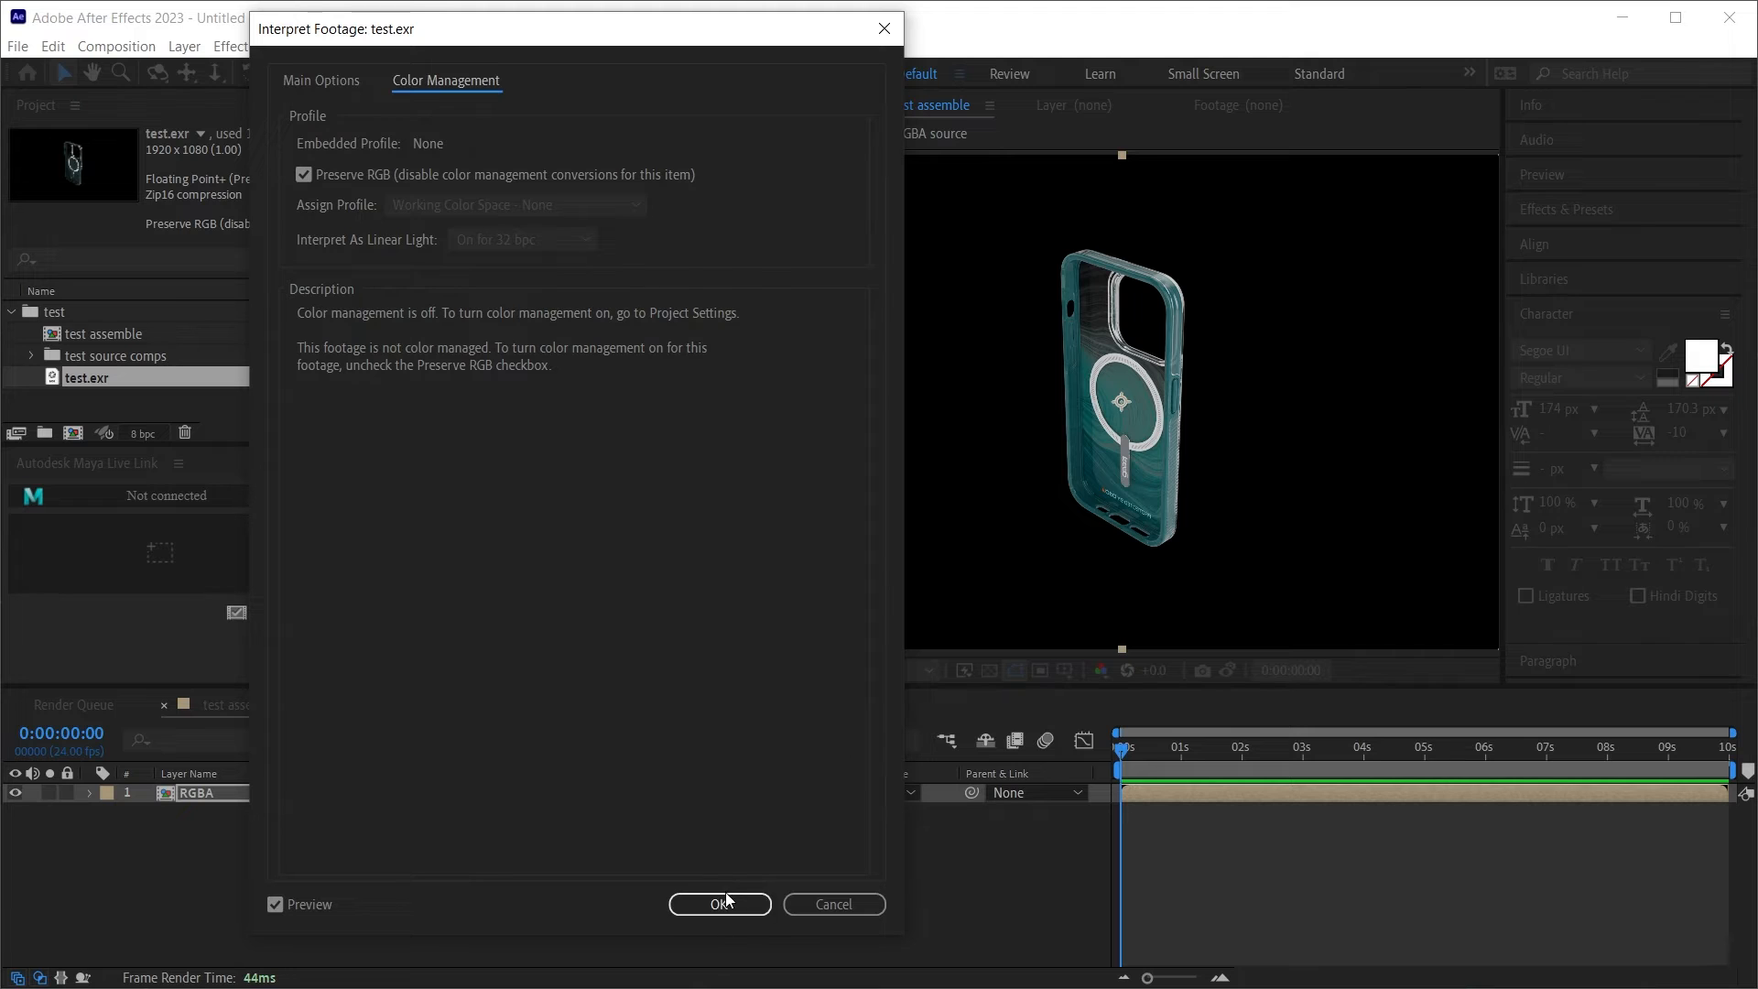
{"action": "left_click", "coordinate": [719, 903]}
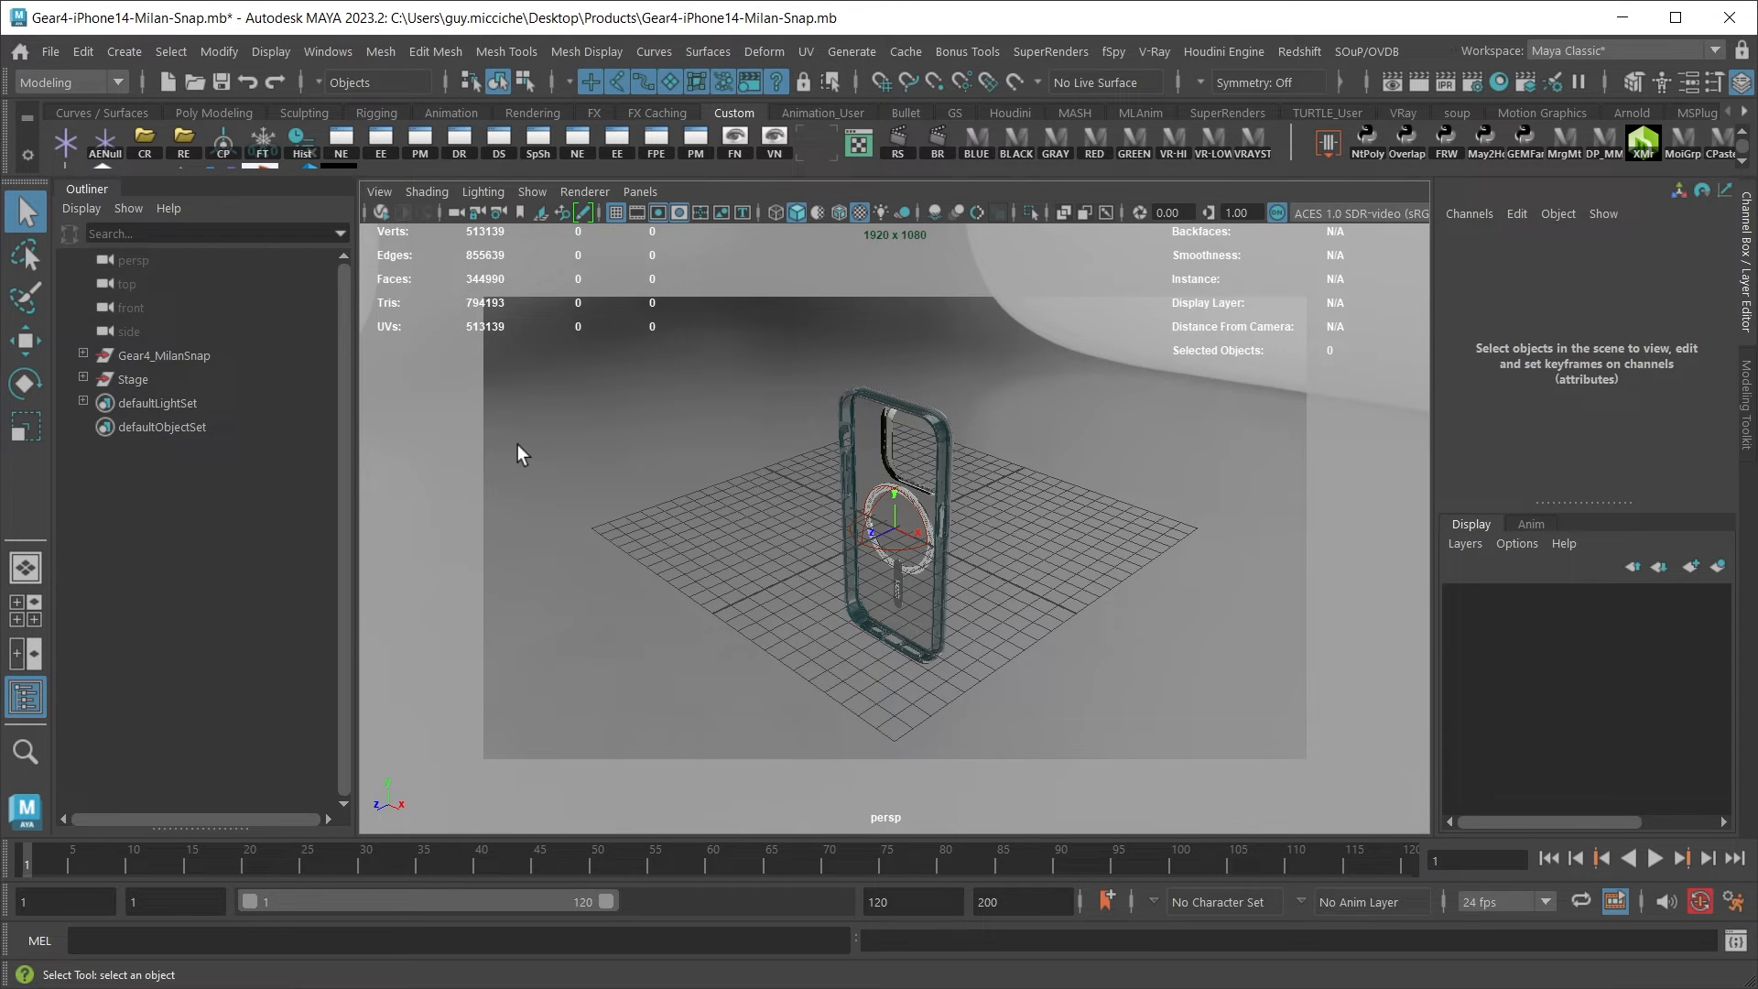
Step: Open Maya Preferences at the Color Management category
{"action": "left_click", "coordinate": [326, 51]}
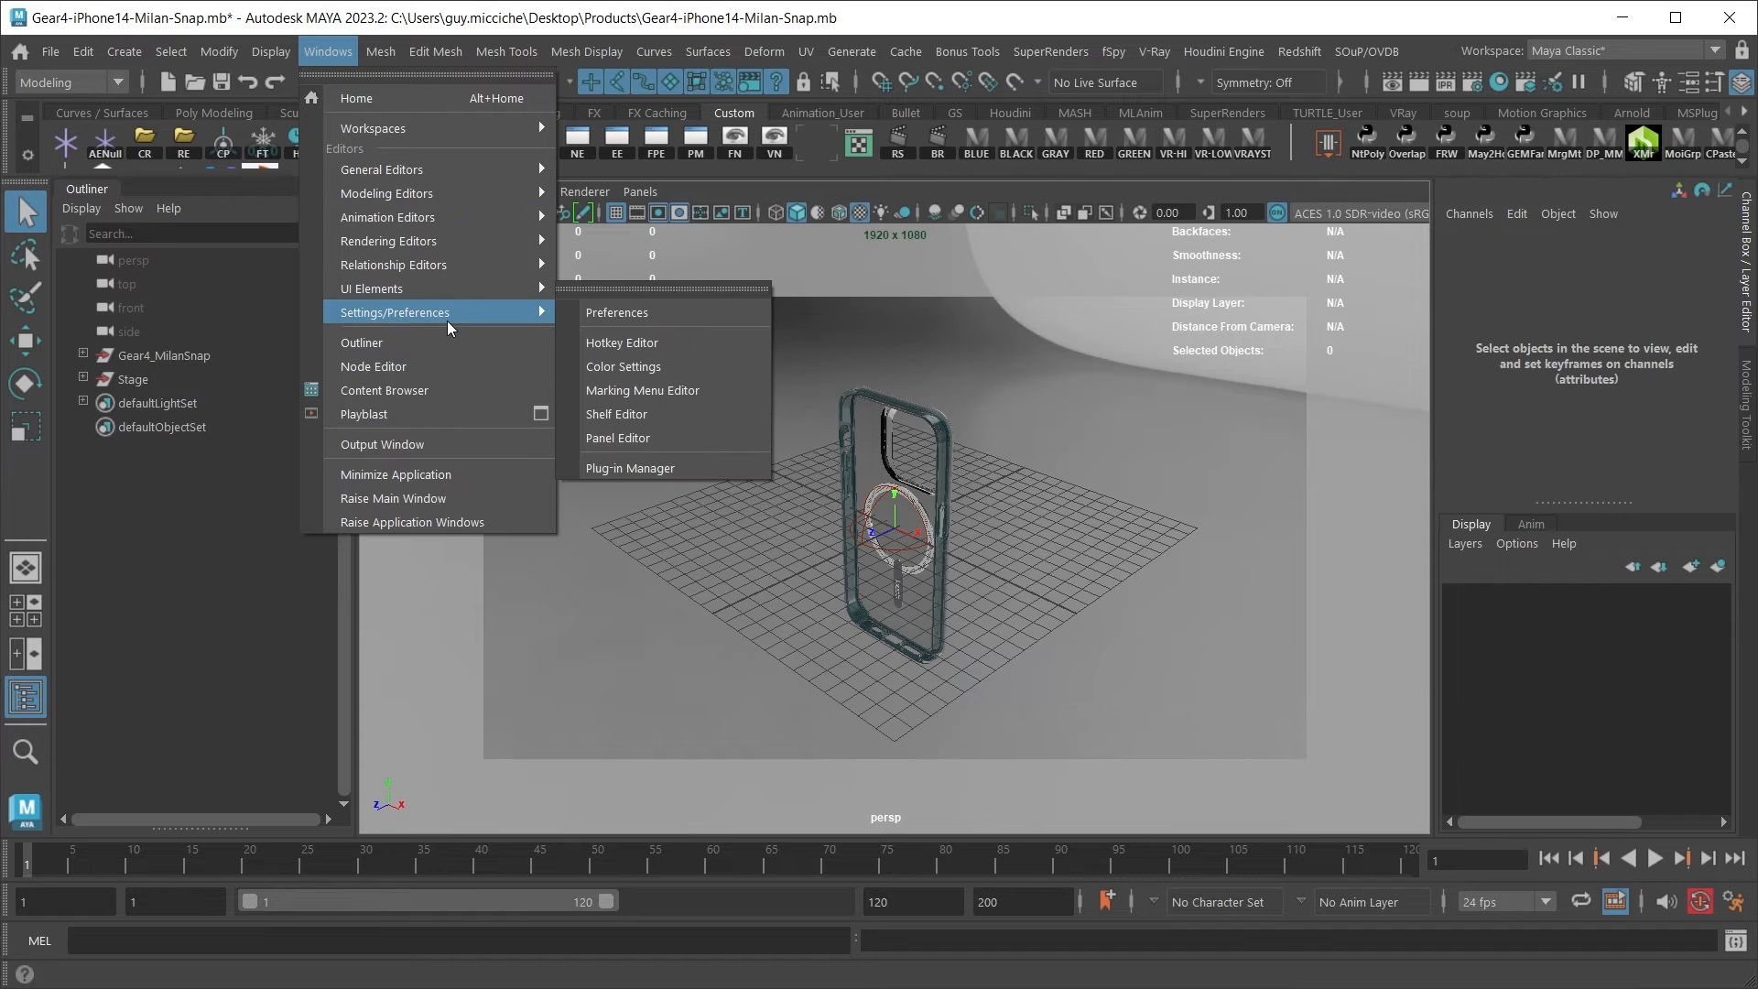
{"action": "mouse_move", "coordinate": [616, 313]}
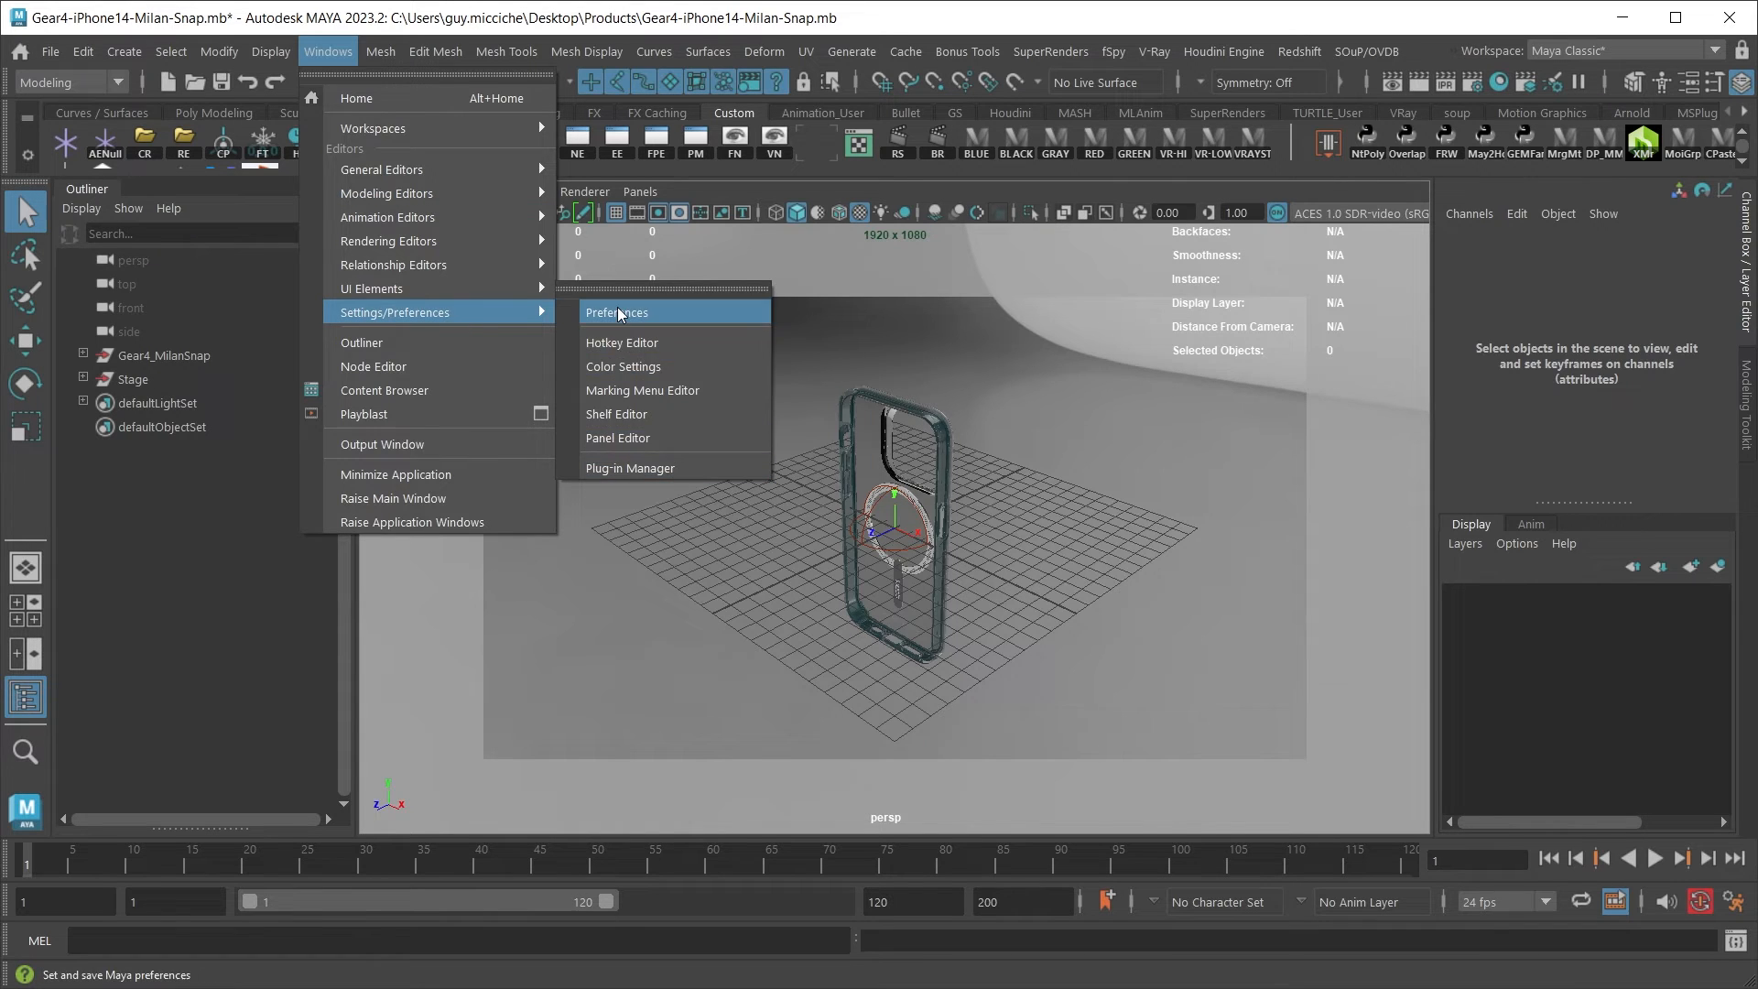
{"action": "left_click", "coordinate": [615, 313]}
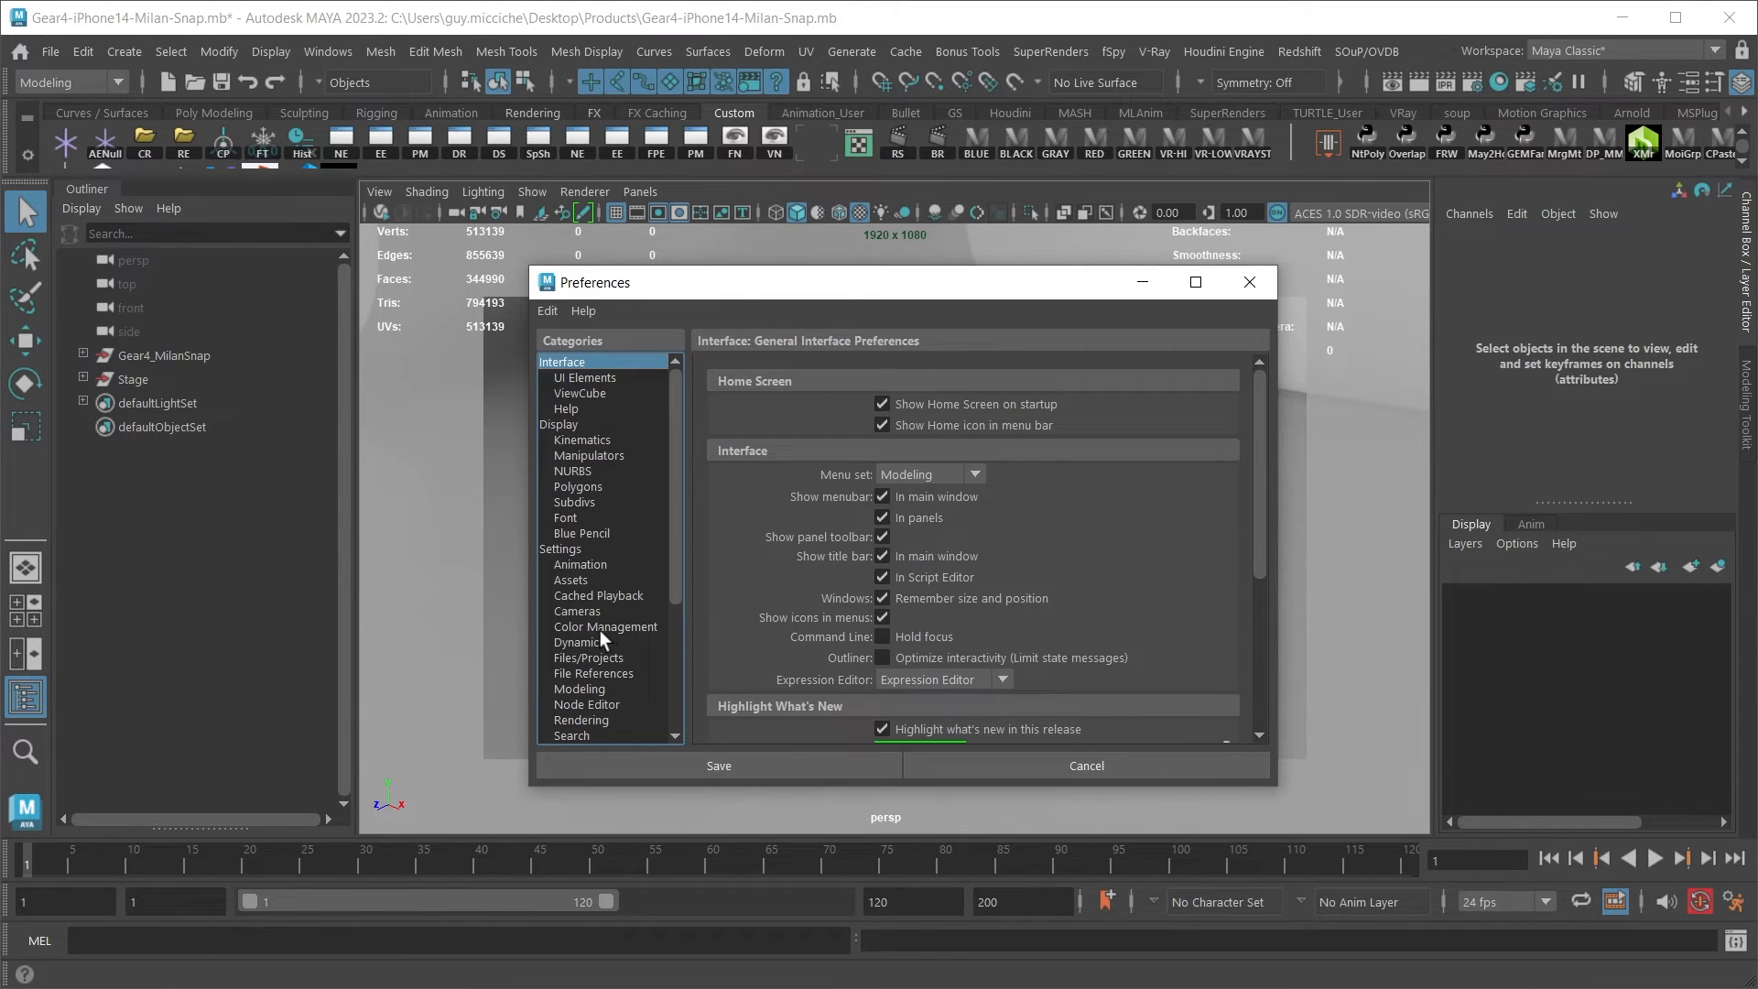
{"action": "left_click", "coordinate": [605, 625]}
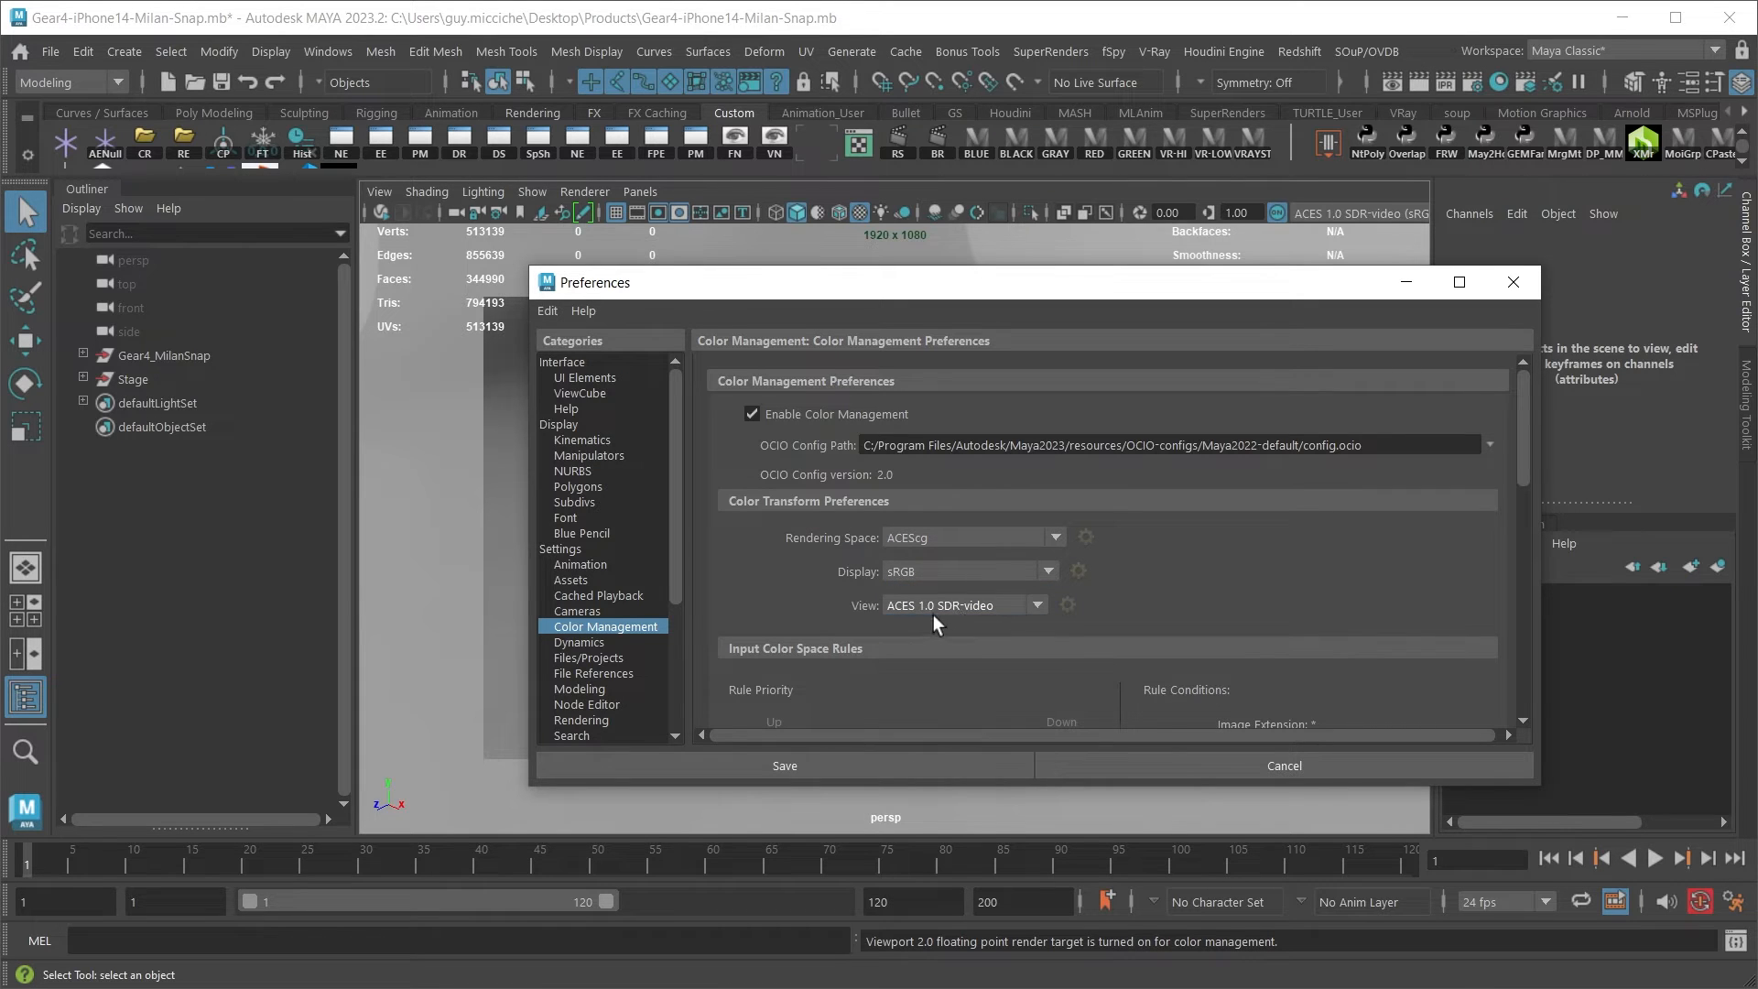
{"action": "mouse_move", "coordinate": [949, 620]}
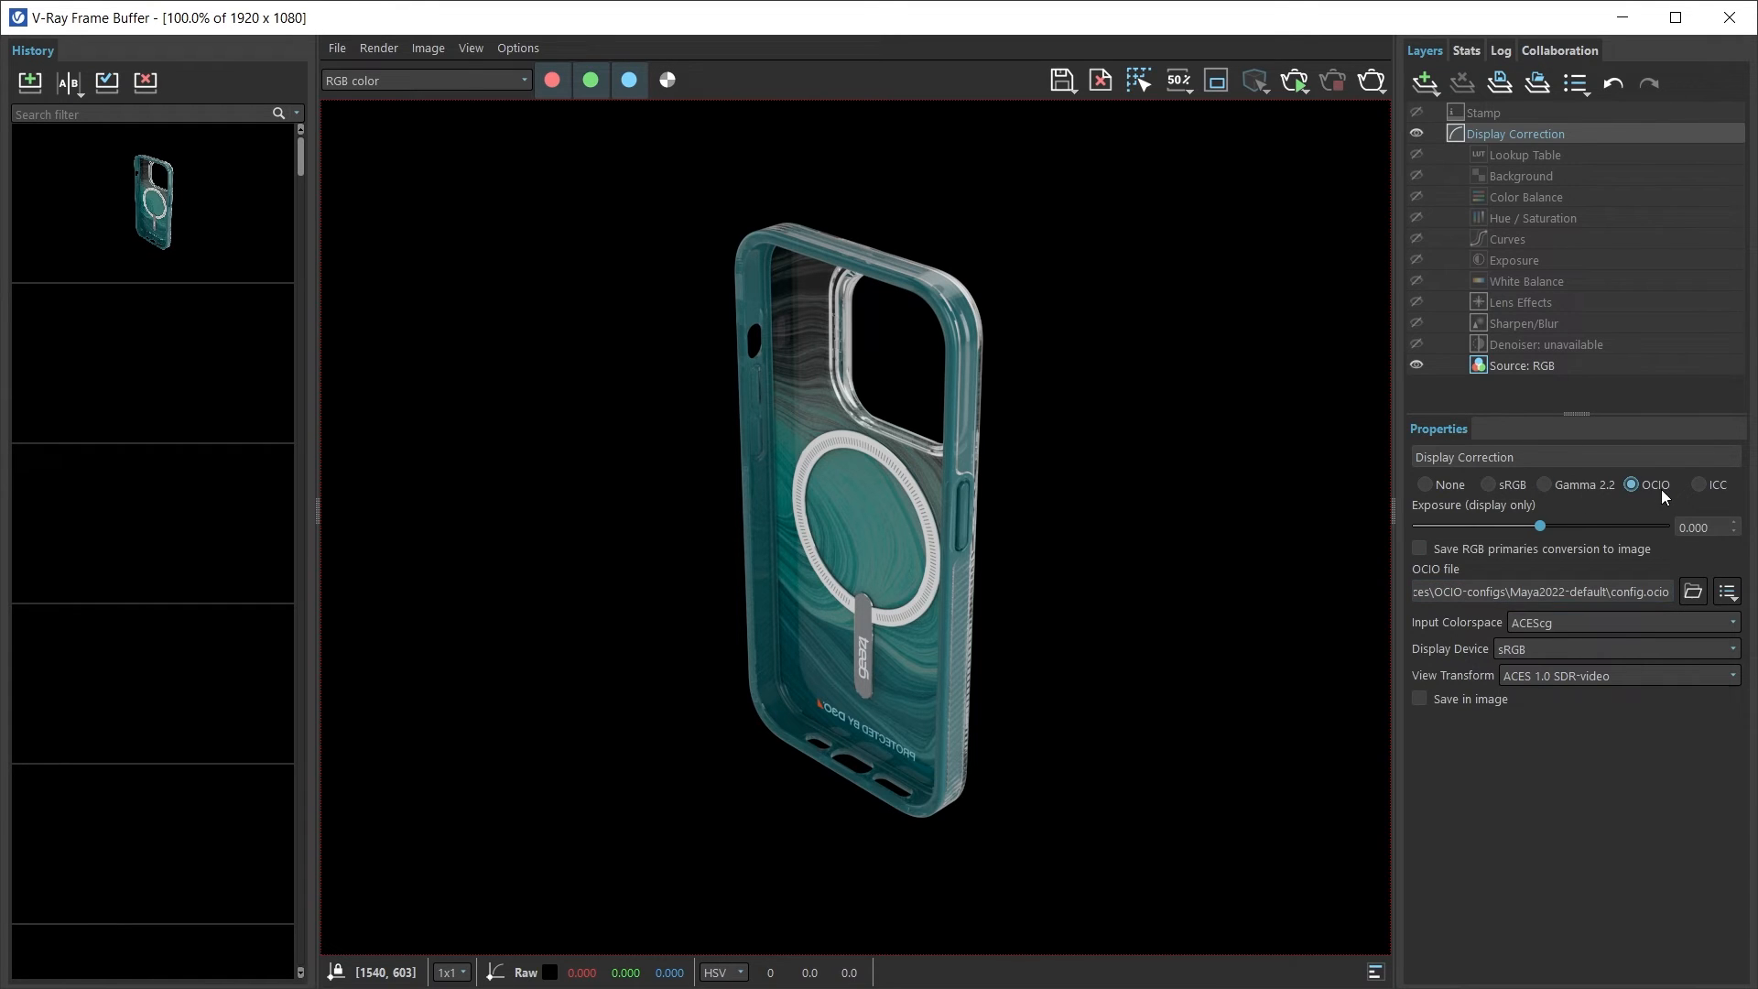
Step: Point the VFB OCIO display correction at the Maya2022-default config file
{"action": "left_click", "coordinate": [1540, 590]}
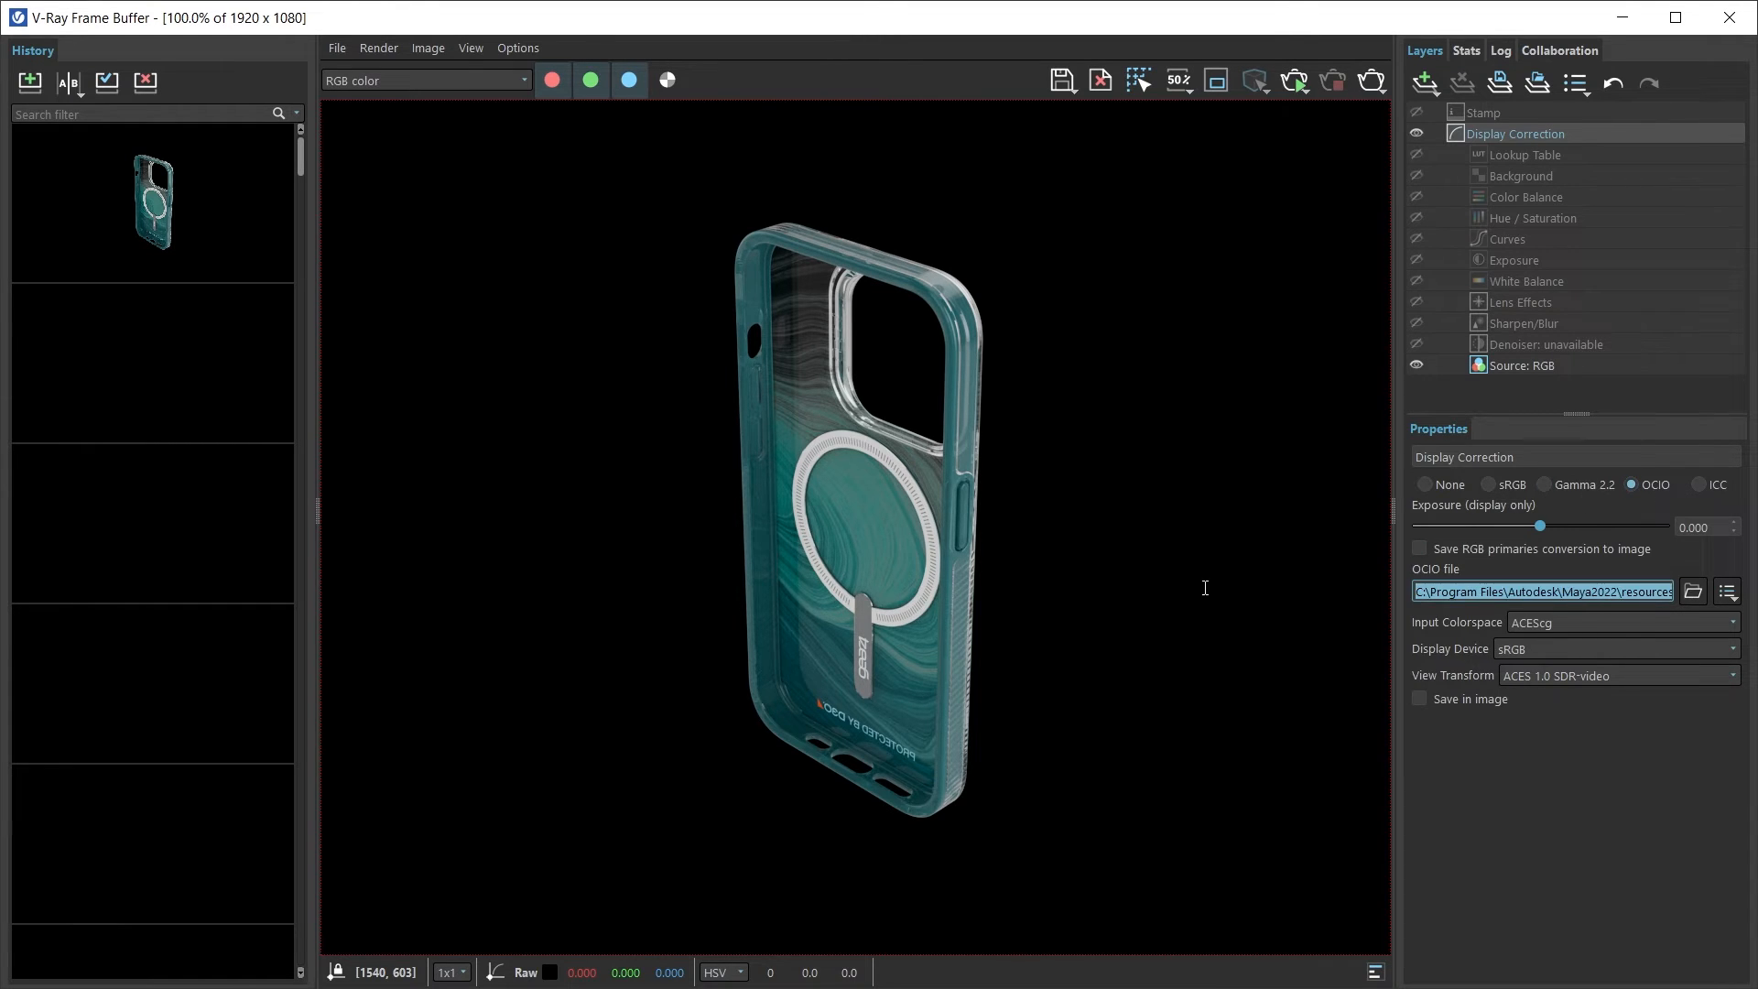
{"action": "left_click", "coordinate": [1691, 591]}
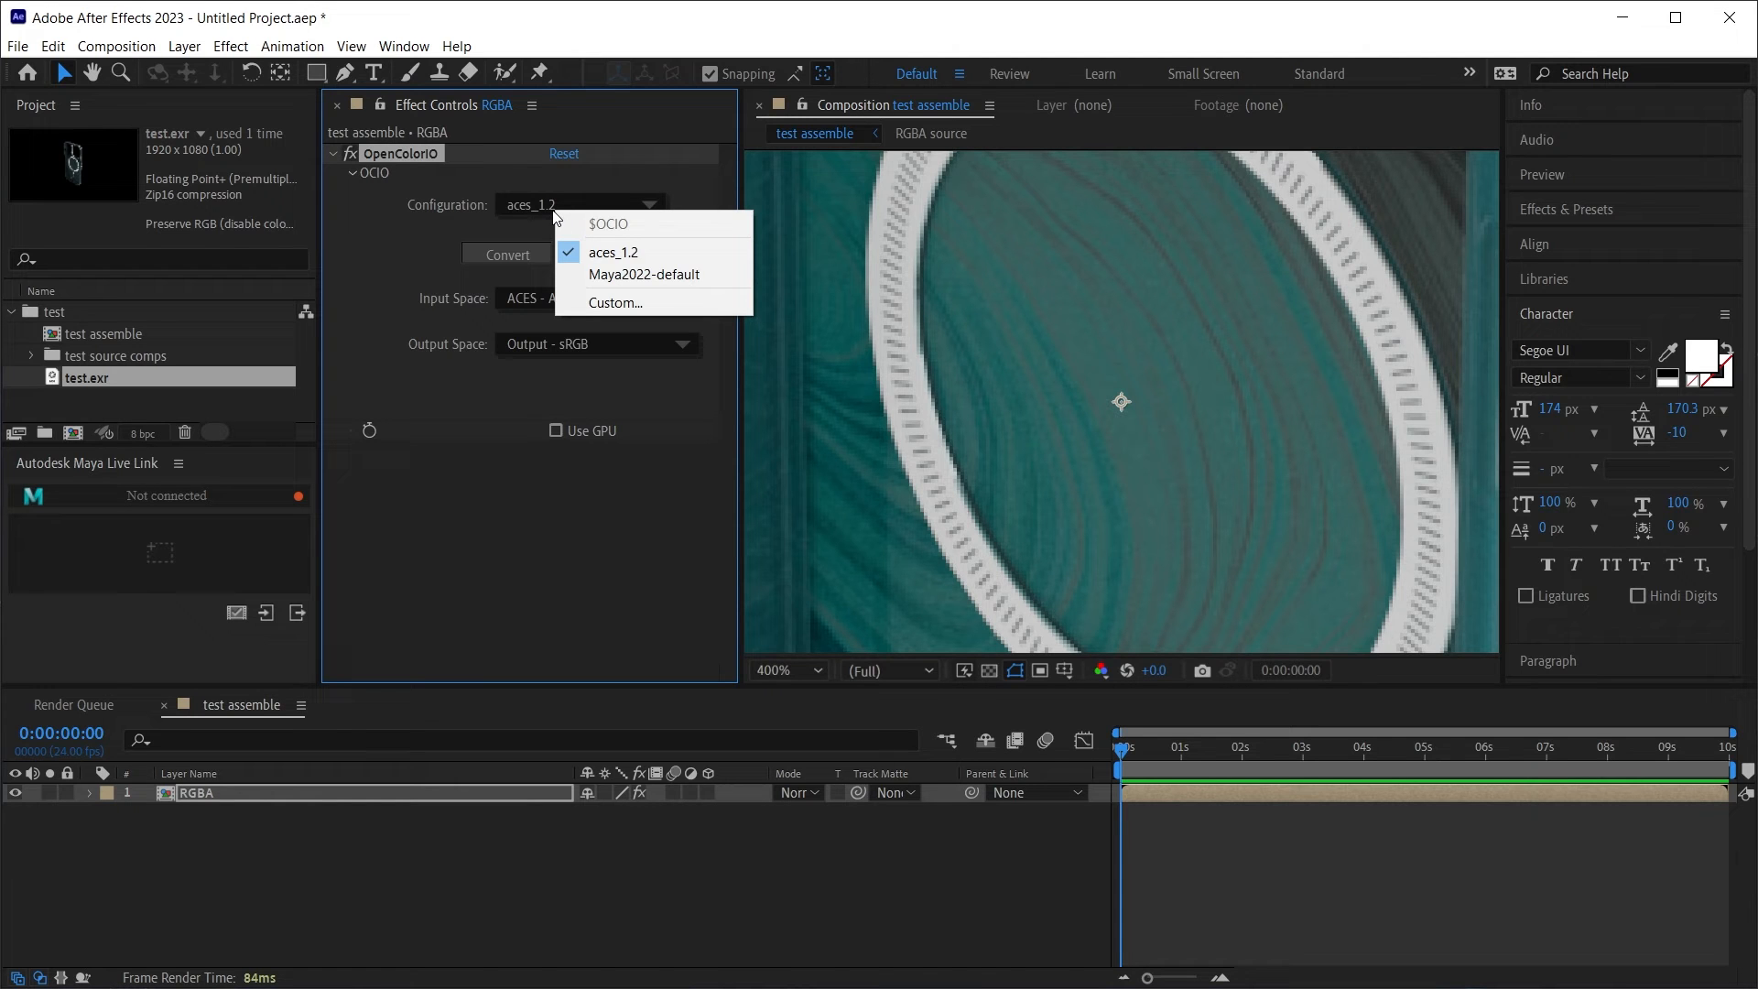
{"action": "mouse_move", "coordinate": [654, 274]}
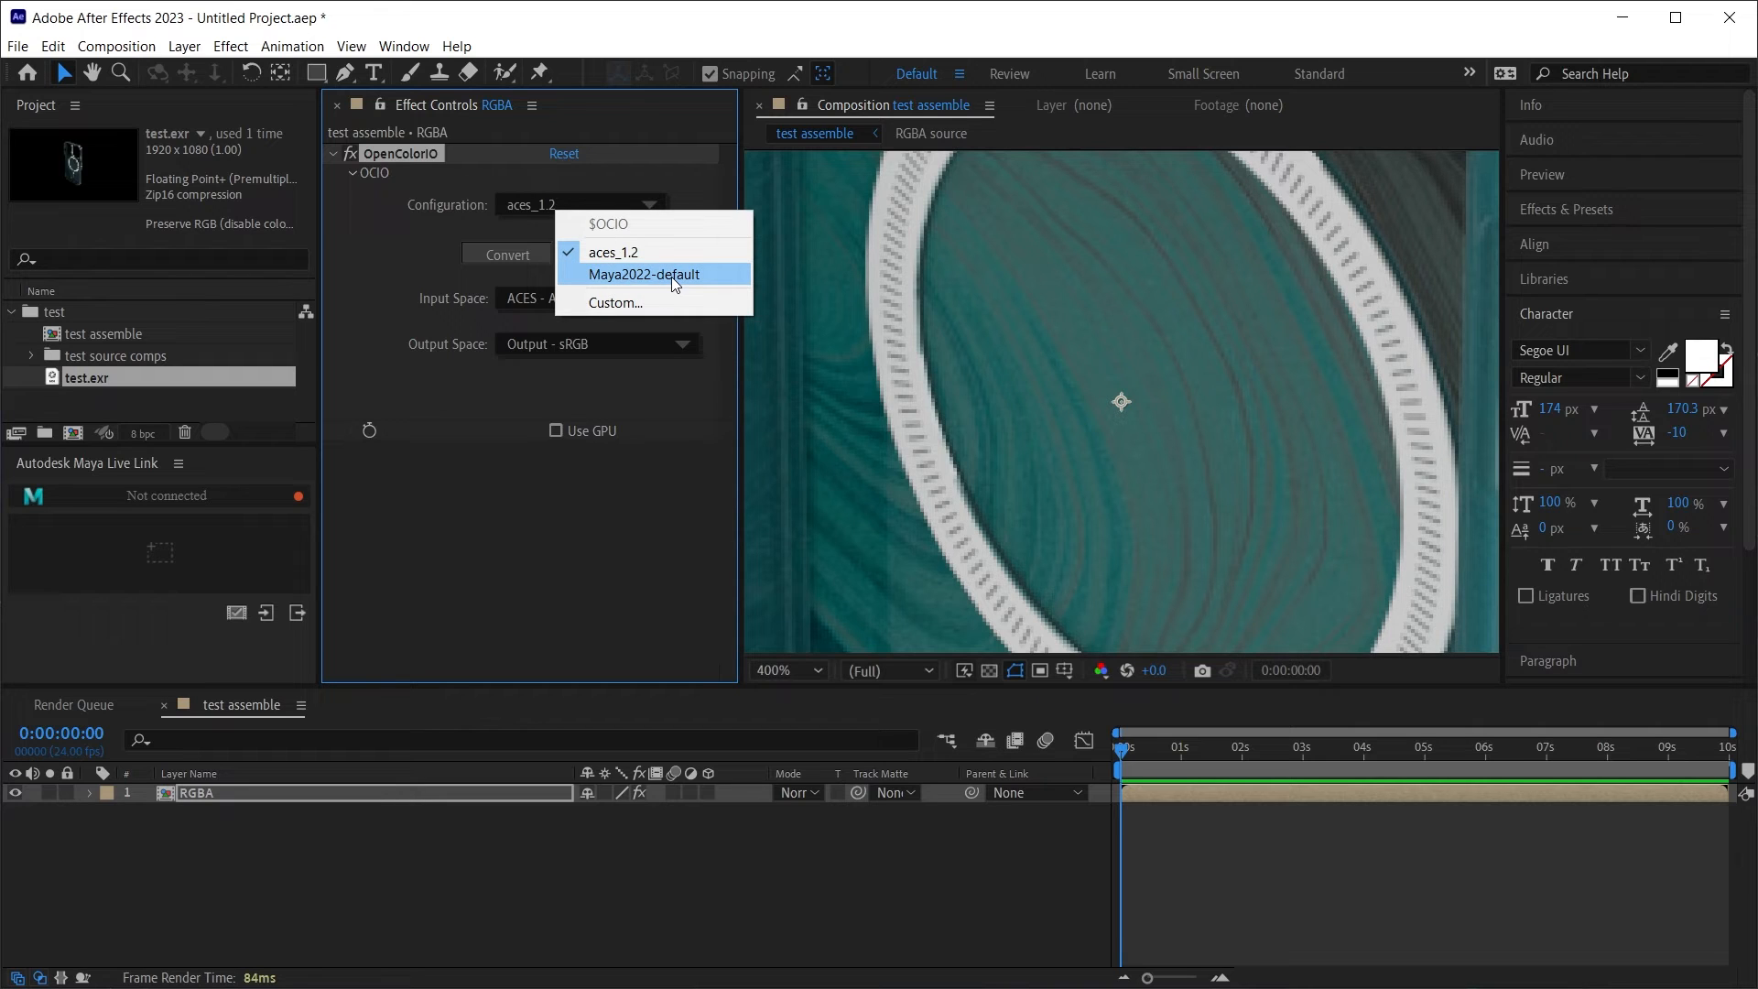
Step: Keep the Maya2022-default OCIO configuration and set the input space to Scene-linear ACEScg
{"action": "left_click", "coordinate": [642, 274]}
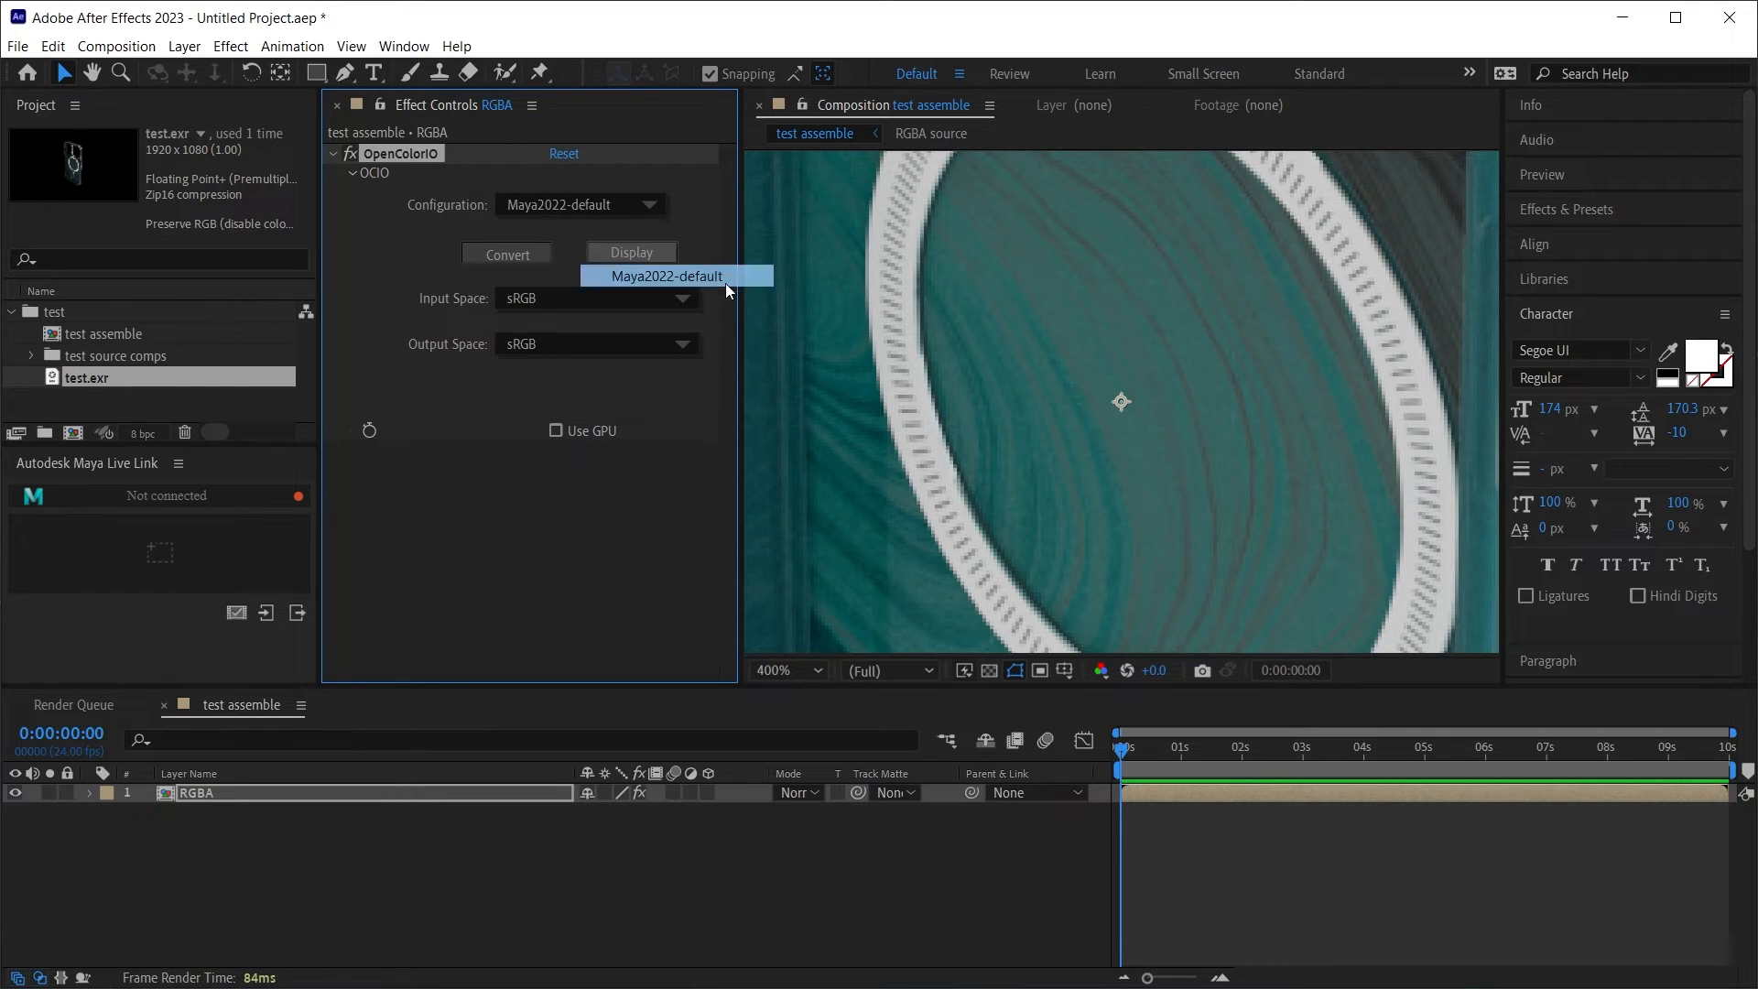
{"action": "left_click", "coordinate": [666, 276]}
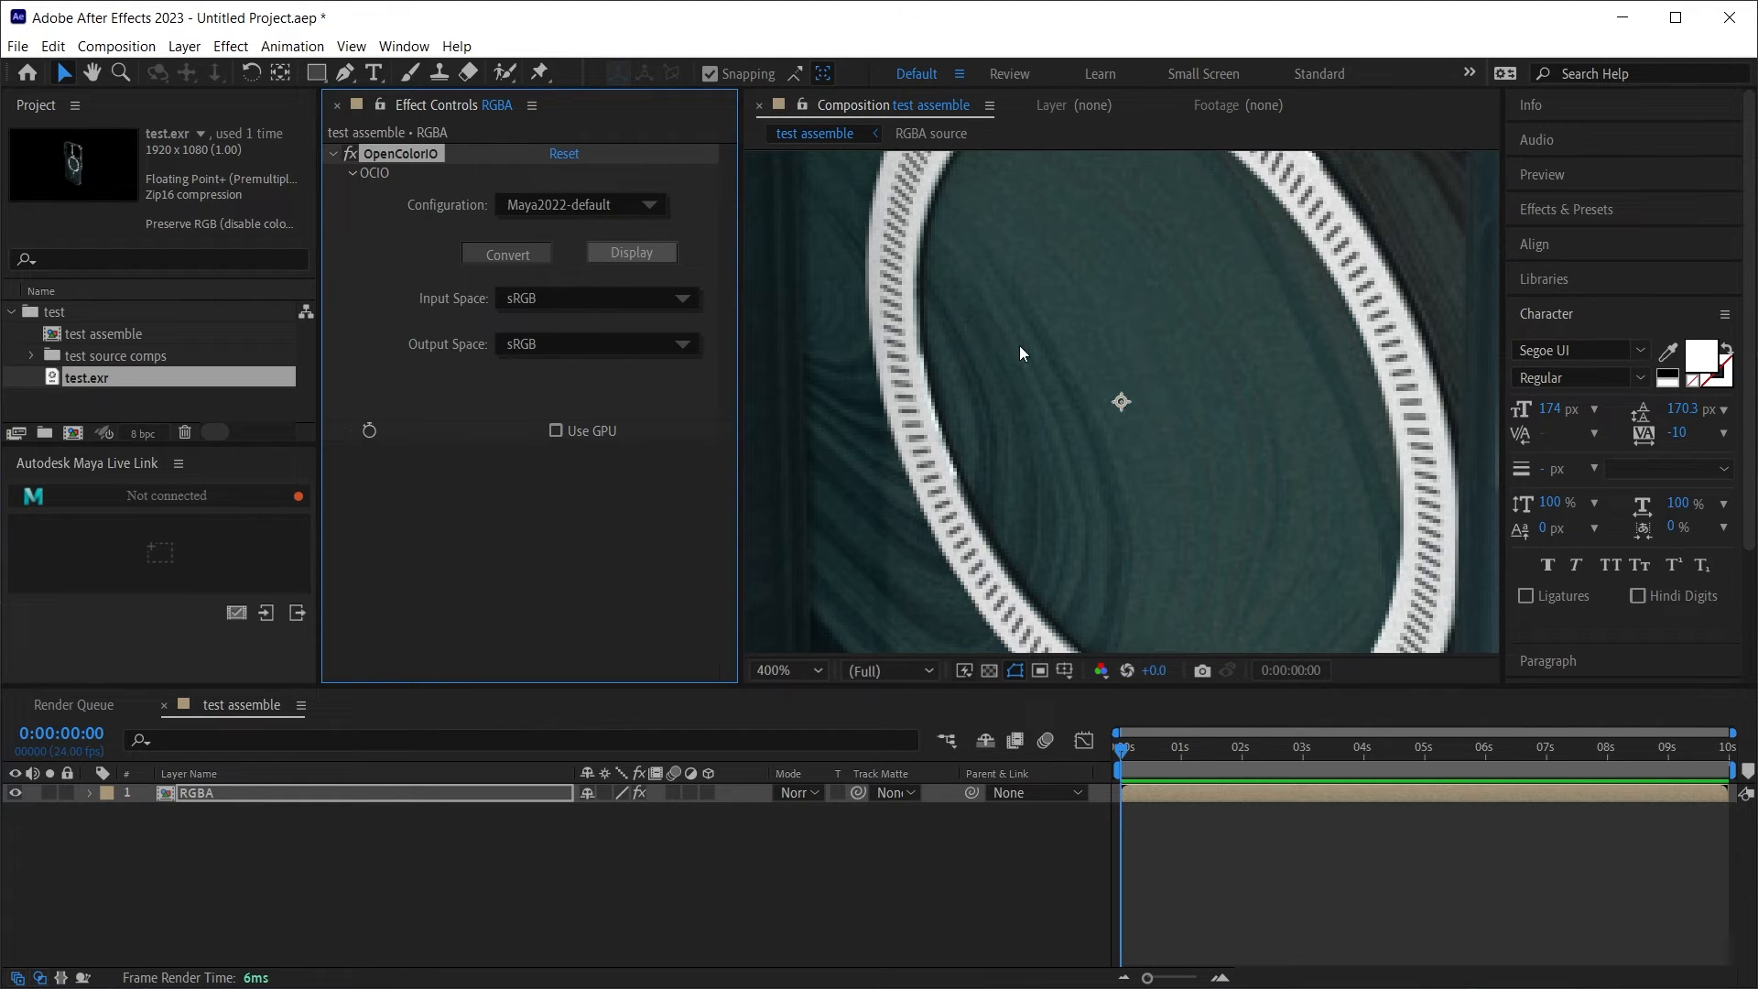
{"action": "mouse_move", "coordinate": [580, 332]}
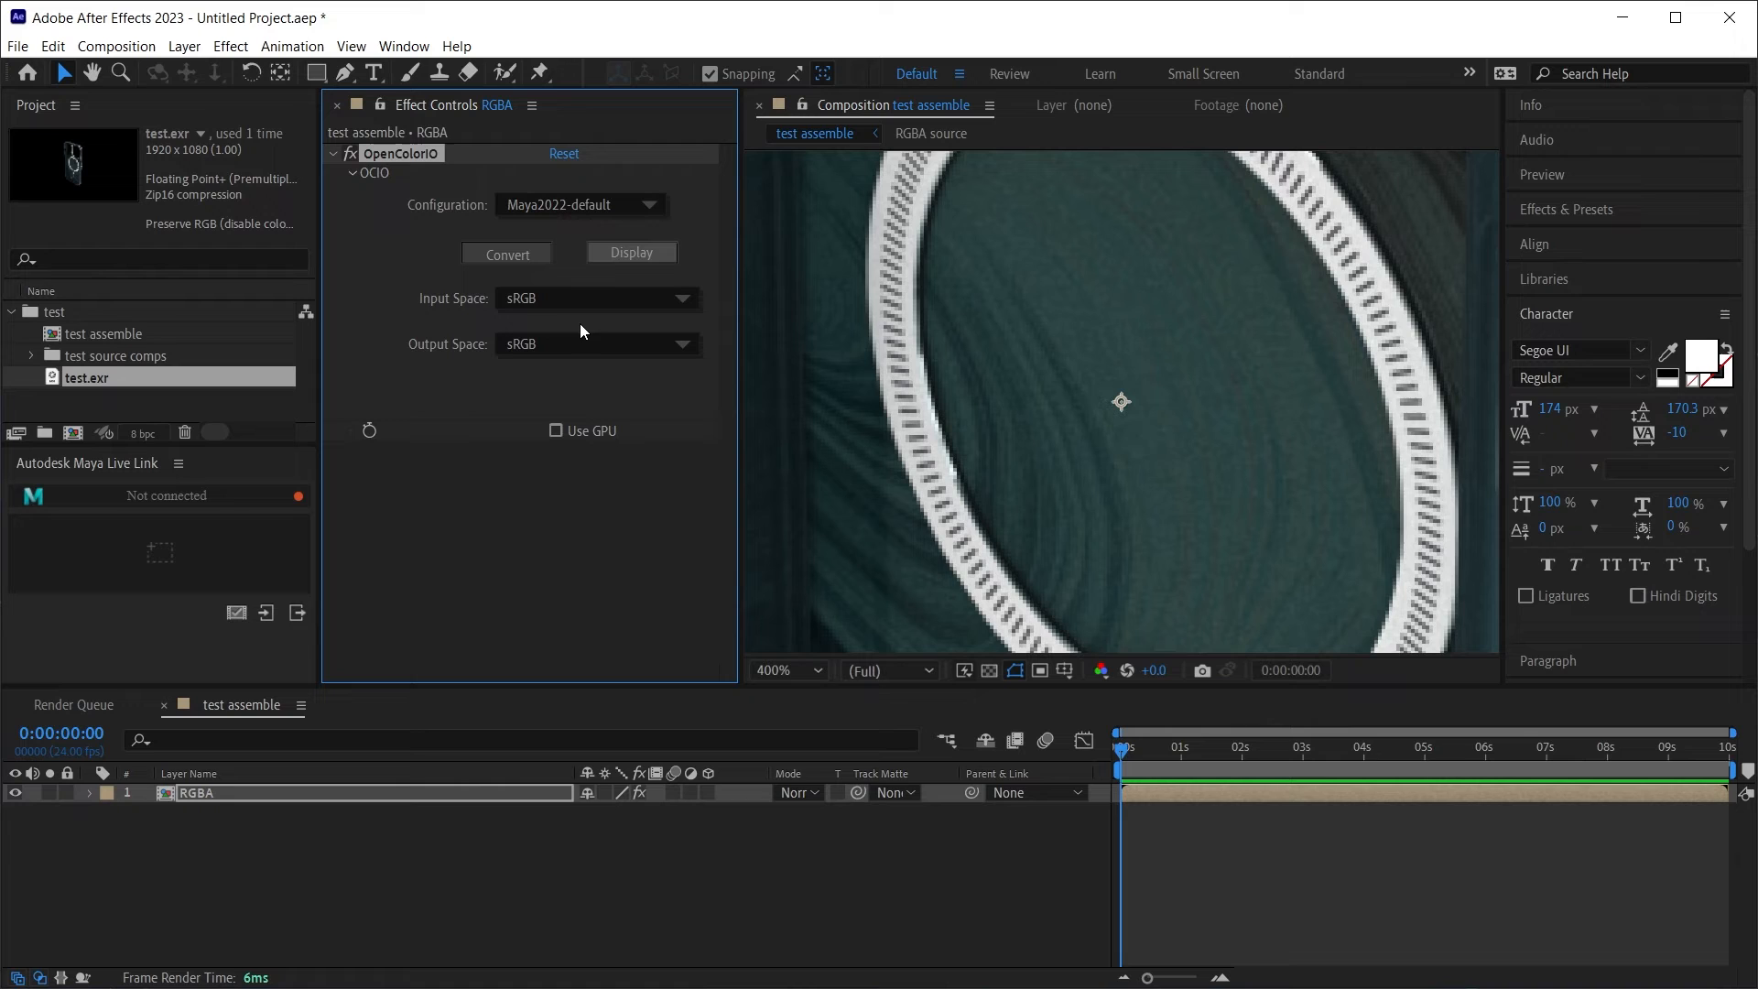
{"action": "mouse_move", "coordinate": [555, 303]}
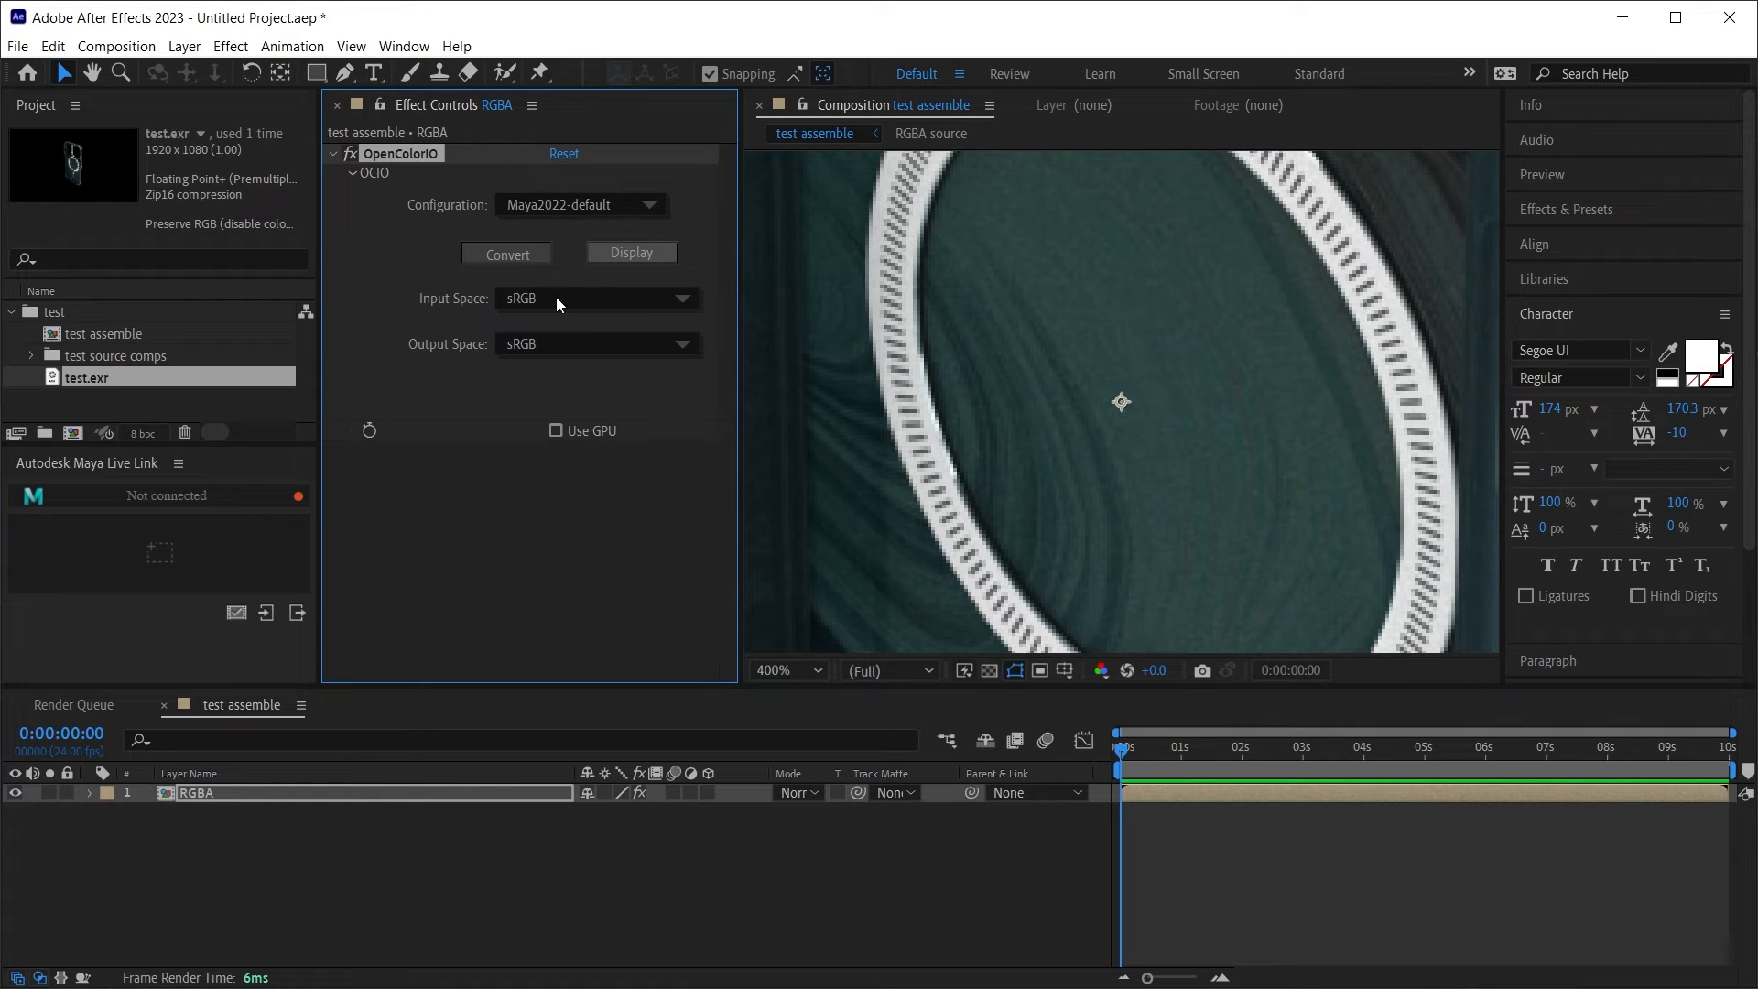
{"action": "left_click", "coordinate": [594, 299]}
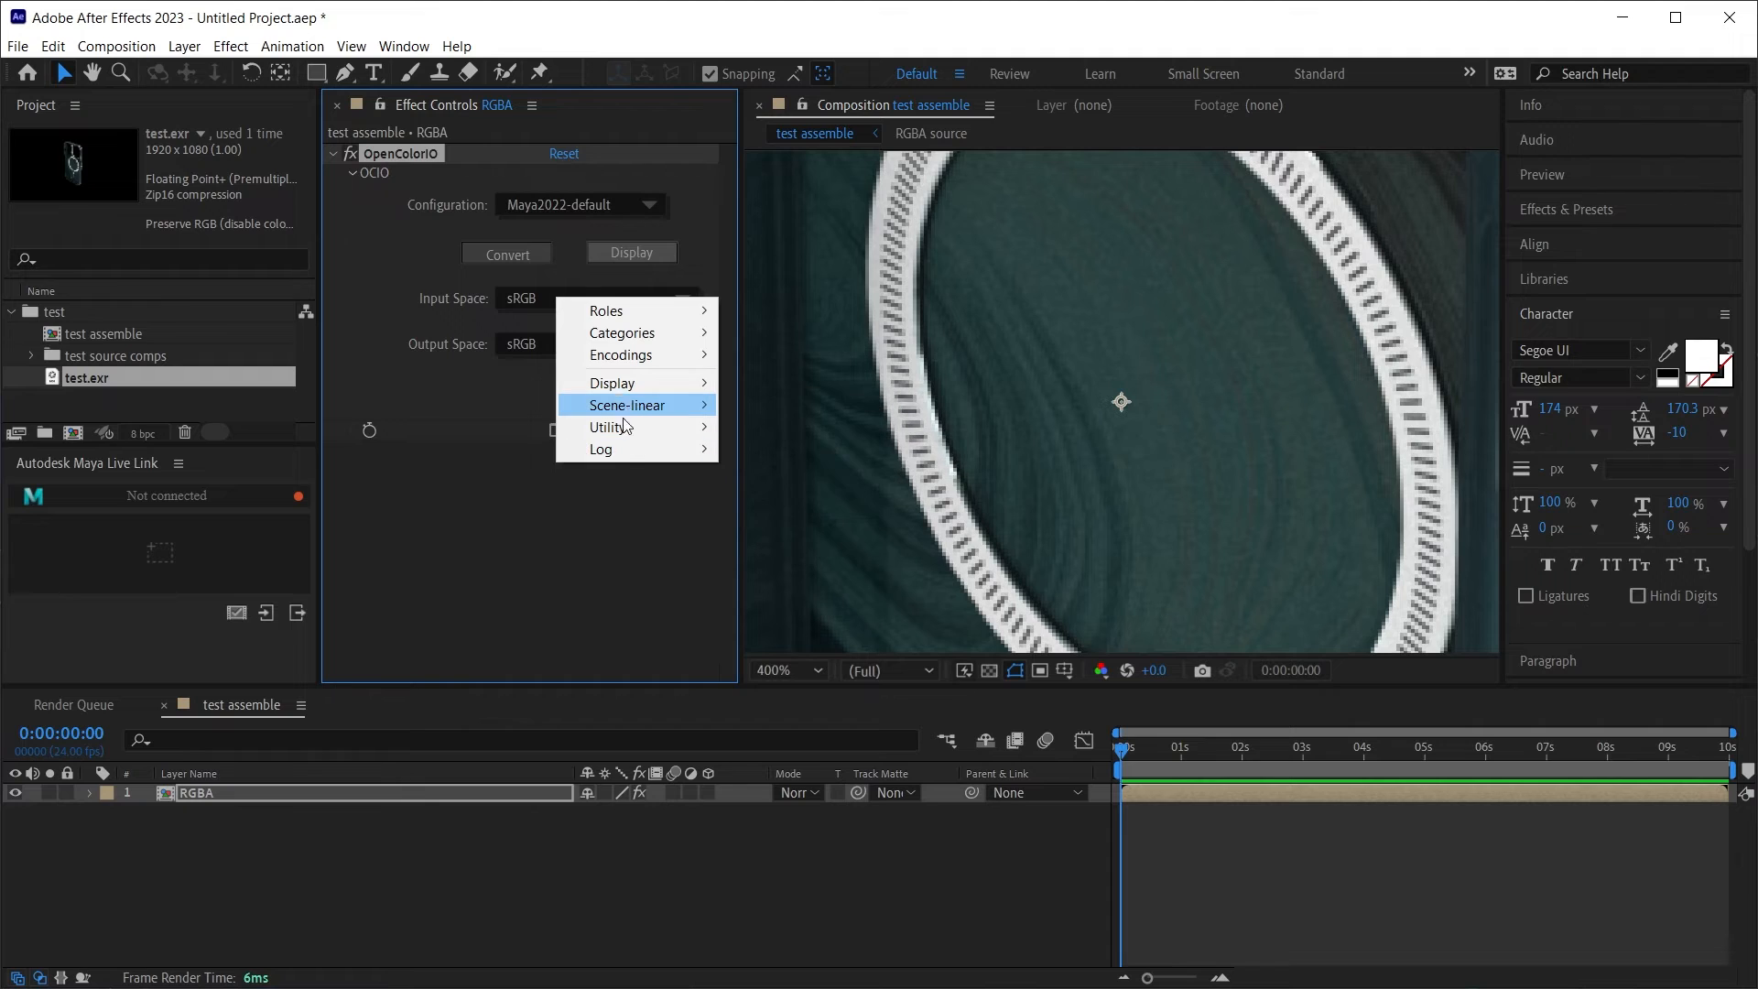
{"action": "mouse_move", "coordinate": [628, 405]}
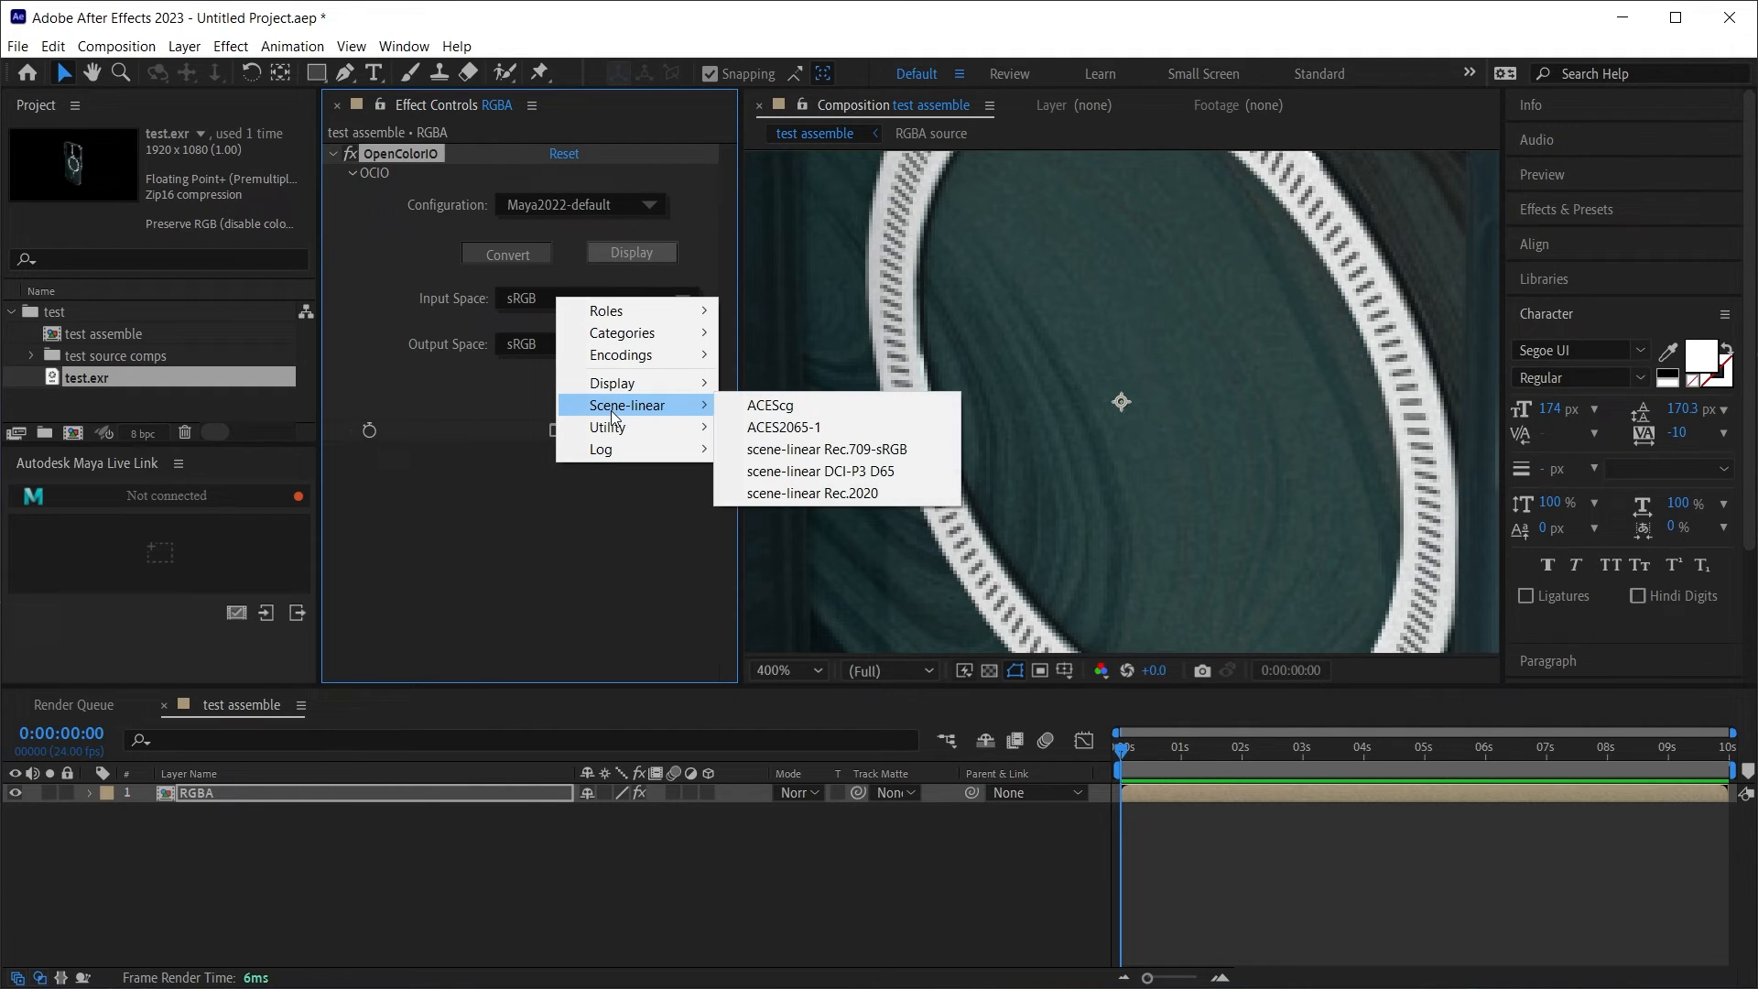
{"action": "mouse_move", "coordinate": [820, 406]}
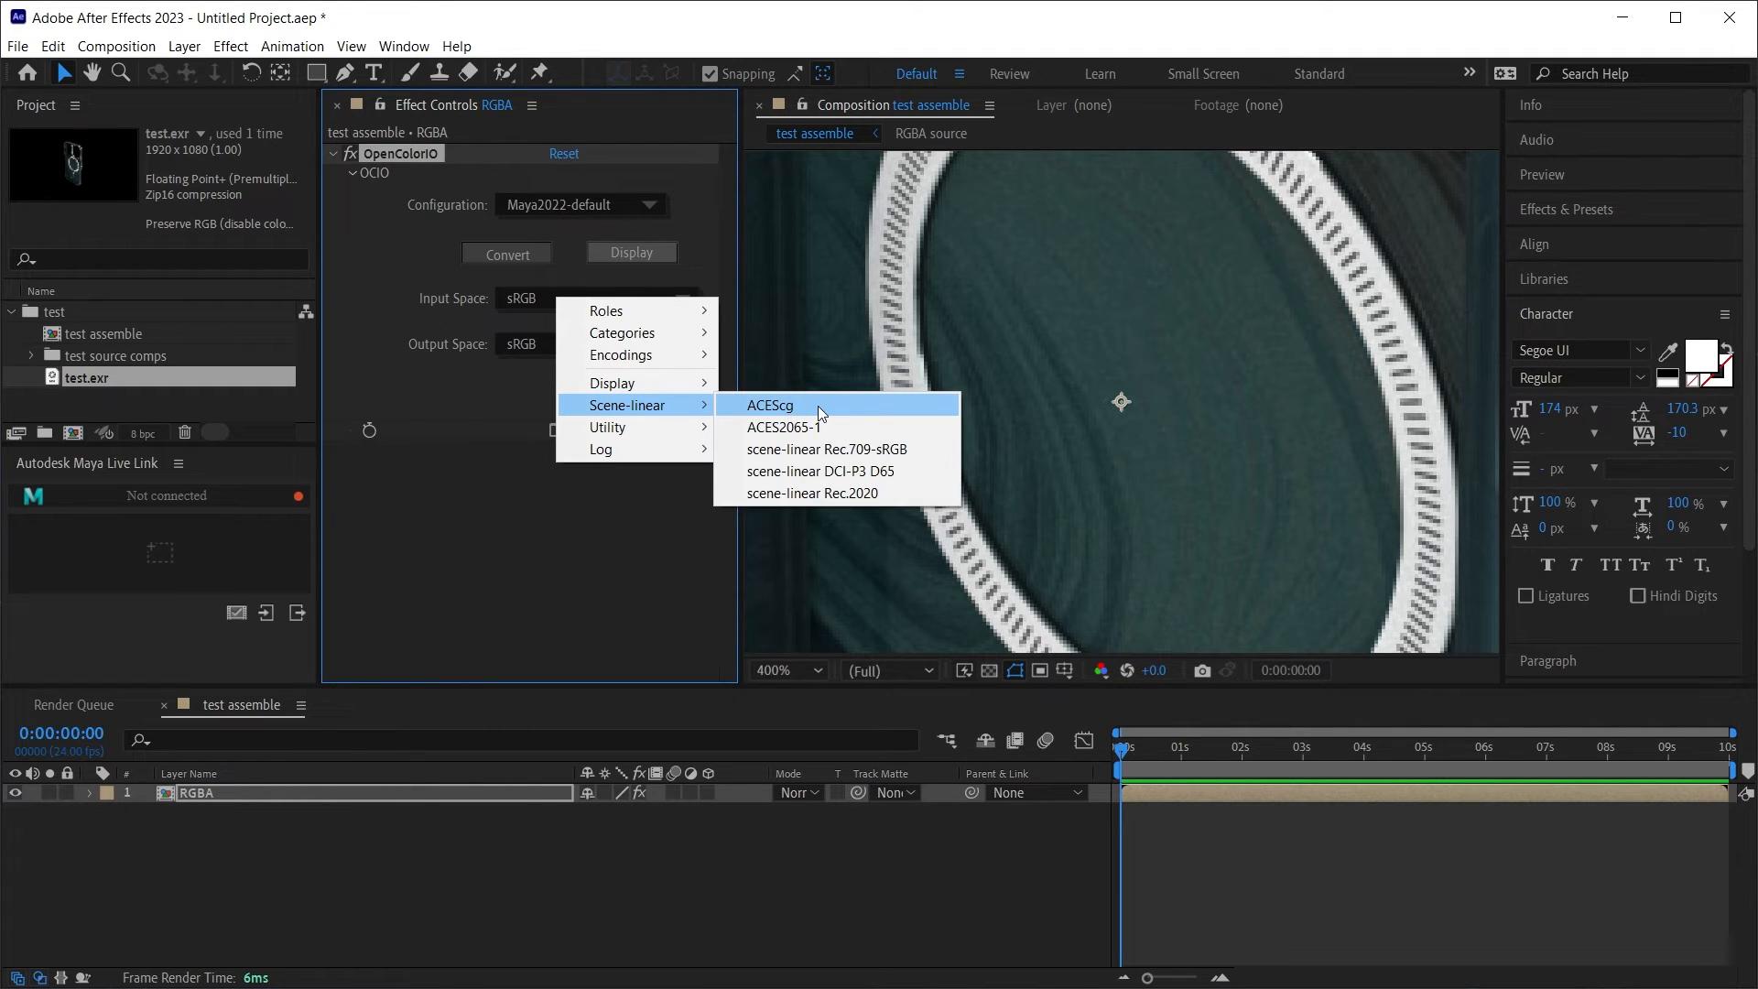
{"action": "left_click", "coordinate": [770, 404]}
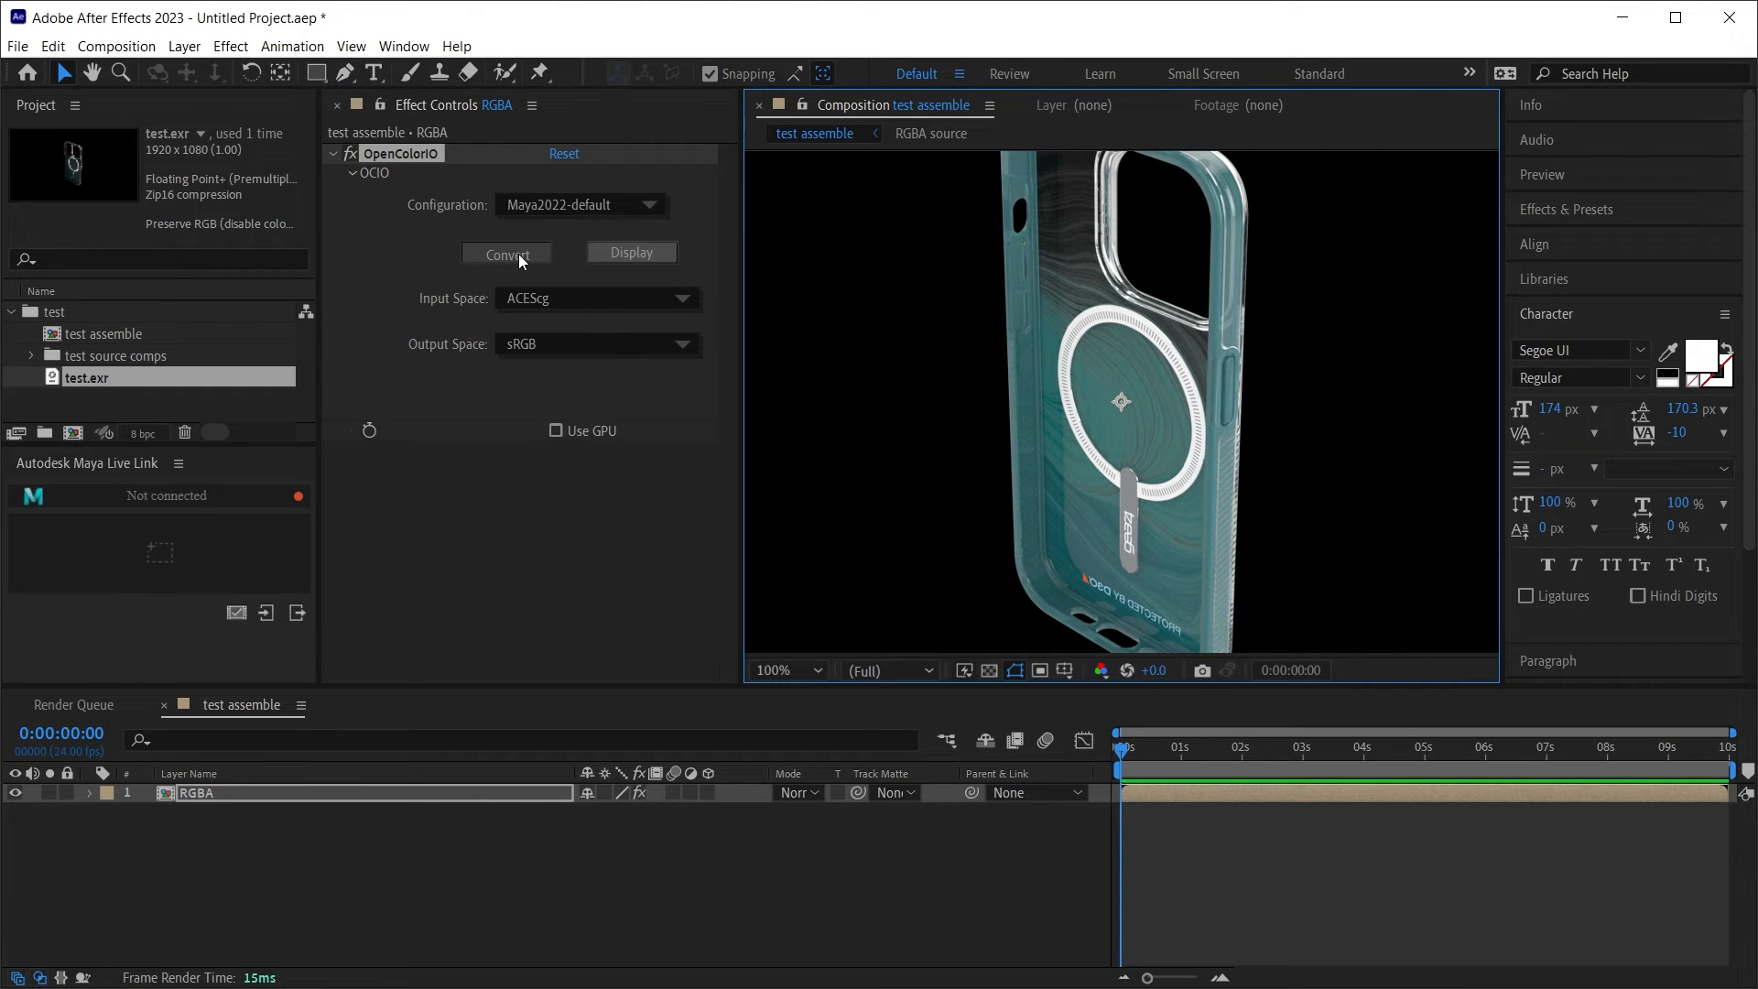
Step: Toggle the OpenColorIO effect between Convert and Display, ending on Display
{"action": "left_click", "coordinate": [631, 251]}
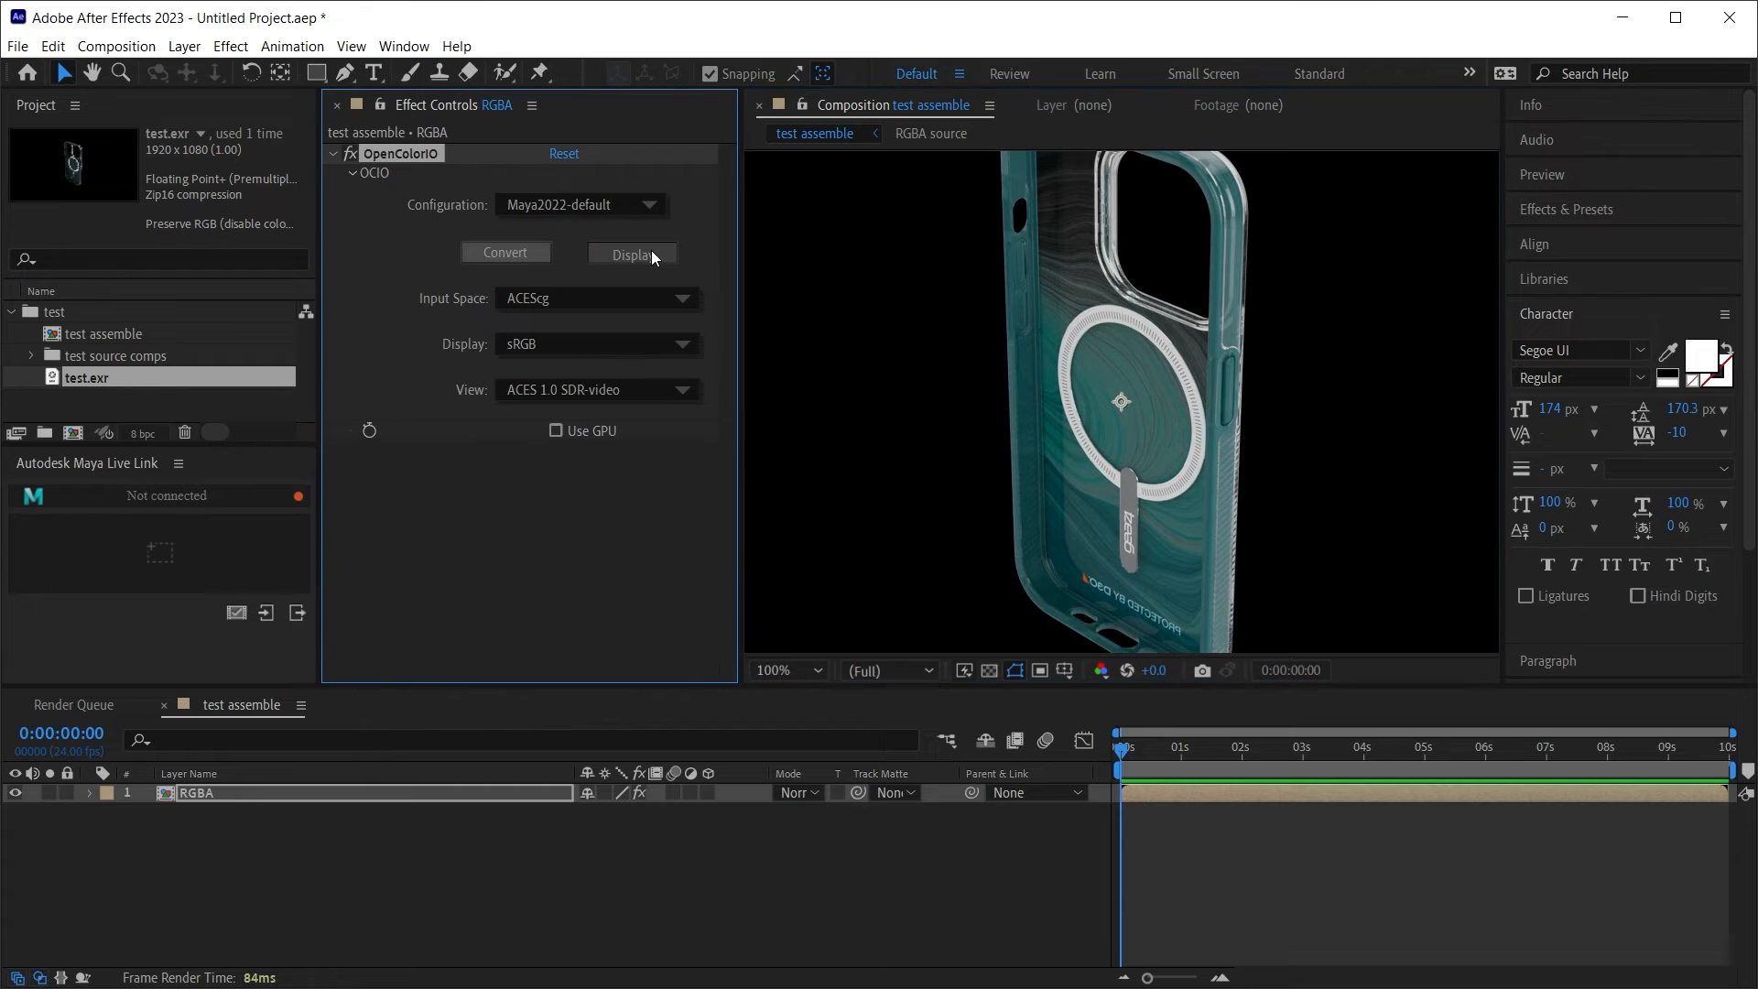
{"action": "left_click", "coordinate": [504, 253]}
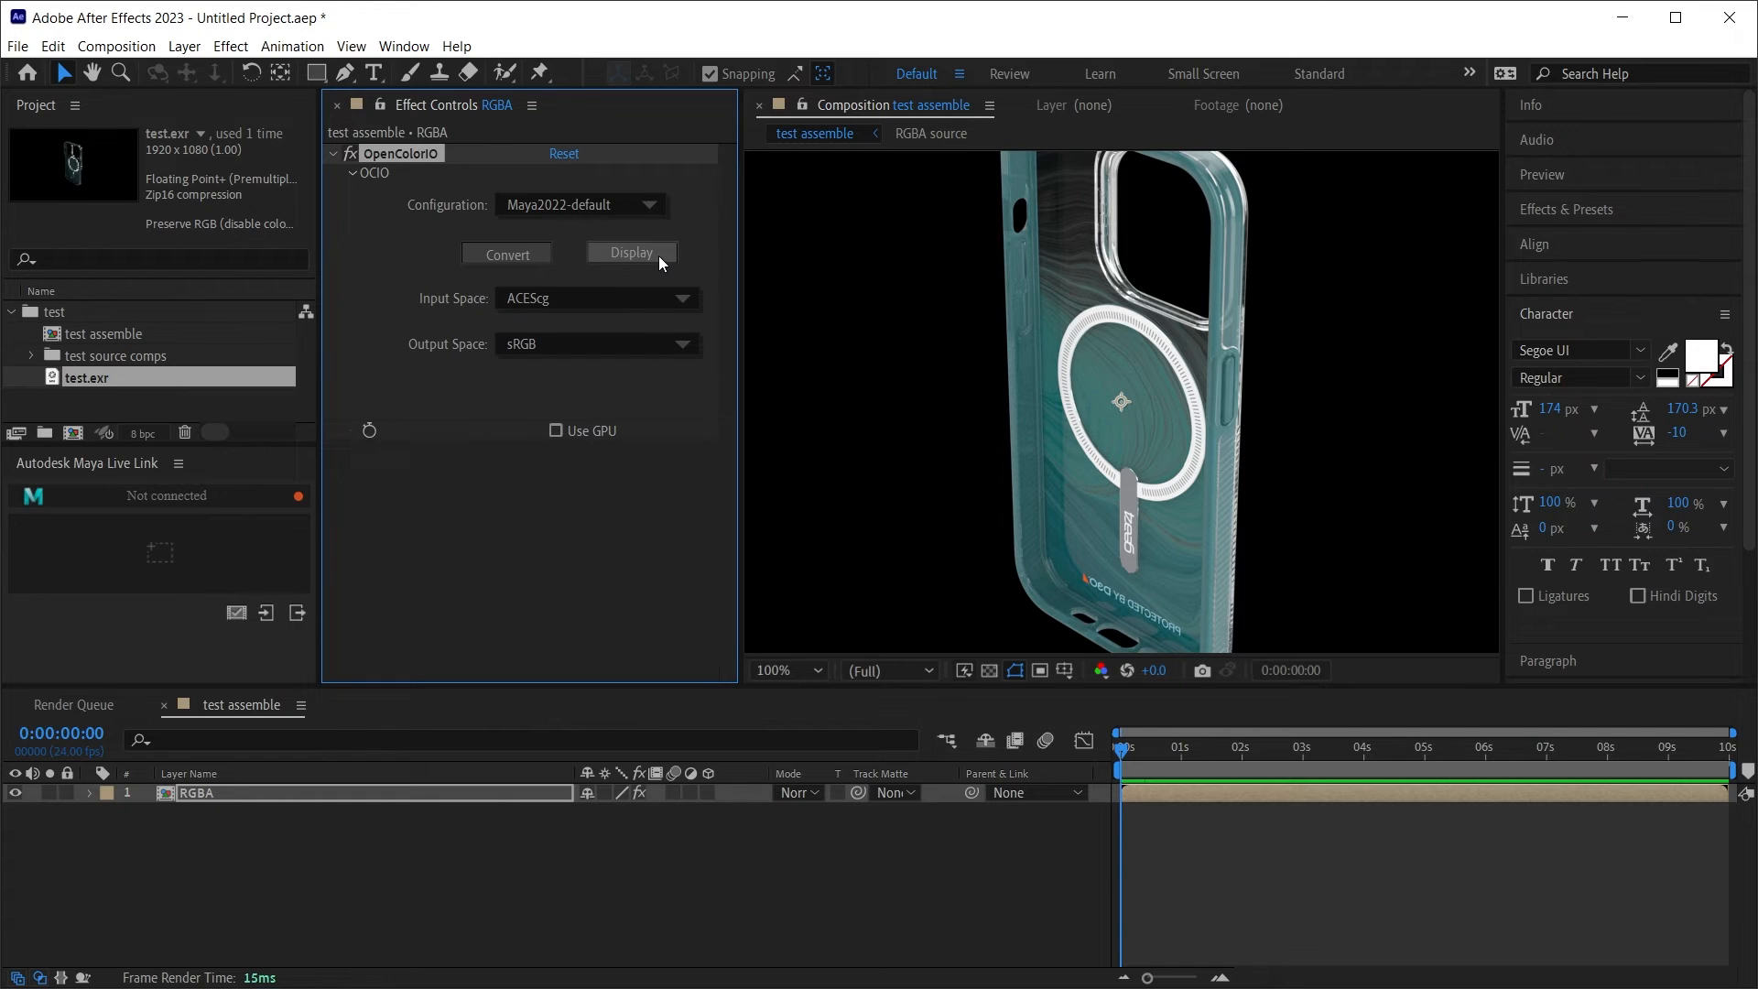
{"action": "left_click", "coordinate": [631, 253]}
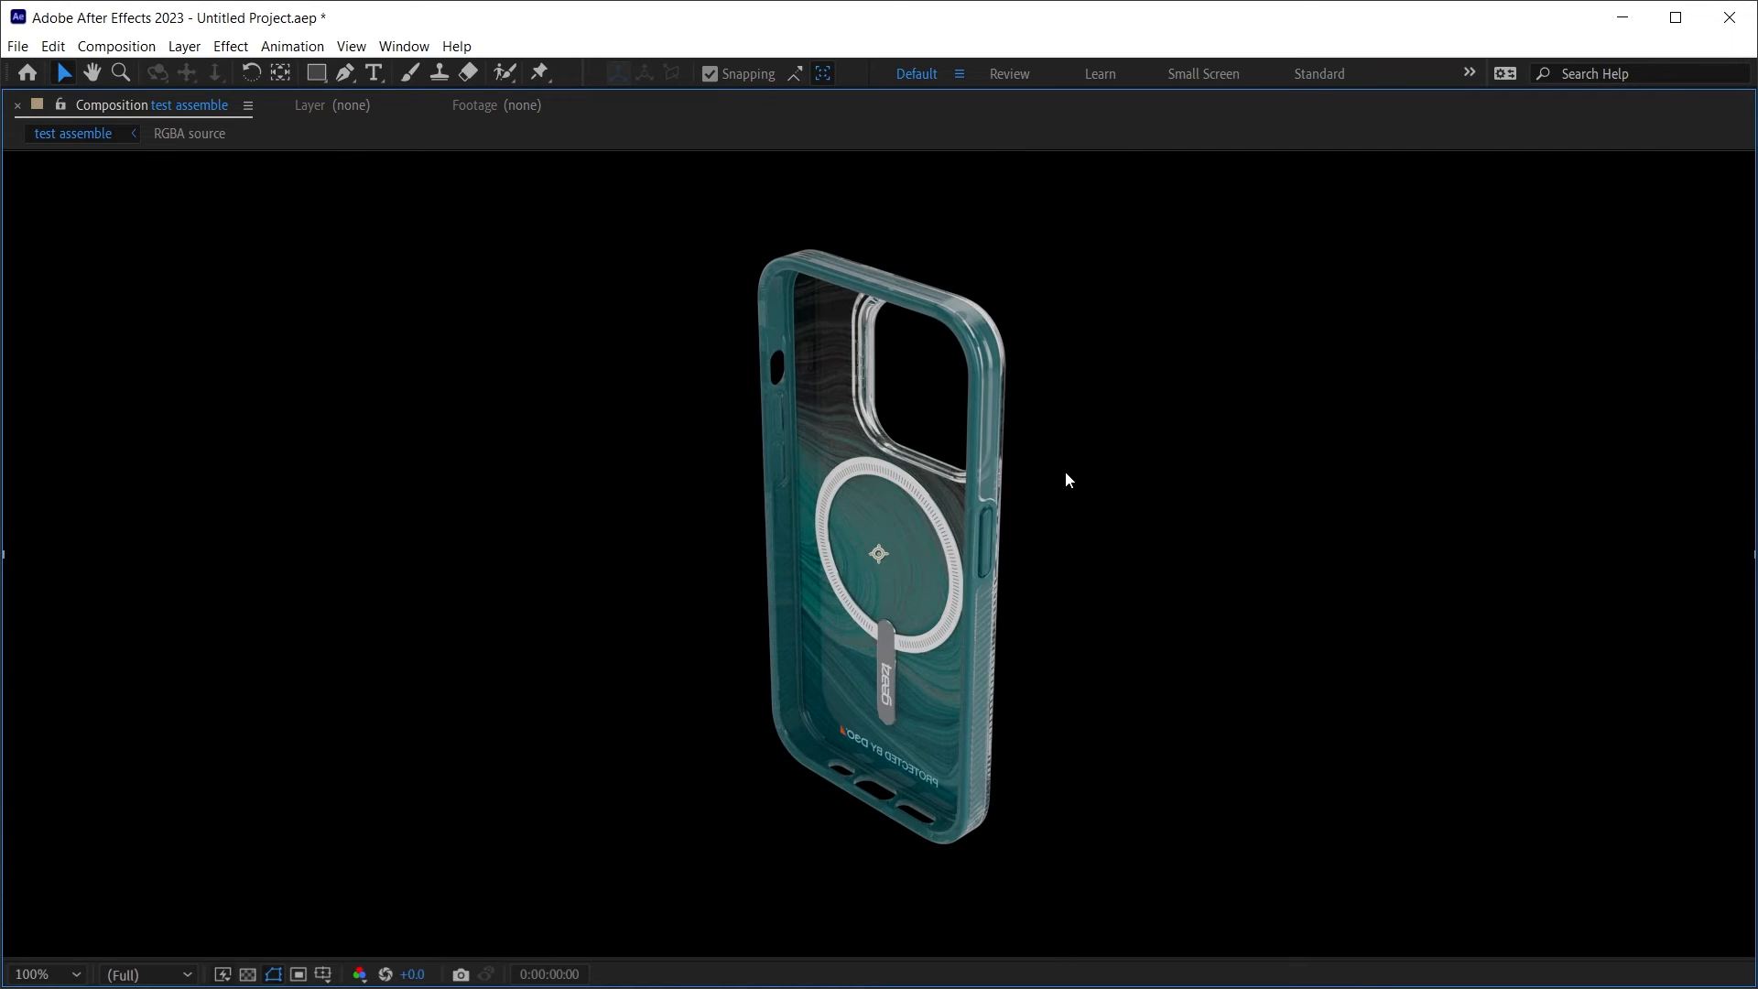
{"action": "mouse_move", "coordinate": [1108, 514]}
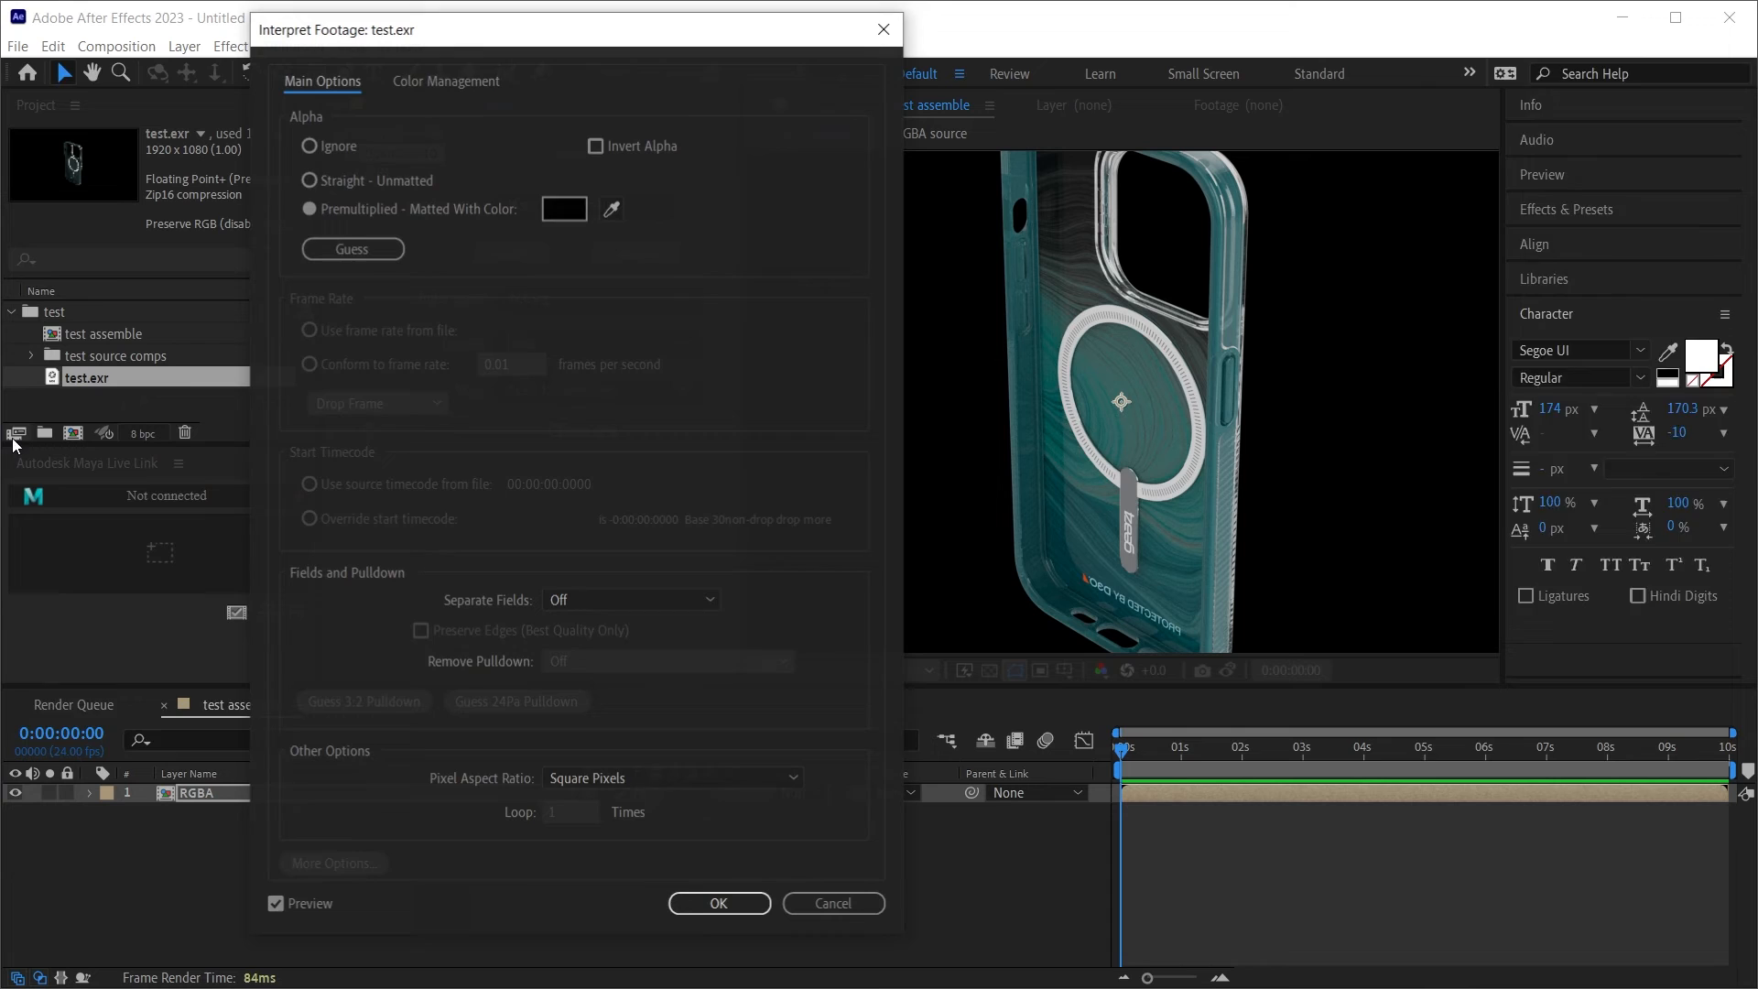
Step: Keep test.exr's alpha as Premultiplied after trying Ignore, then open test.exr
{"action": "left_click", "coordinate": [310, 146]}
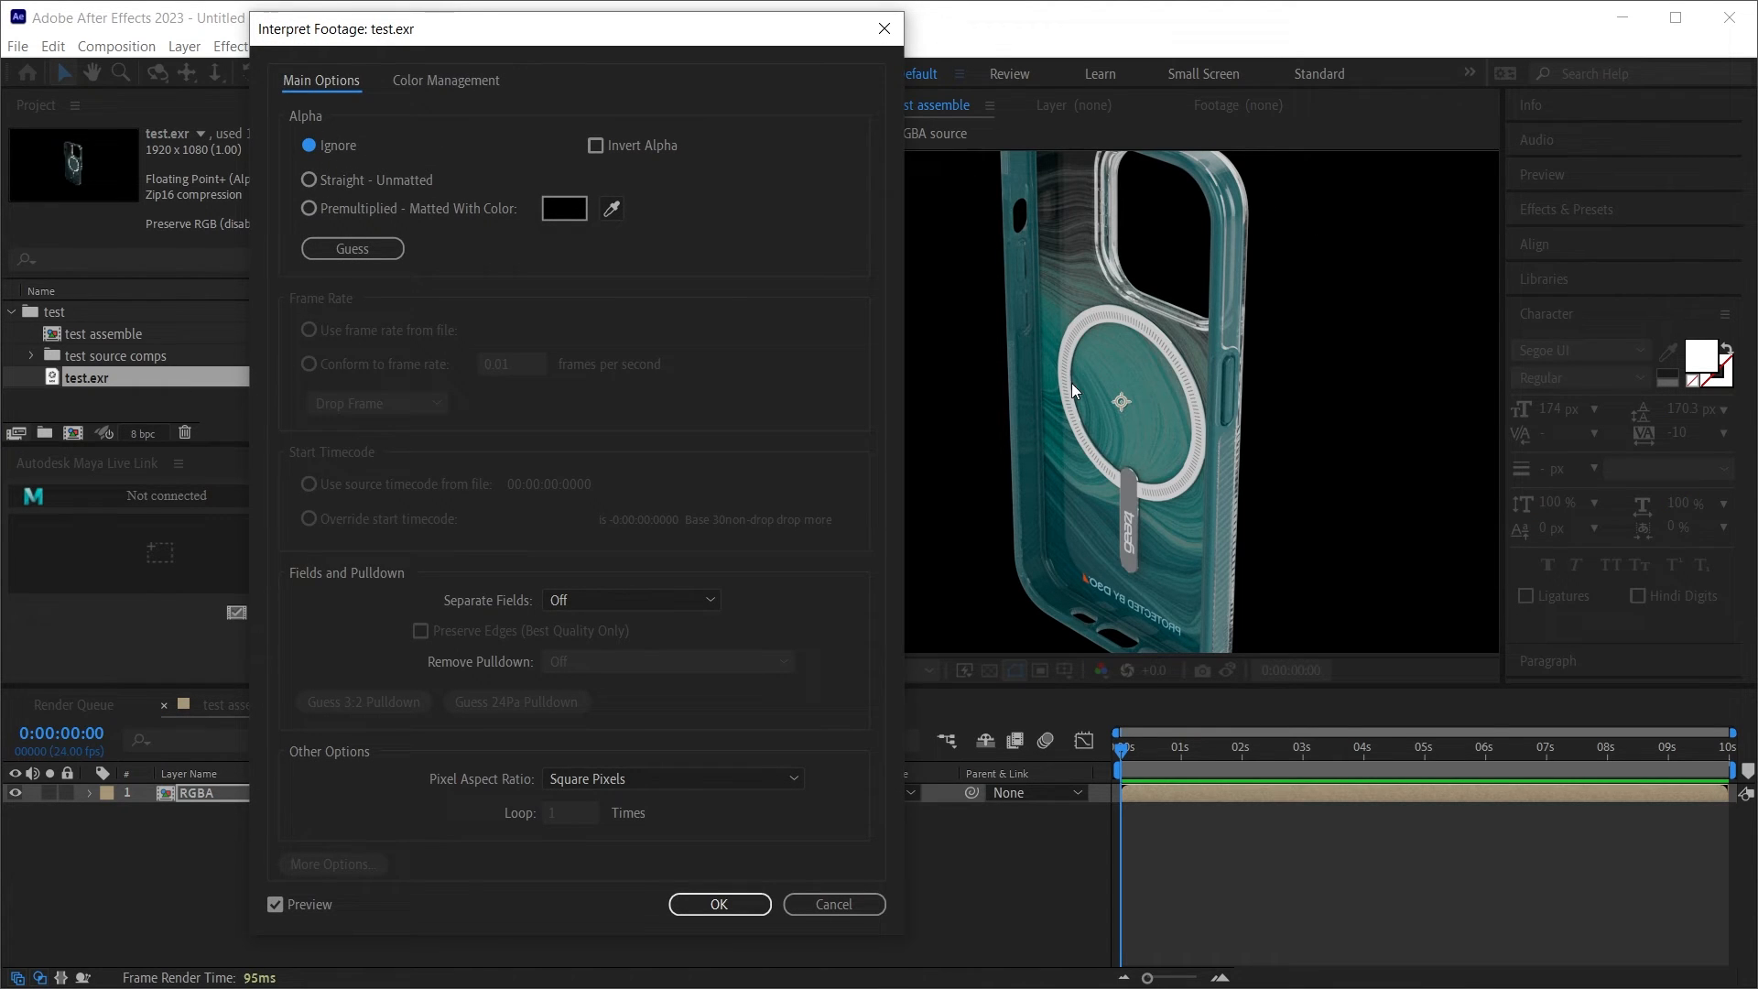
{"action": "left_click", "coordinate": [310, 208]}
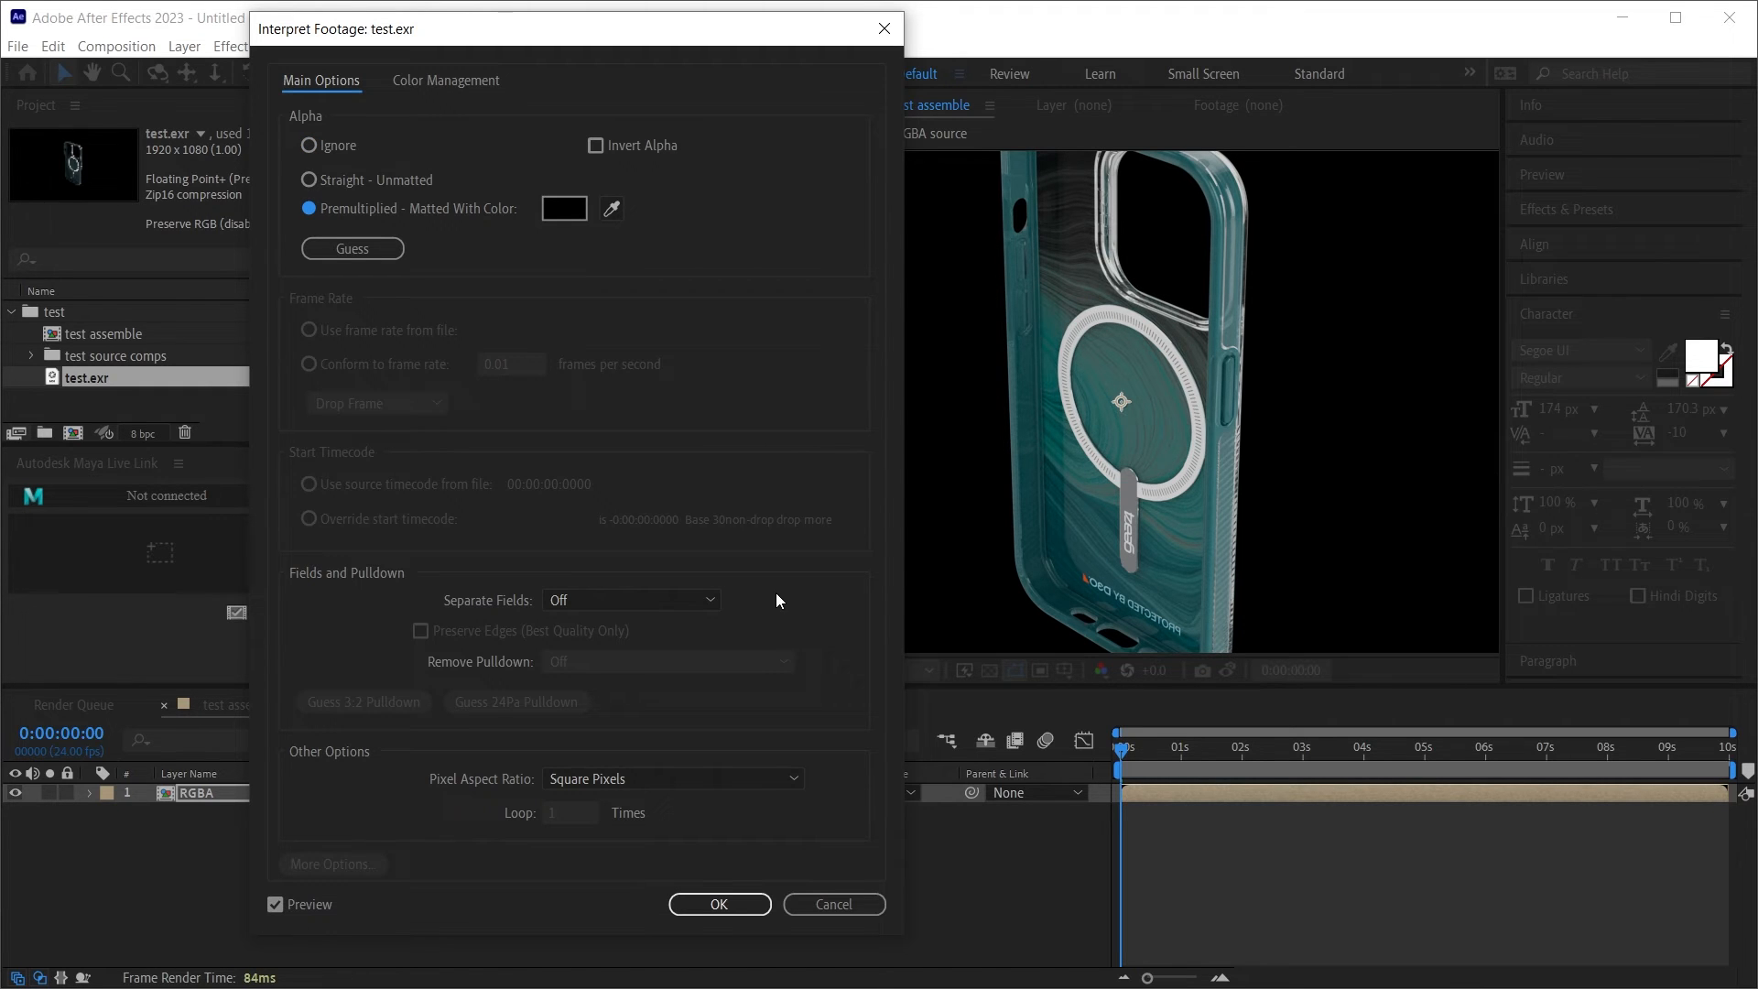
{"action": "left_click", "coordinate": [719, 903]}
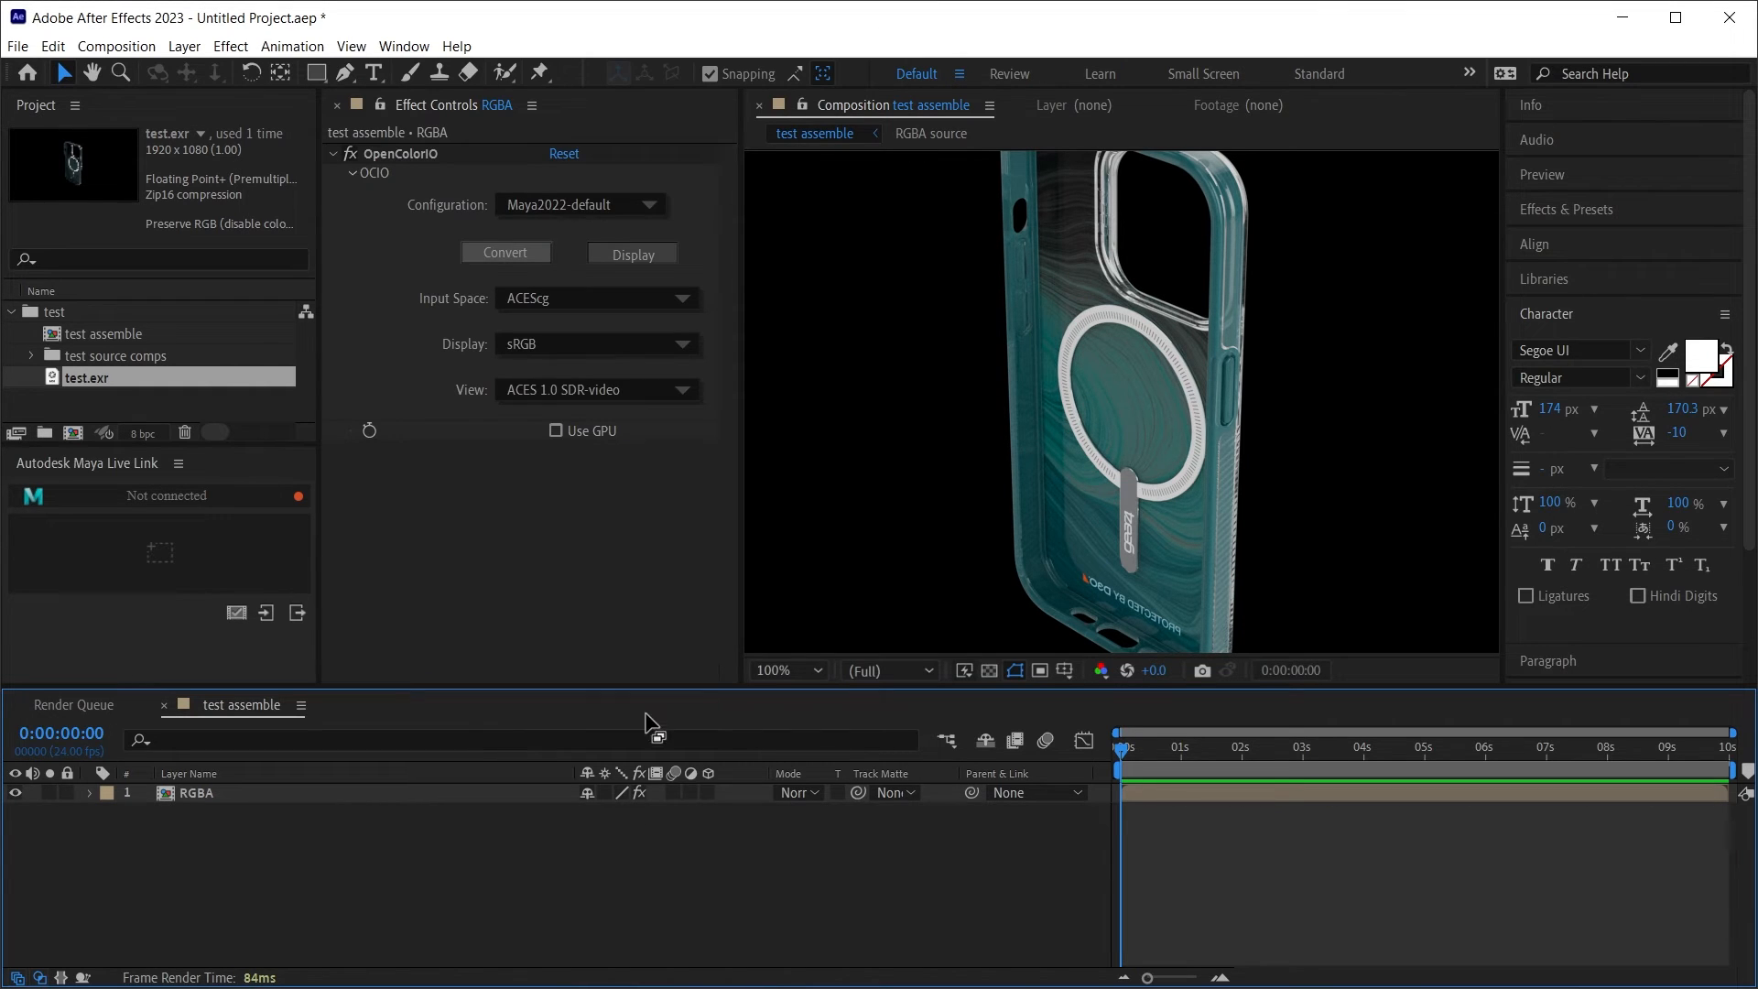
{"action": "mouse_move", "coordinate": [499, 903]}
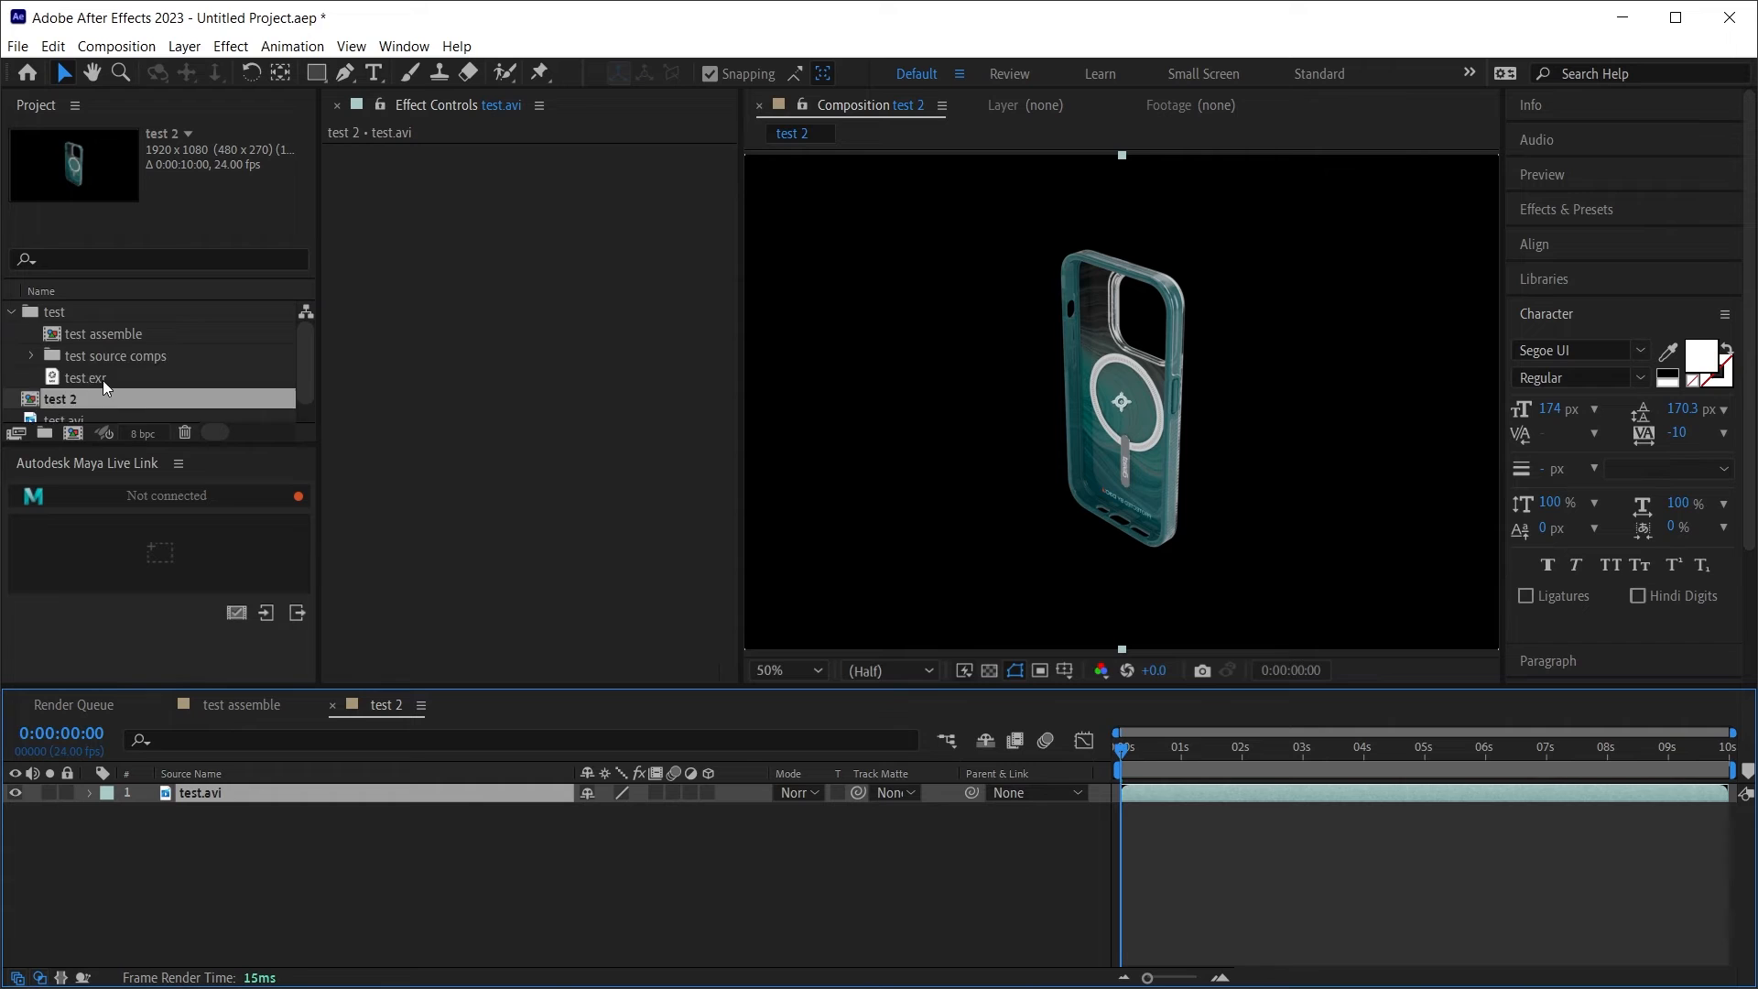
{"action": "double_click", "coordinate": [65, 398]}
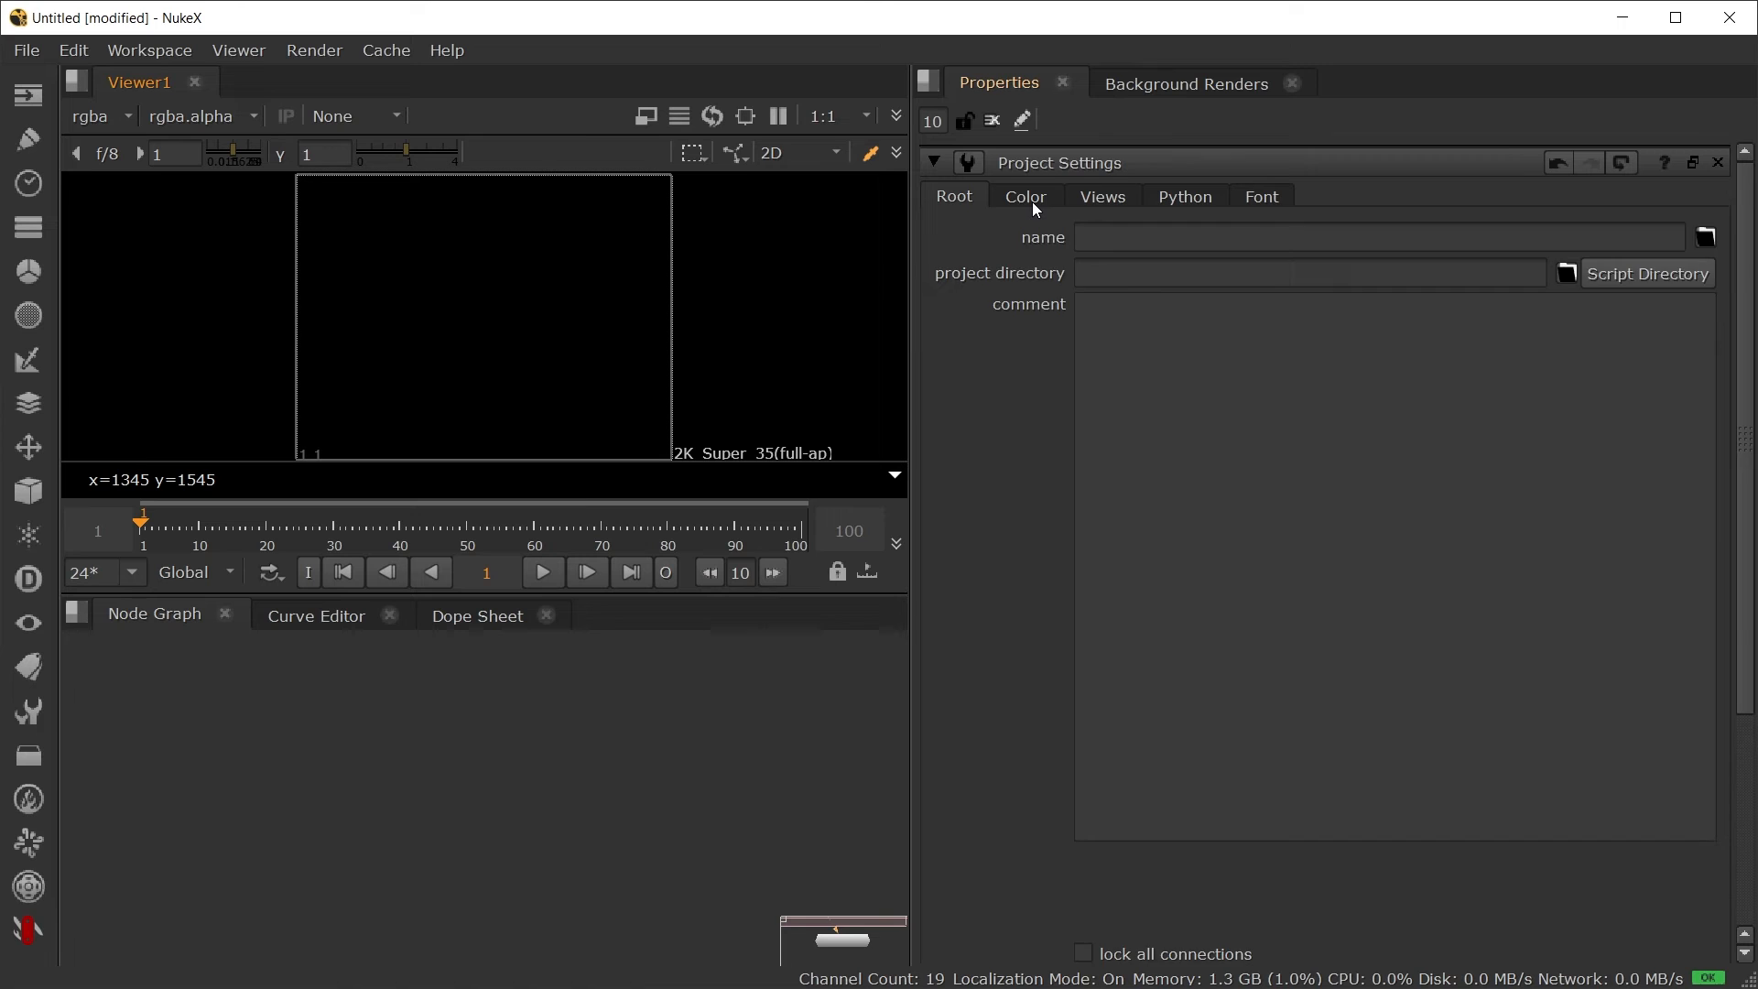
Step: Show the Project Settings Color tab and load test.exr through a Read node
{"action": "left_click", "coordinate": [1023, 195]}
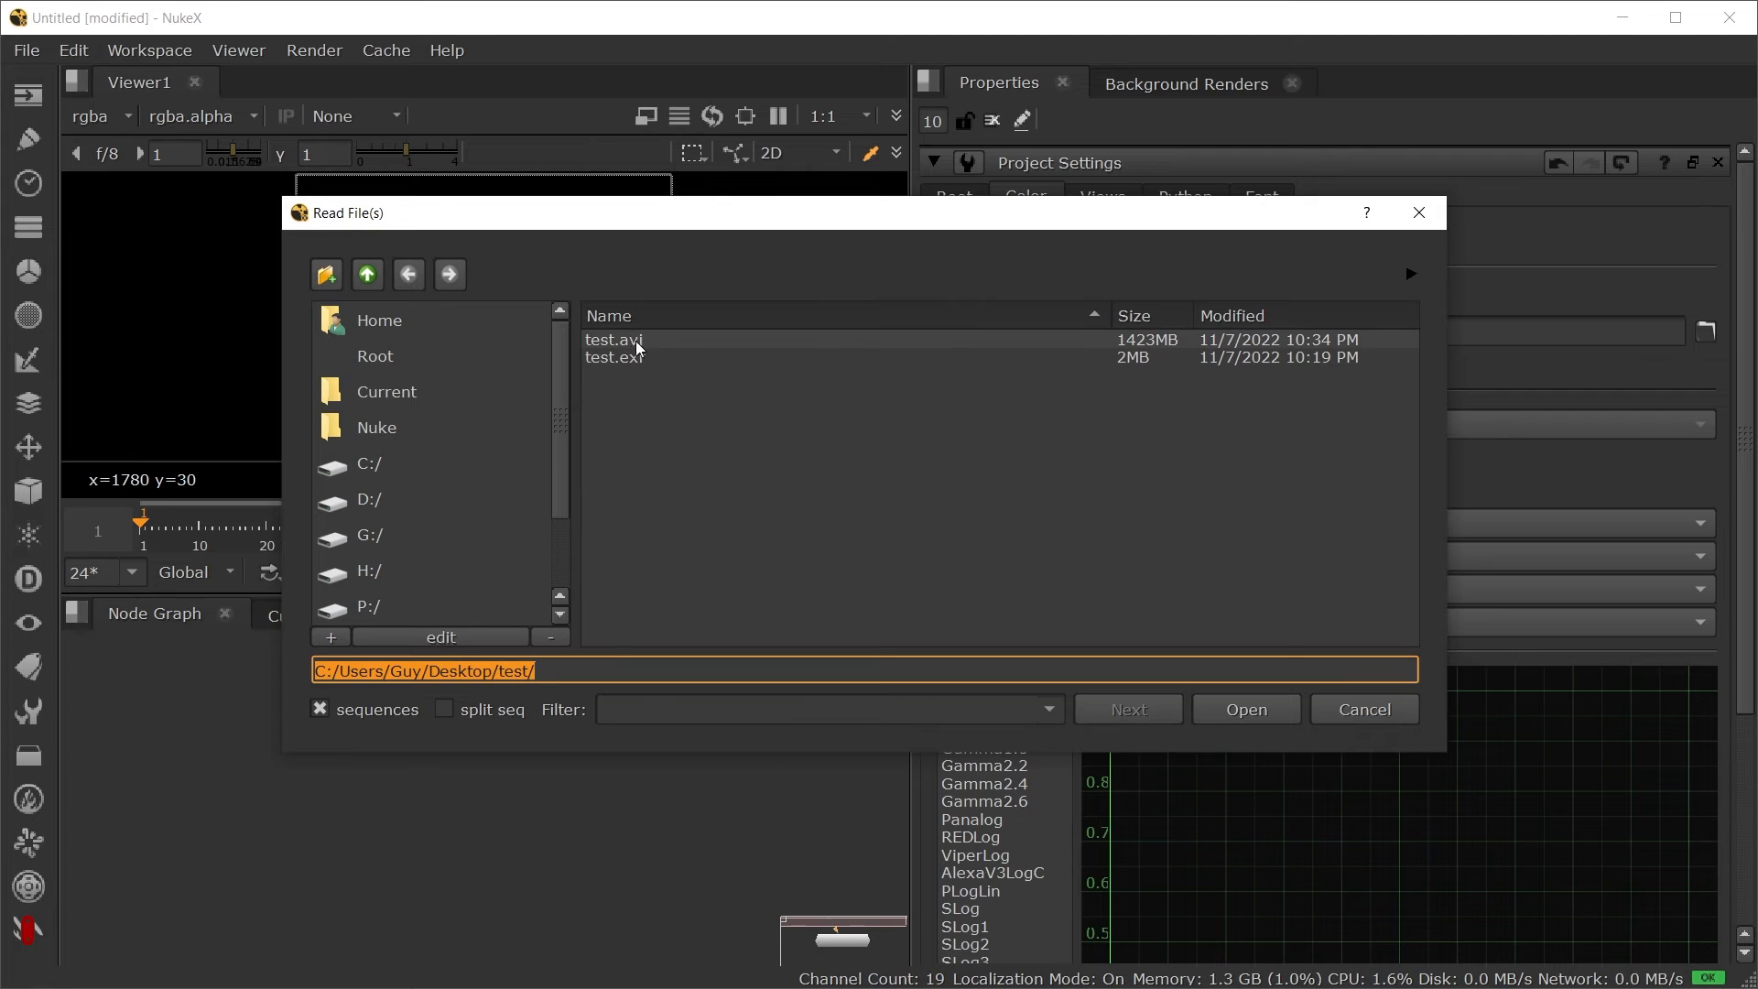
{"action": "left_click", "coordinate": [614, 356]}
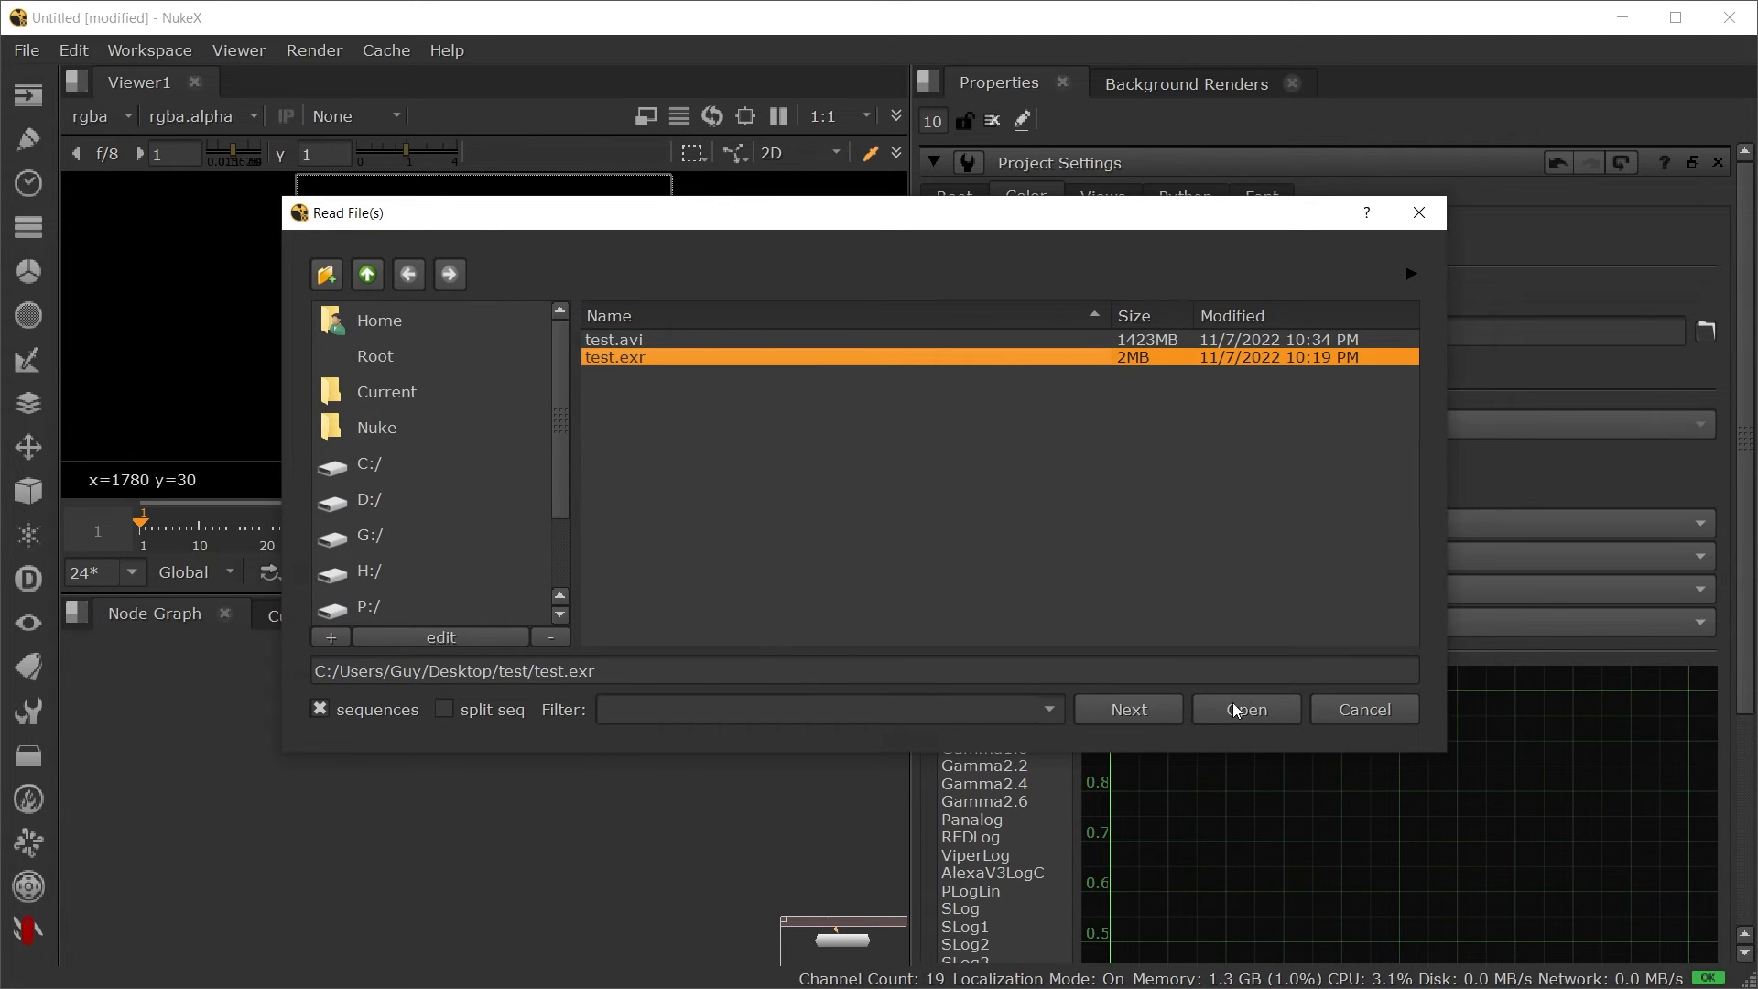
{"action": "left_click", "coordinate": [1243, 708]}
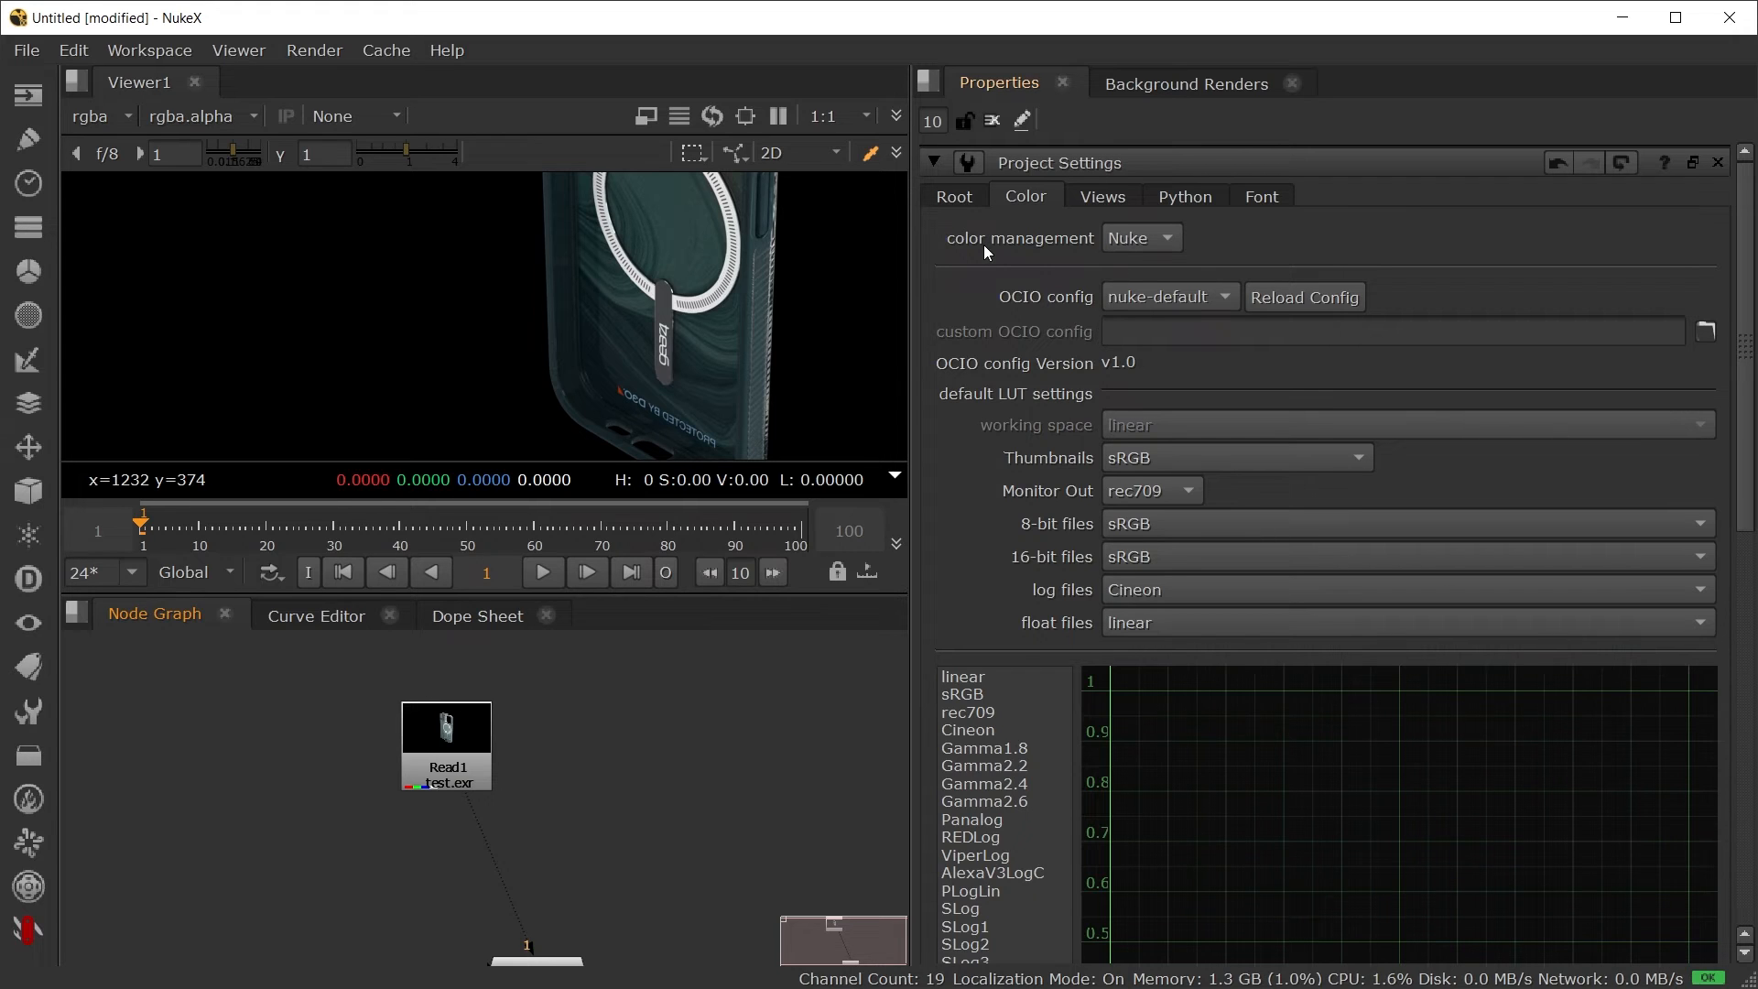
{"action": "mouse_move", "coordinate": [1080, 251]}
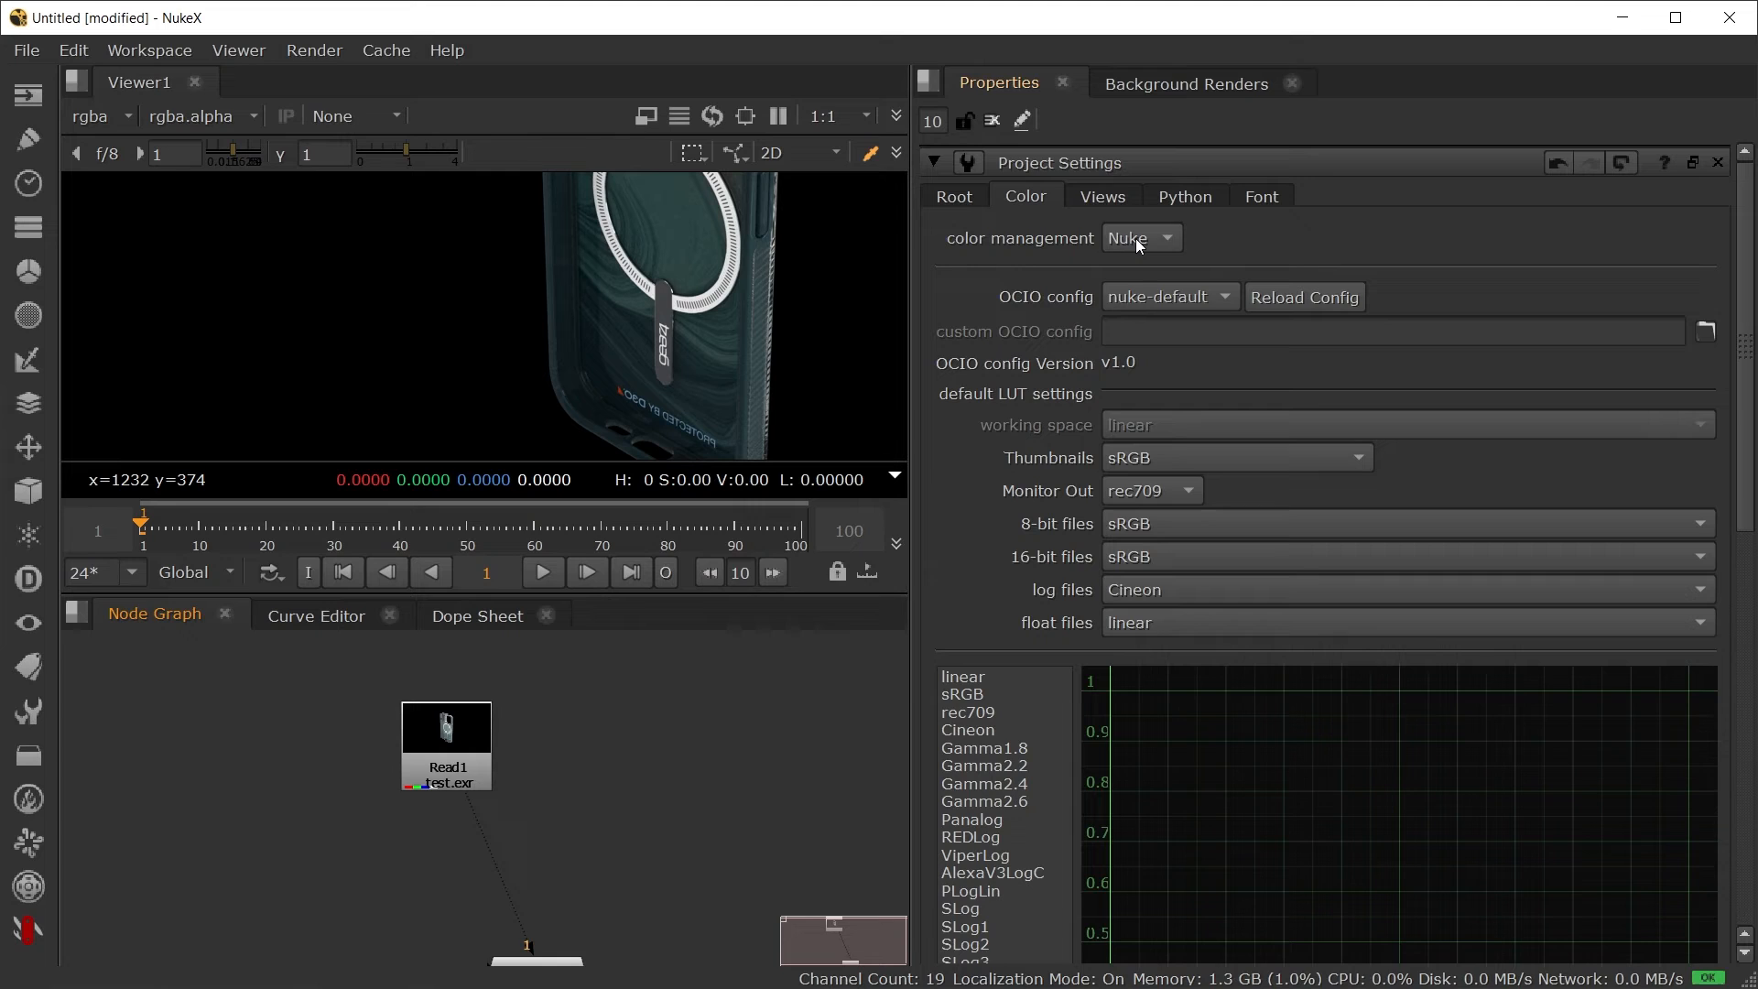
Step: Switch Nuke color management to OCIO with the aces_1.2 config
{"action": "left_click", "coordinate": [1138, 238]}
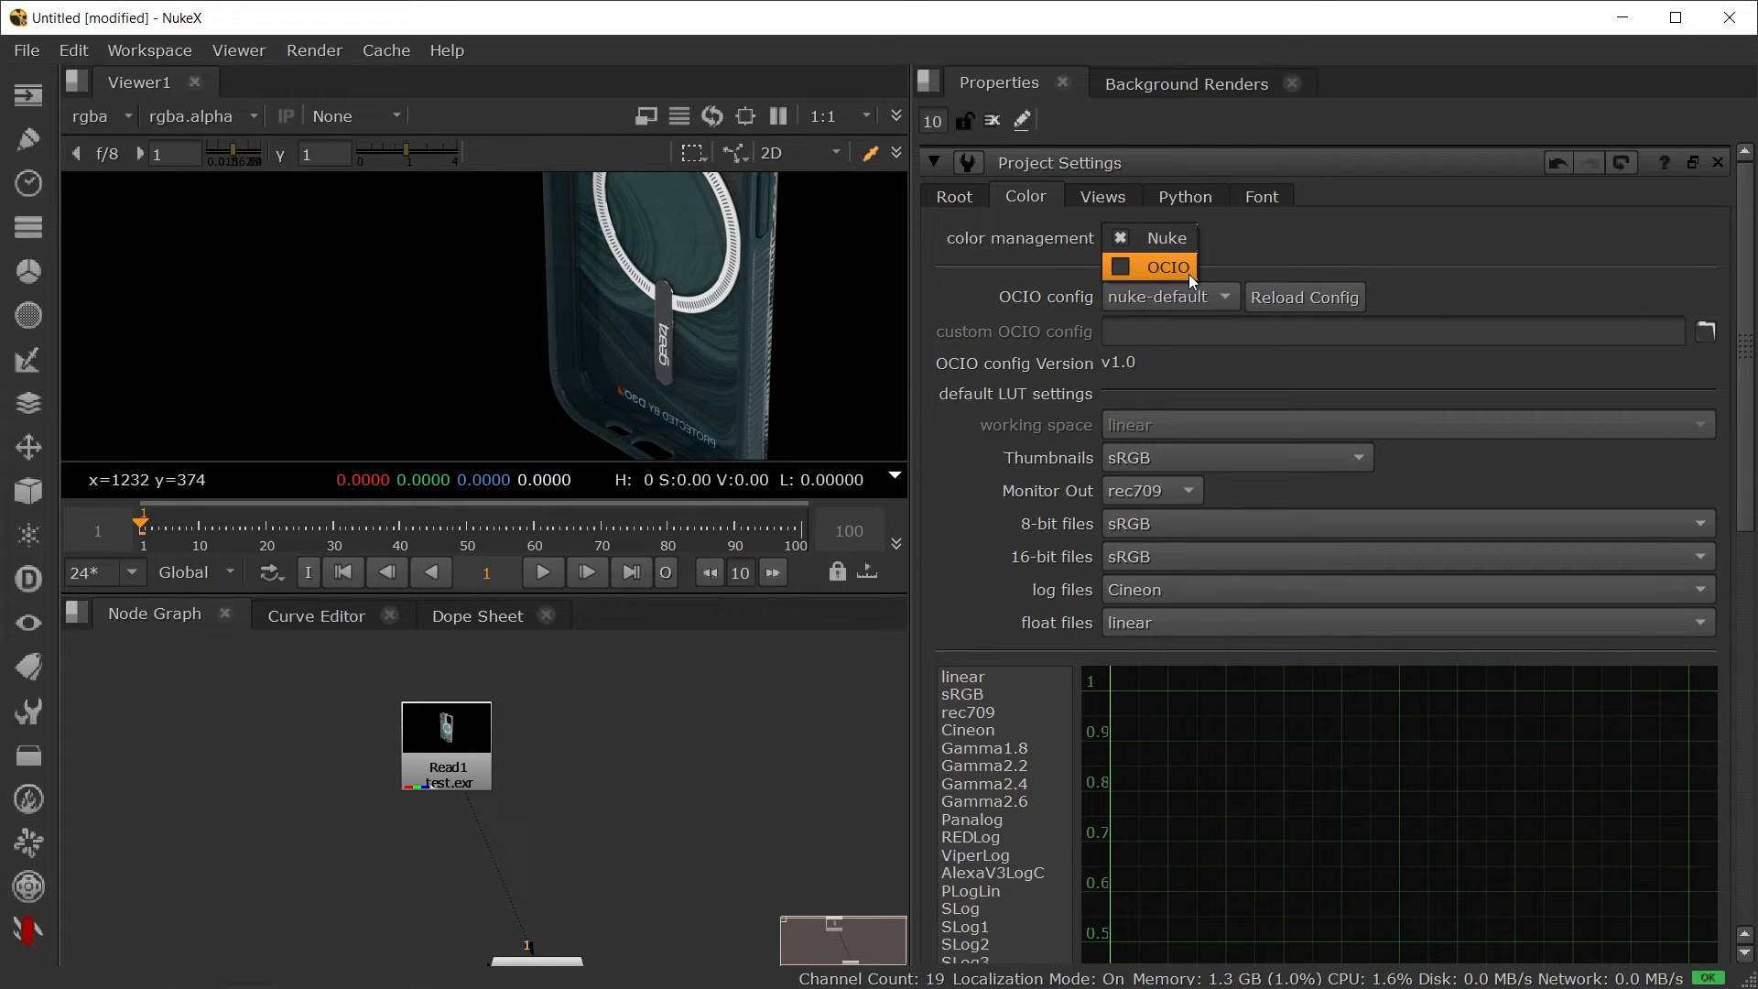
{"action": "left_click", "coordinate": [1165, 266]}
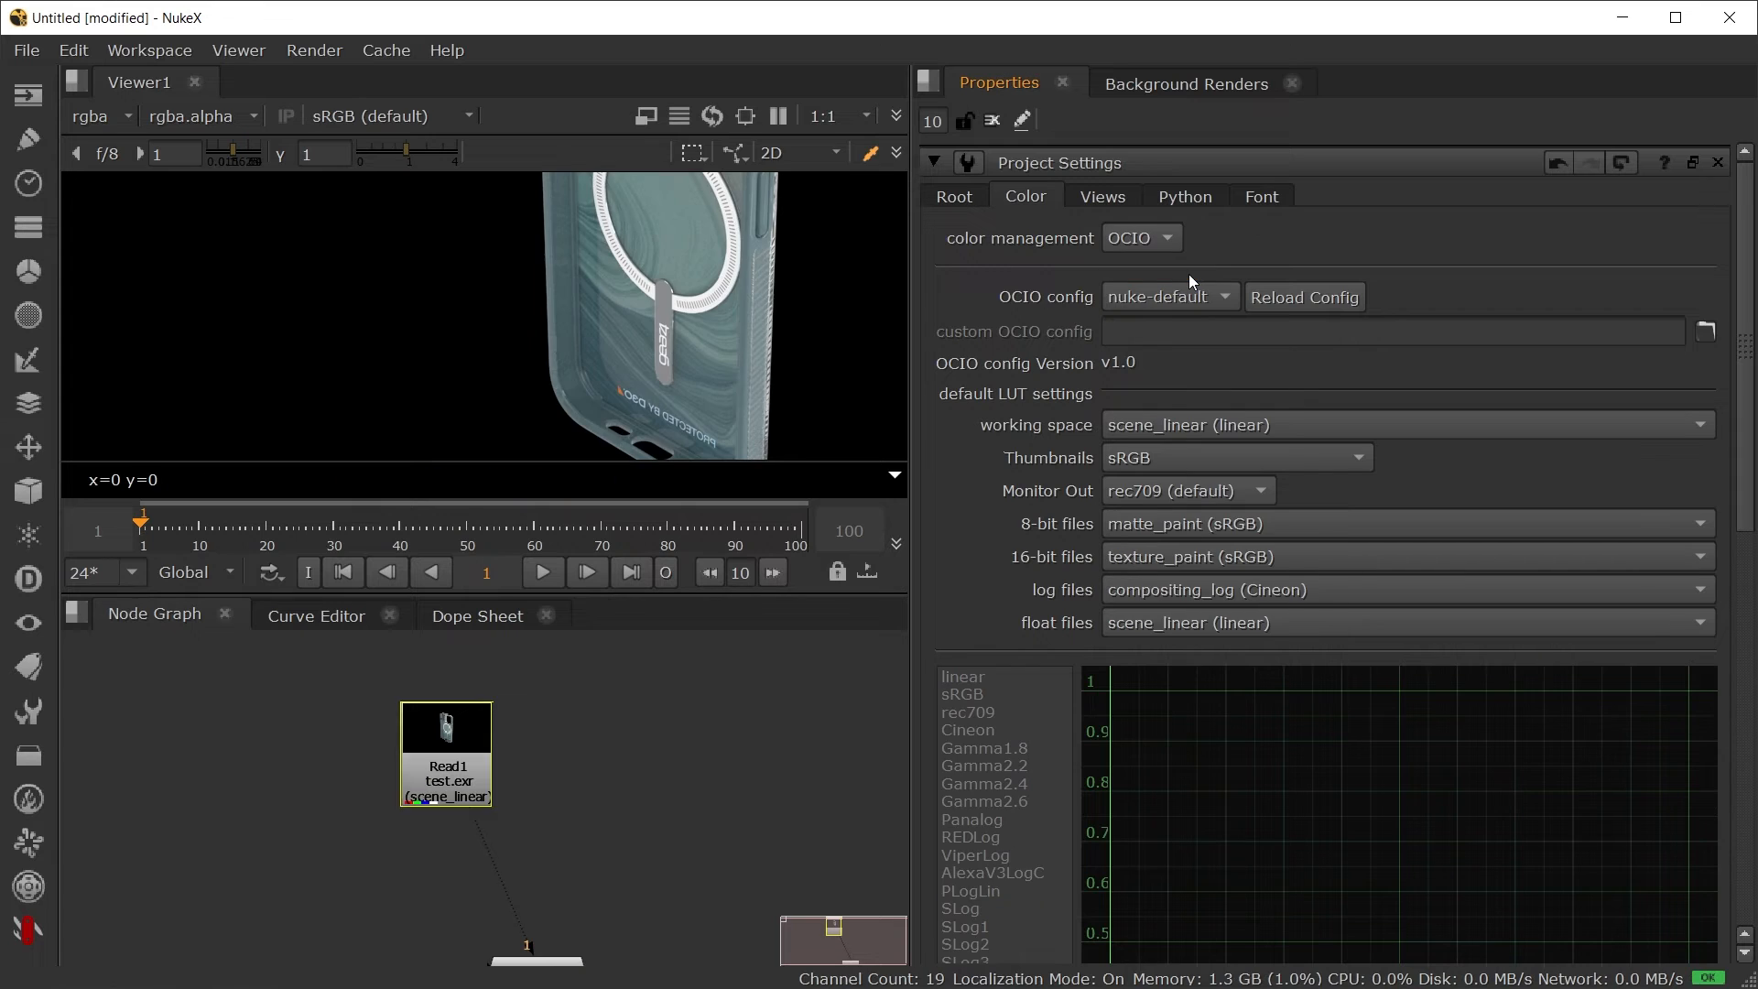
{"action": "left_click", "coordinate": [1168, 296]}
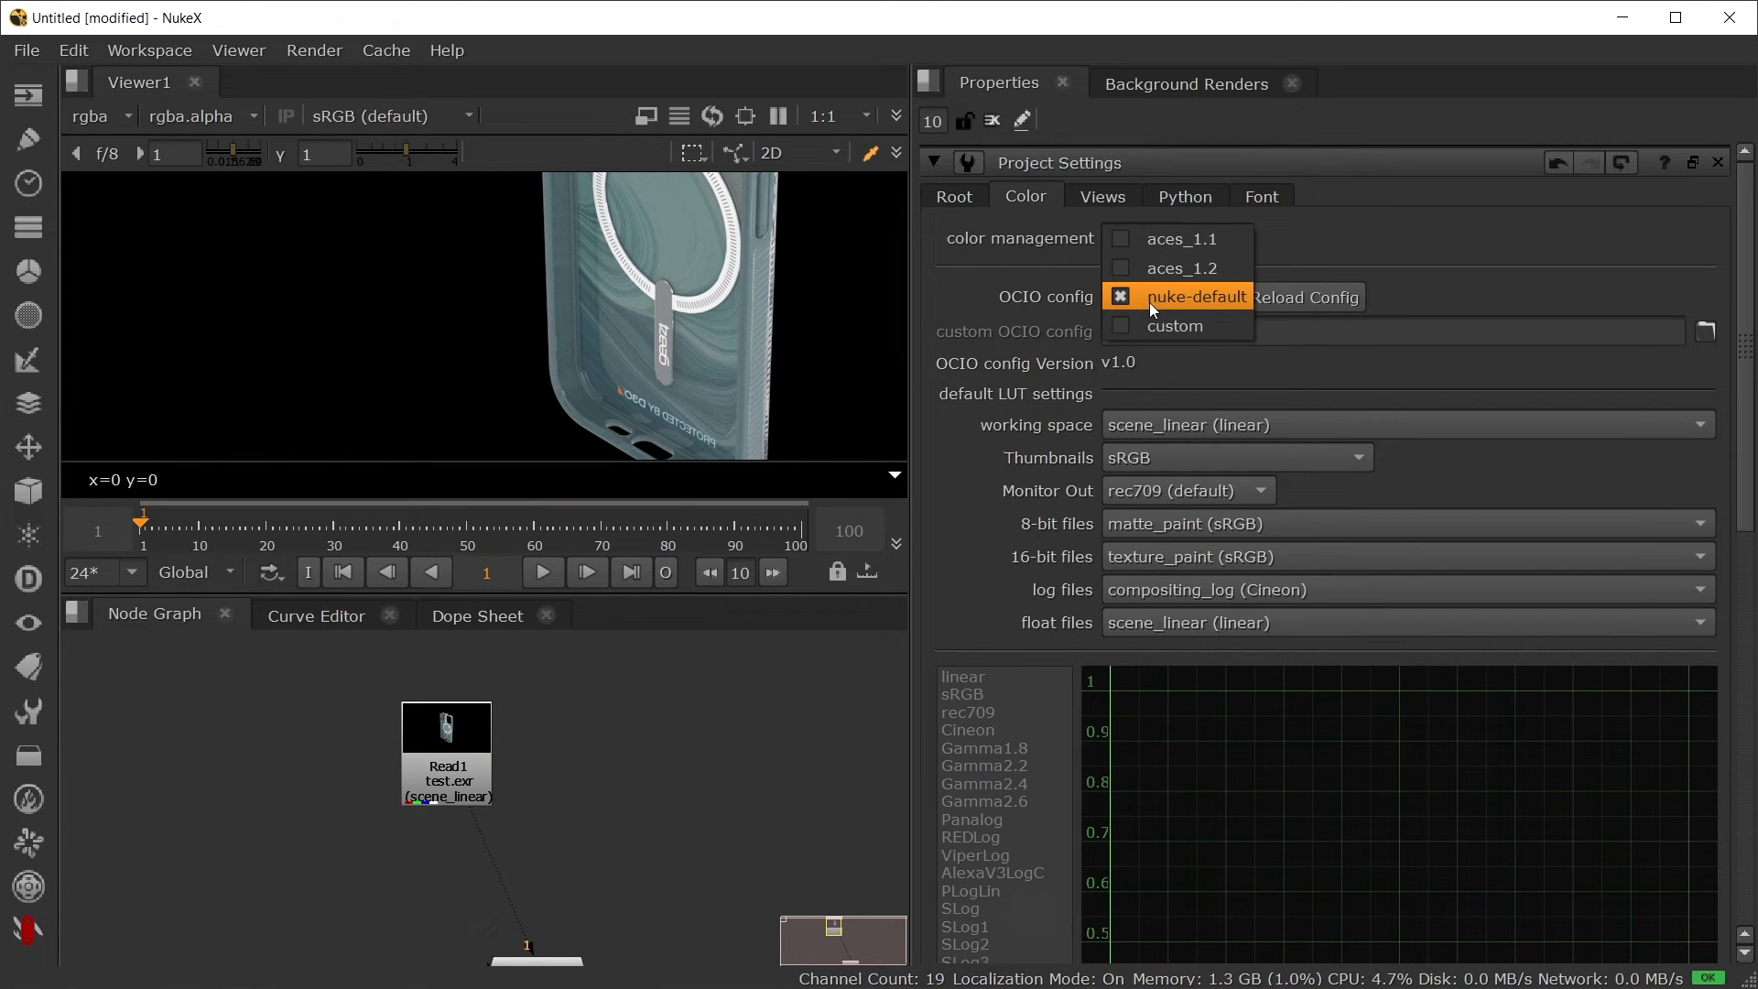
{"action": "mouse_move", "coordinate": [1178, 268]}
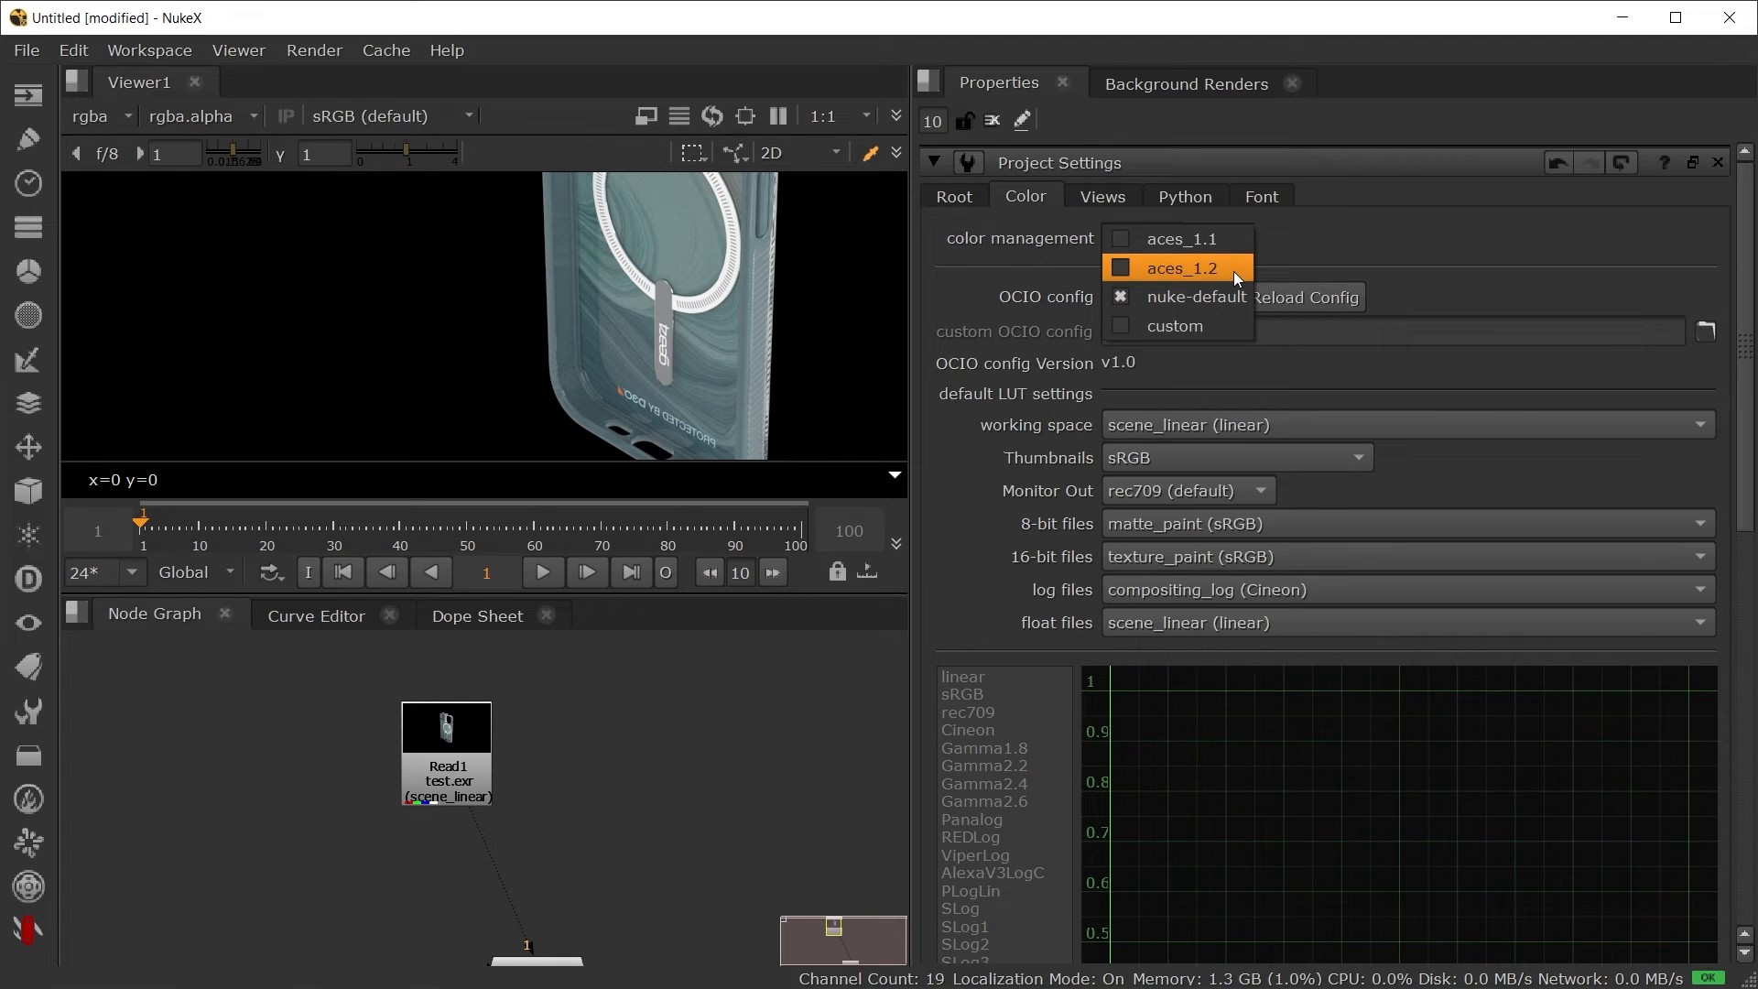
{"action": "left_click", "coordinate": [1180, 268]}
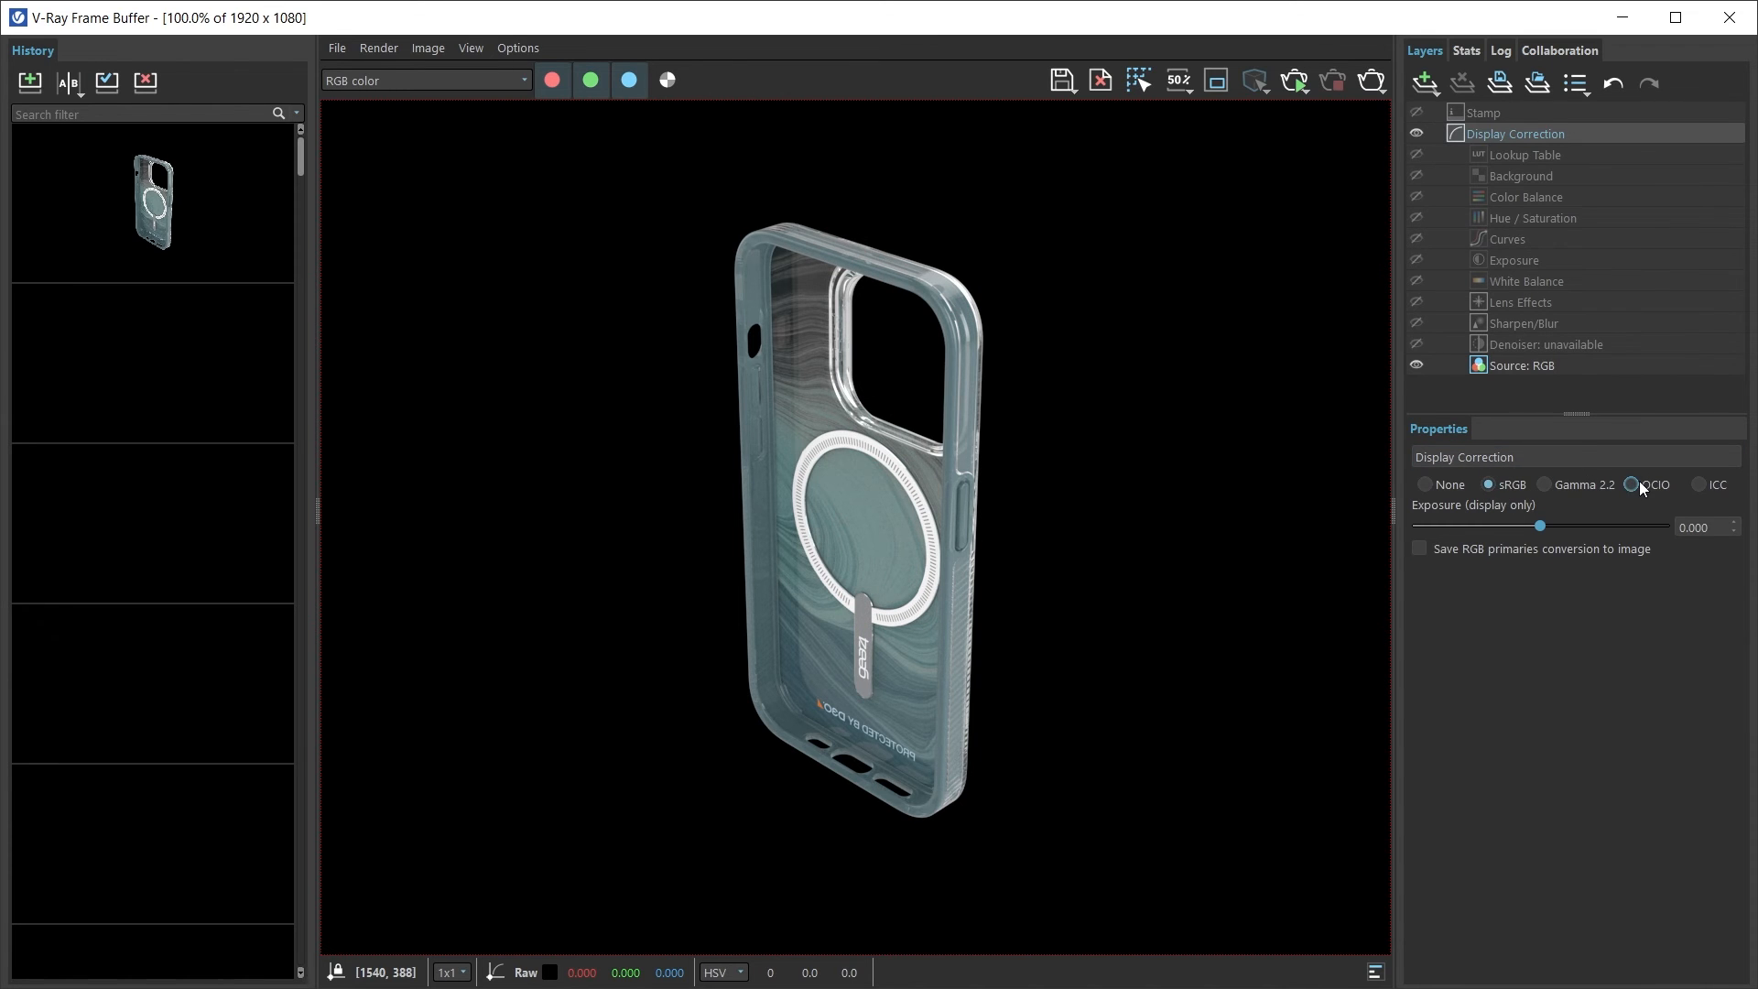
Step: Switch the display correction to OCIO
{"action": "left_click", "coordinate": [1632, 484]}
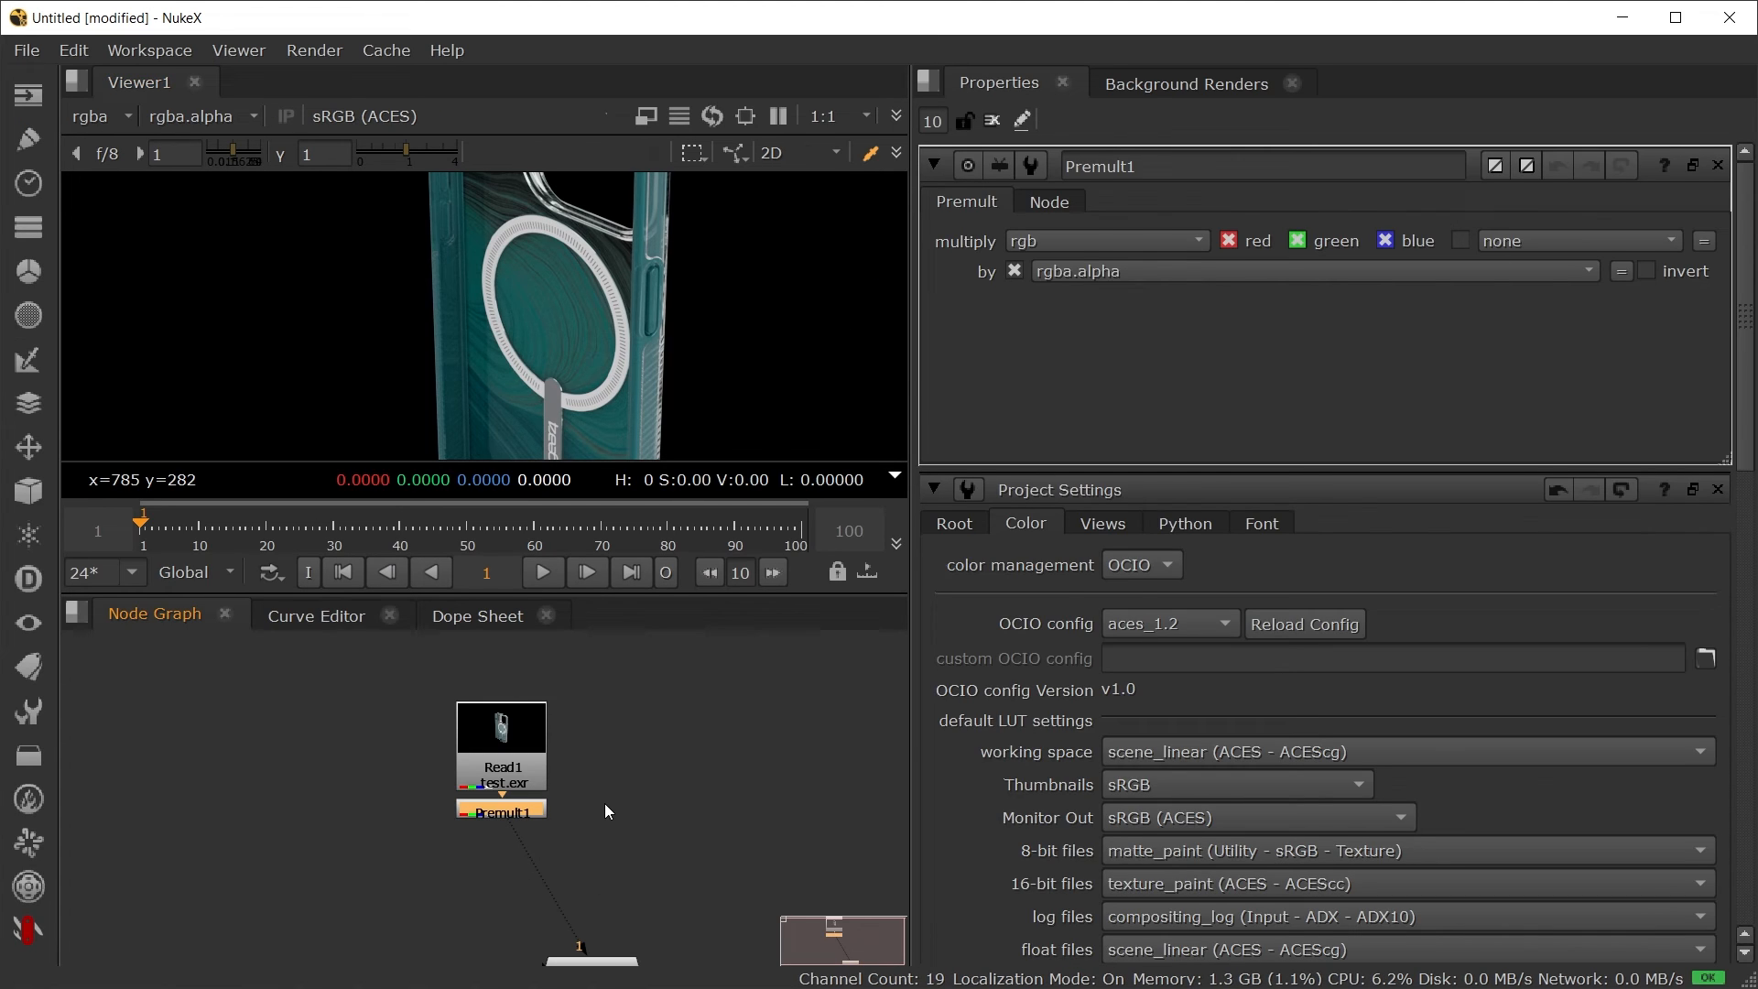
Step: Write test.mov with the Output - sRGB output transform and render it
{"action": "left_click", "coordinate": [500, 744]}
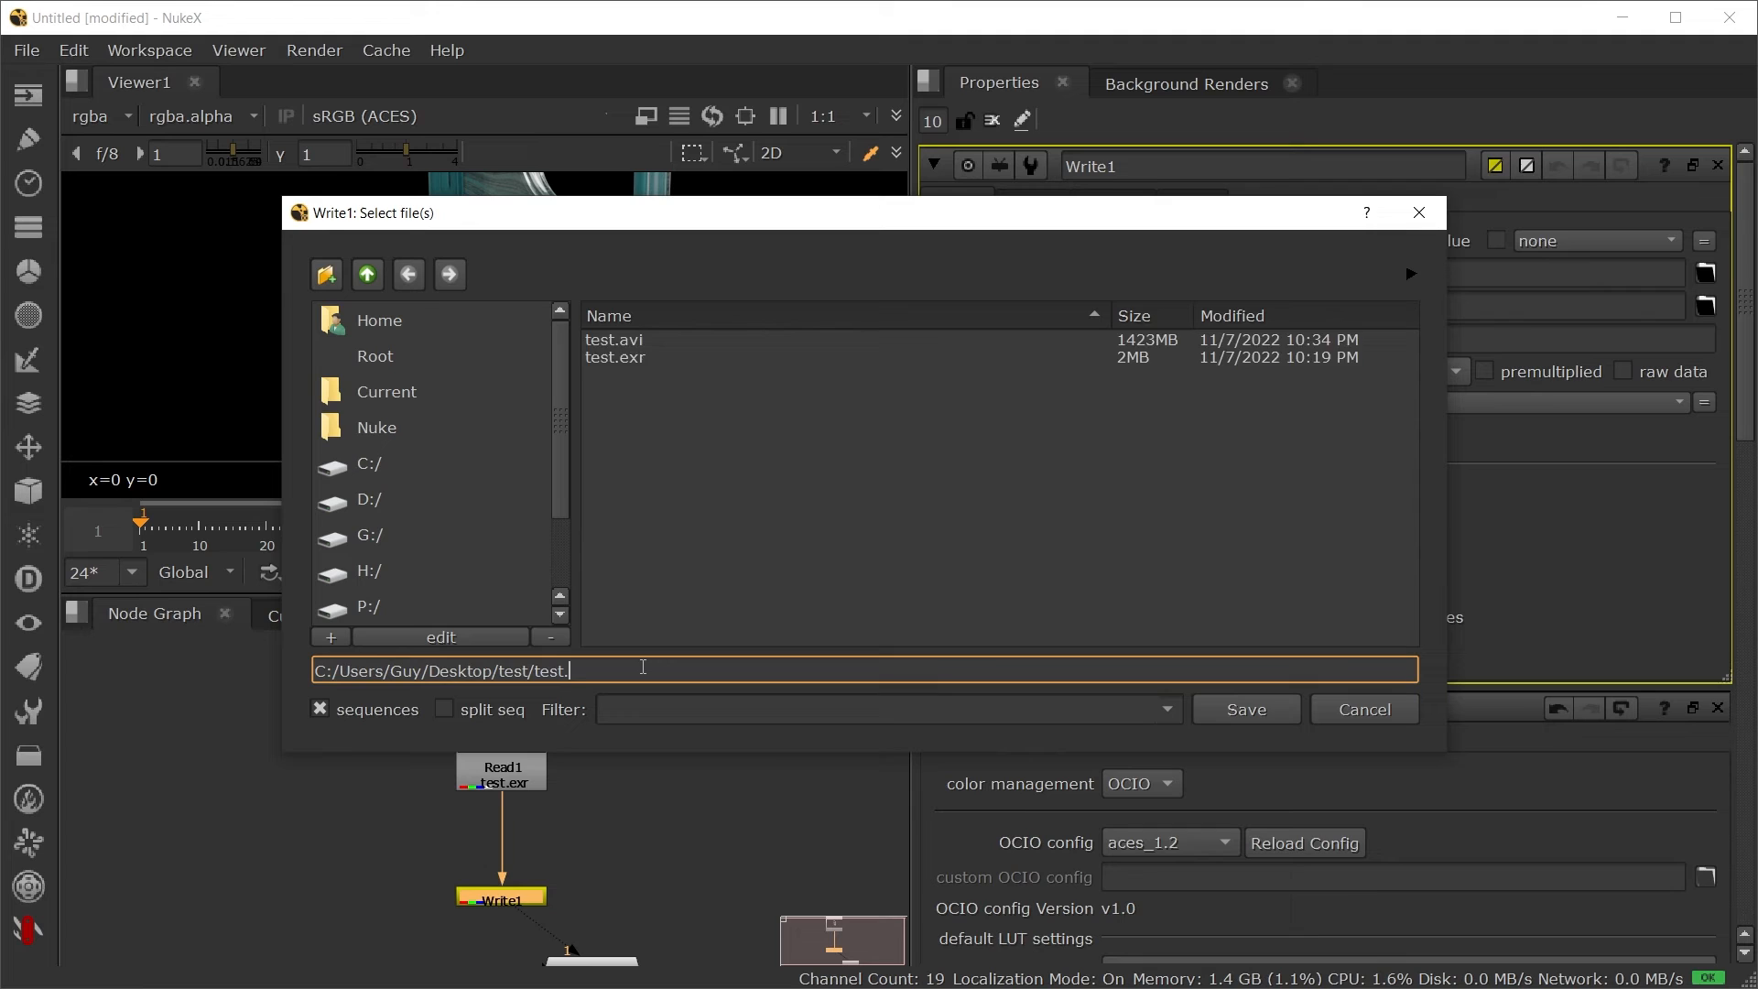
{"action": "type", "text": "mov"}
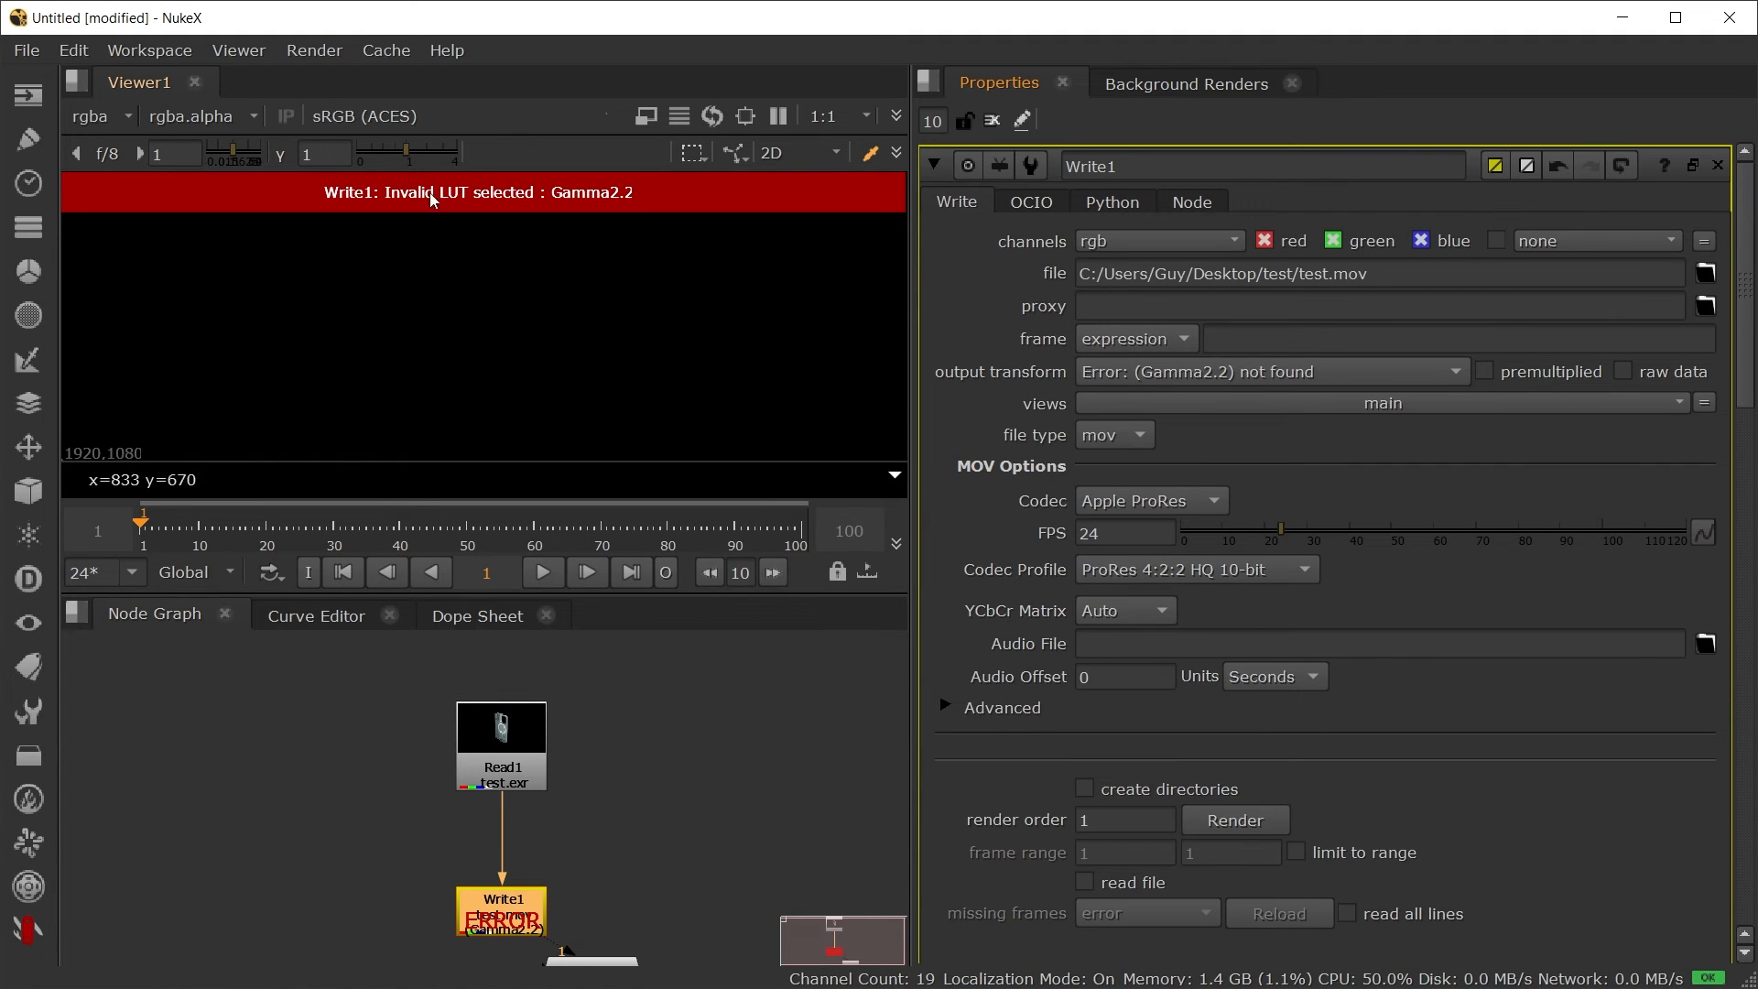
{"action": "mouse_move", "coordinate": [1063, 392]}
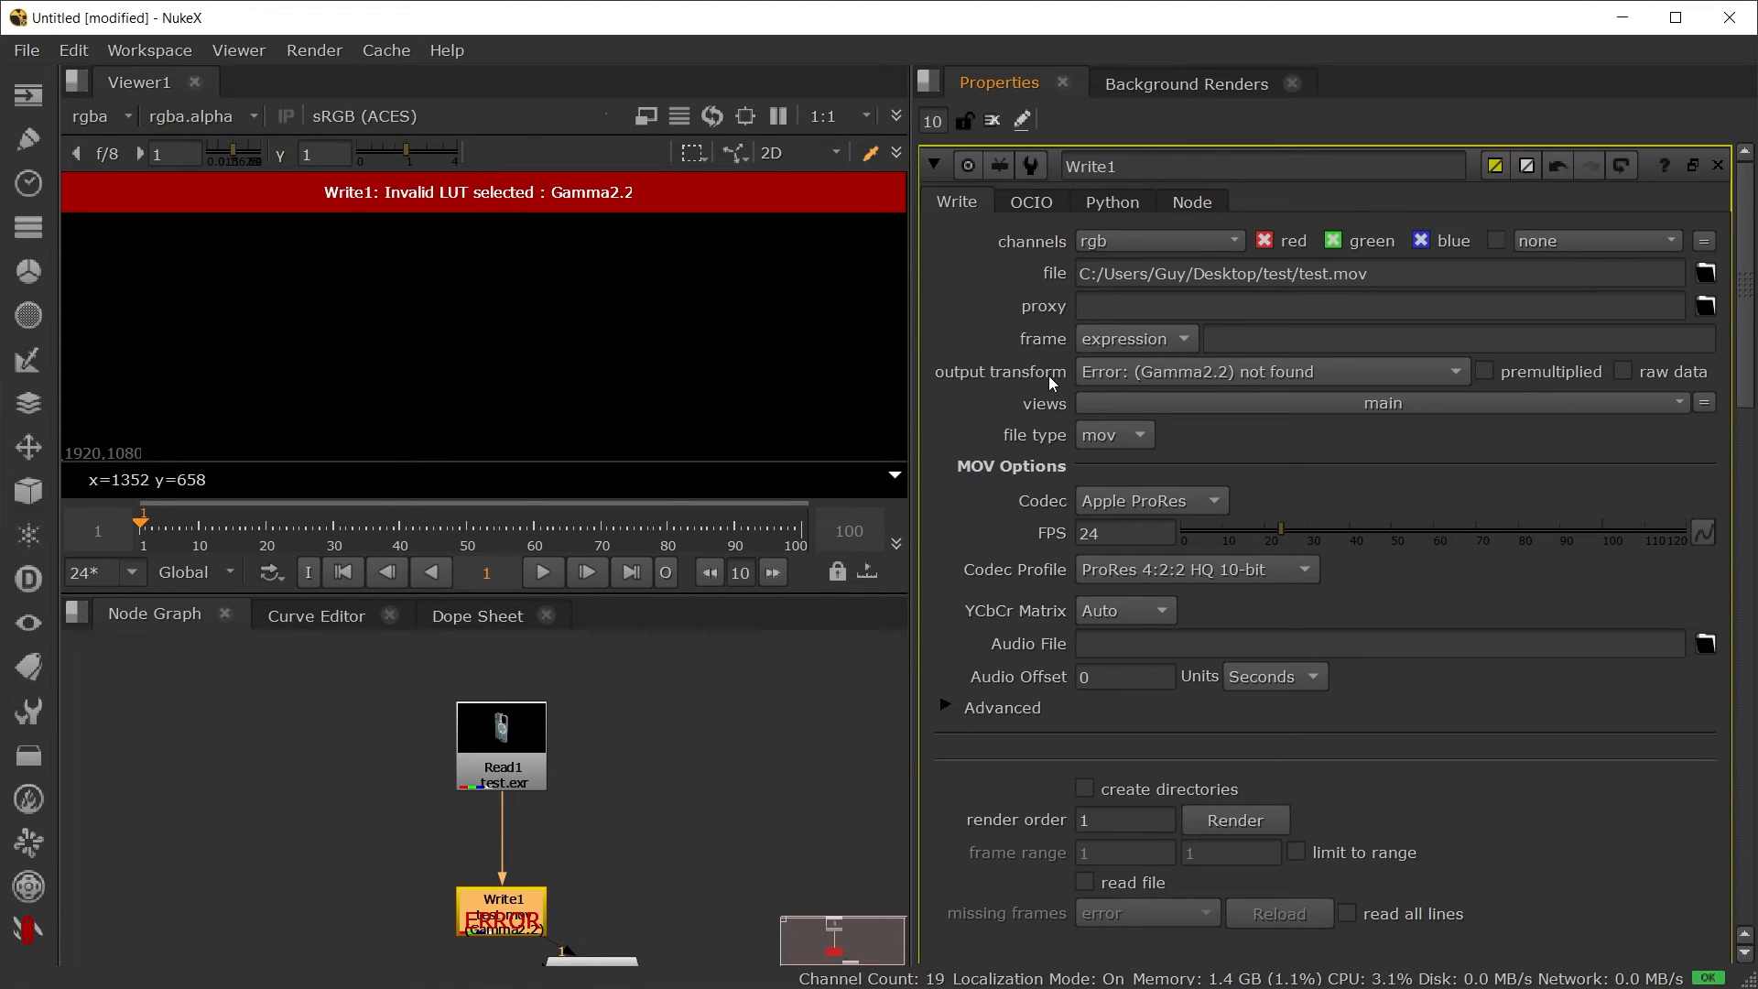
{"action": "mouse_move", "coordinate": [1219, 382]}
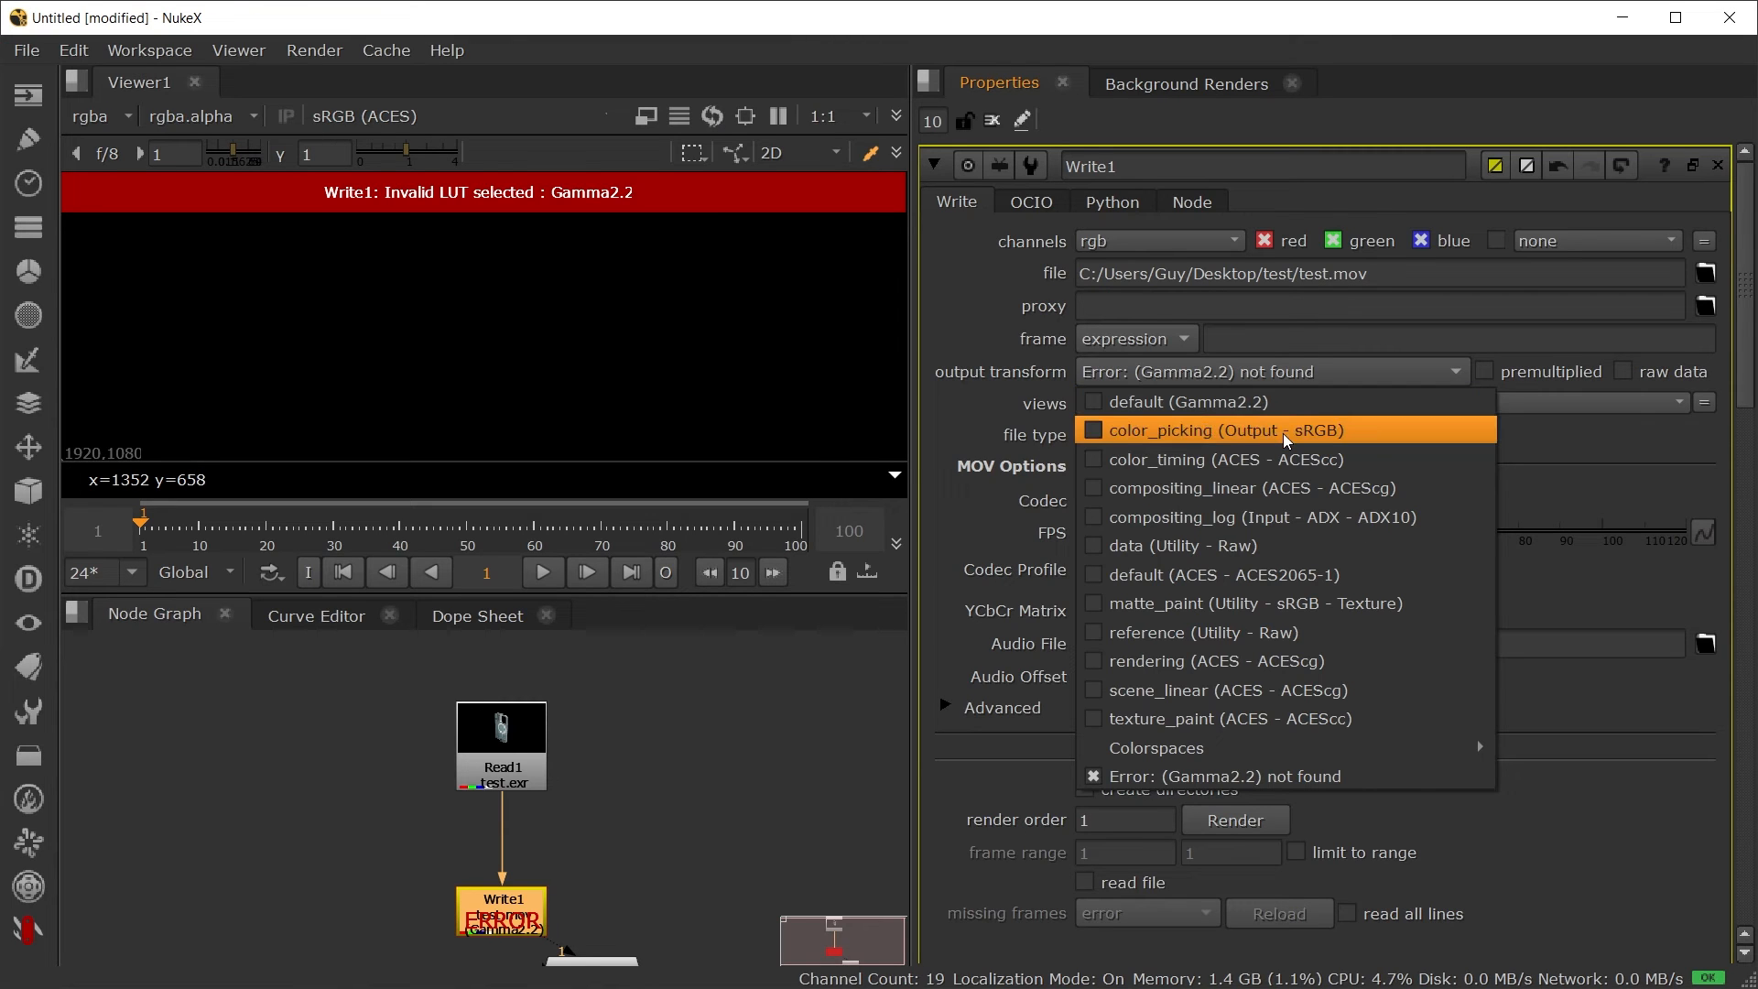
{"action": "left_click", "coordinate": [1217, 429]}
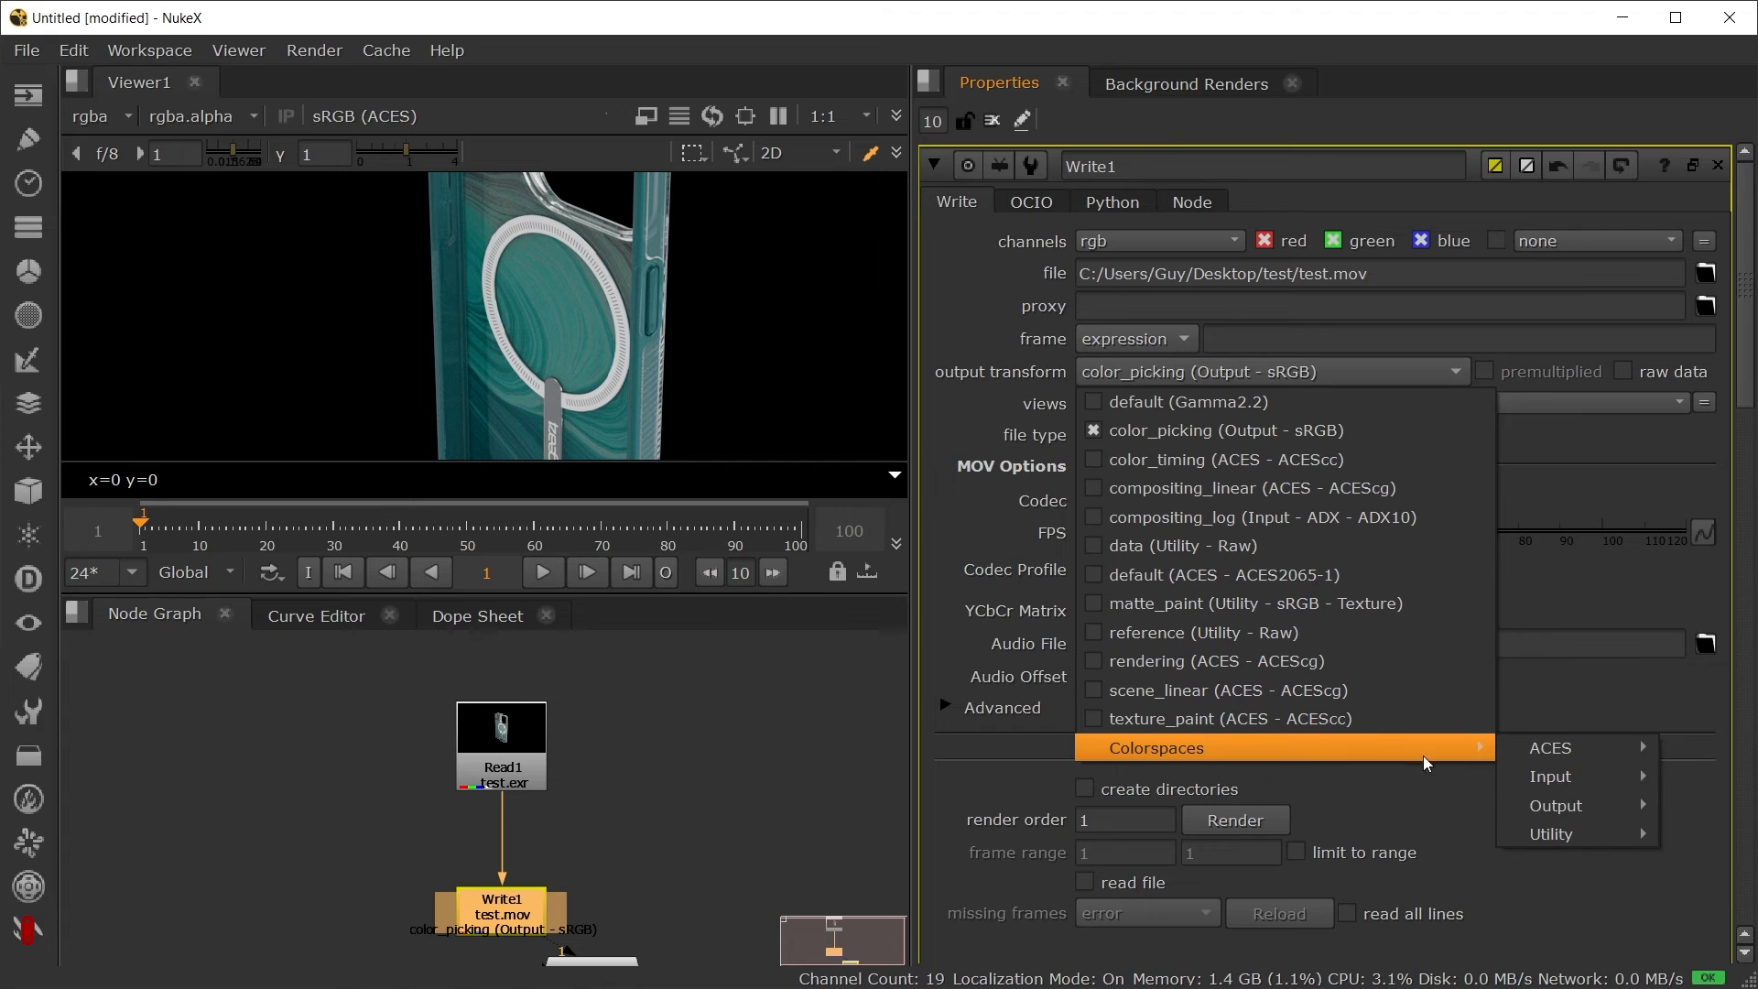
{"action": "mouse_move", "coordinate": [1555, 805]}
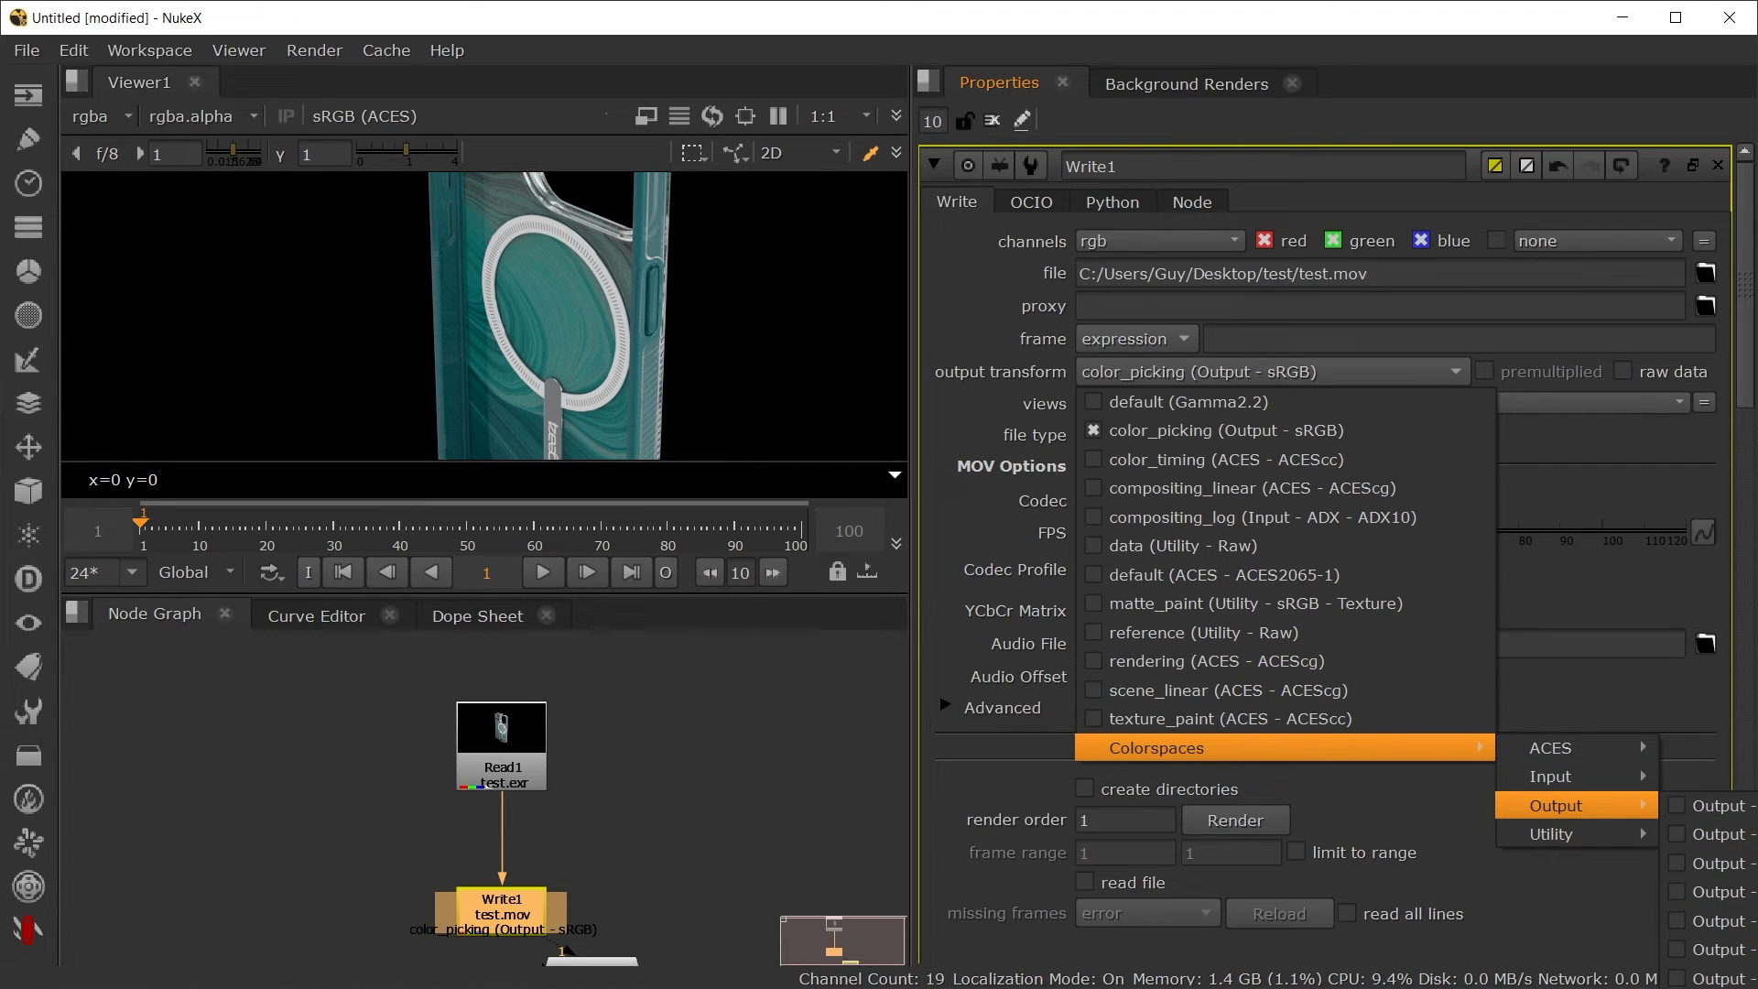
{"action": "left_click", "coordinate": [1711, 804]}
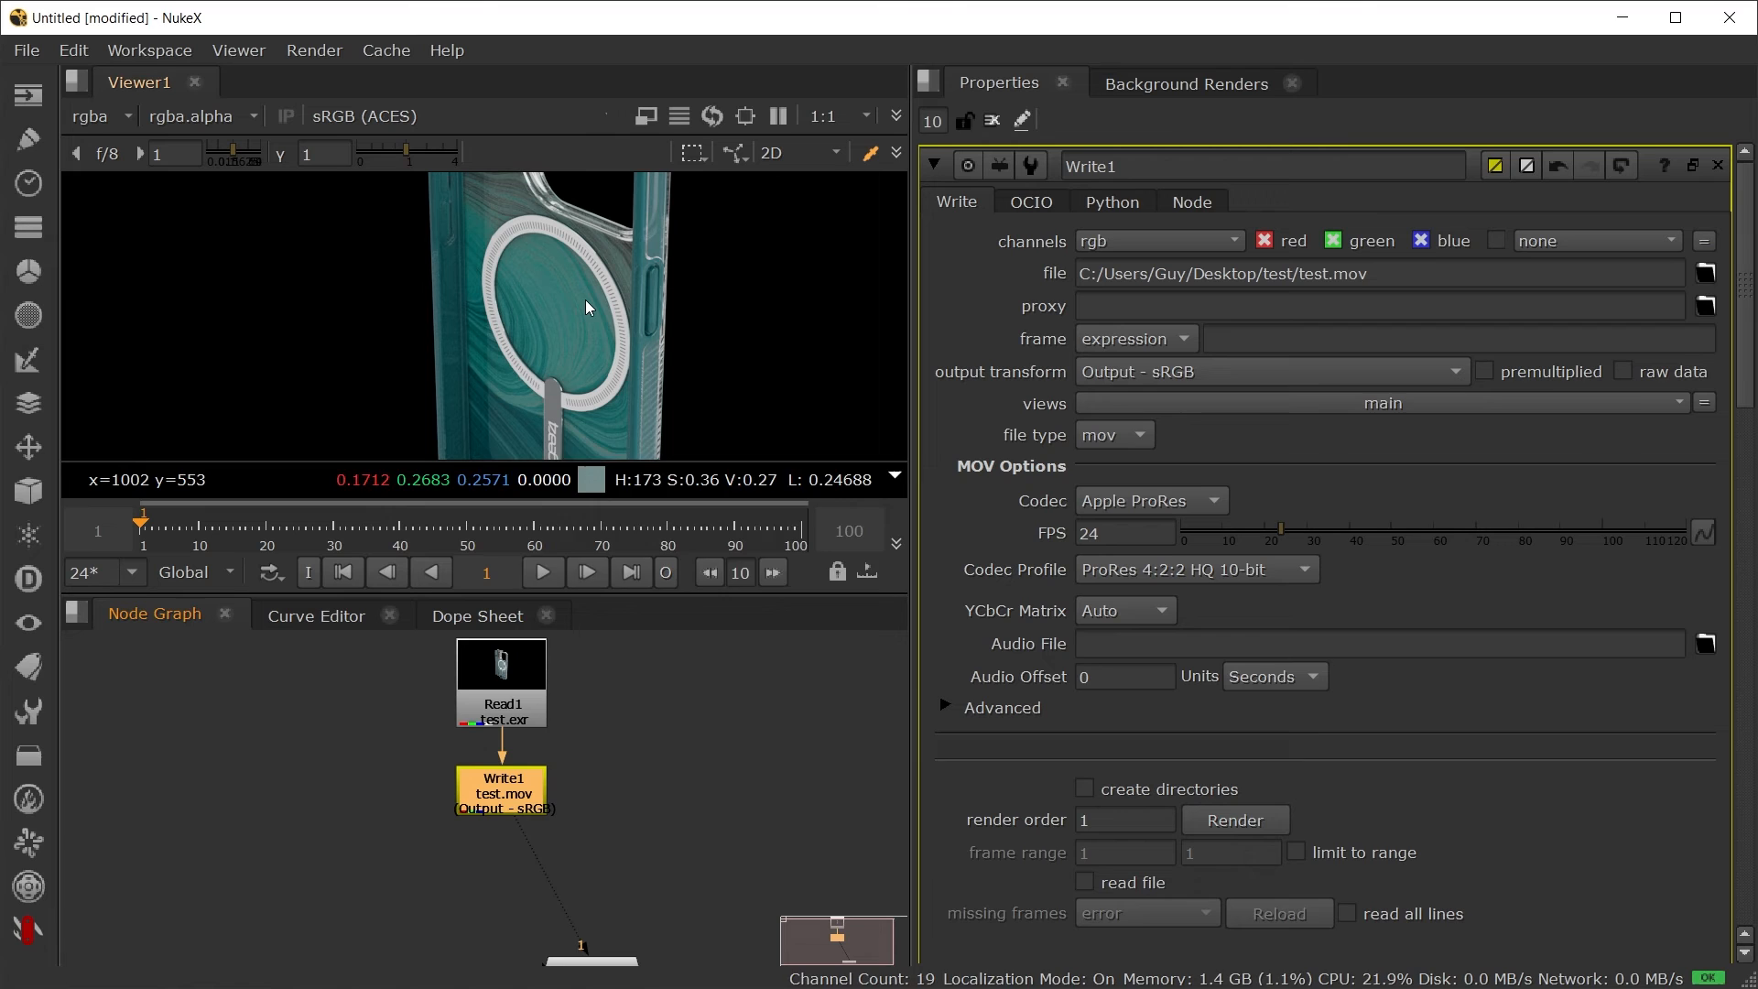
{"action": "left_click", "coordinate": [1232, 820]}
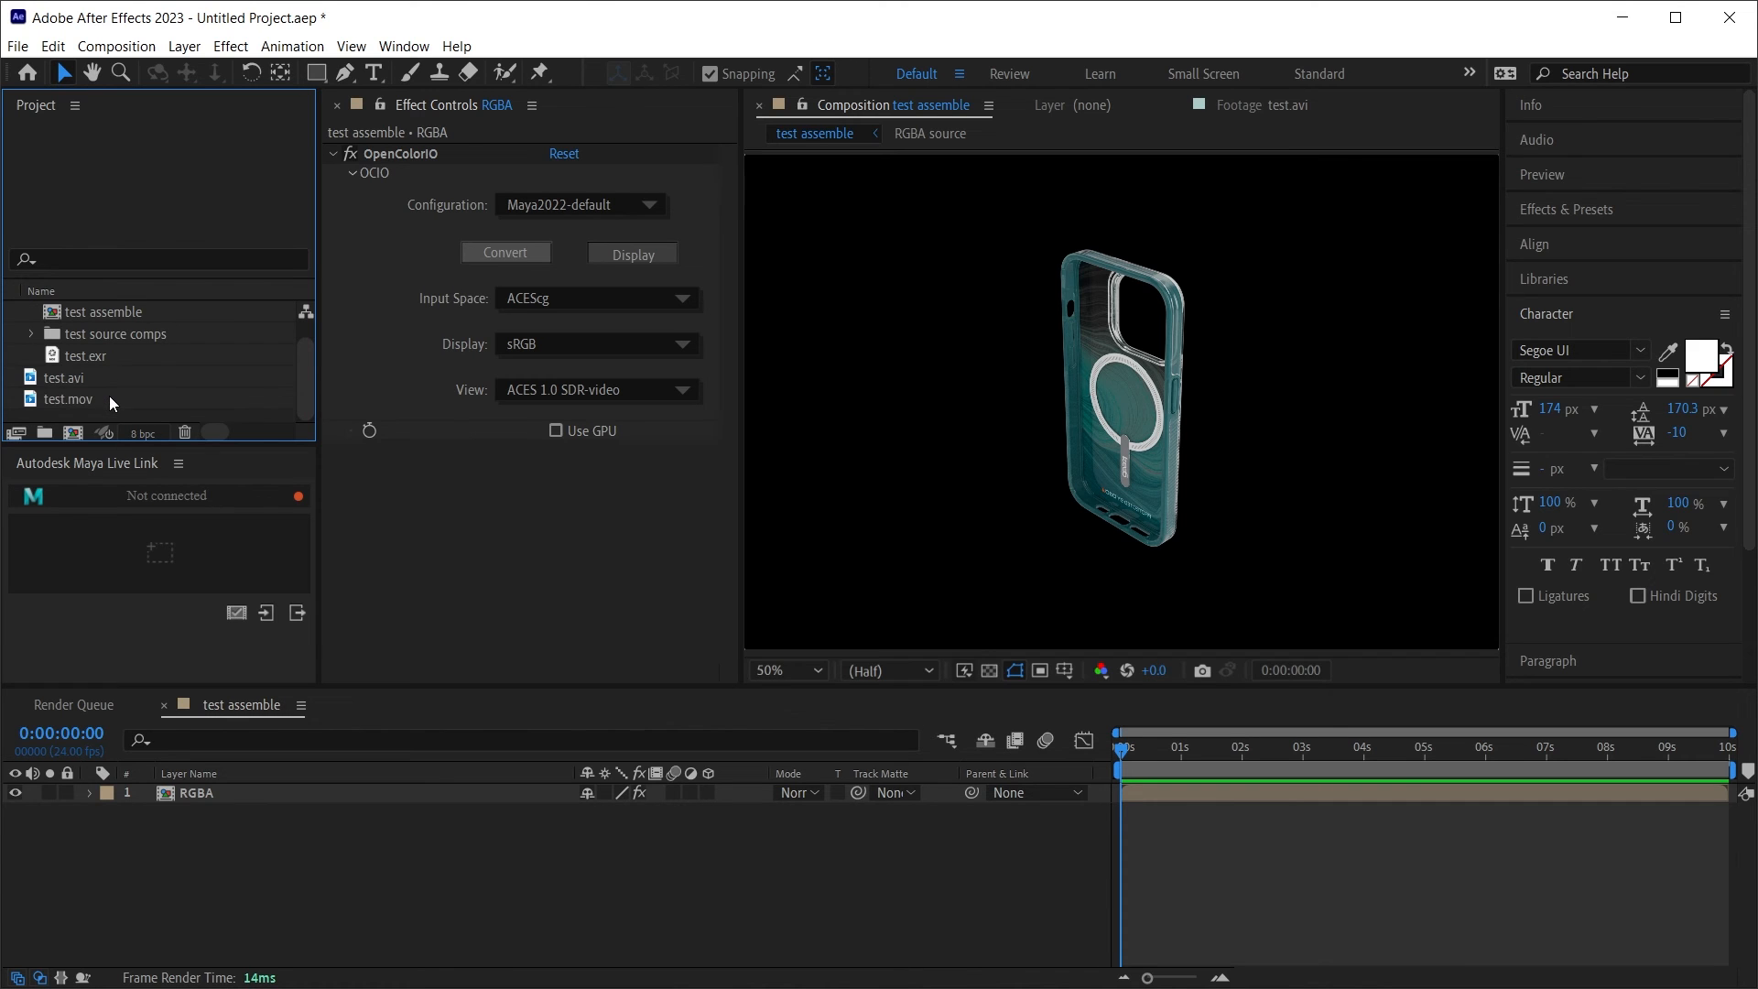
Step: Open the rendered test.mov from the Project panel in the Footage viewer
{"action": "double_click", "coordinate": [69, 399]}
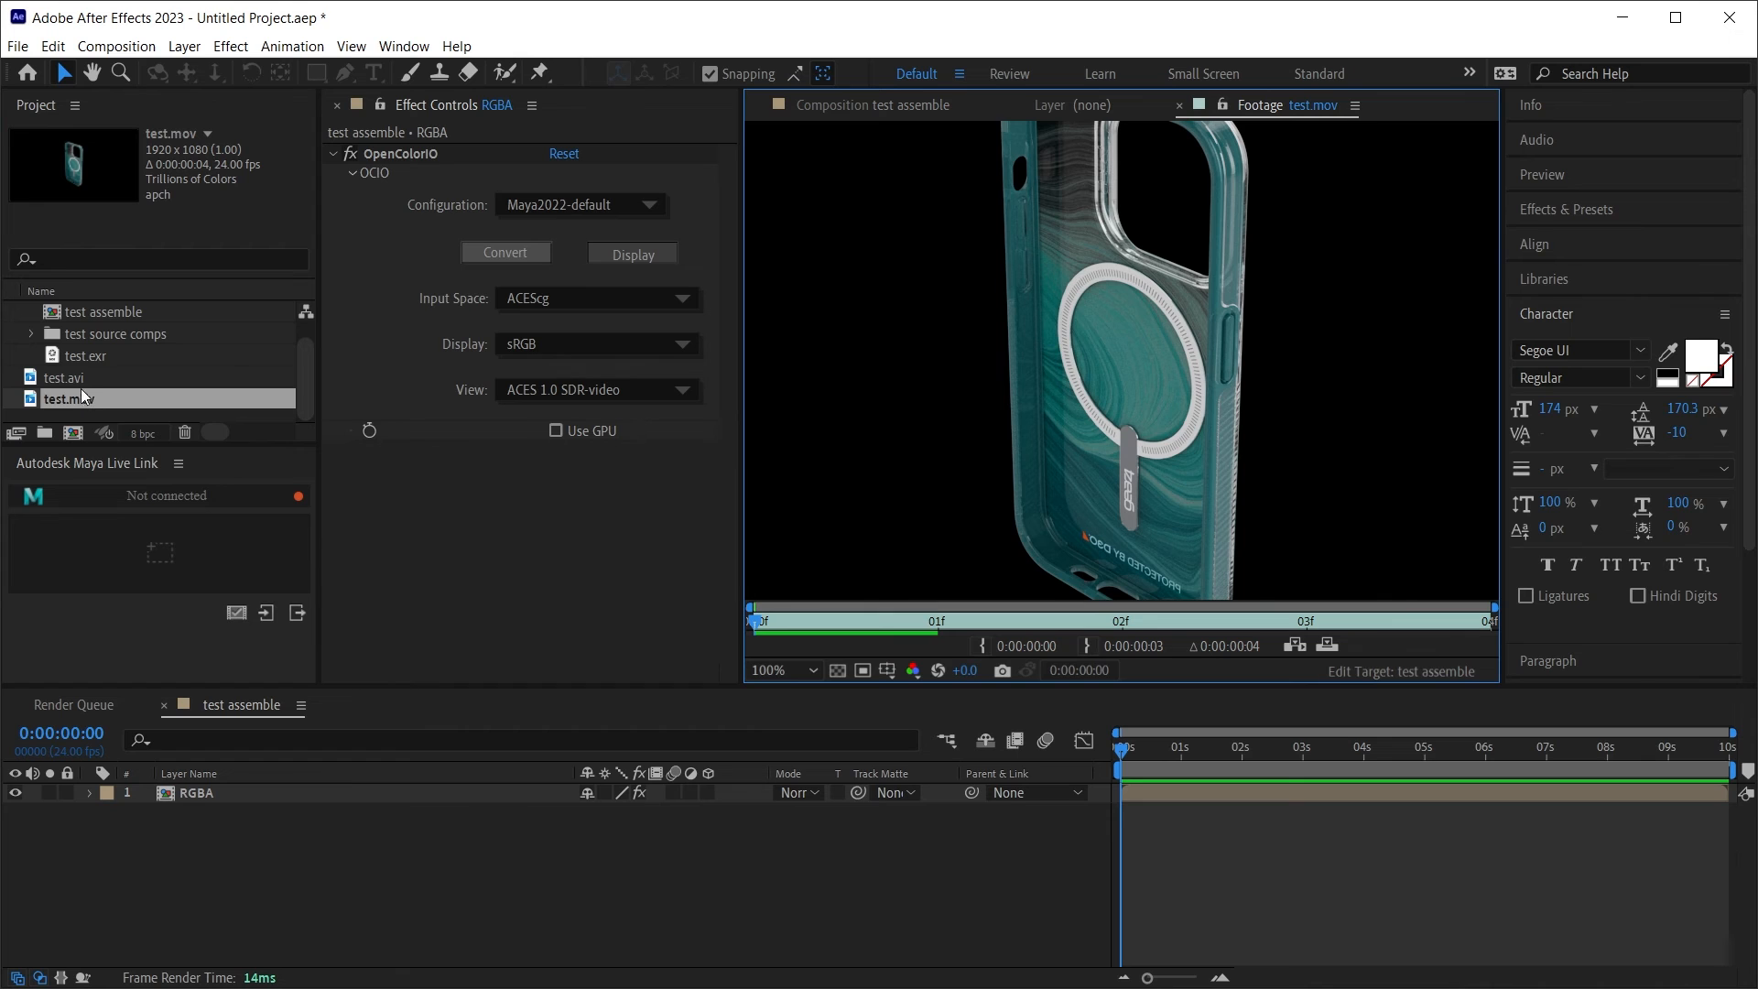
{"action": "left_click", "coordinate": [66, 376]}
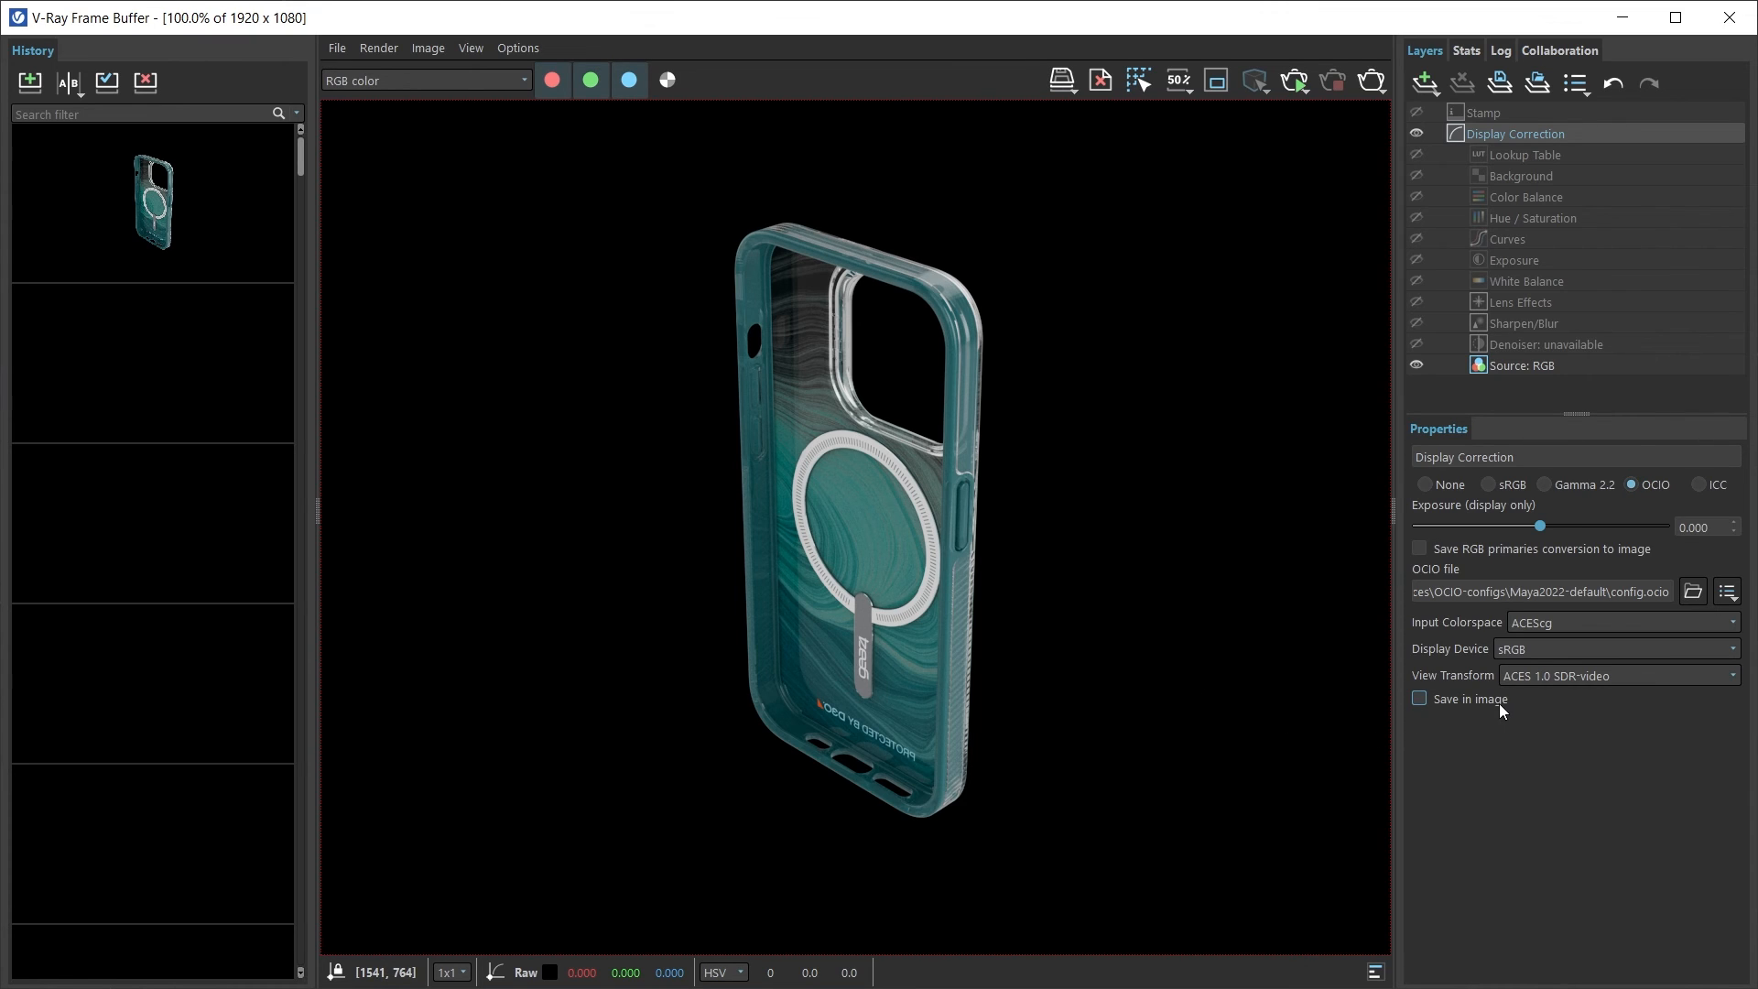
Step: Enable Save in image for the OCIO correction and save the current channel
{"action": "left_click", "coordinate": [1418, 699]}
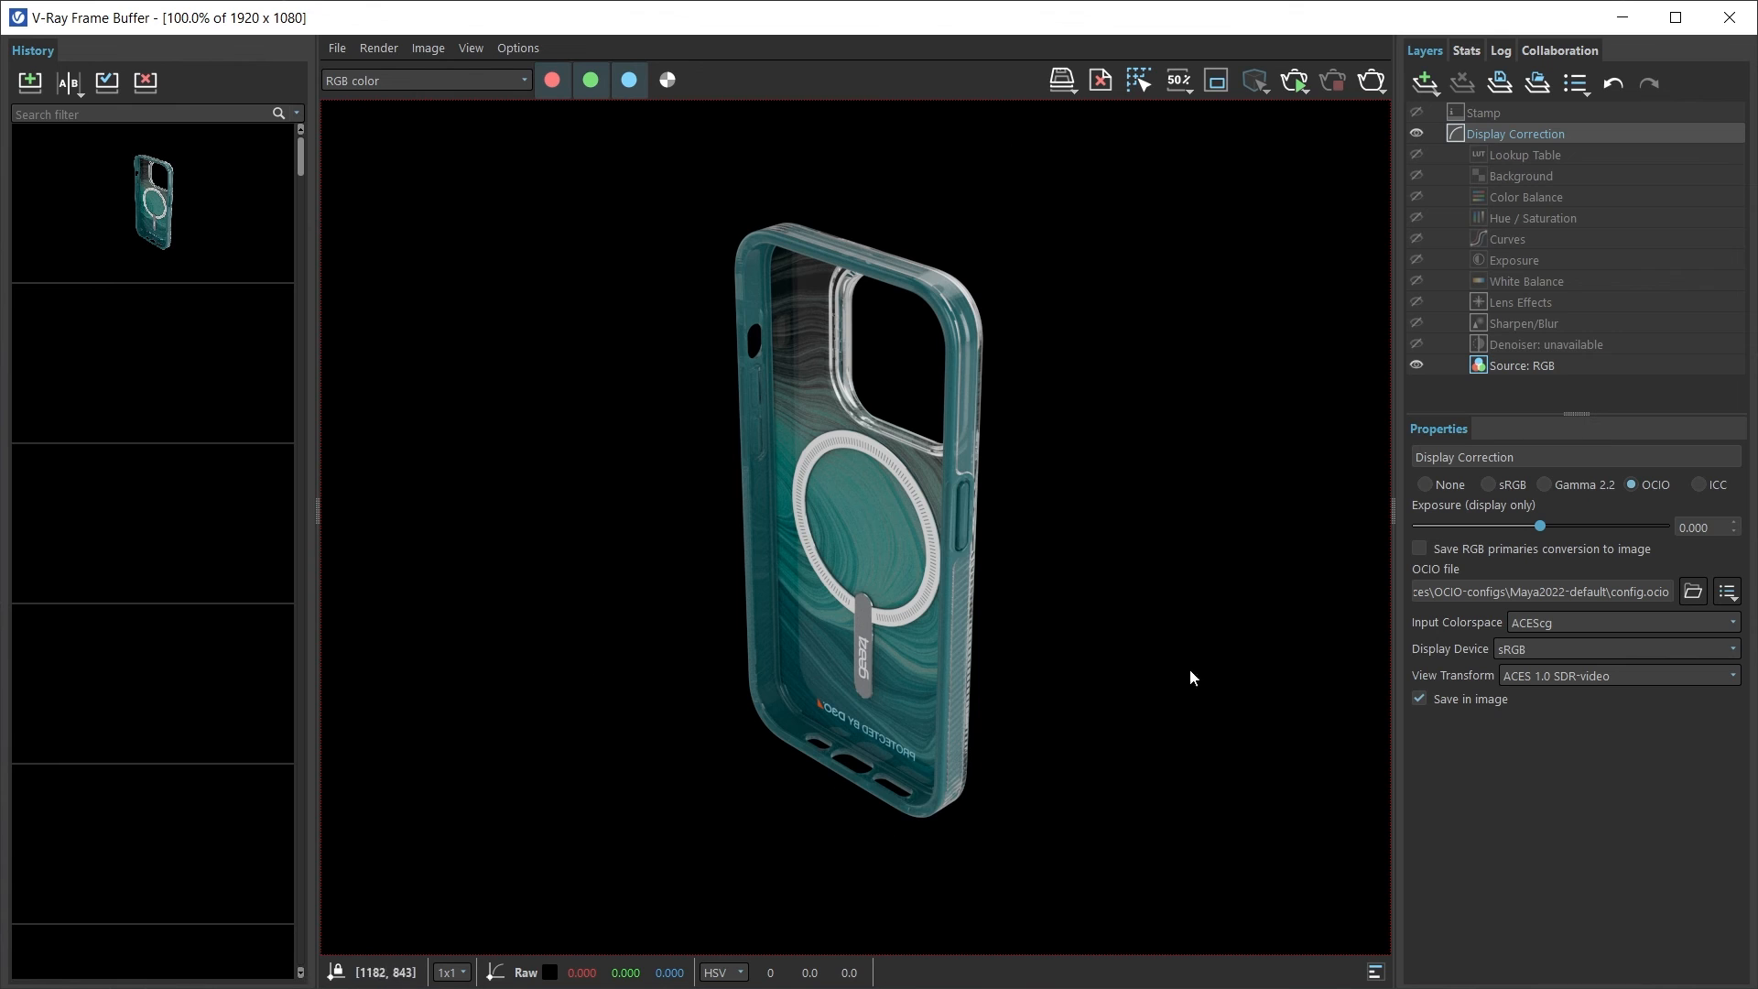
{"action": "mouse_move", "coordinate": [962, 519]}
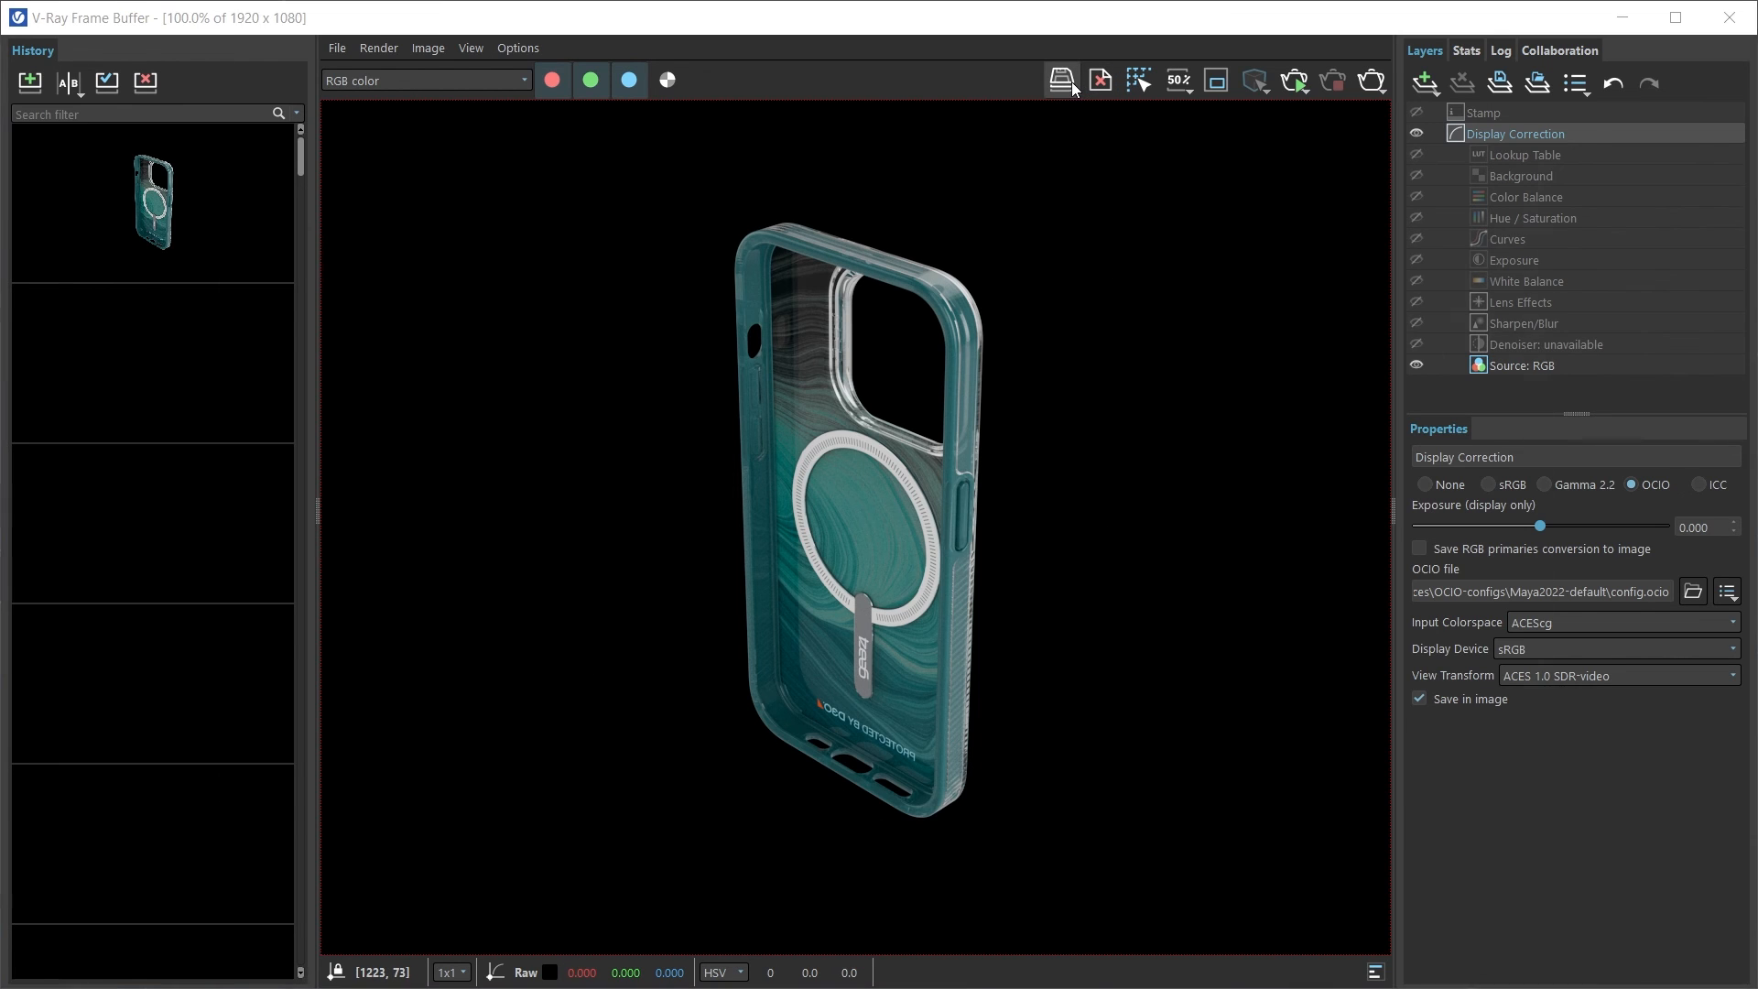
{"action": "left_click", "coordinate": [1060, 79]}
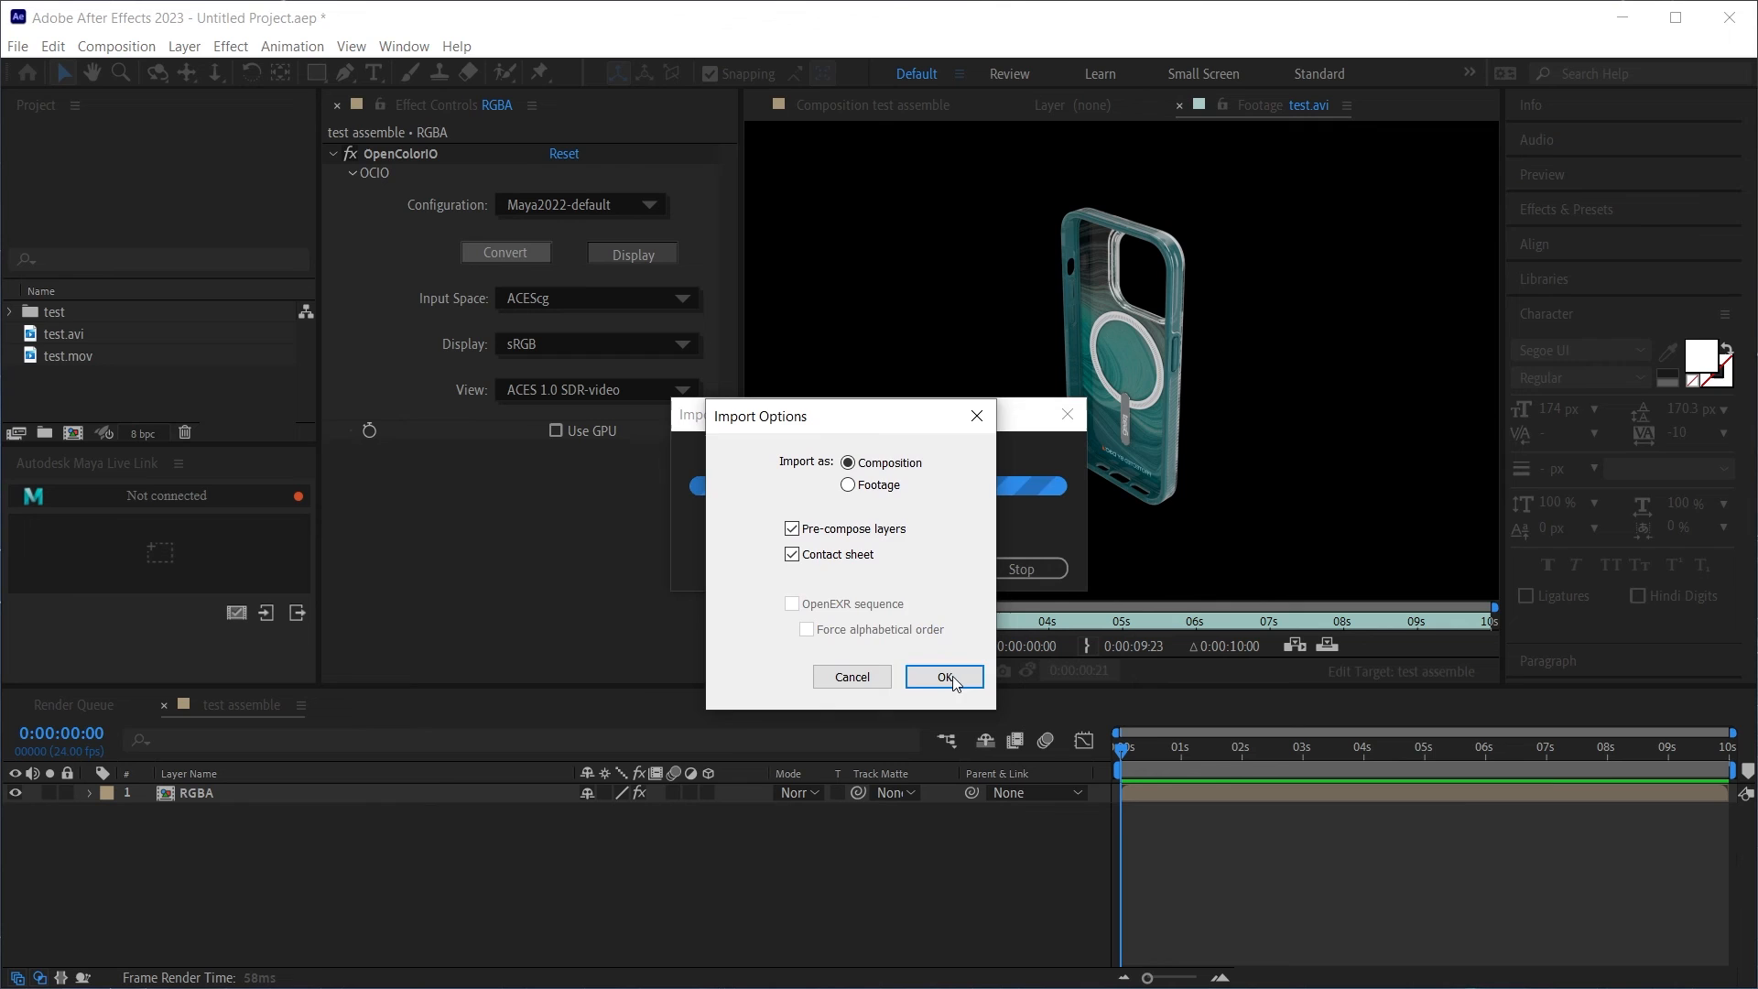
Step: Import test2.exr as a composition with Preserve RGB on, and add it above RGBA in the comp
{"action": "left_click", "coordinate": [943, 678]}
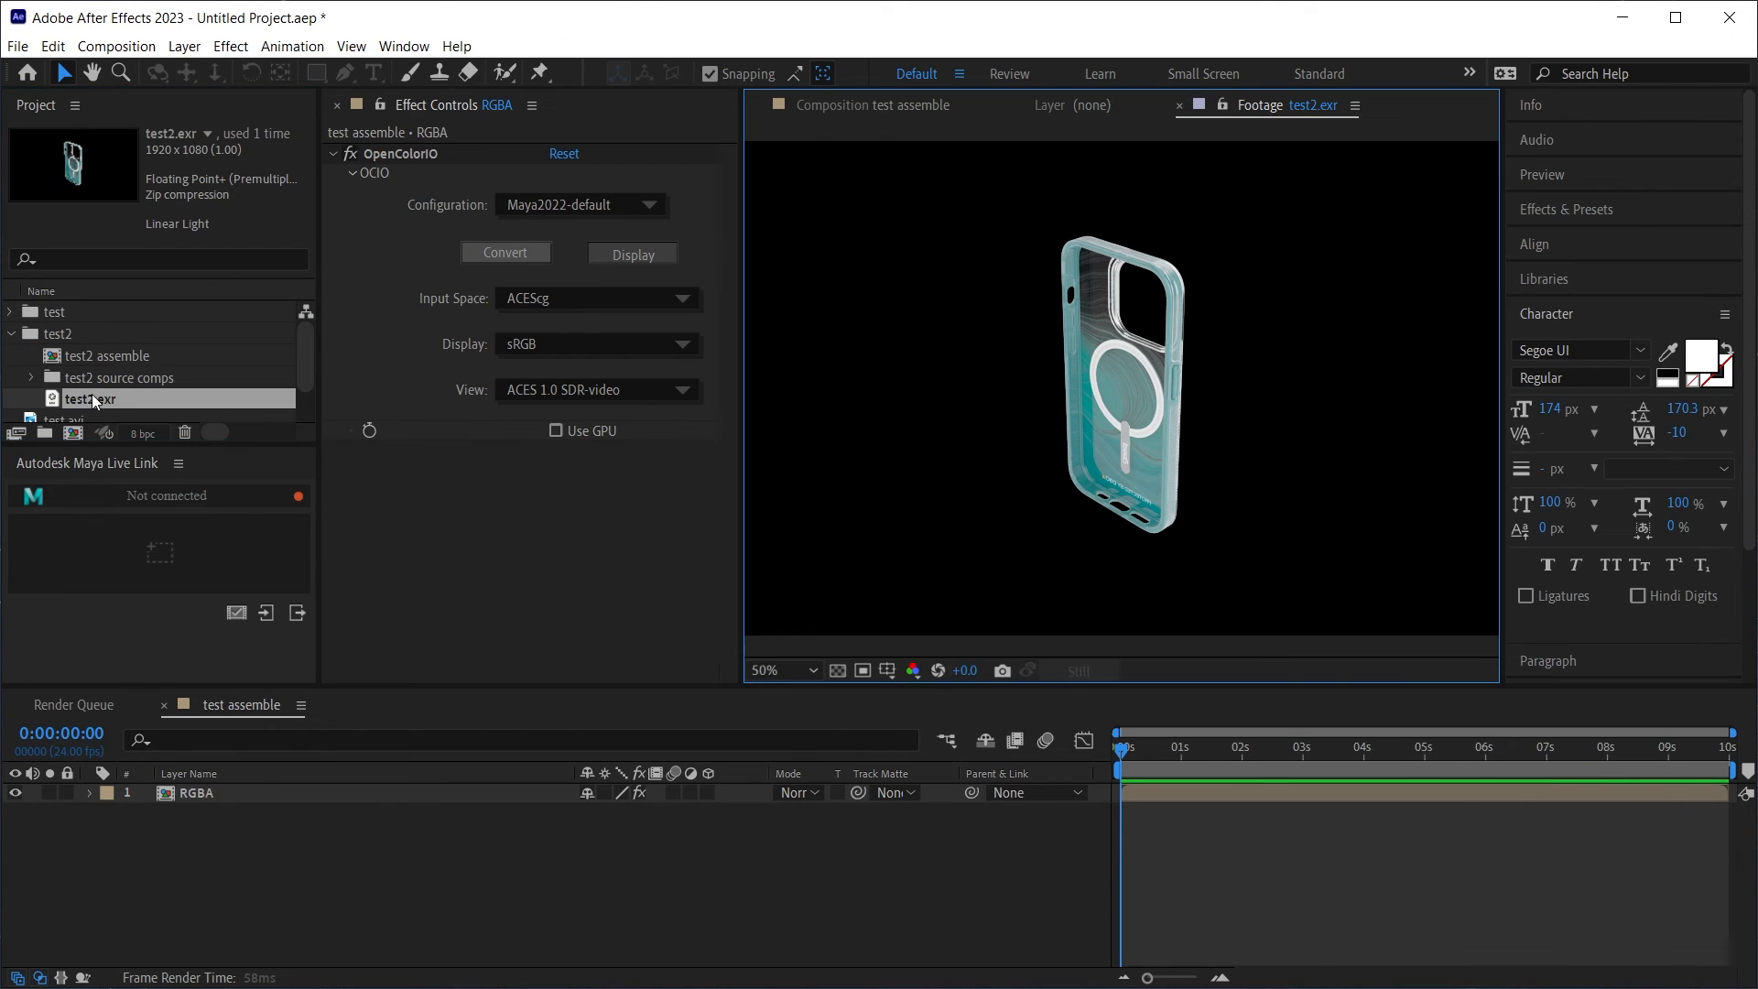
{"action": "right_click", "coordinate": [84, 398]}
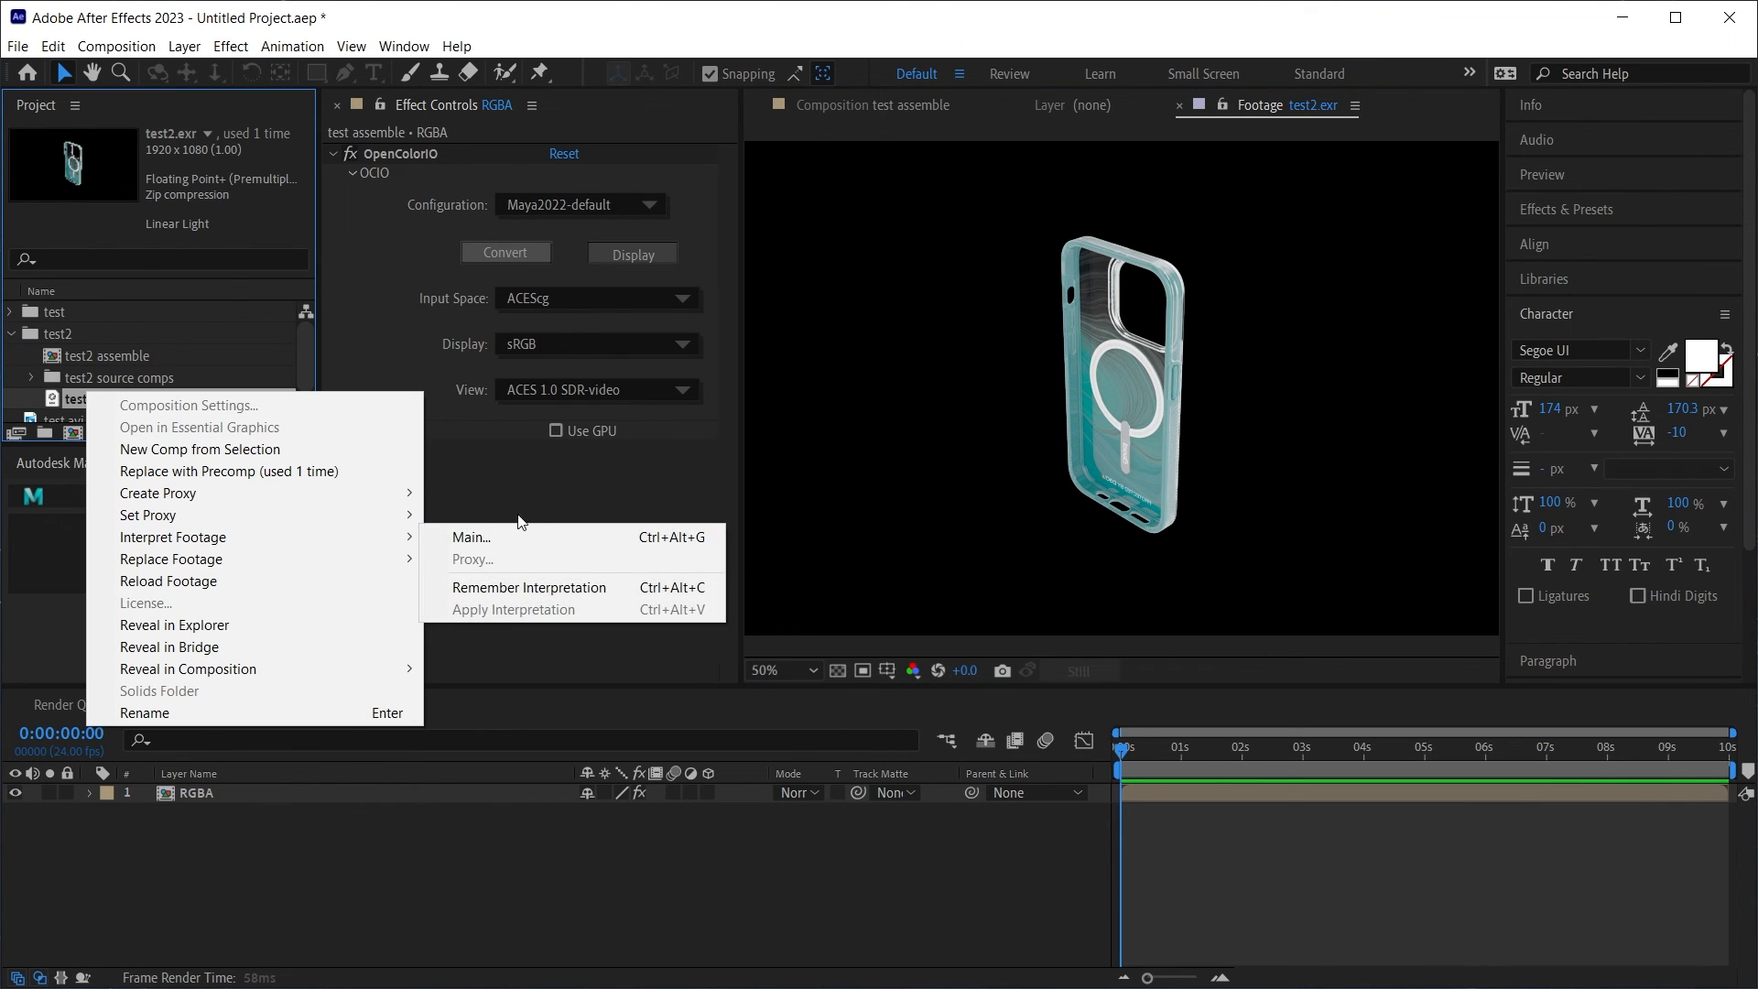
{"action": "left_click", "coordinate": [470, 538]}
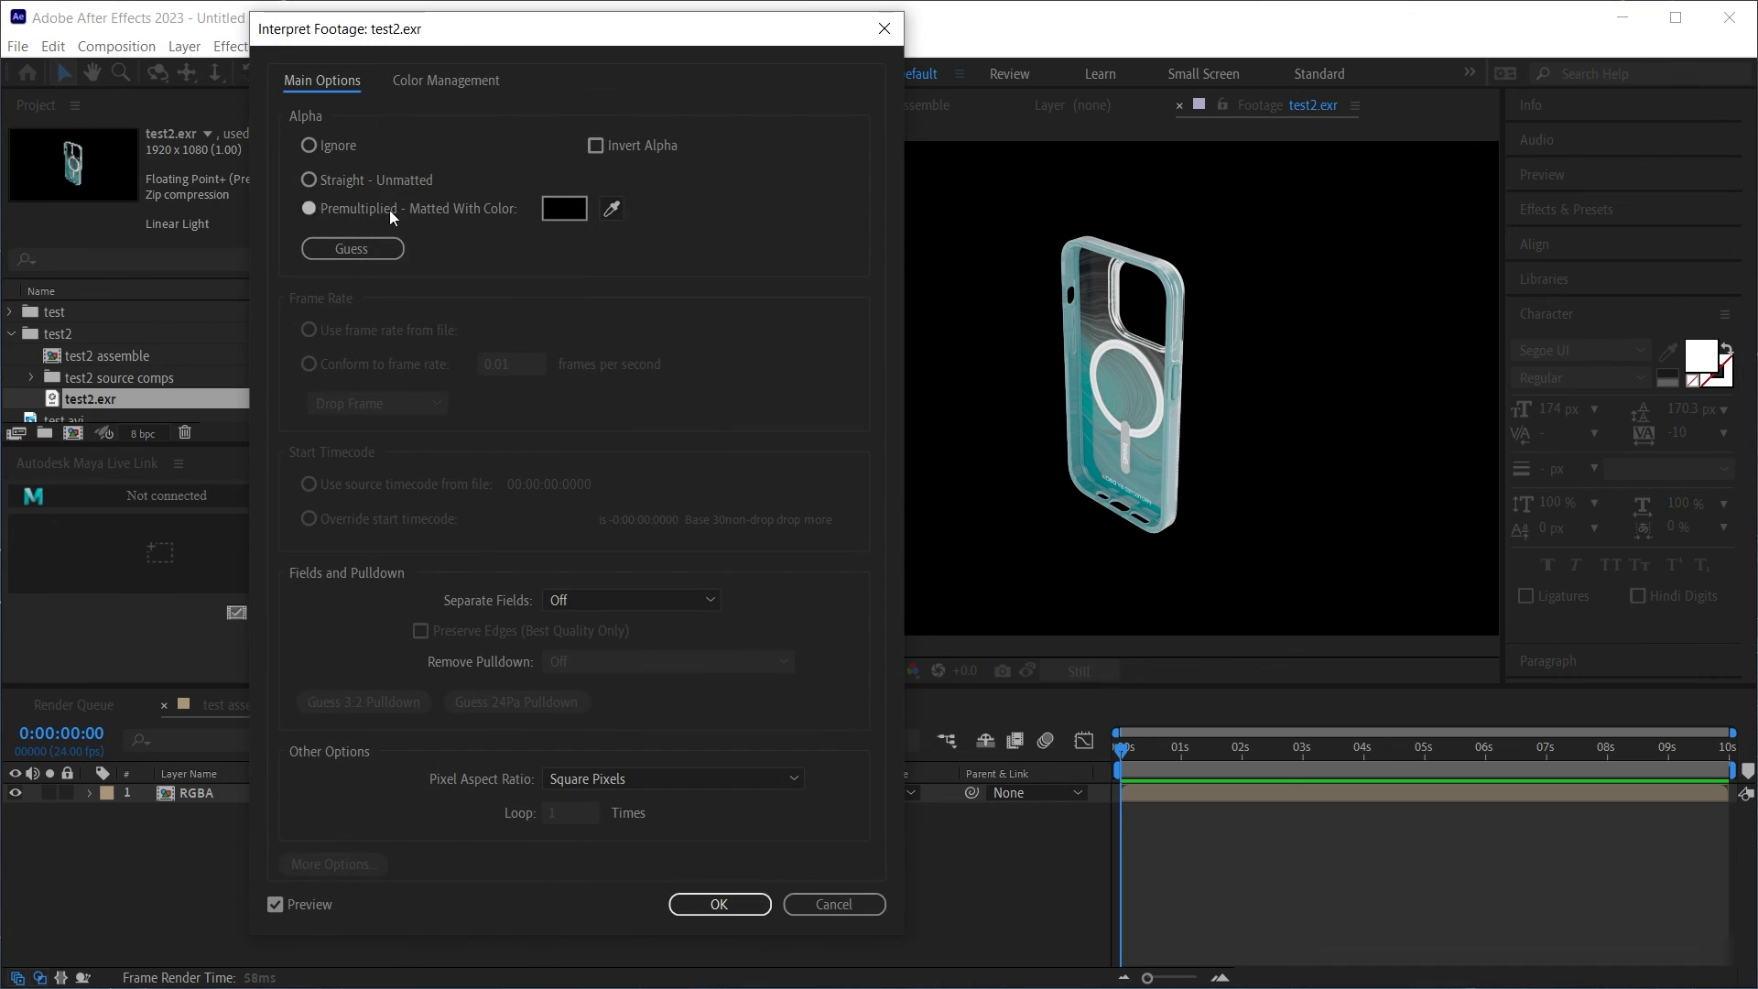
{"action": "left_click", "coordinate": [445, 80]}
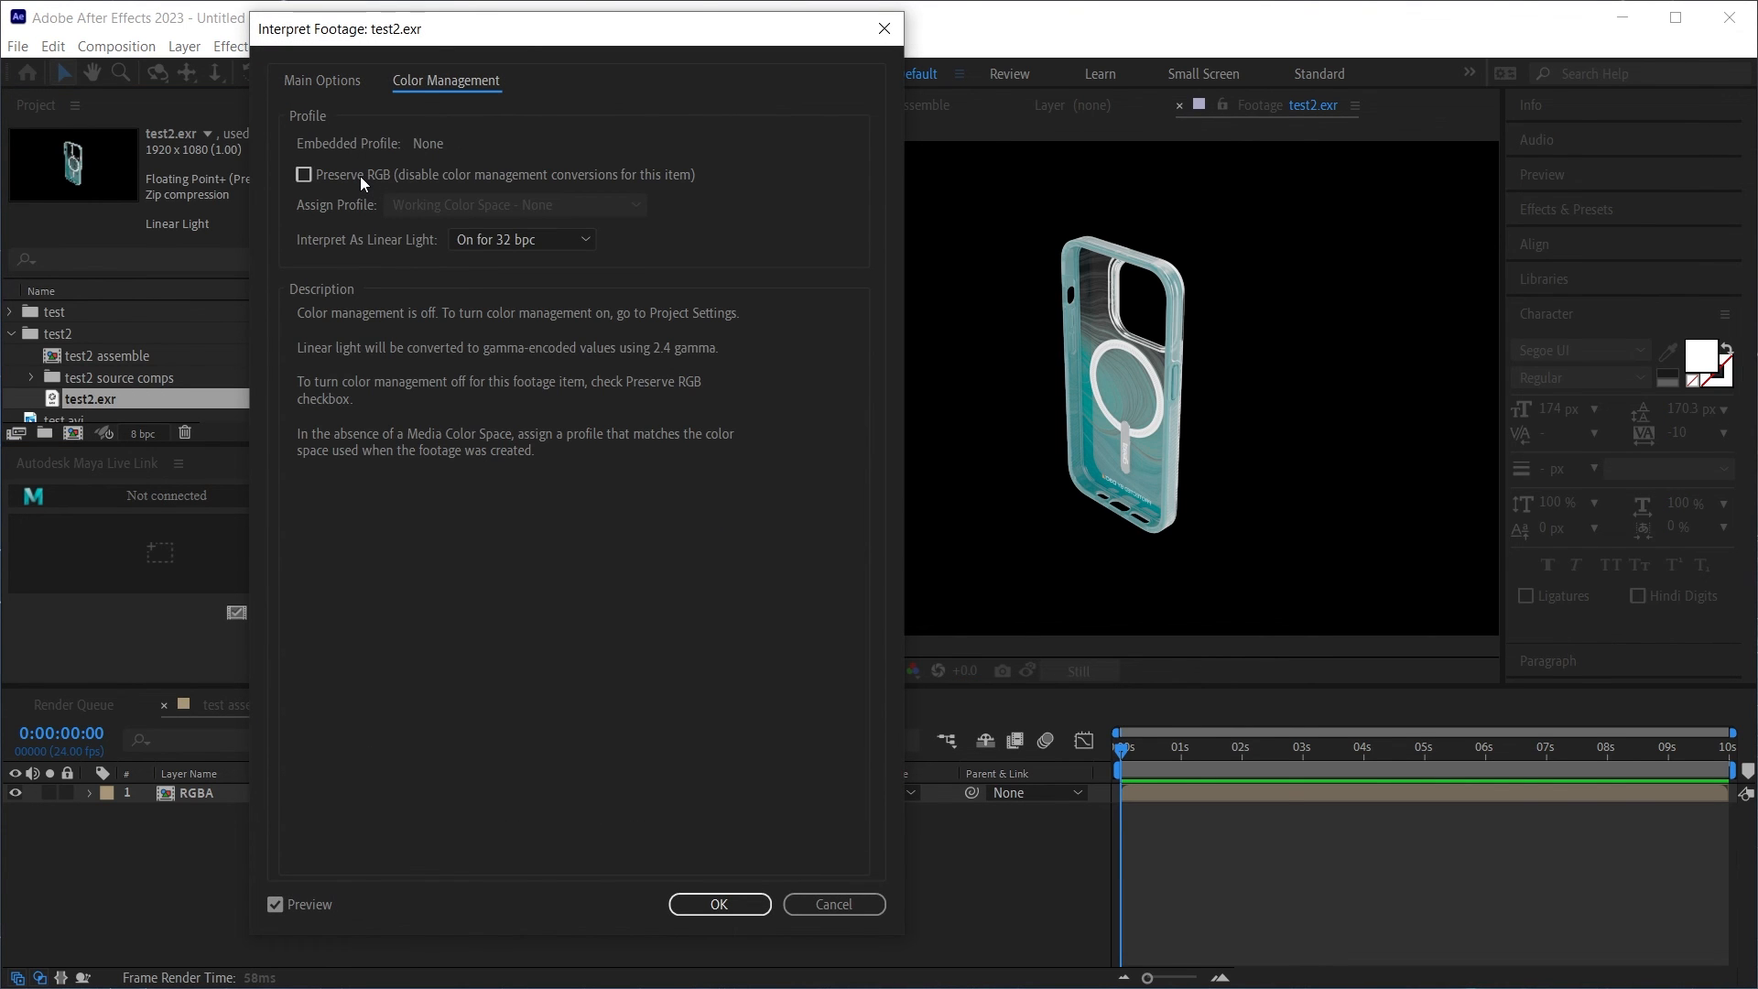
{"action": "left_click", "coordinate": [717, 904]}
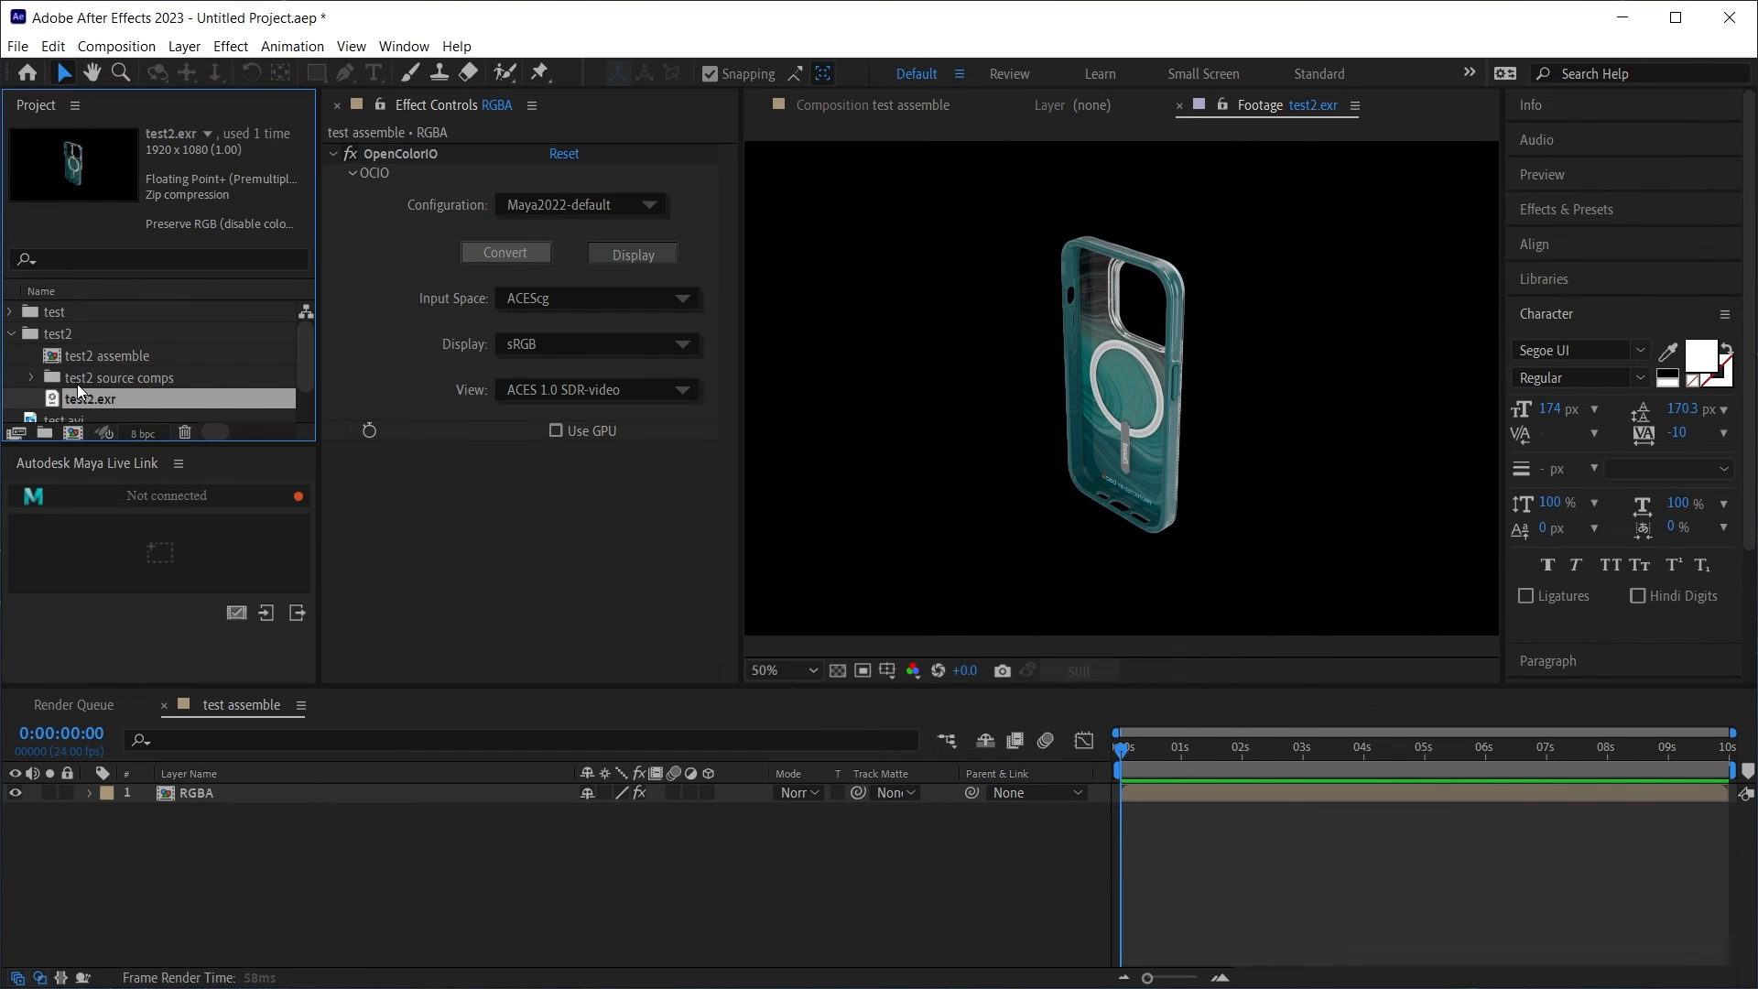
{"action": "double_click", "coordinate": [195, 793]}
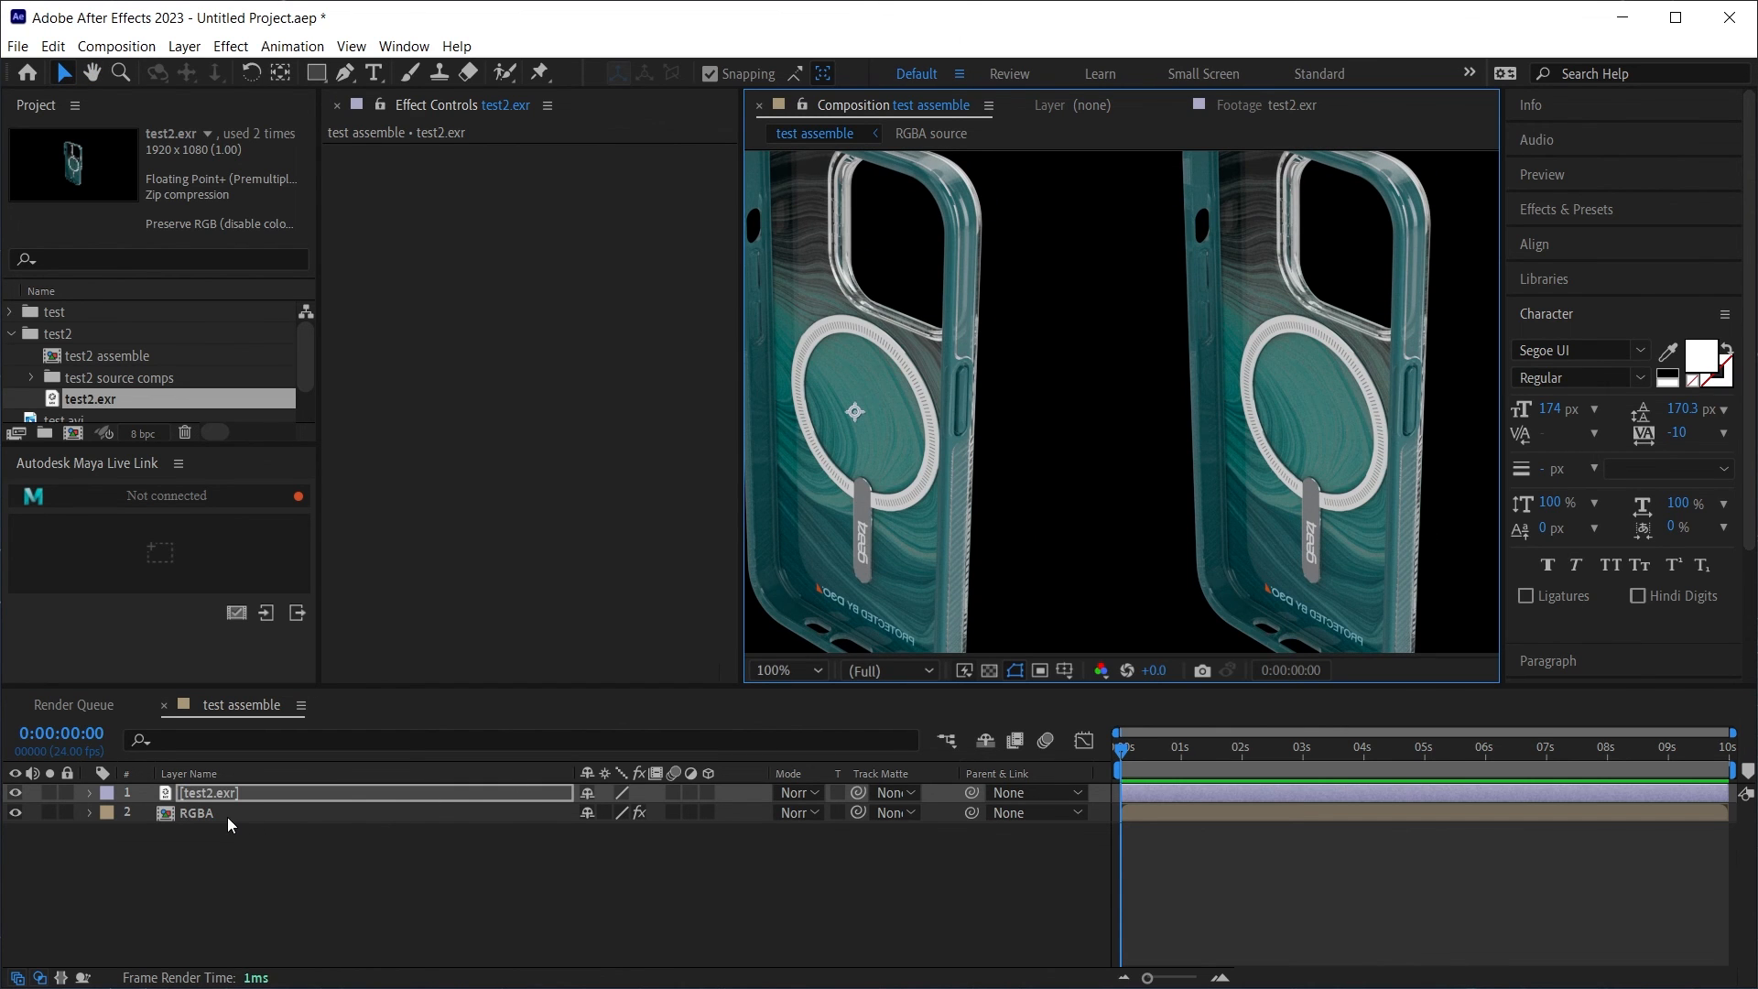
Step: Select the RGBA layer to review its OpenColorIO effect settings
{"action": "left_click", "coordinate": [199, 812]}
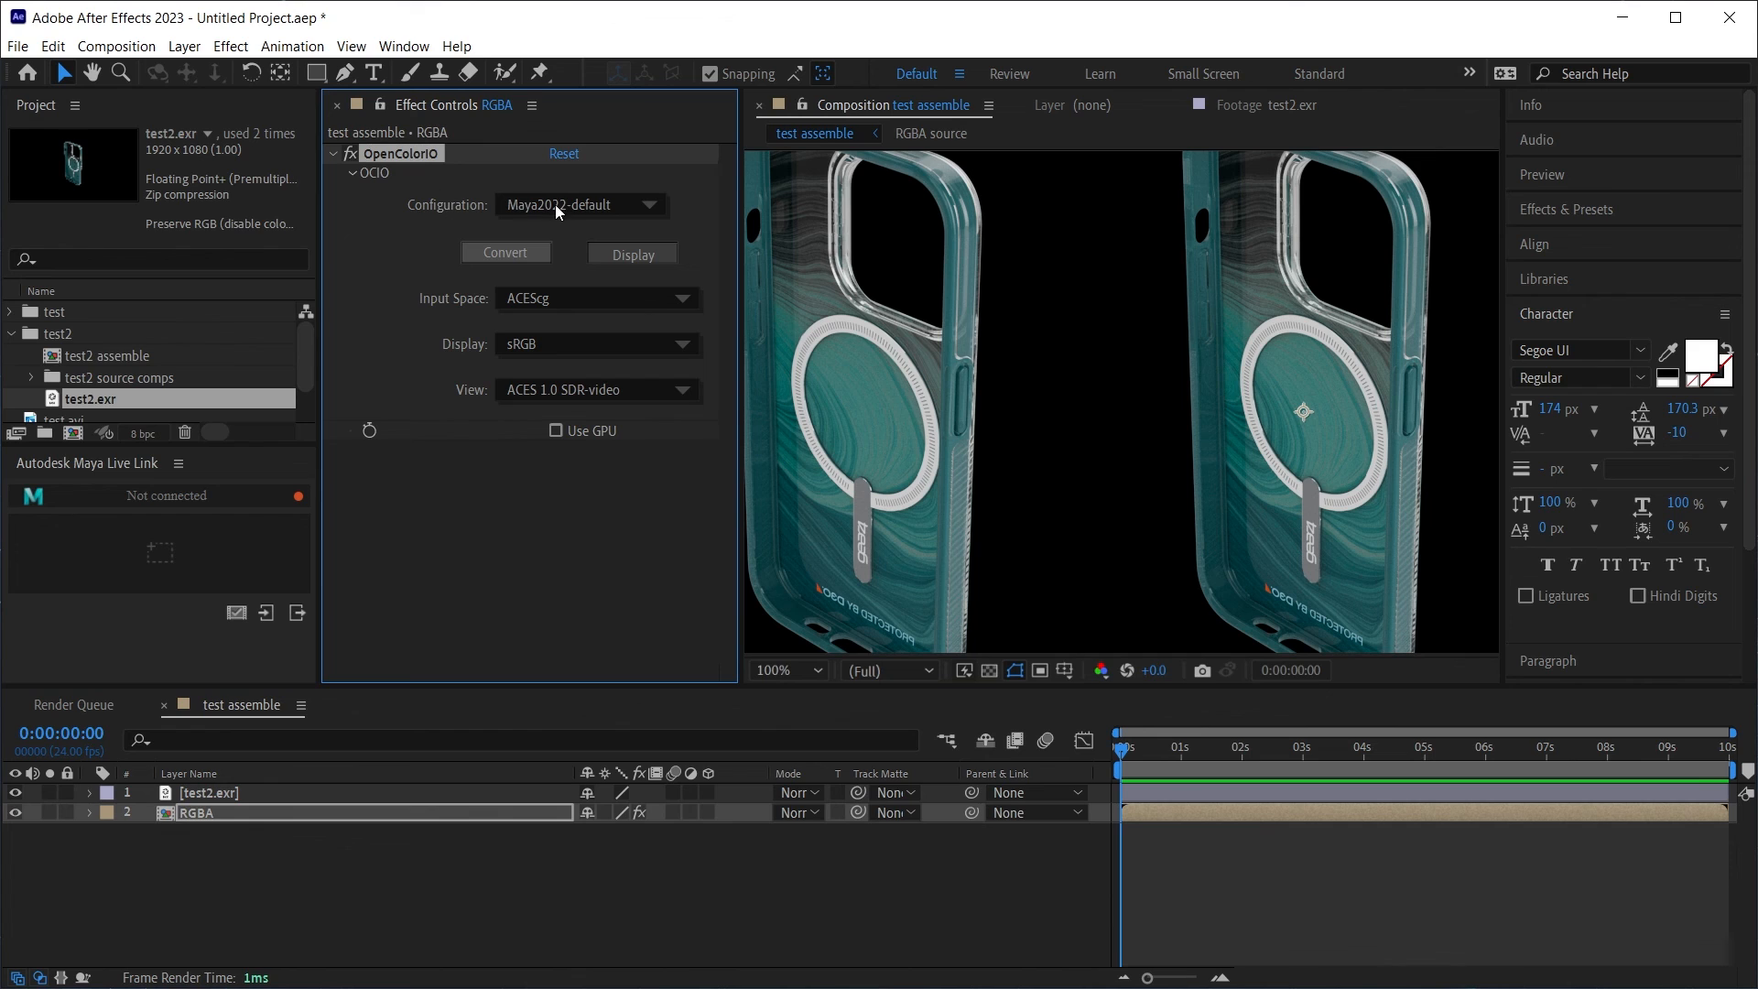
{"action": "mouse_move", "coordinate": [585, 509]}
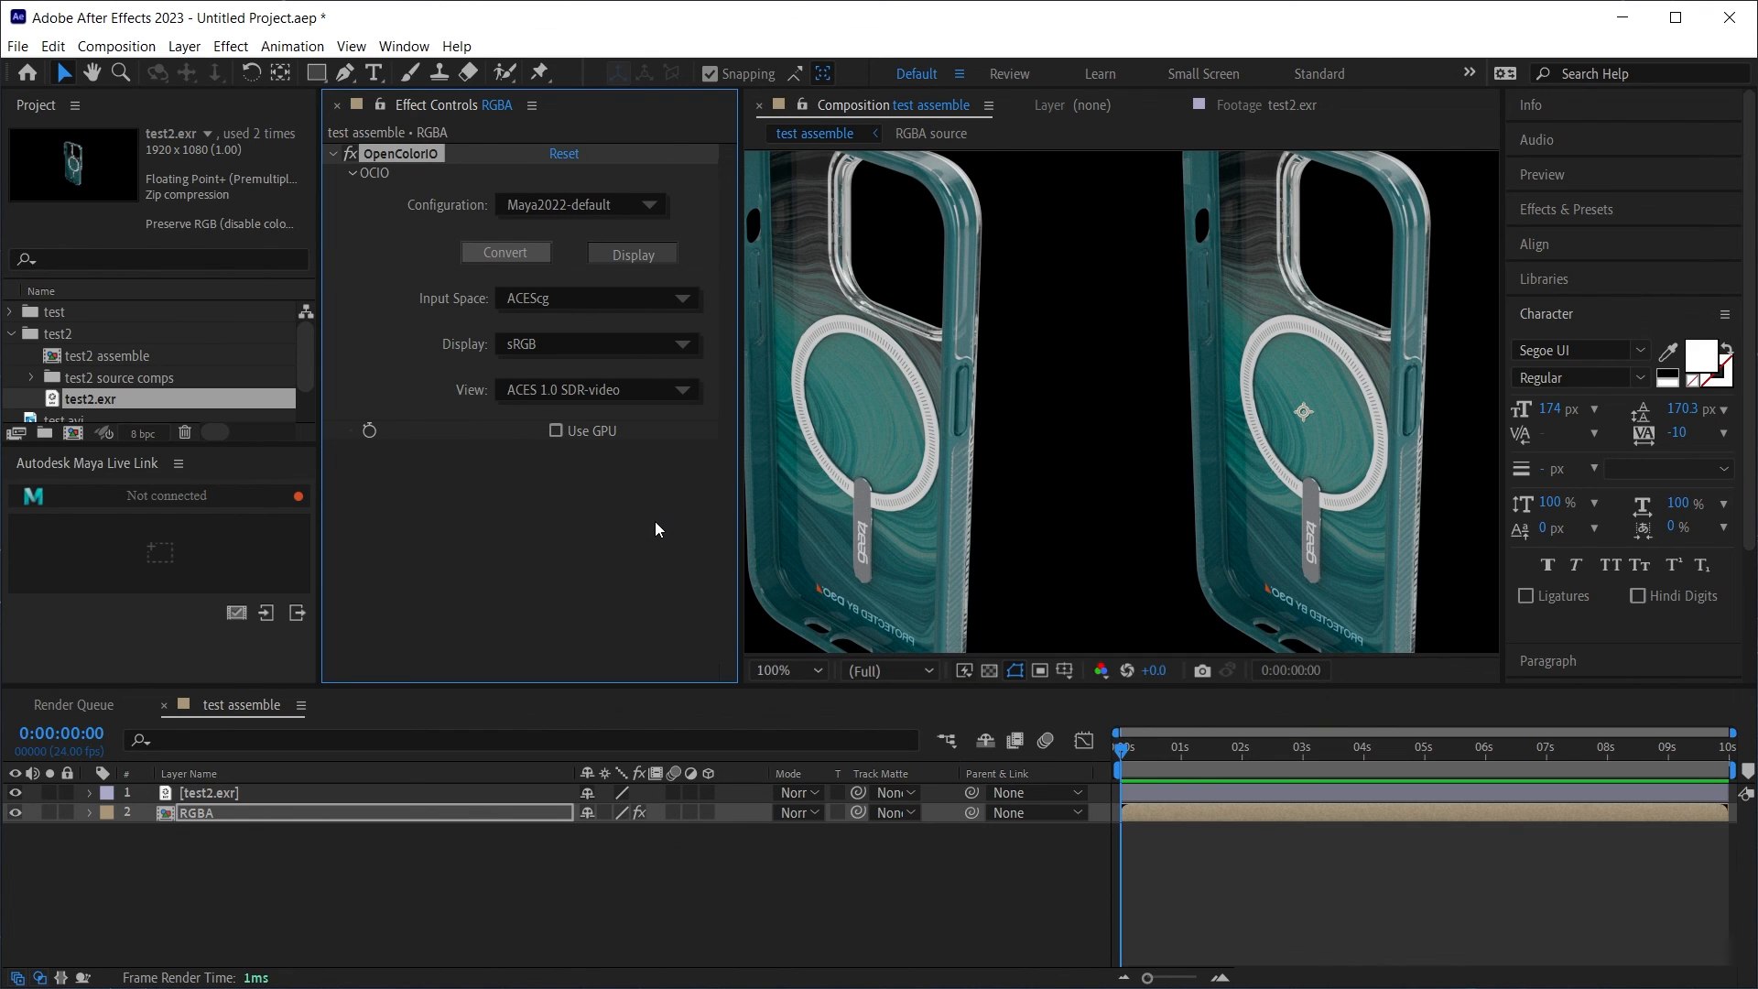
{"action": "mouse_move", "coordinate": [568, 531]}
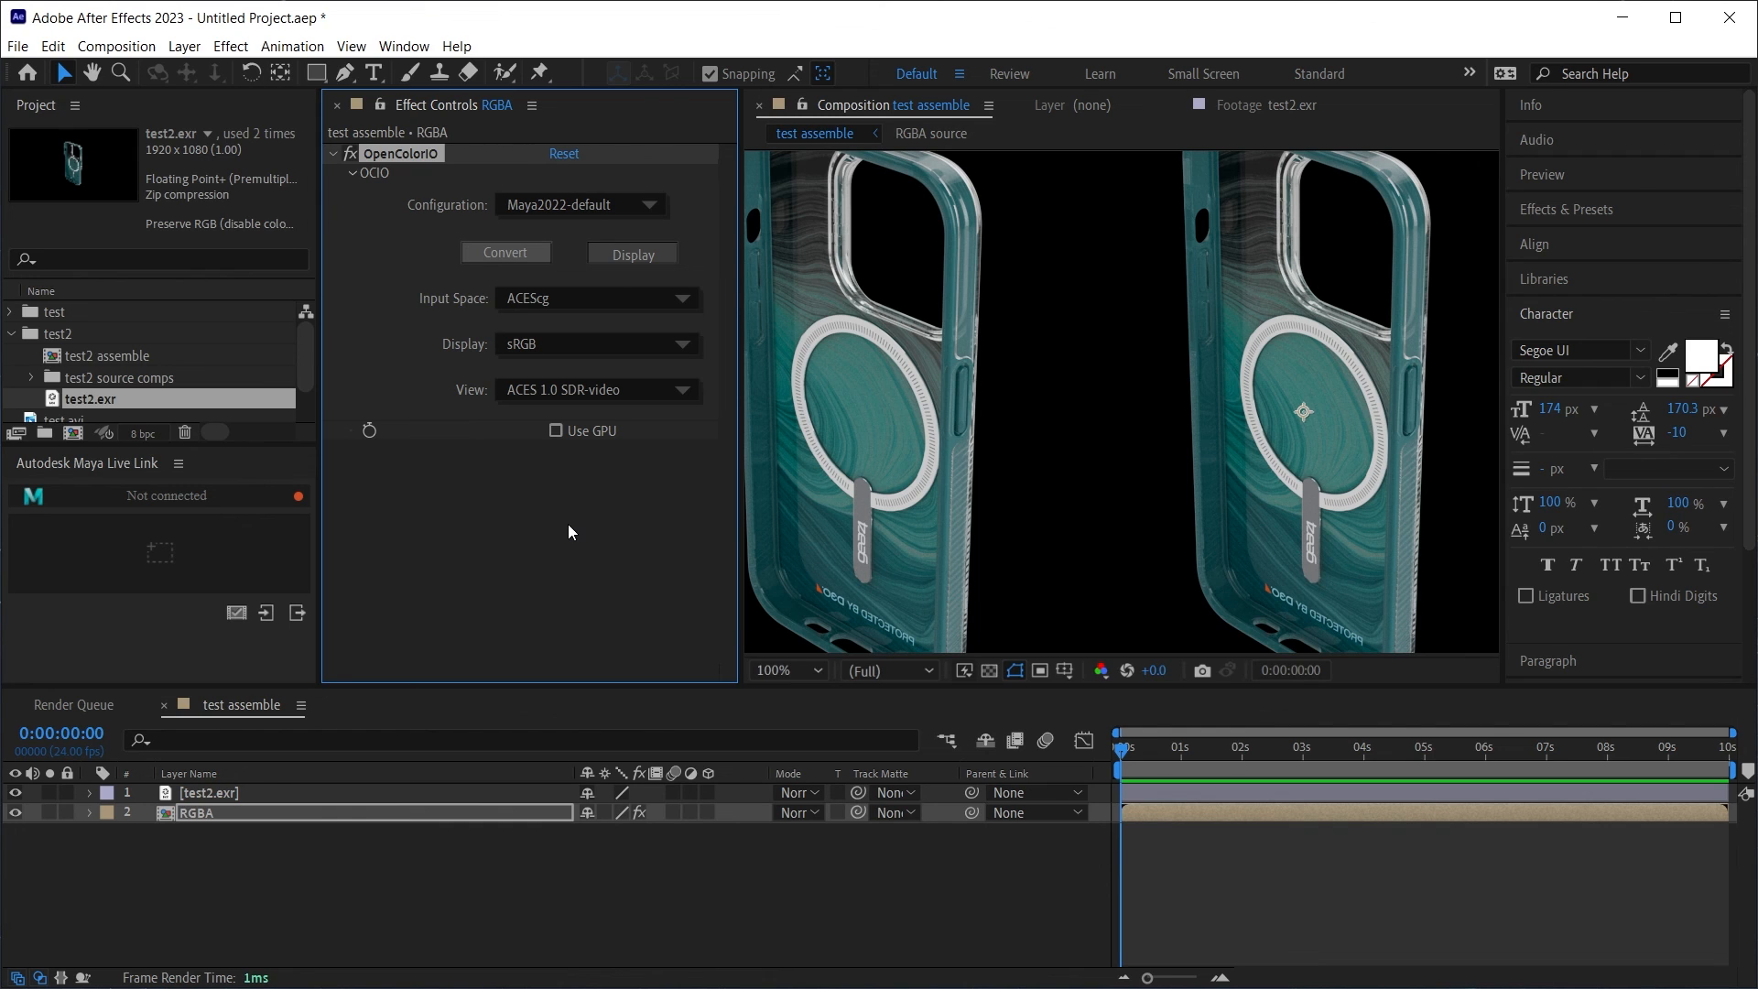
{"action": "mouse_move", "coordinate": [1066, 416]}
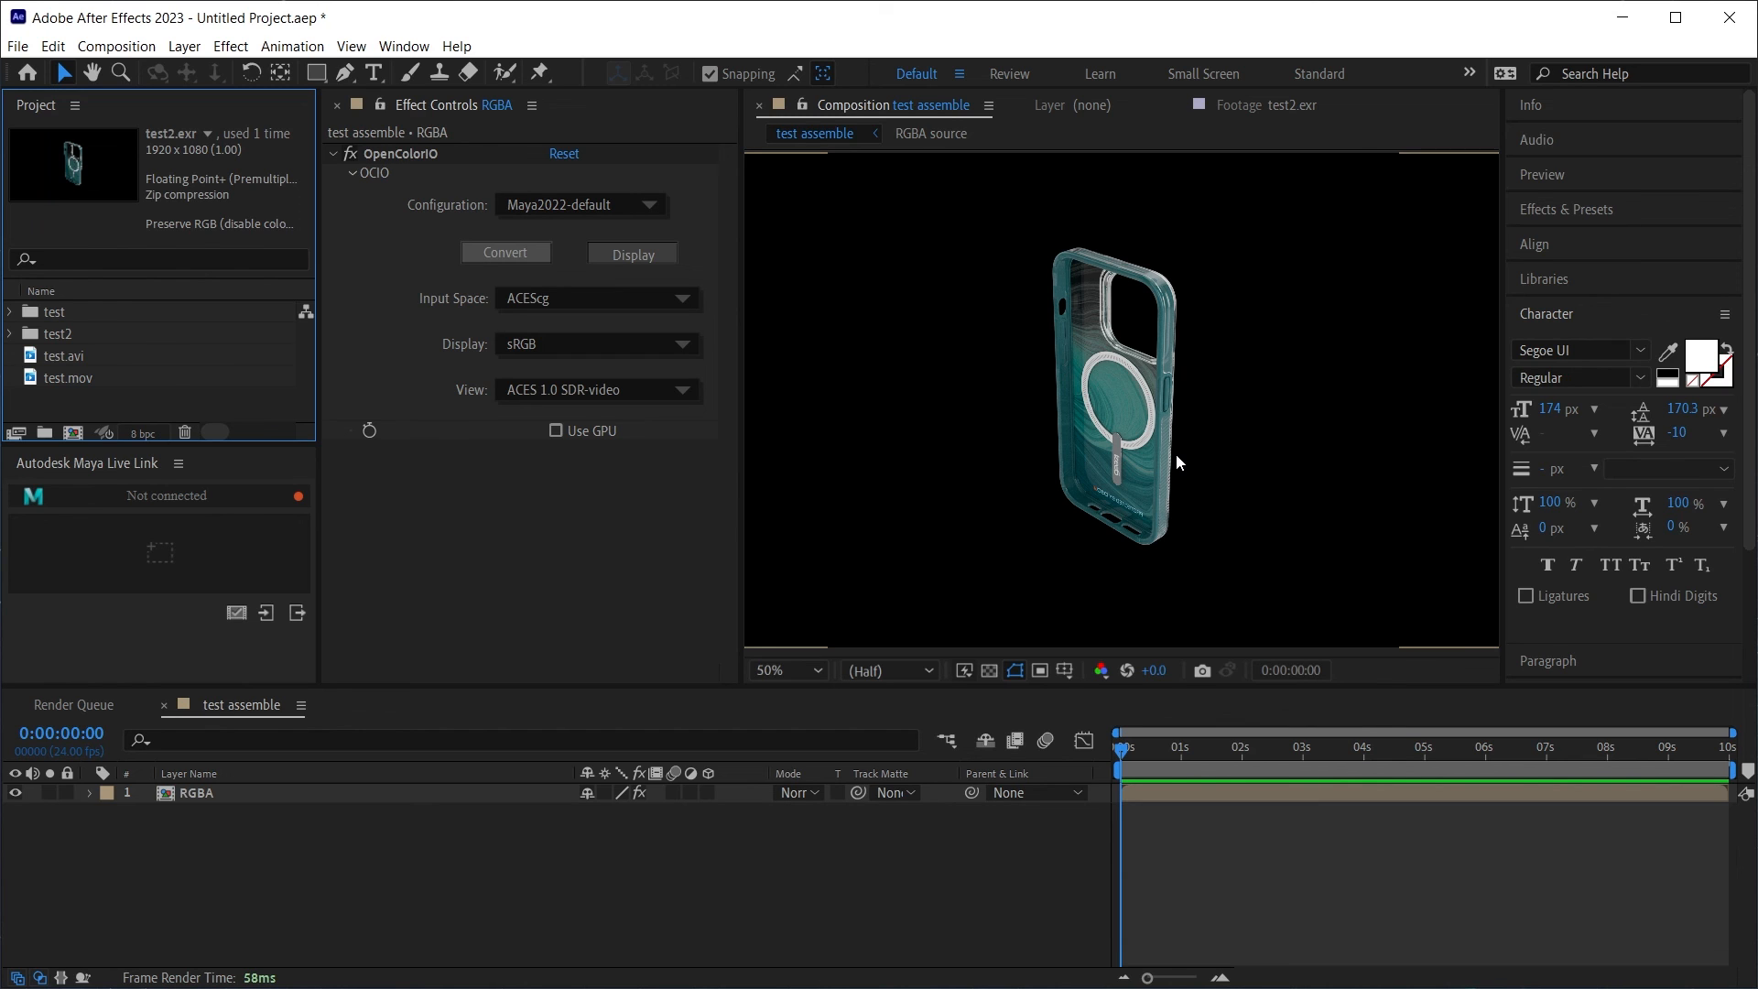
Step: Maximize the test assemble Composition panel with the ` key
{"action": "key", "text": "`"}
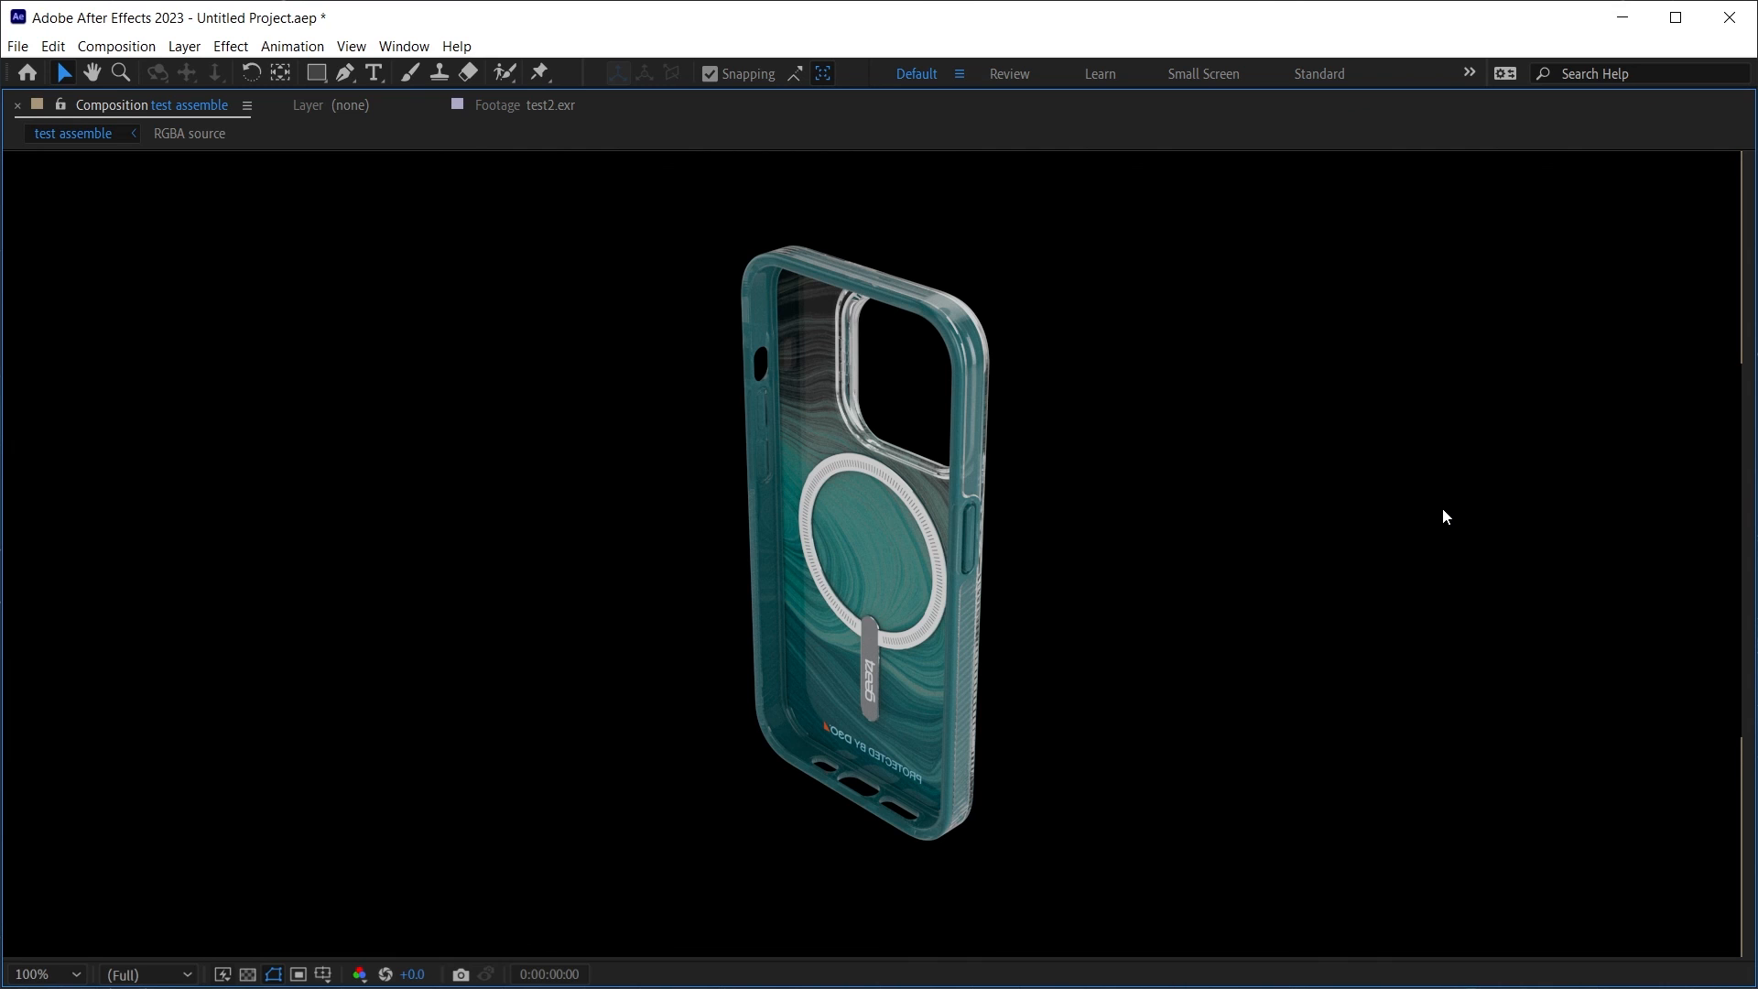
{"action": "mouse_move", "coordinate": [1268, 235]}
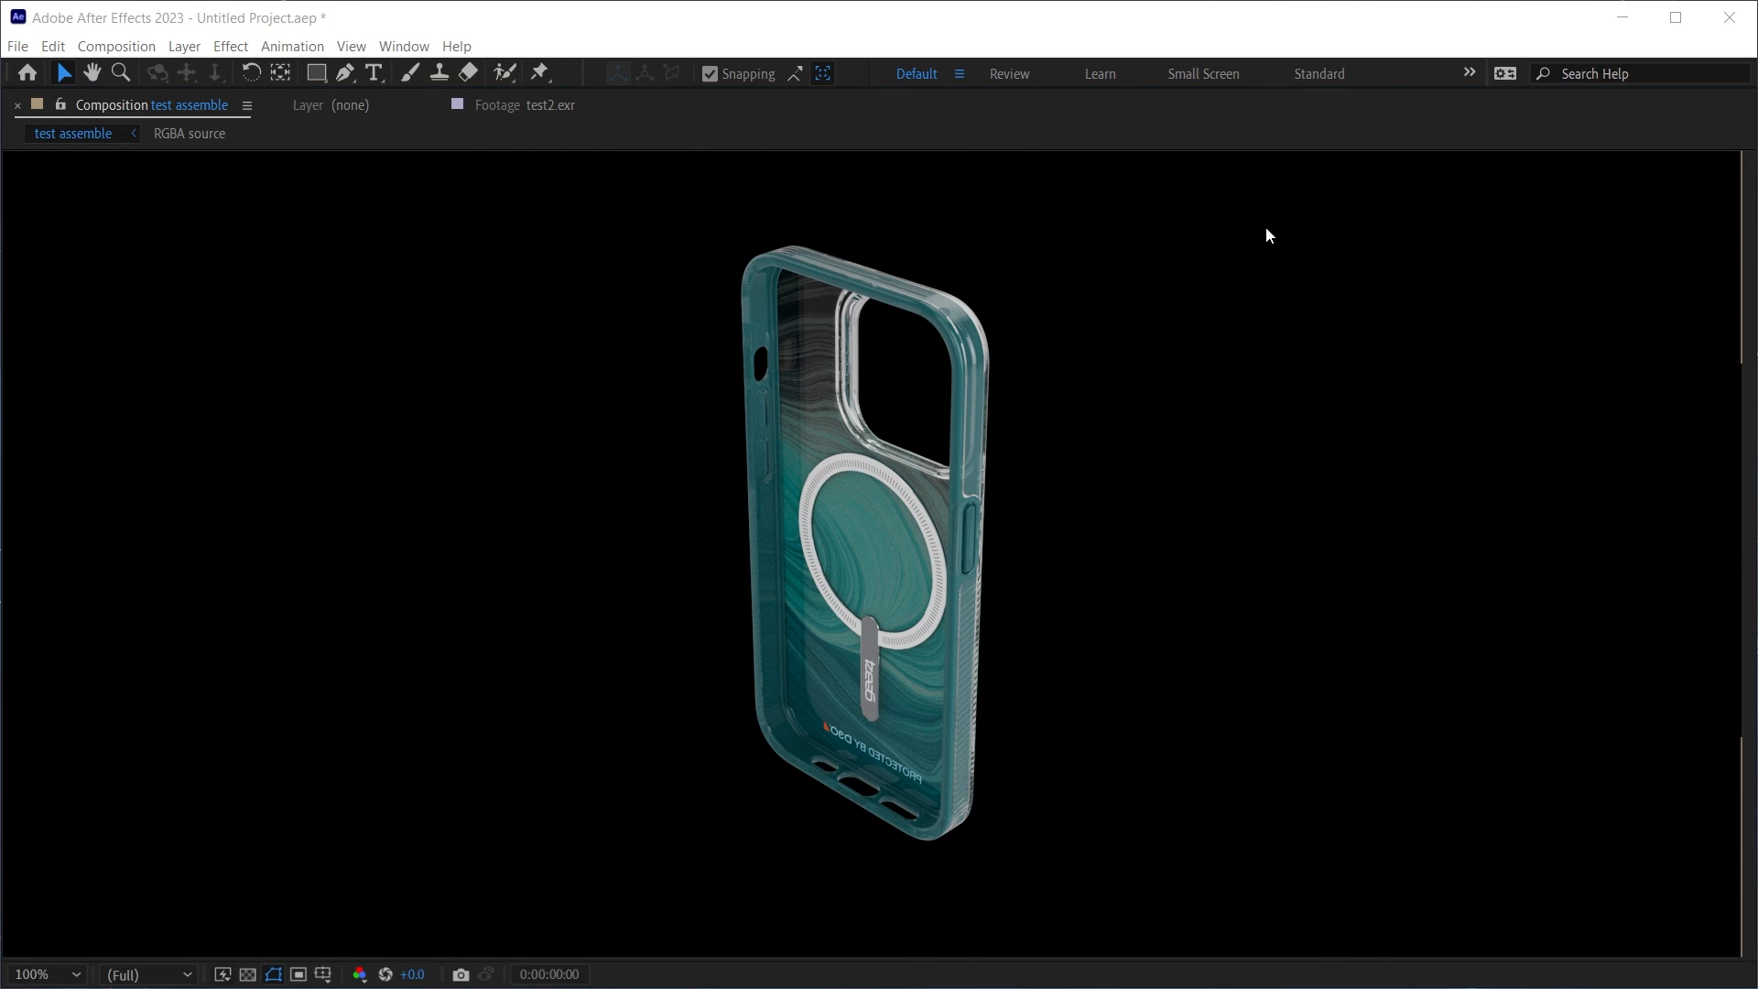